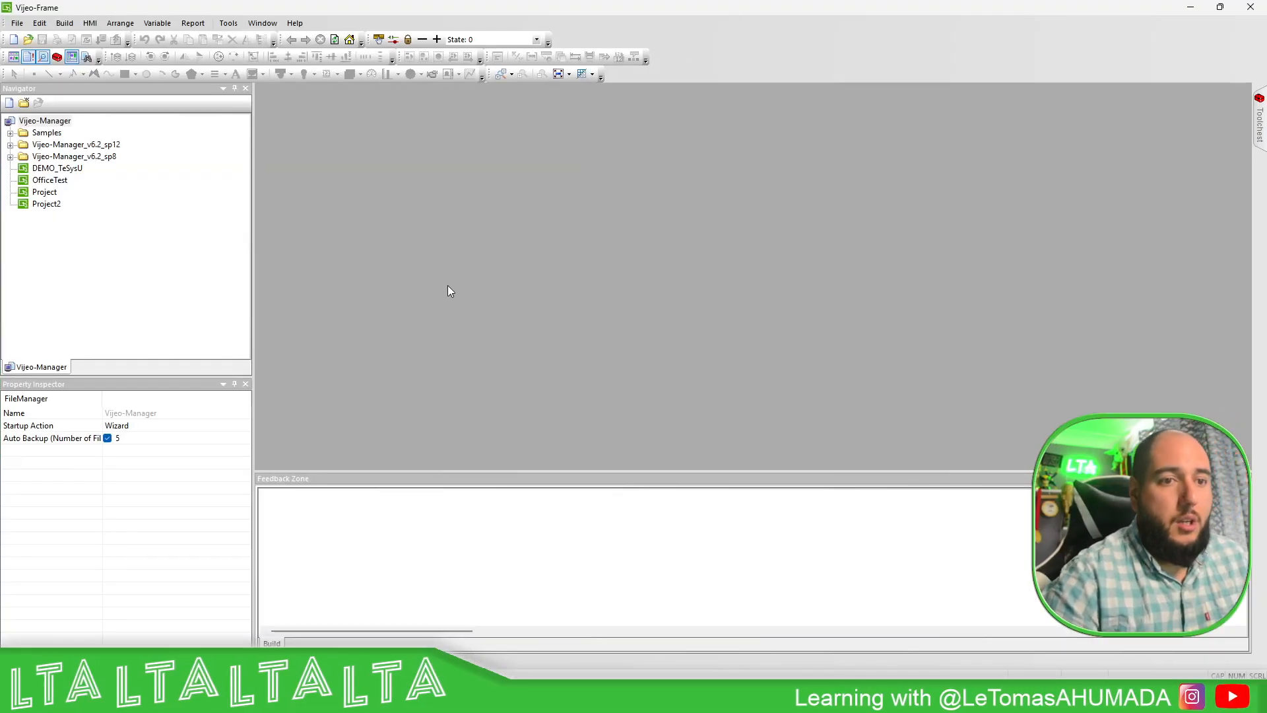
pyautogui.moveTo(396, 305)
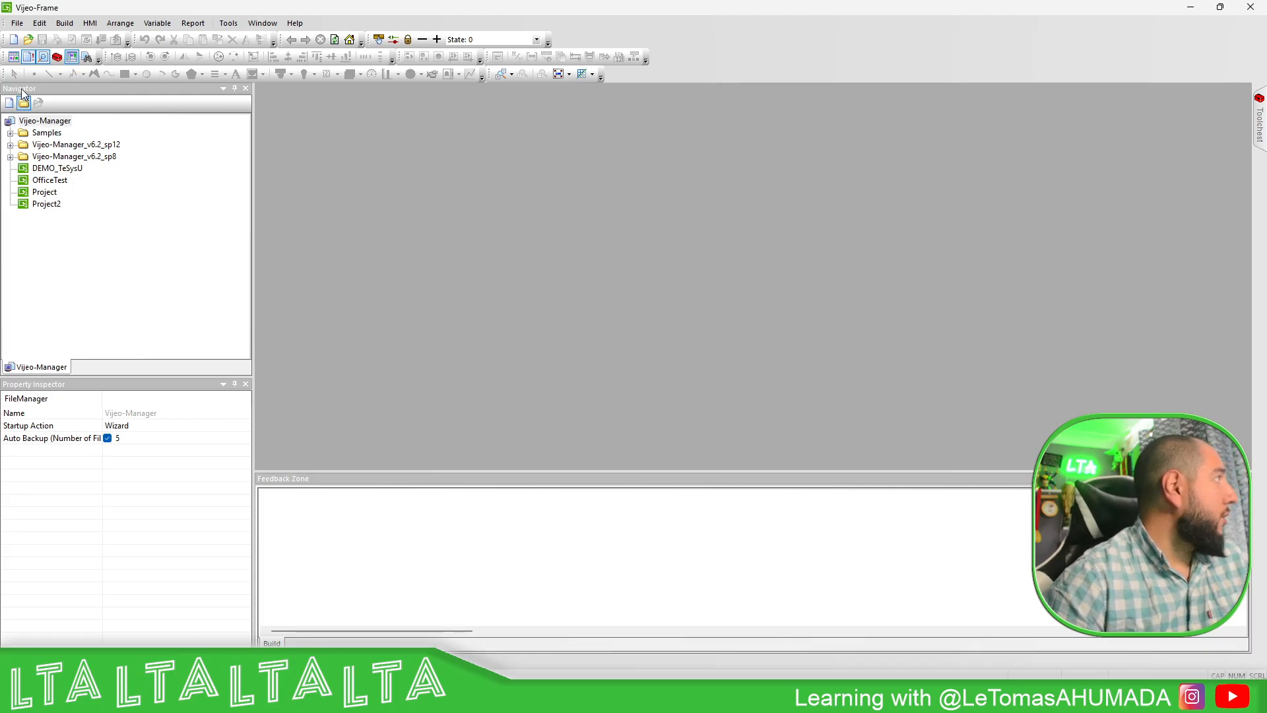
# Create new project Project3 with Target1 as an HMIGTO Series HMIGTO3510 panel.
pyautogui.click(10, 101)
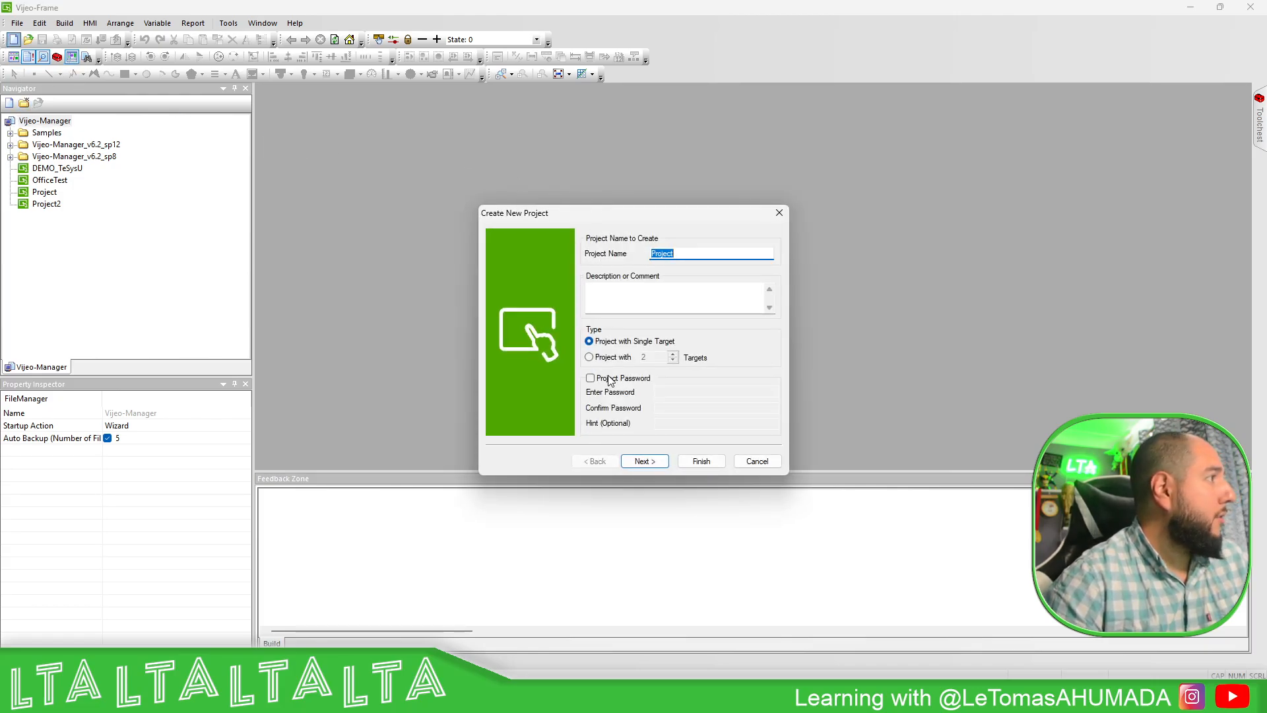
pyautogui.click(689, 254)
pyautogui.write('3')
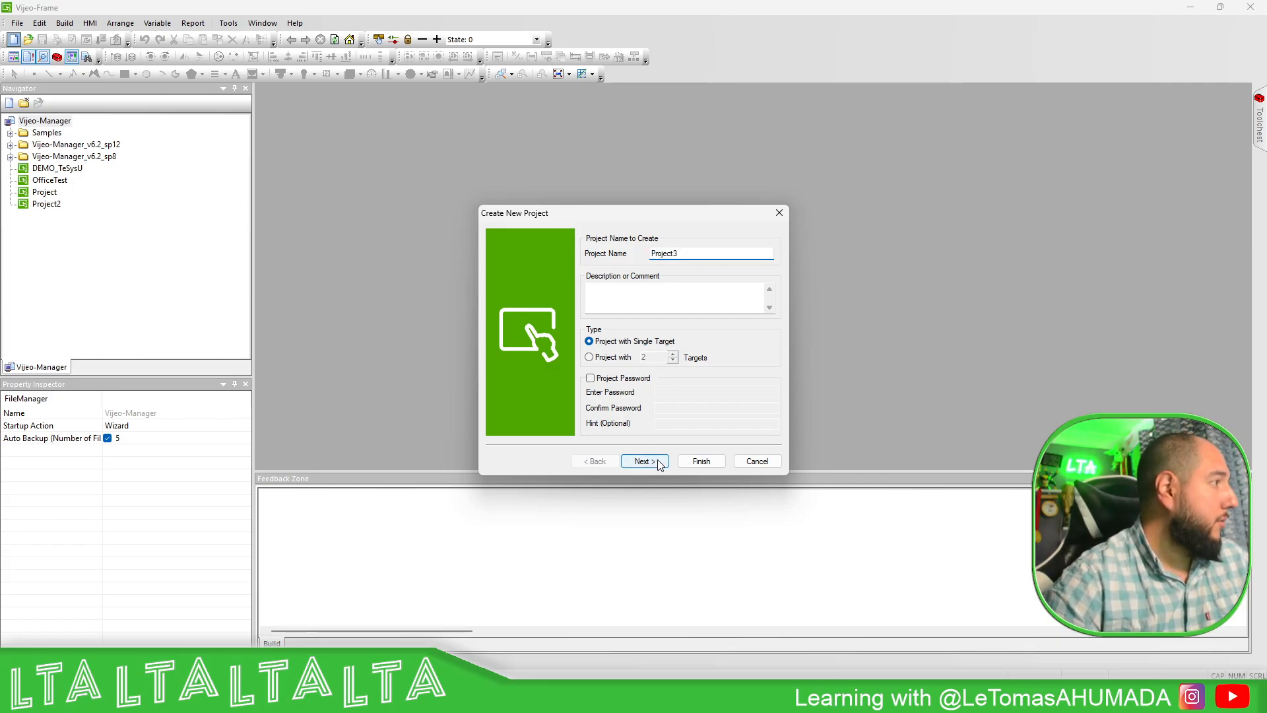
pyautogui.click(644, 461)
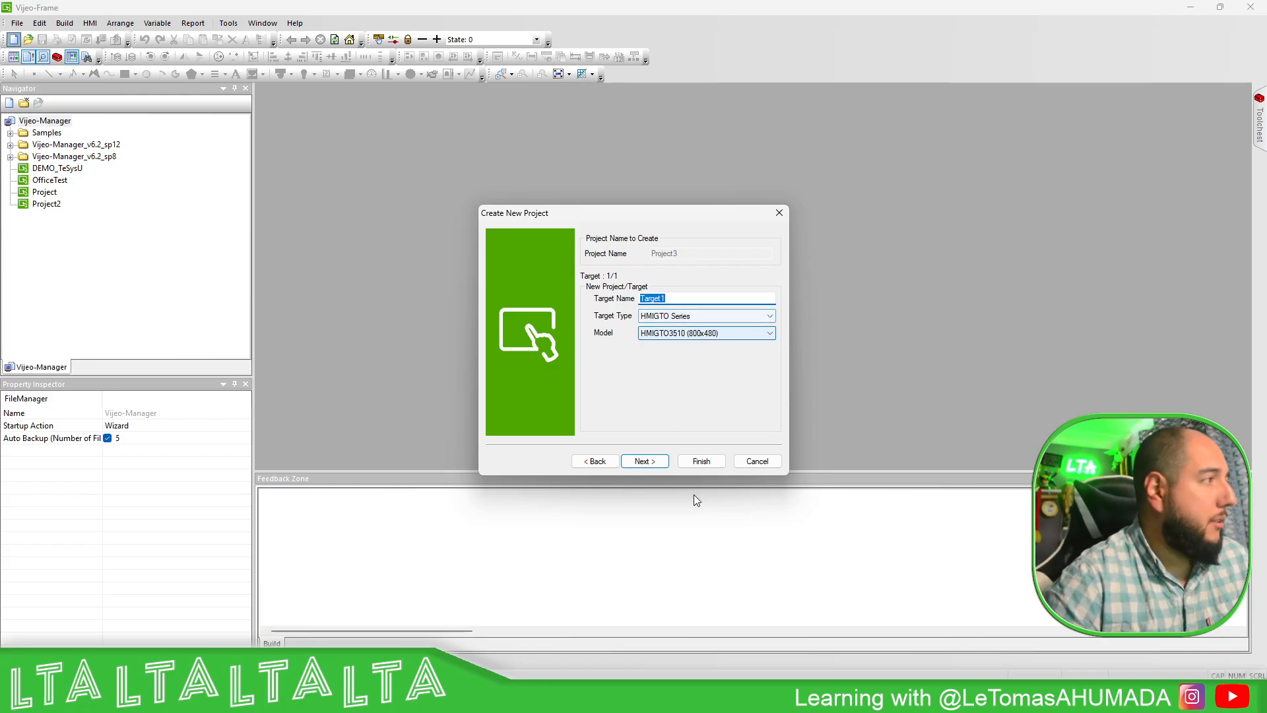
pyautogui.click(700, 460)
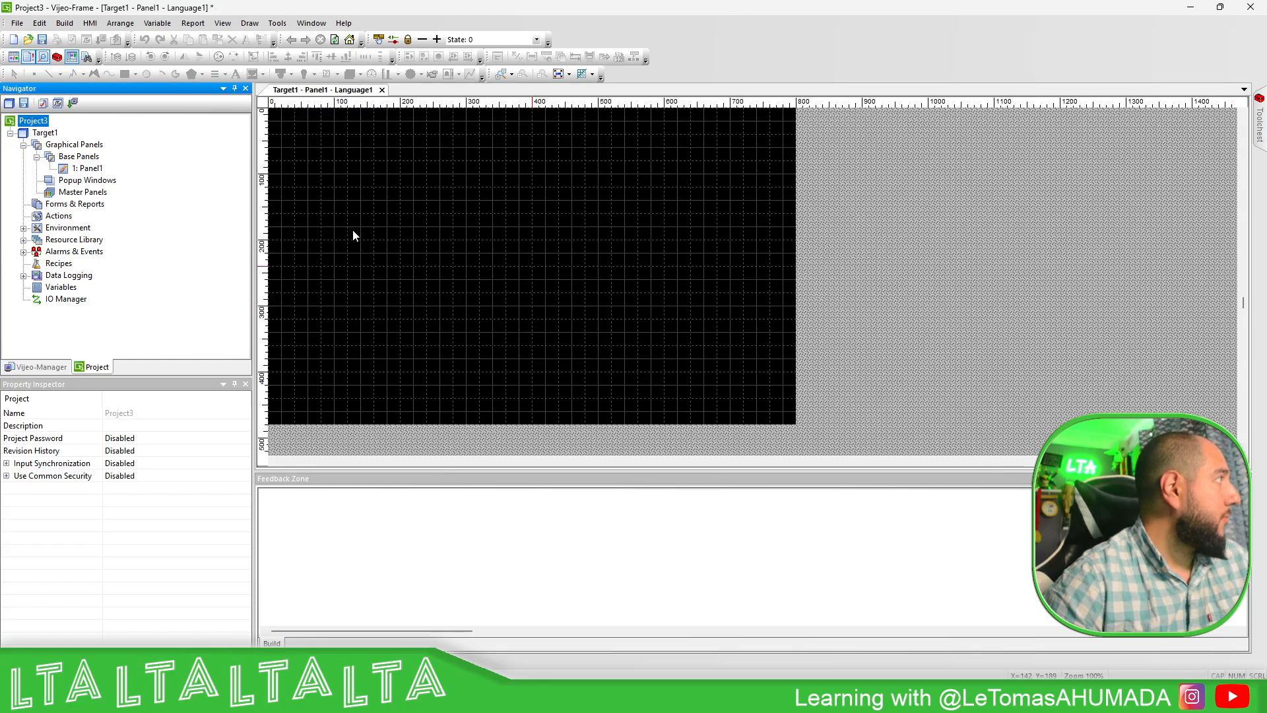
# Add a Modbus TCP/IP driver under the IO Manager.
pyautogui.rightClick(66, 299)
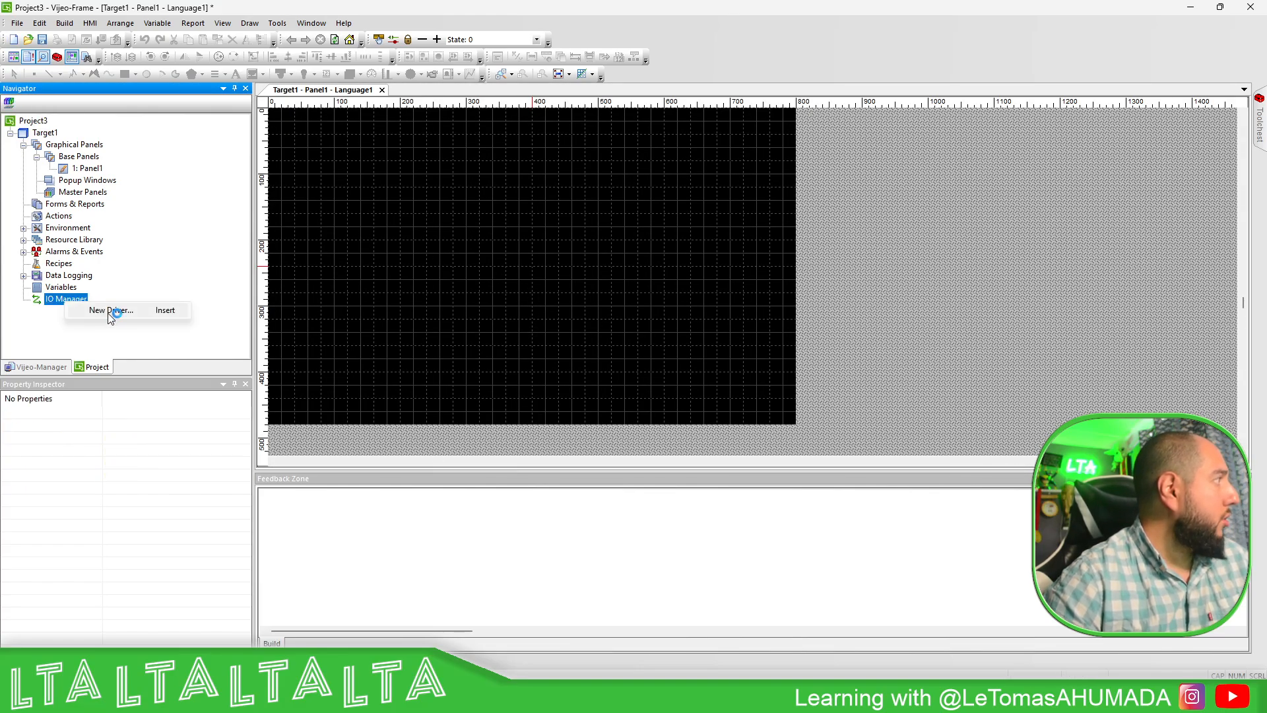
pyautogui.click(111, 309)
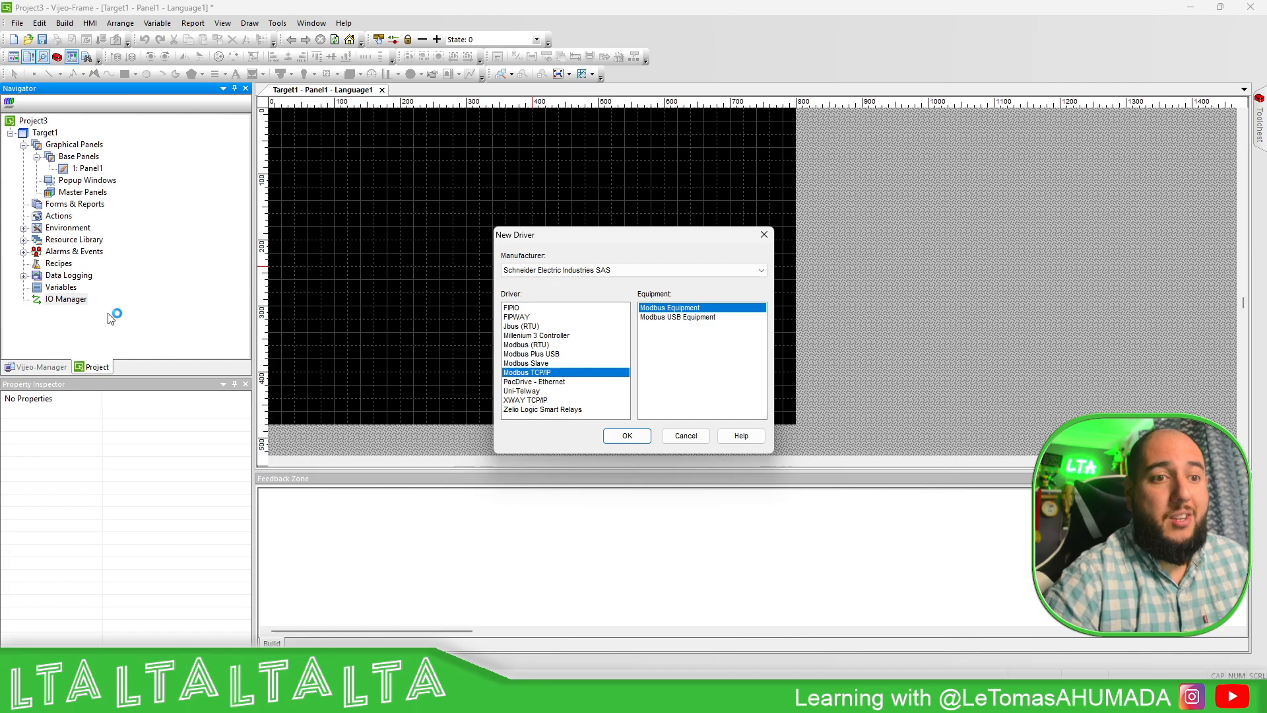
pyautogui.moveTo(541, 345)
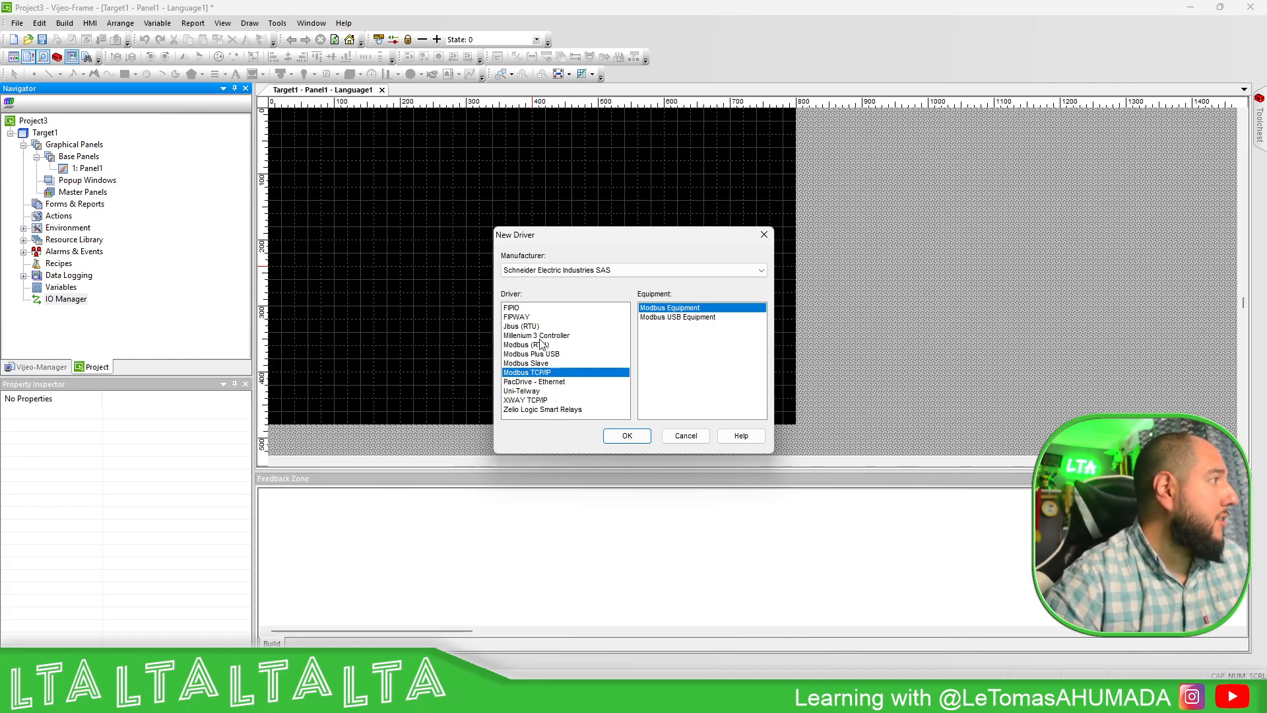
pyautogui.click(626, 436)
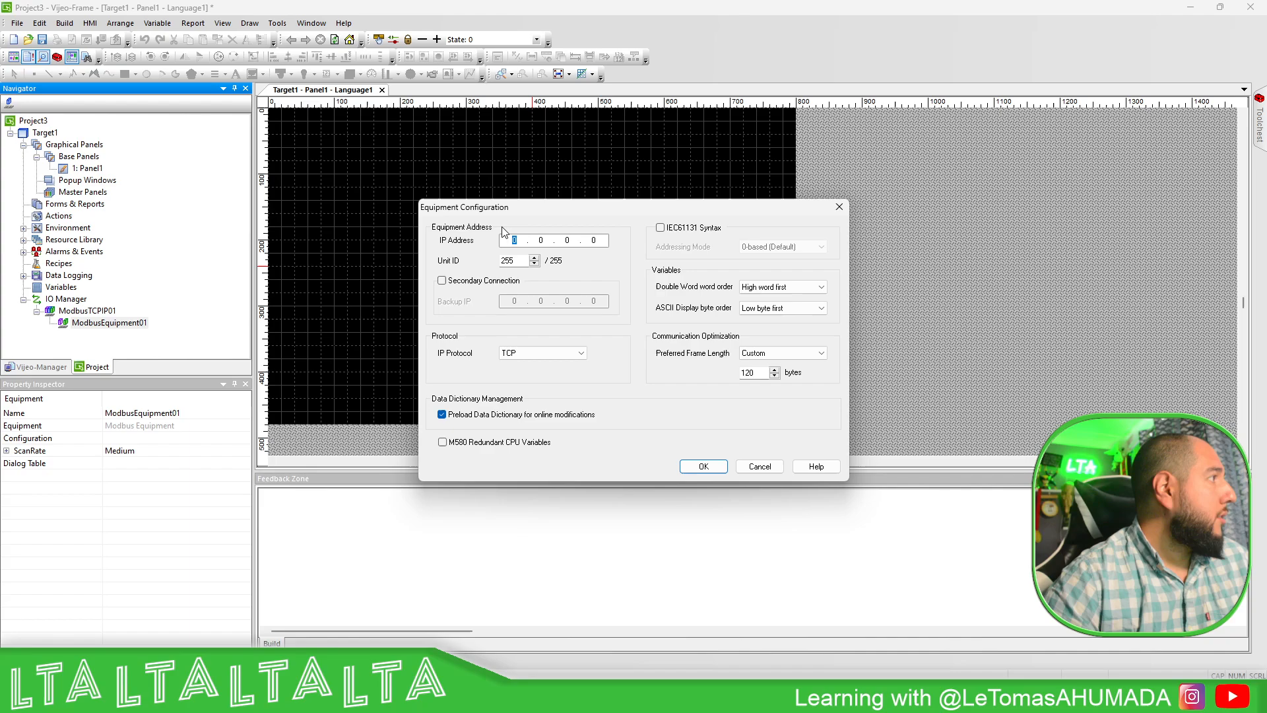
# Configure the equipment at 192.168.1.221 with IEC61131 syntax, low word first, preload off.
pyautogui.write('192\t168')
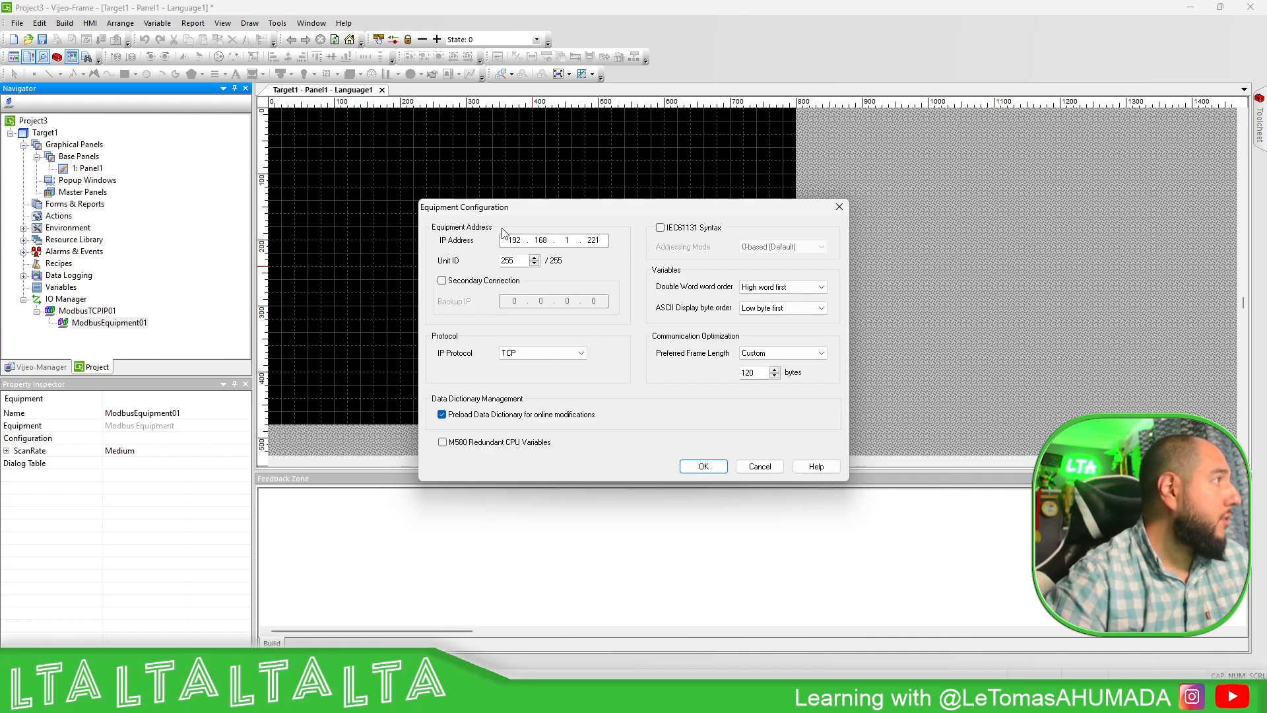
pyautogui.click(660, 227)
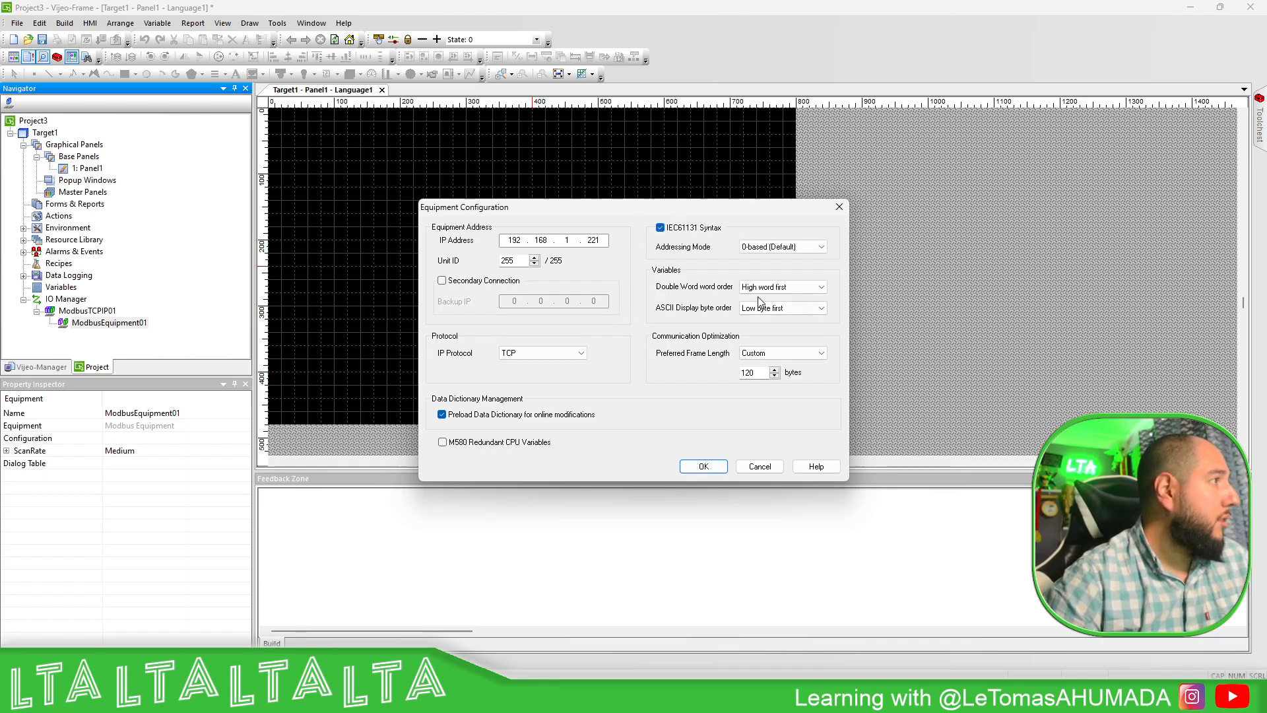
pyautogui.click(780, 287)
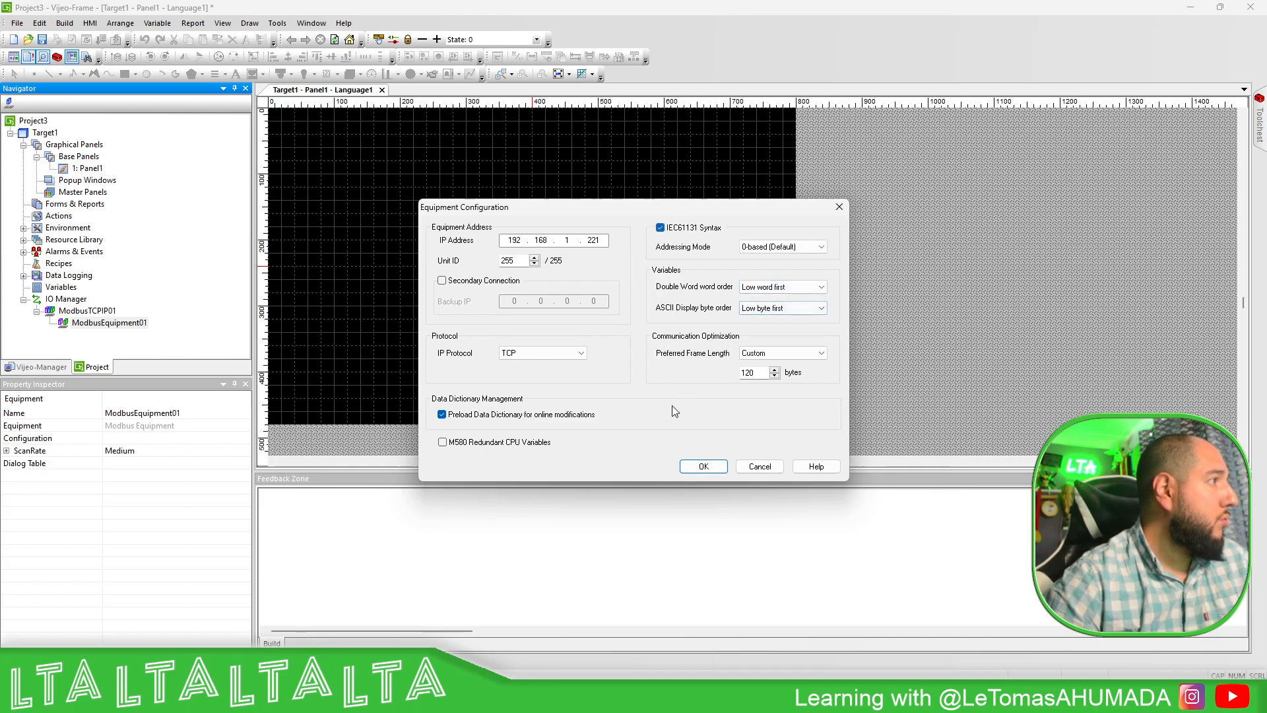
pyautogui.click(442, 413)
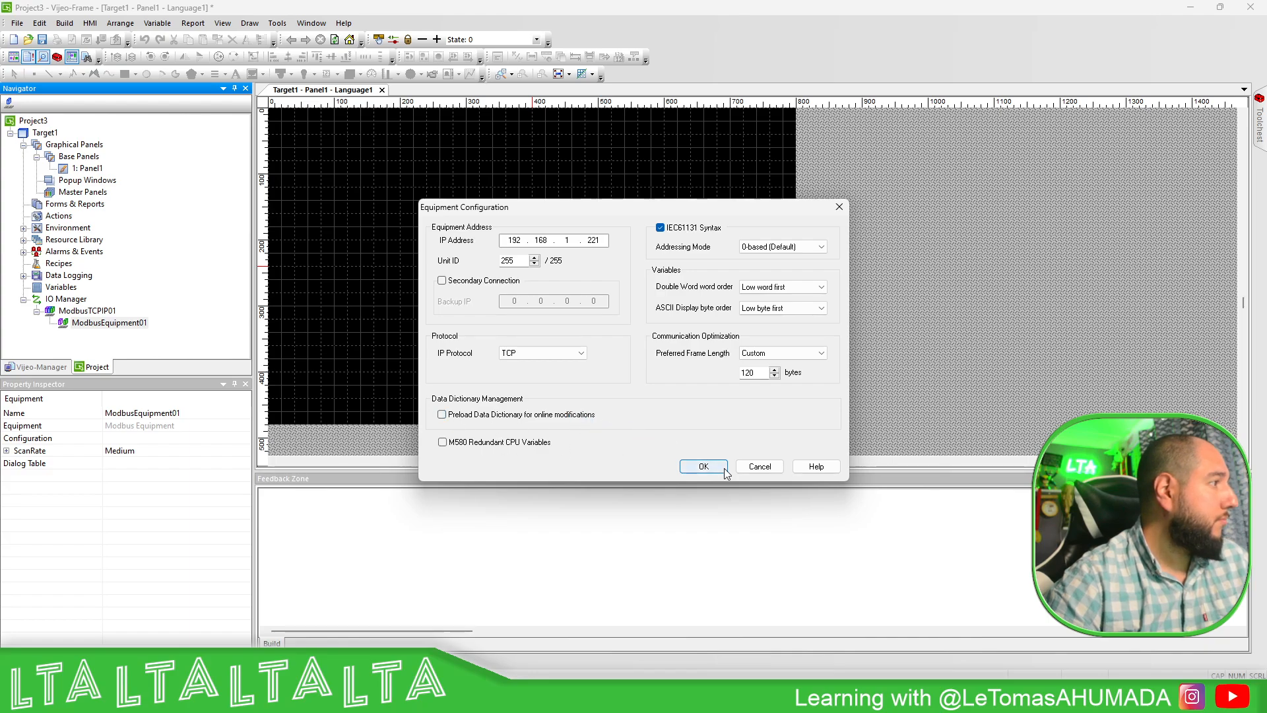
pyautogui.click(702, 466)
pyautogui.write('ping')
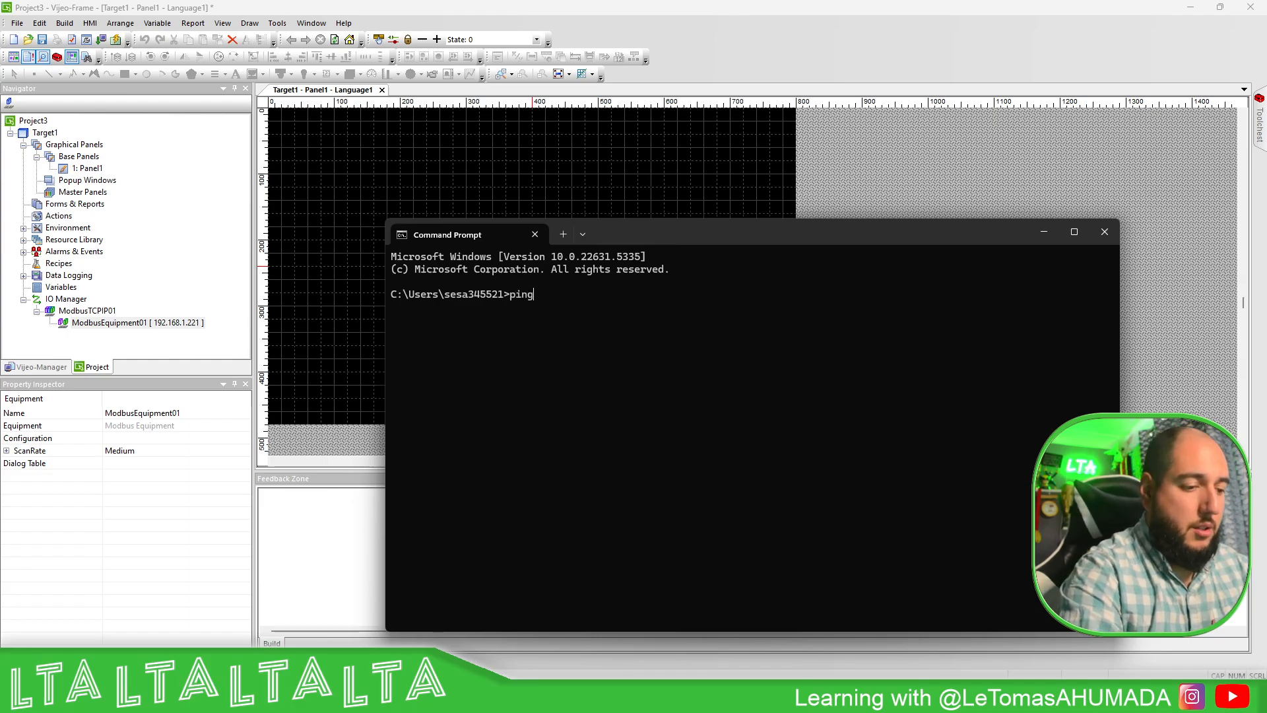
# Ping the equipment's 192.168.1.x address from Command Prompt to test the connection.
pyautogui.write('192.168.1.')
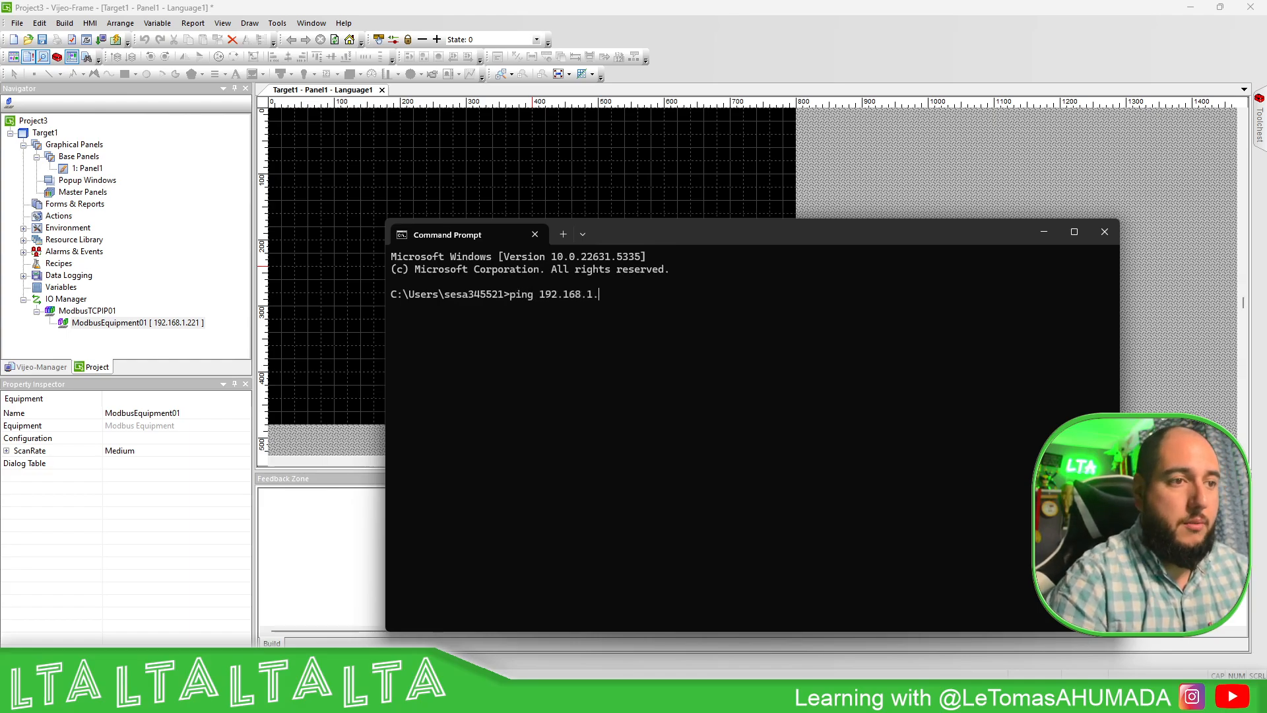
pyautogui.write('22')
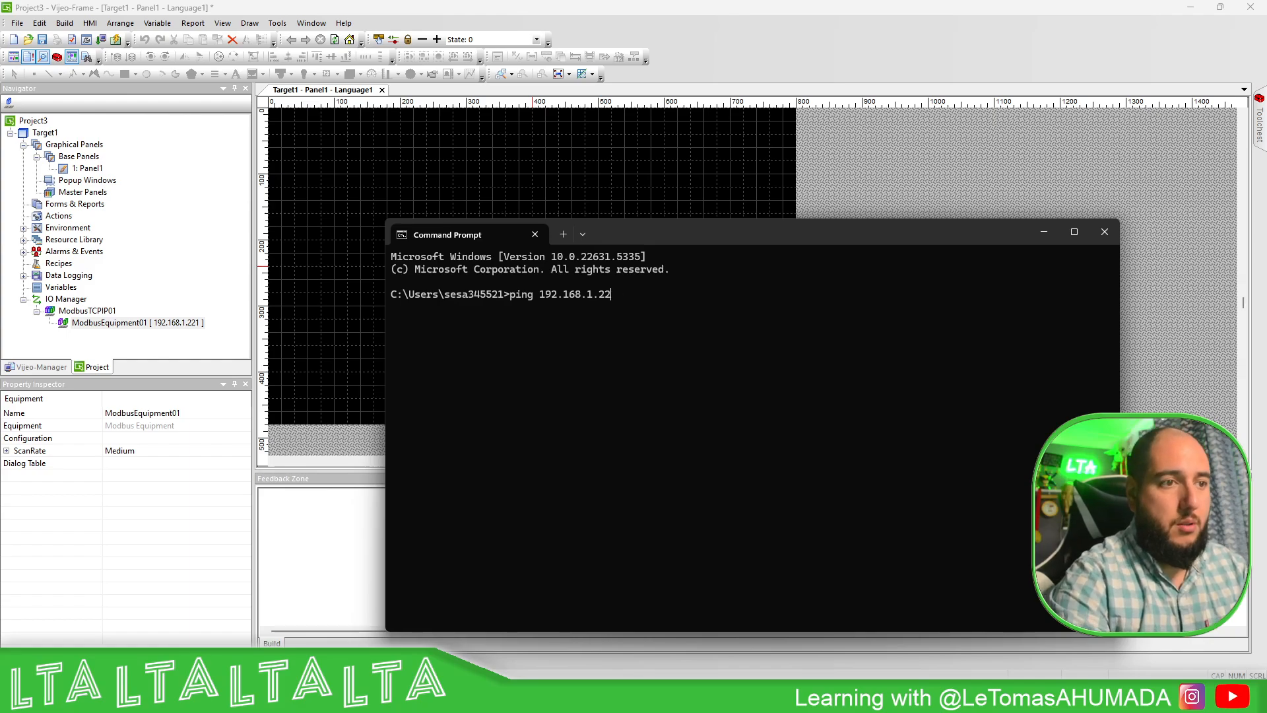
pyautogui.press('Return')
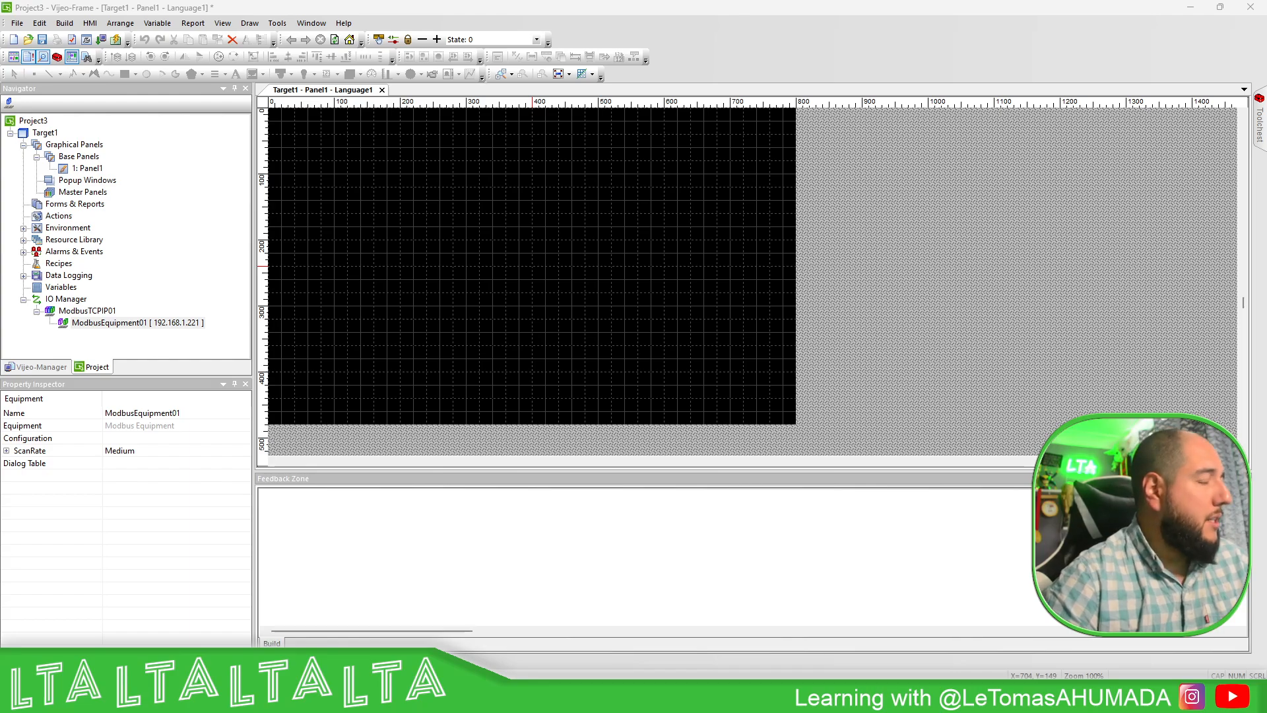
pyautogui.moveTo(456, 325)
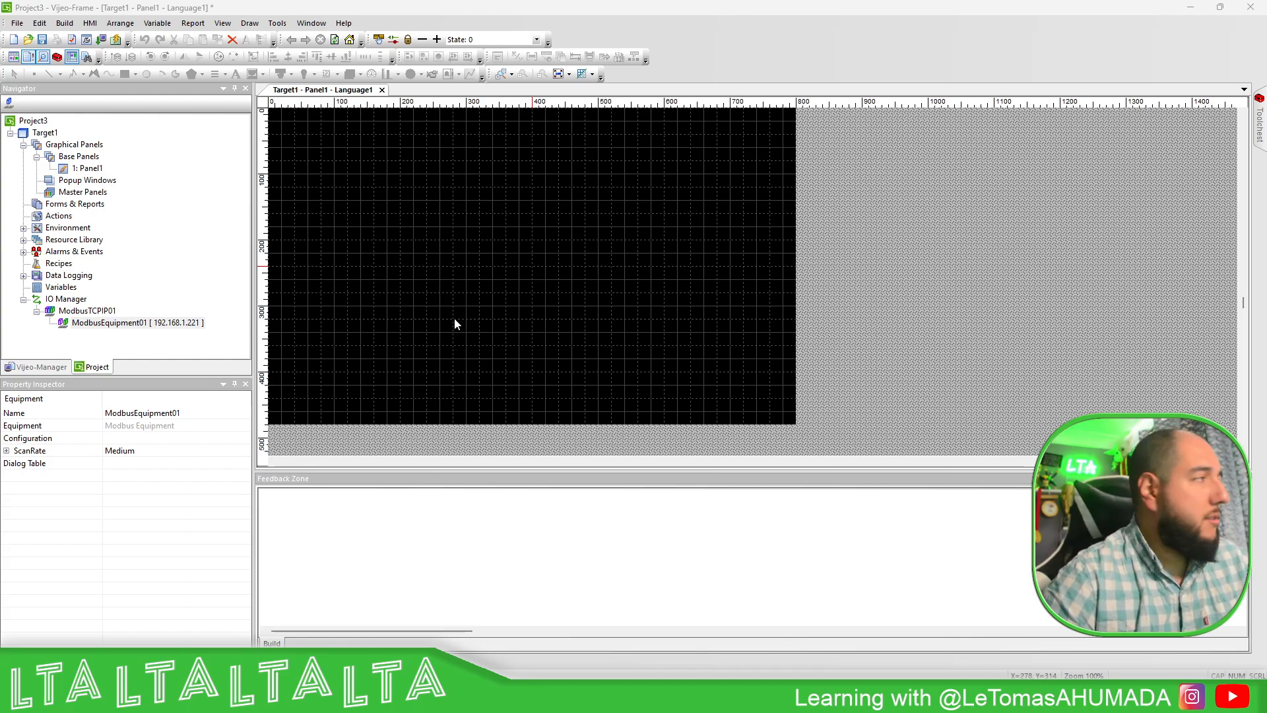
# Add external INT variable MW10 with device address %MW10 (offset 10) on ModbusEquipment01.
pyautogui.rightClick(59, 287)
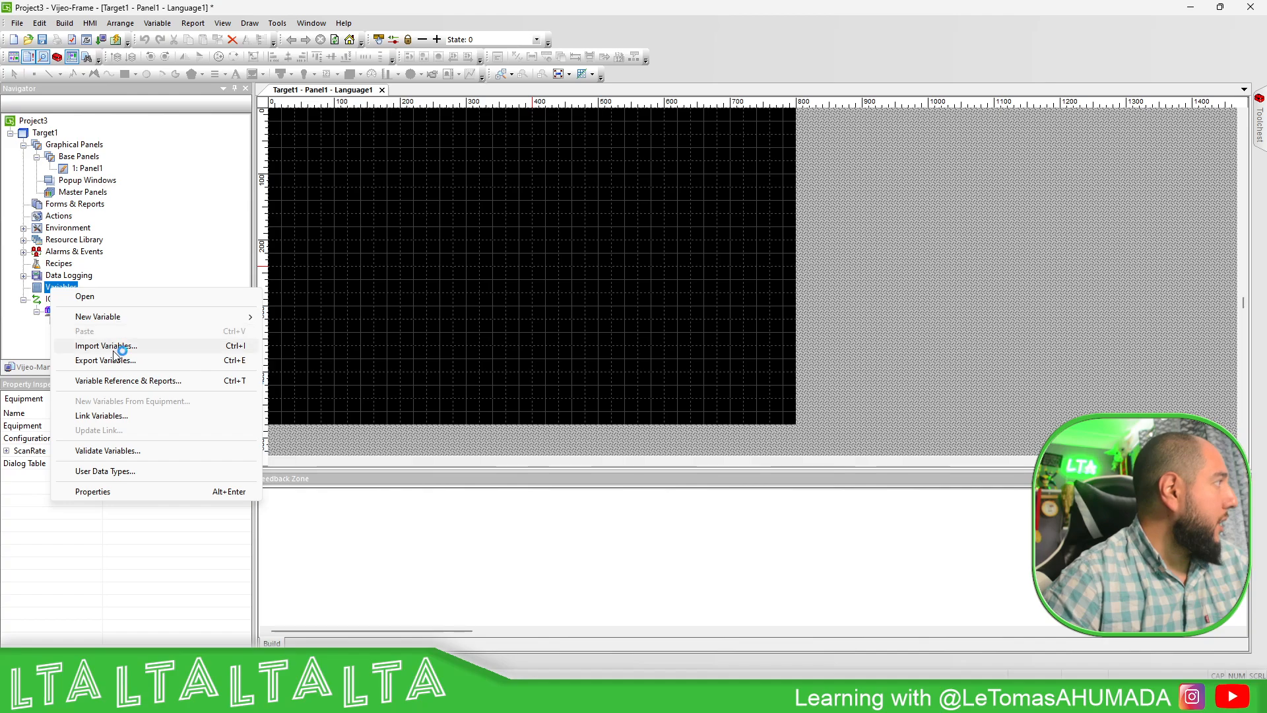
pyautogui.moveTo(47, 297)
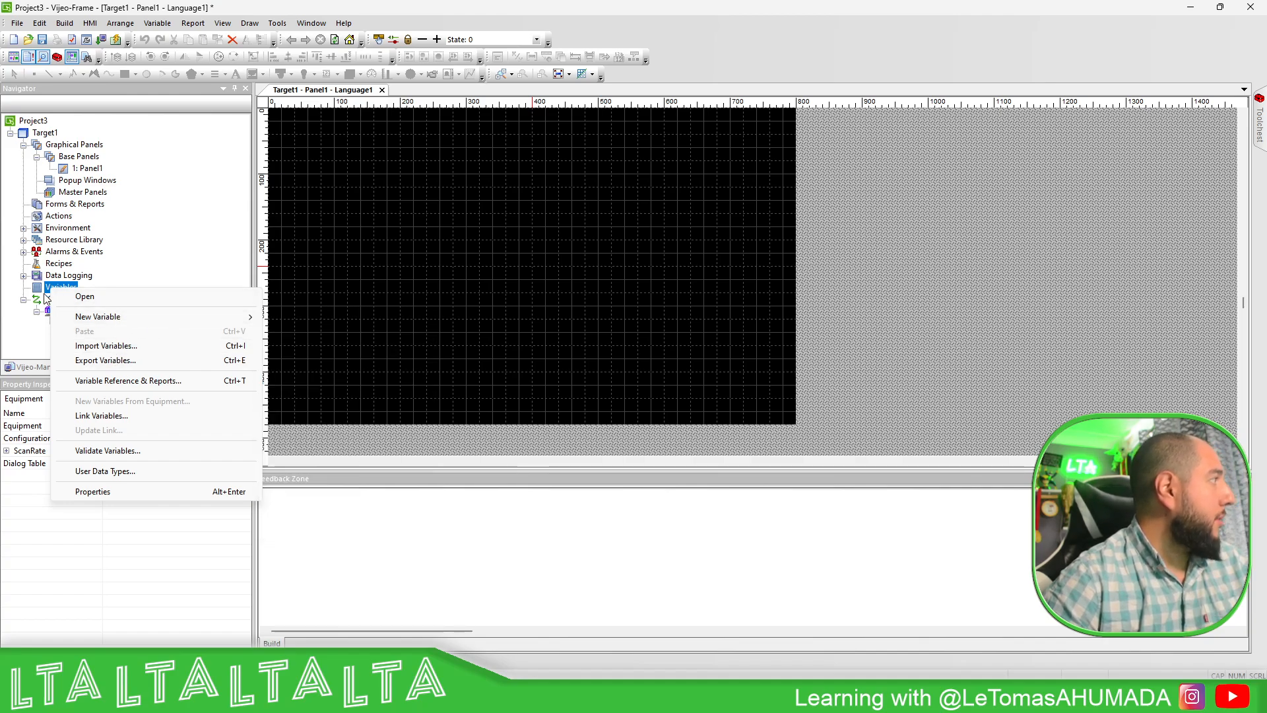
pyautogui.click(98, 315)
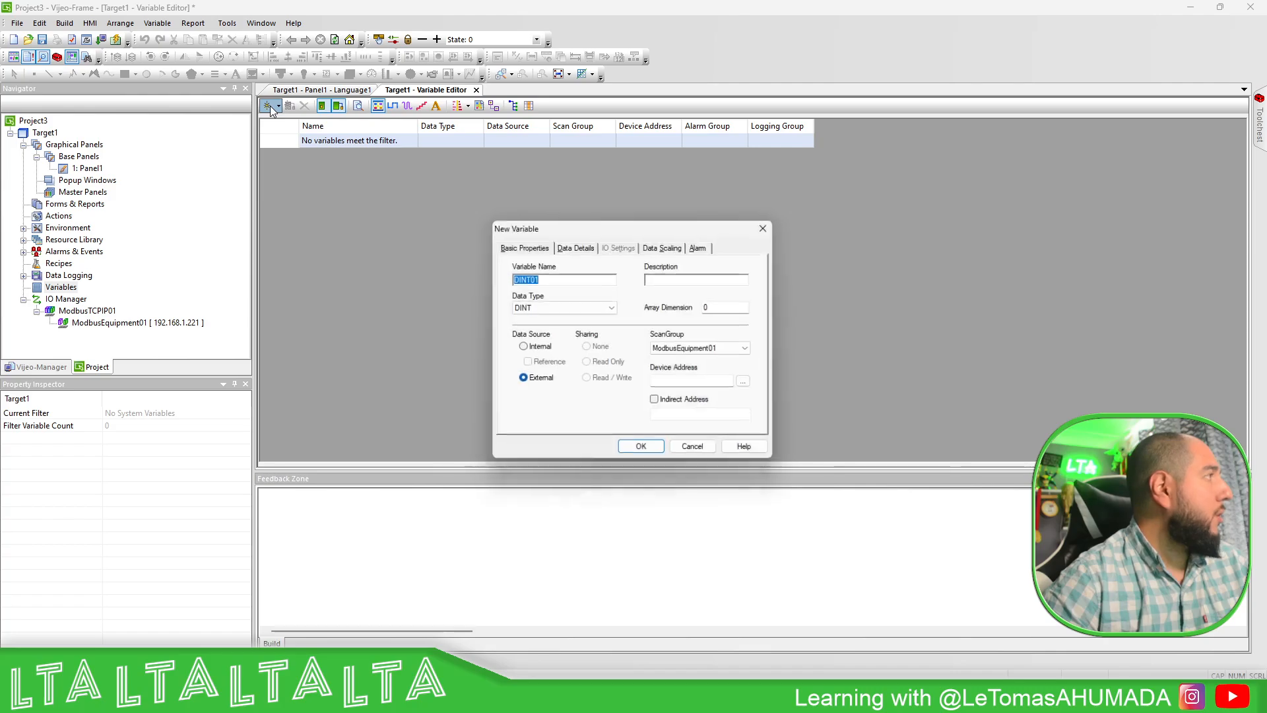
pyautogui.write('M')
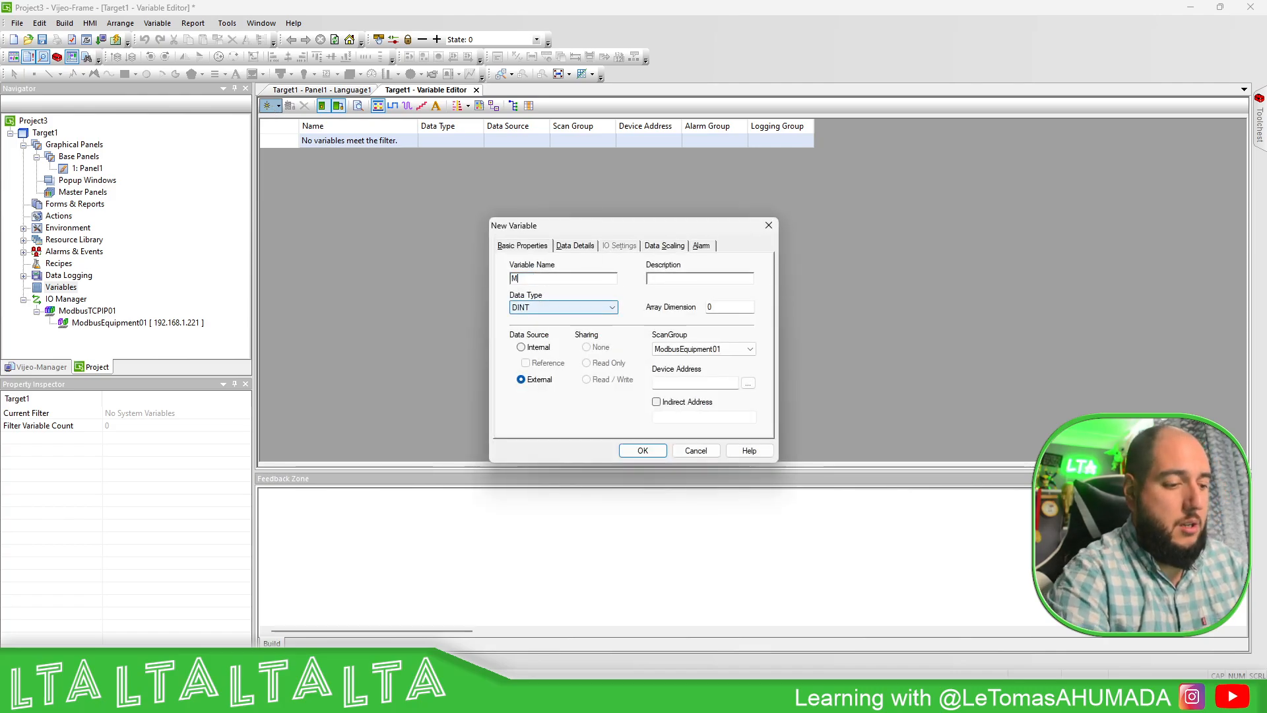
pyautogui.write('W10')
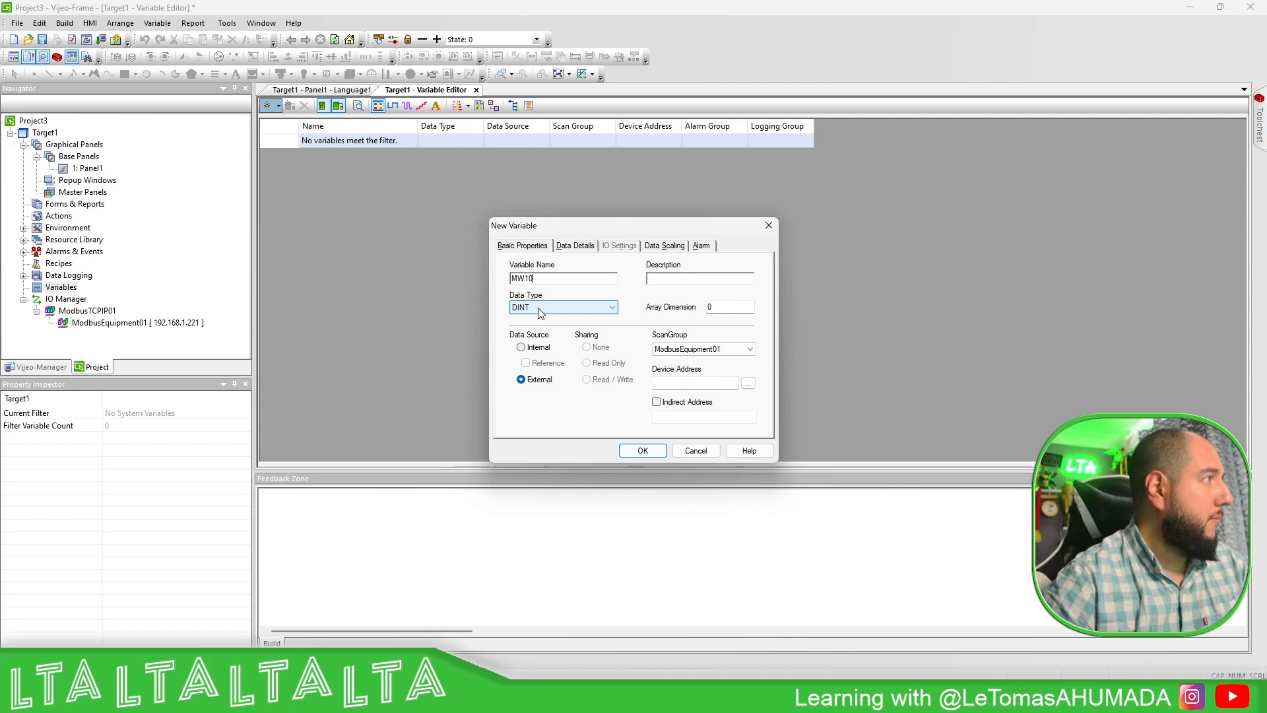
pyautogui.click(564, 307)
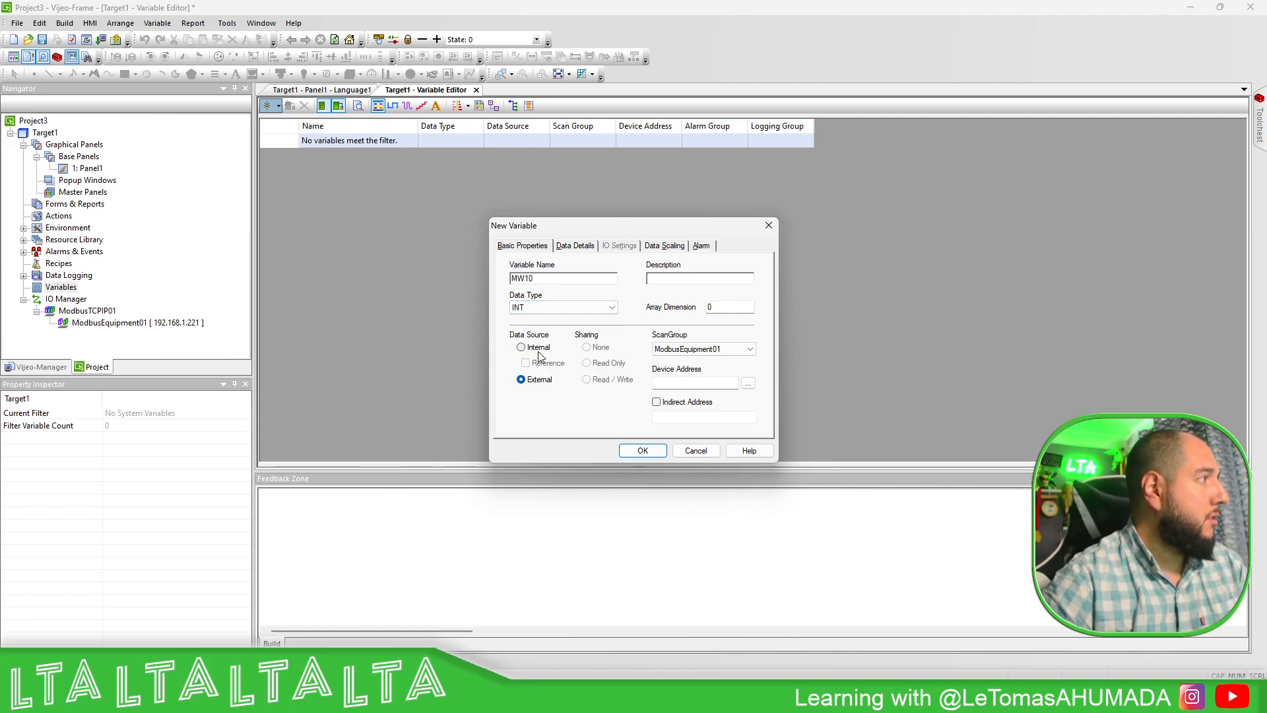
pyautogui.click(748, 383)
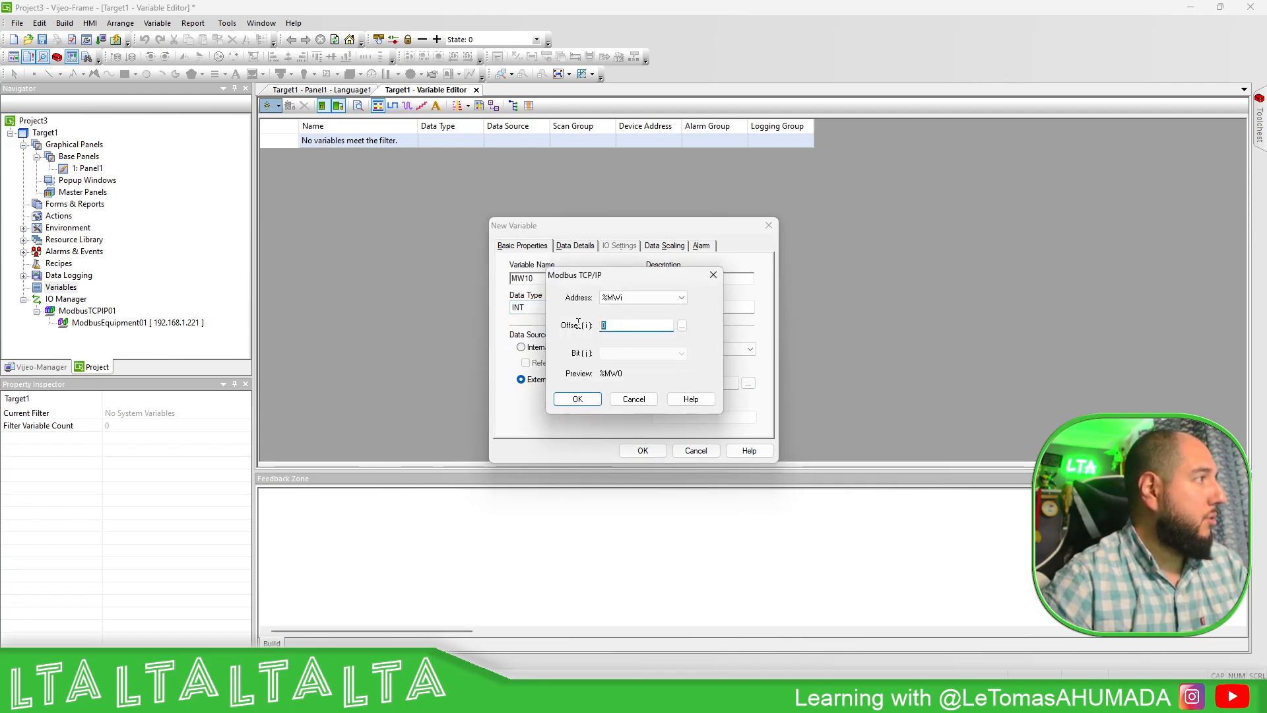
pyautogui.write('10')
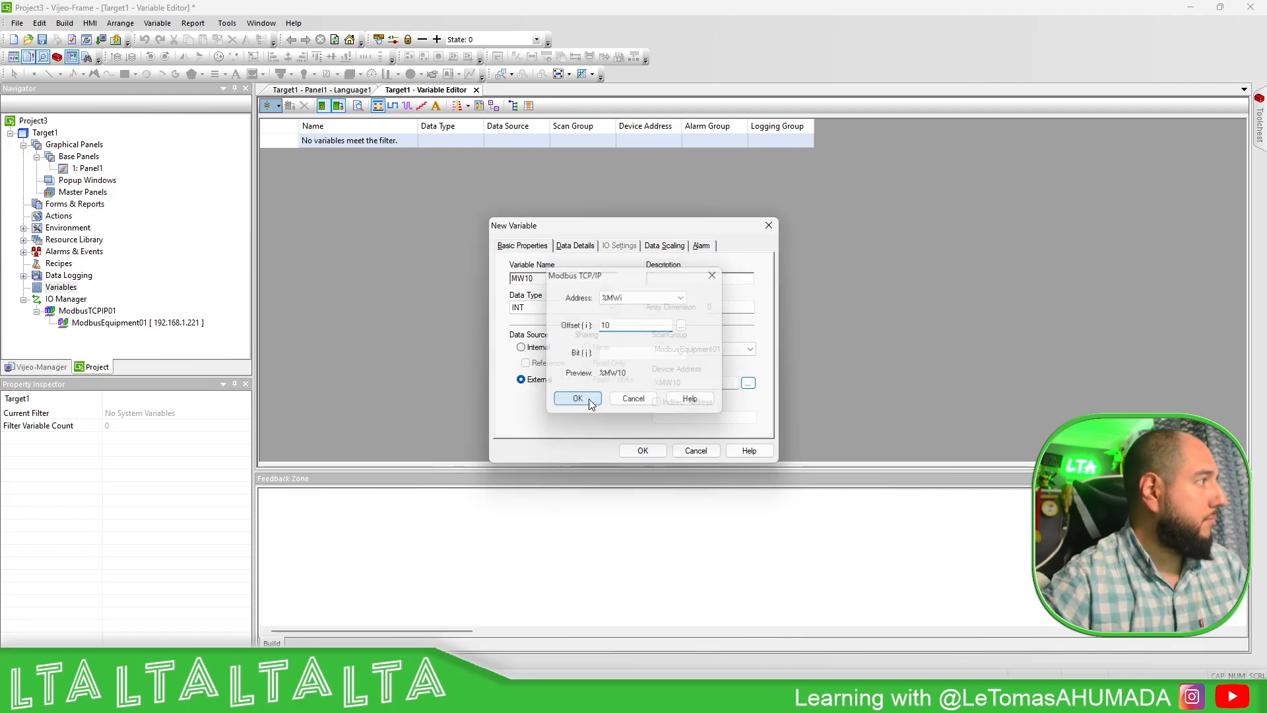
pyautogui.click(577, 397)
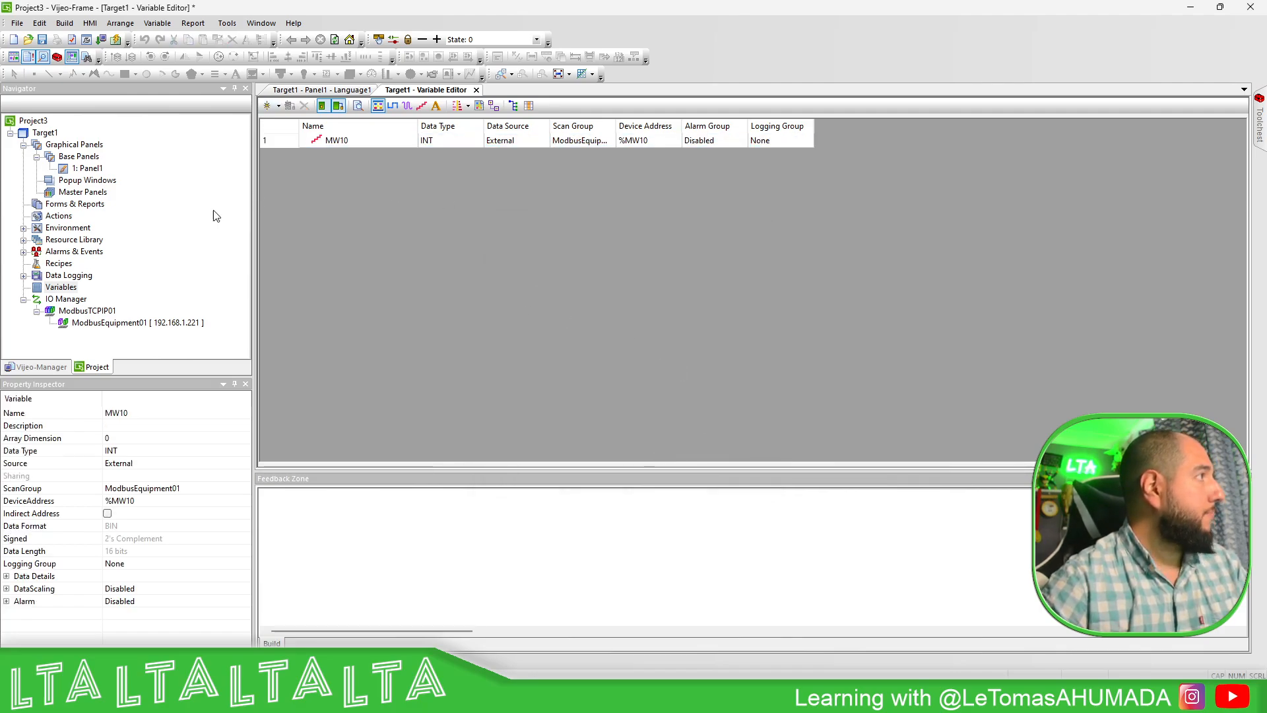
pyautogui.moveTo(121, 322)
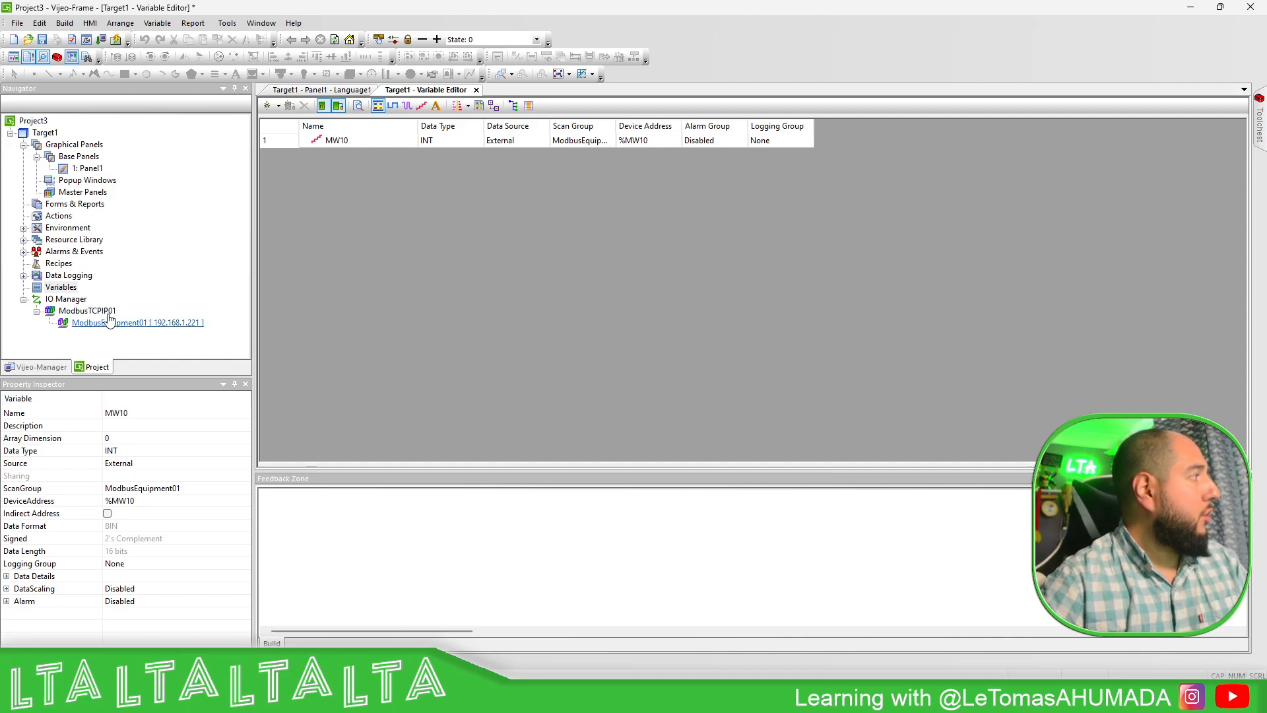
pyautogui.rightClick(110, 322)
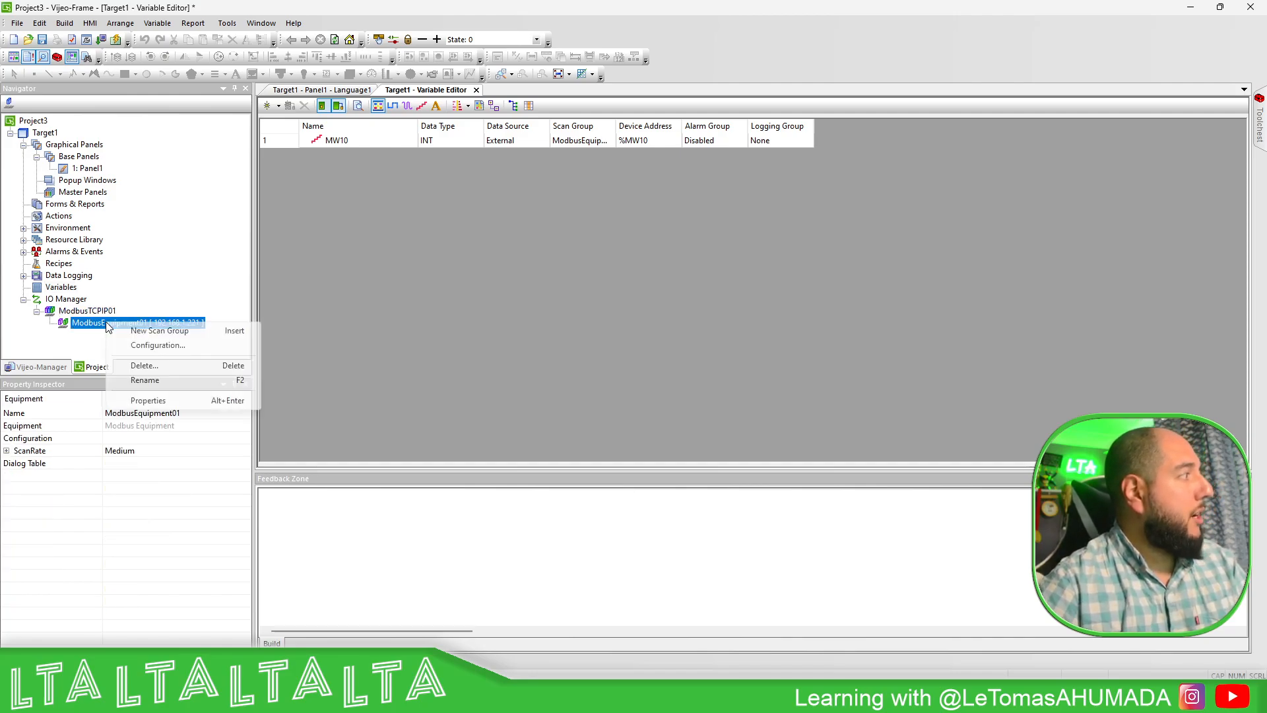
pyautogui.click(145, 380)
pyautogui.write('MyM221')
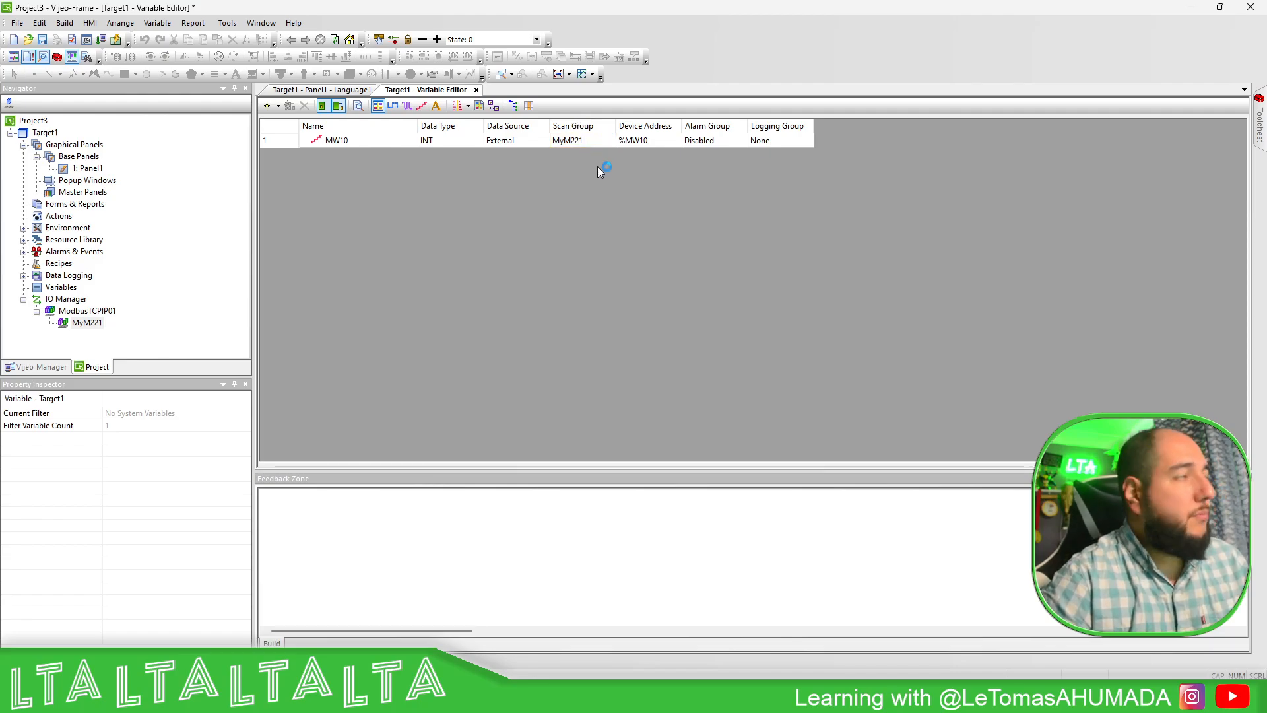
pyautogui.moveTo(343, 156)
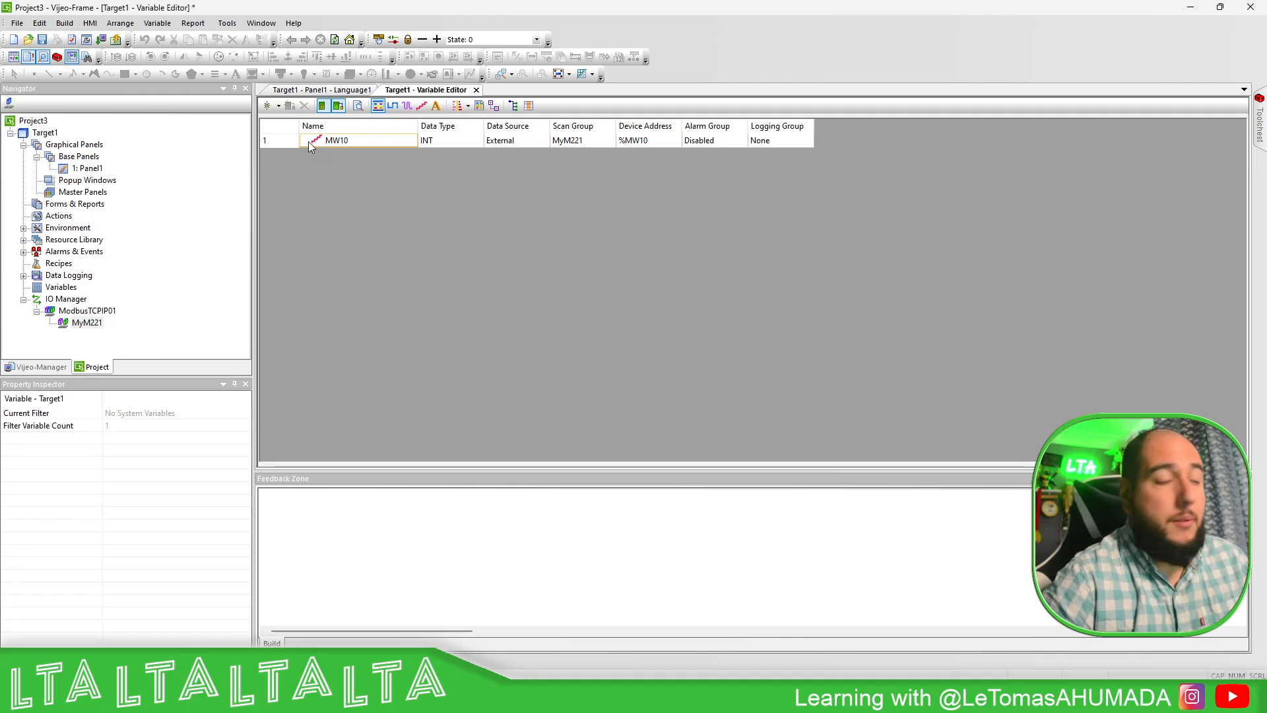
# Reach section 5.3 Collecting Driver Statistics through the online help's Index.
pyautogui.click(293, 22)
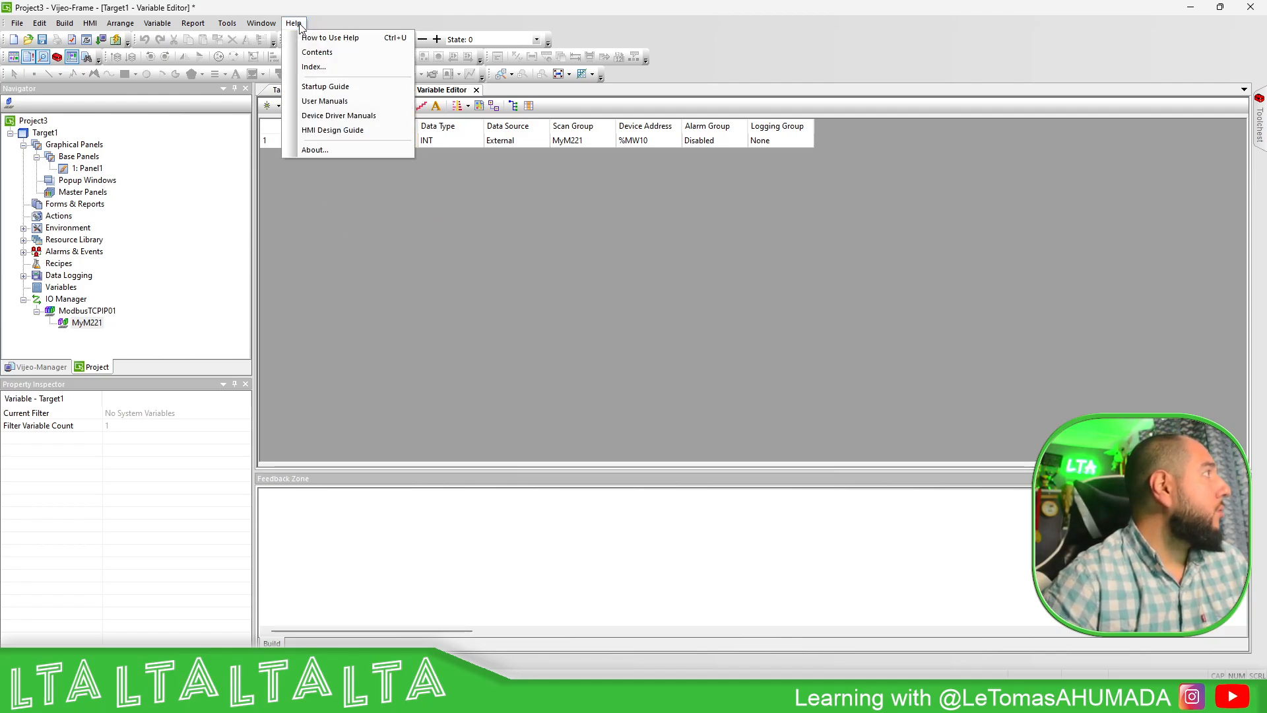
pyautogui.moveTo(340, 39)
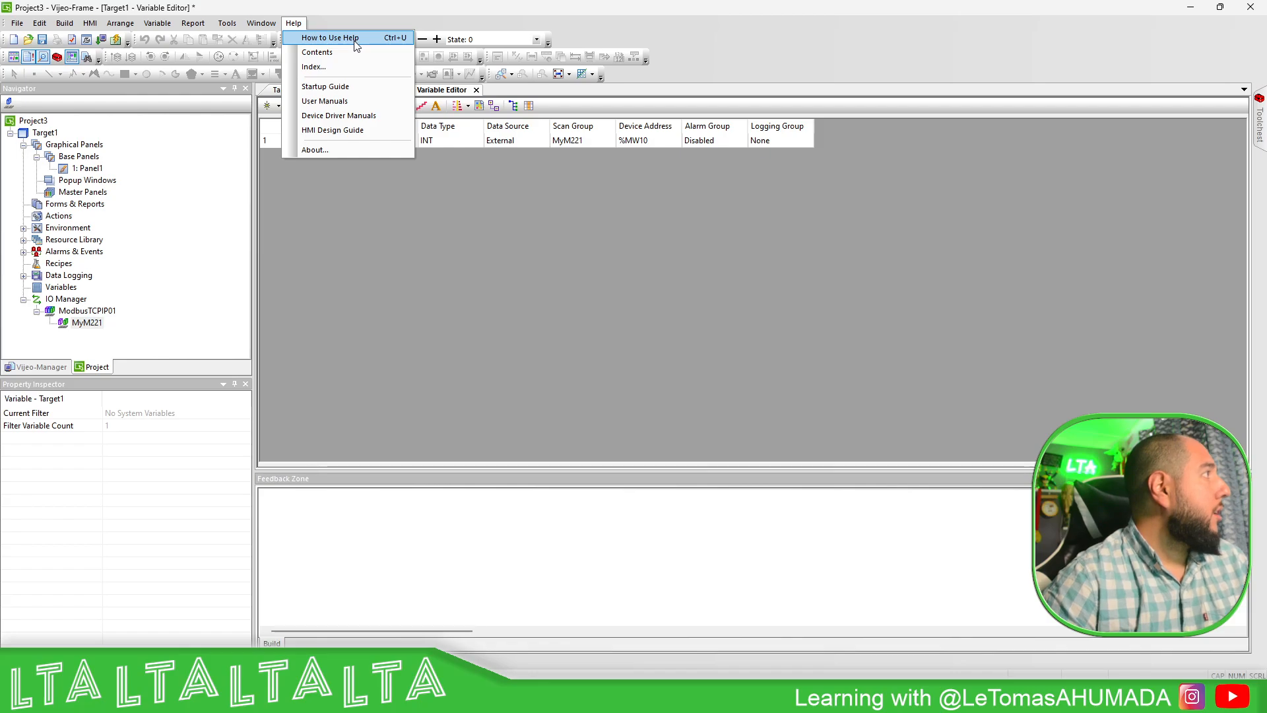
pyautogui.click(329, 37)
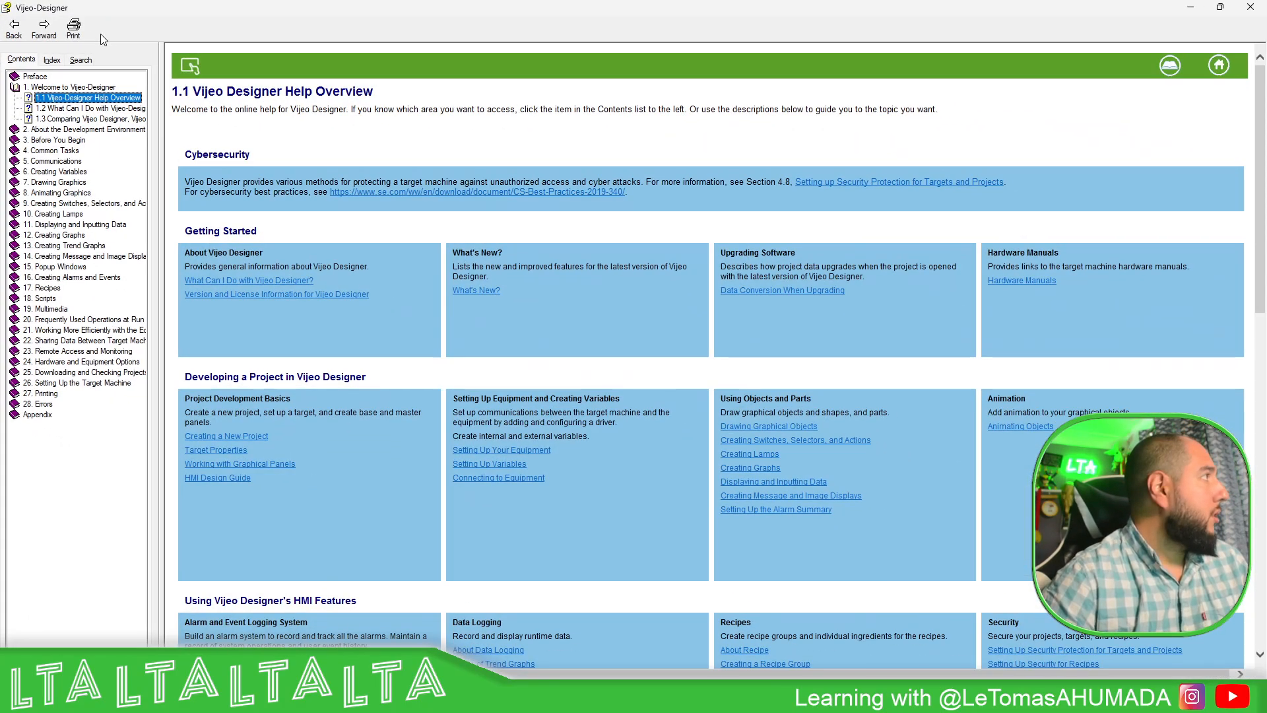
pyautogui.click(52, 60)
pyautogui.write('@sys')
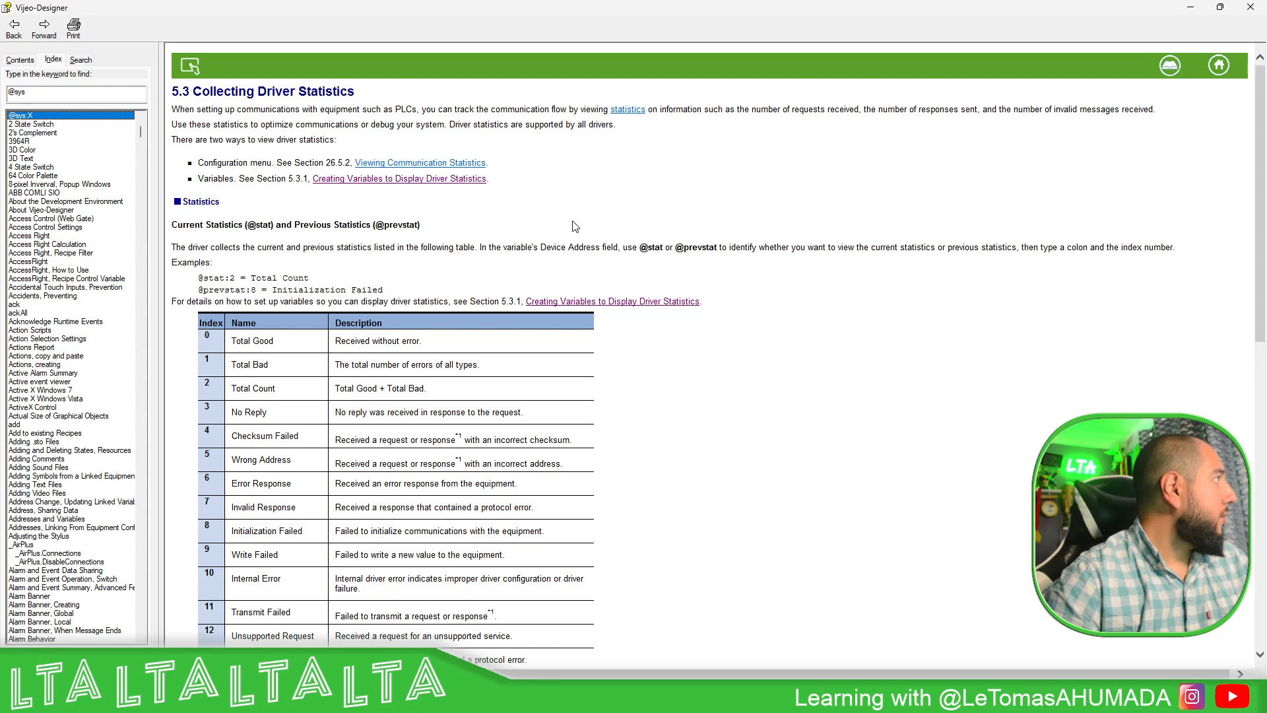
pyautogui.scroll(-3)
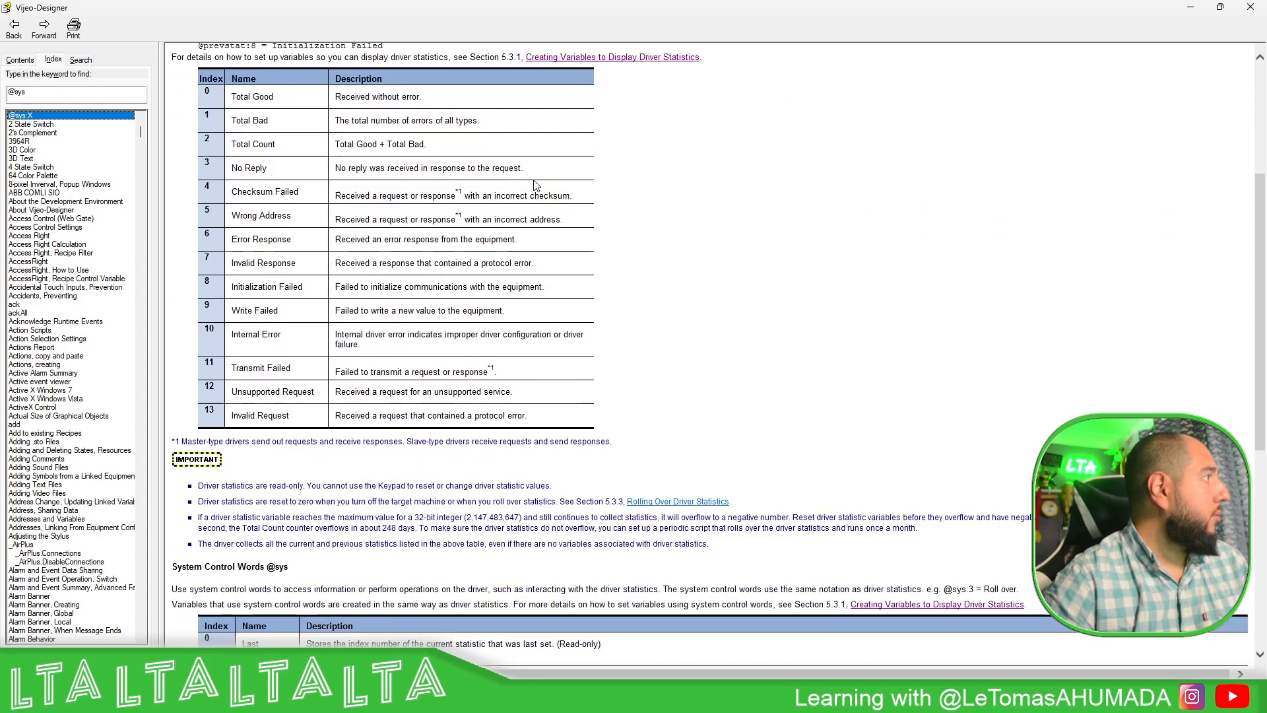
pyautogui.scroll(3)
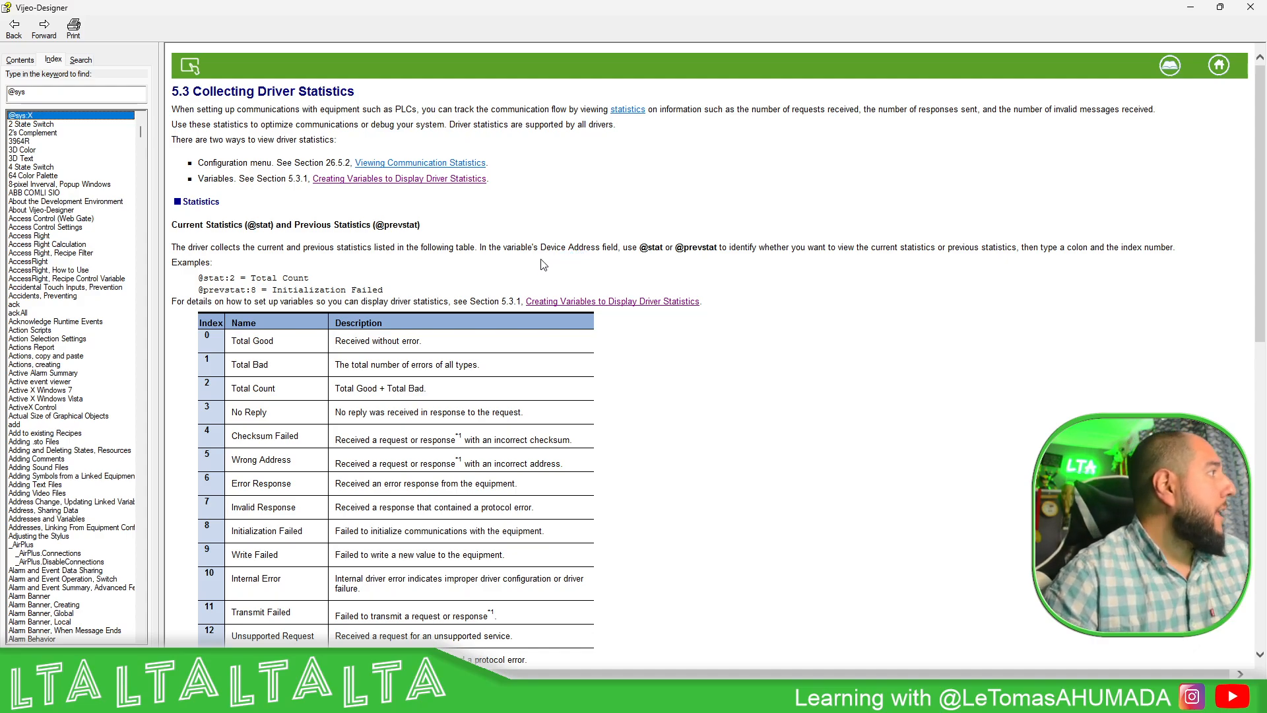
pyautogui.scroll(-3)
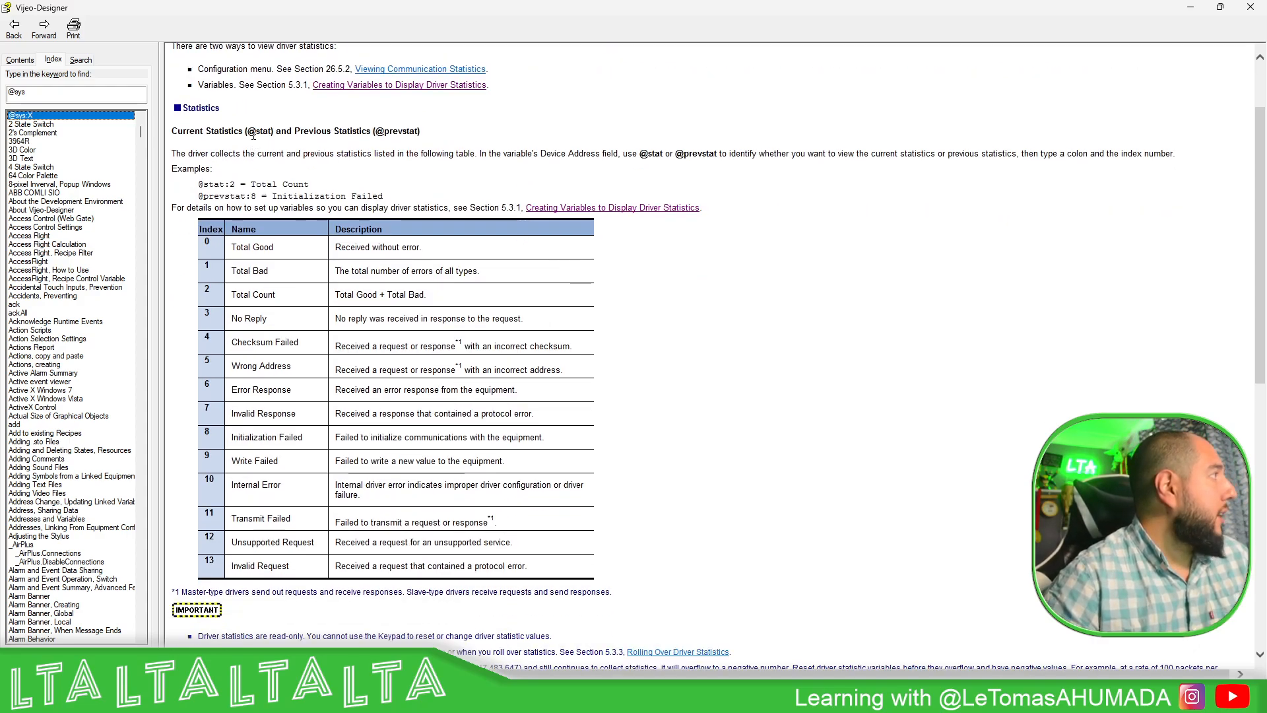
pyautogui.doubleClick(257, 130)
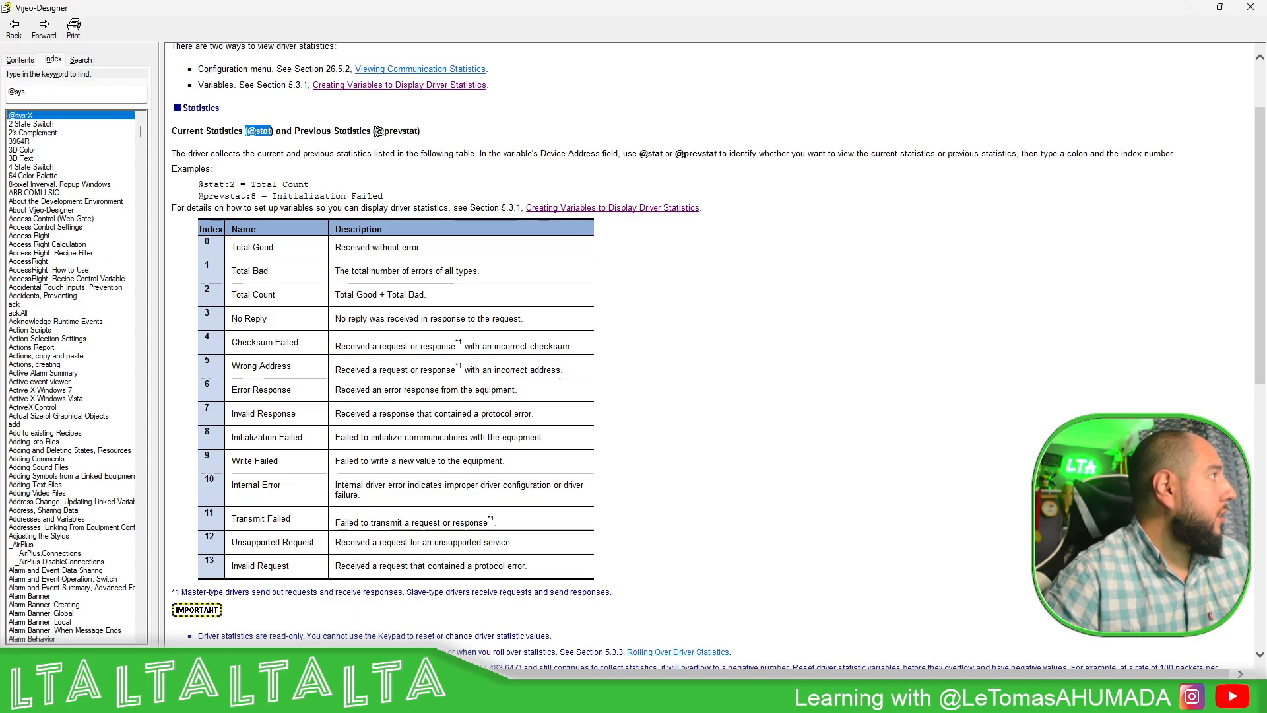
pyautogui.click(398, 131)
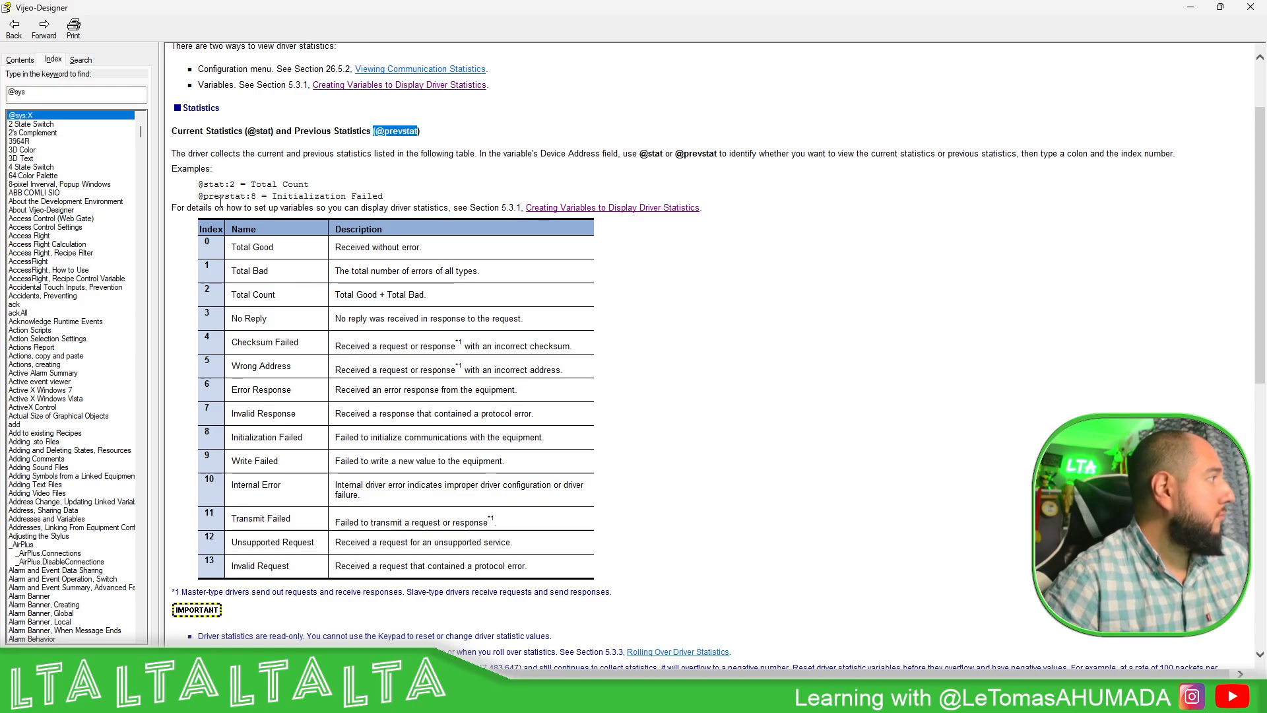
pyautogui.doubleClick(211, 183)
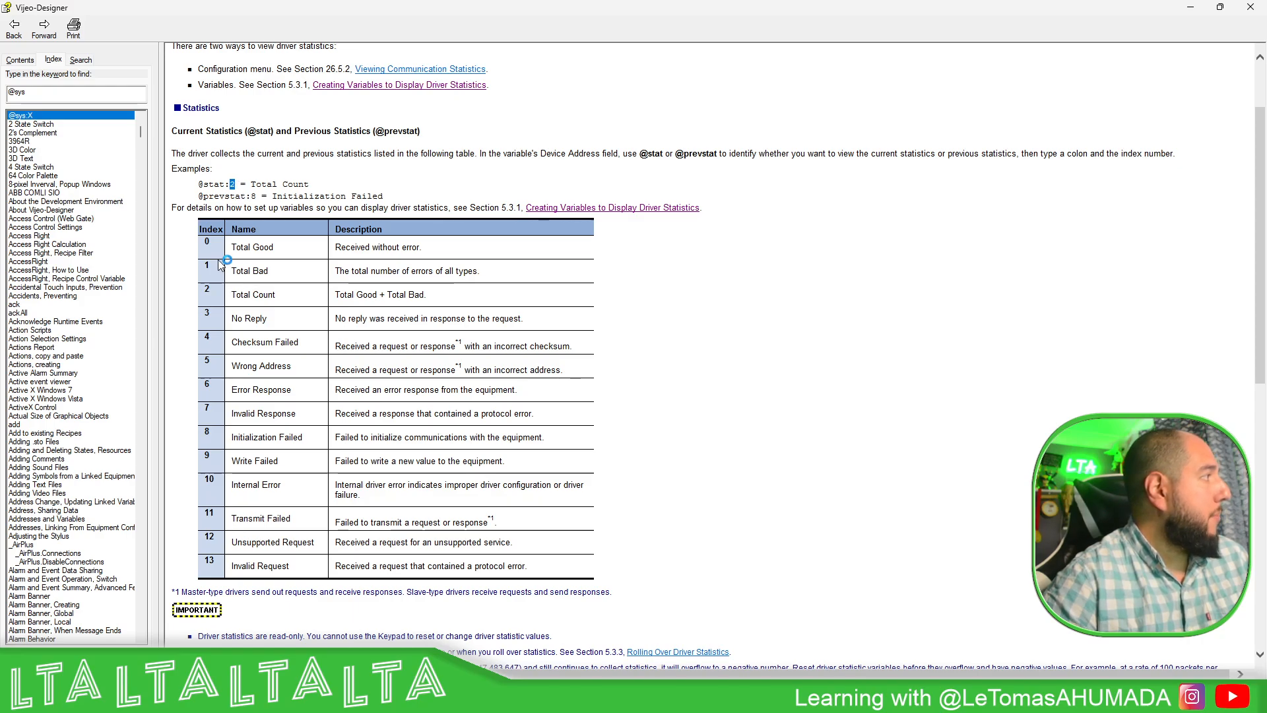
pyautogui.moveTo(387, 297)
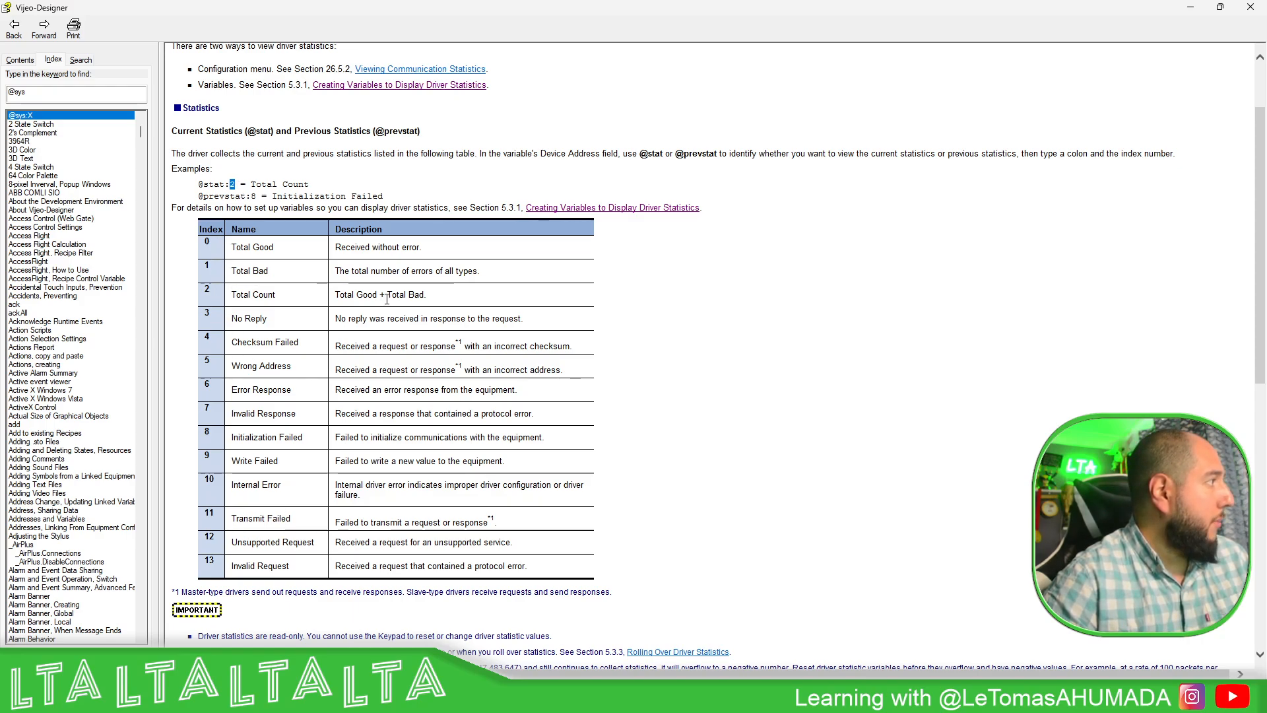
pyautogui.moveTo(407, 243)
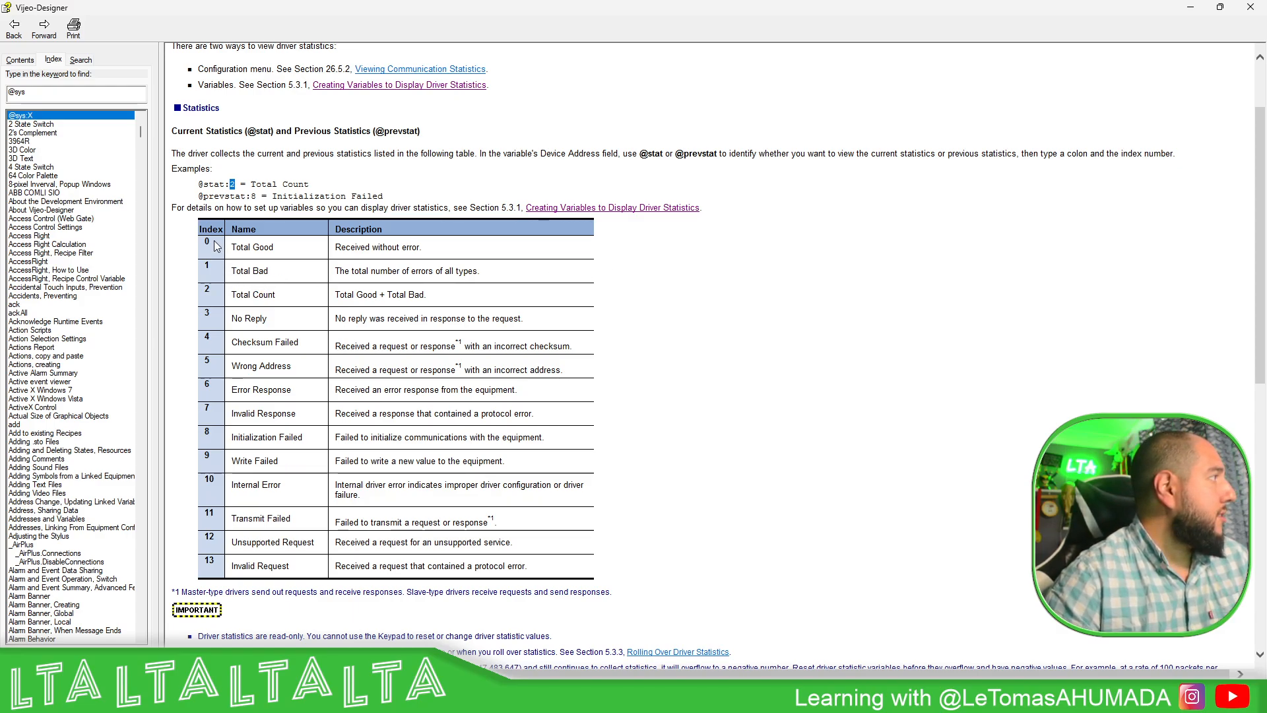
pyautogui.moveTo(1196, 13)
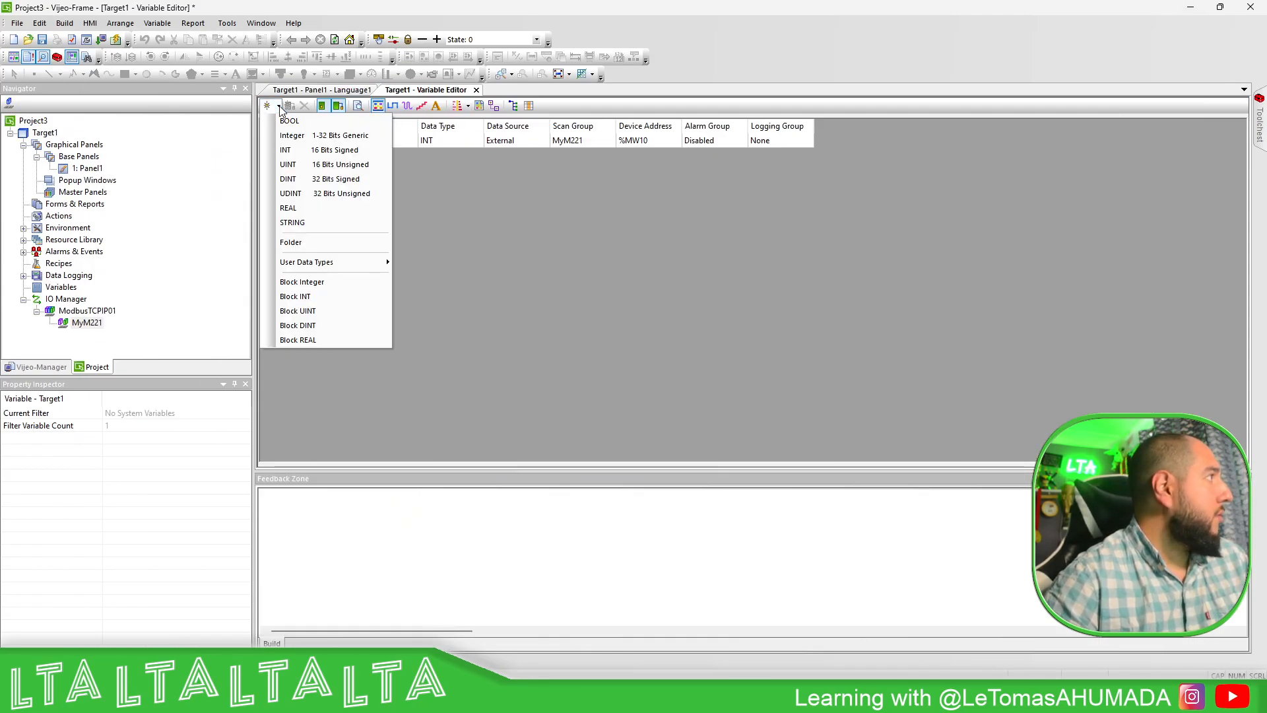
pyautogui.click(285, 149)
pyautogui.write('au')
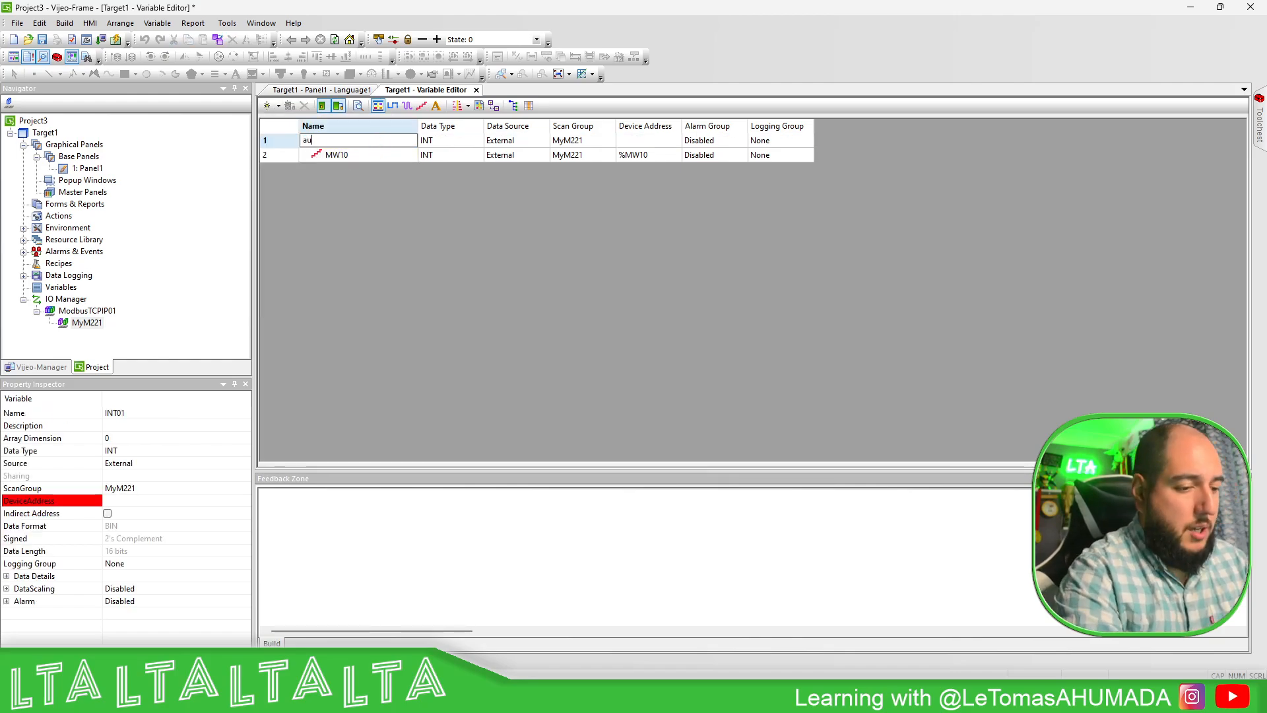
pyautogui.write('x')
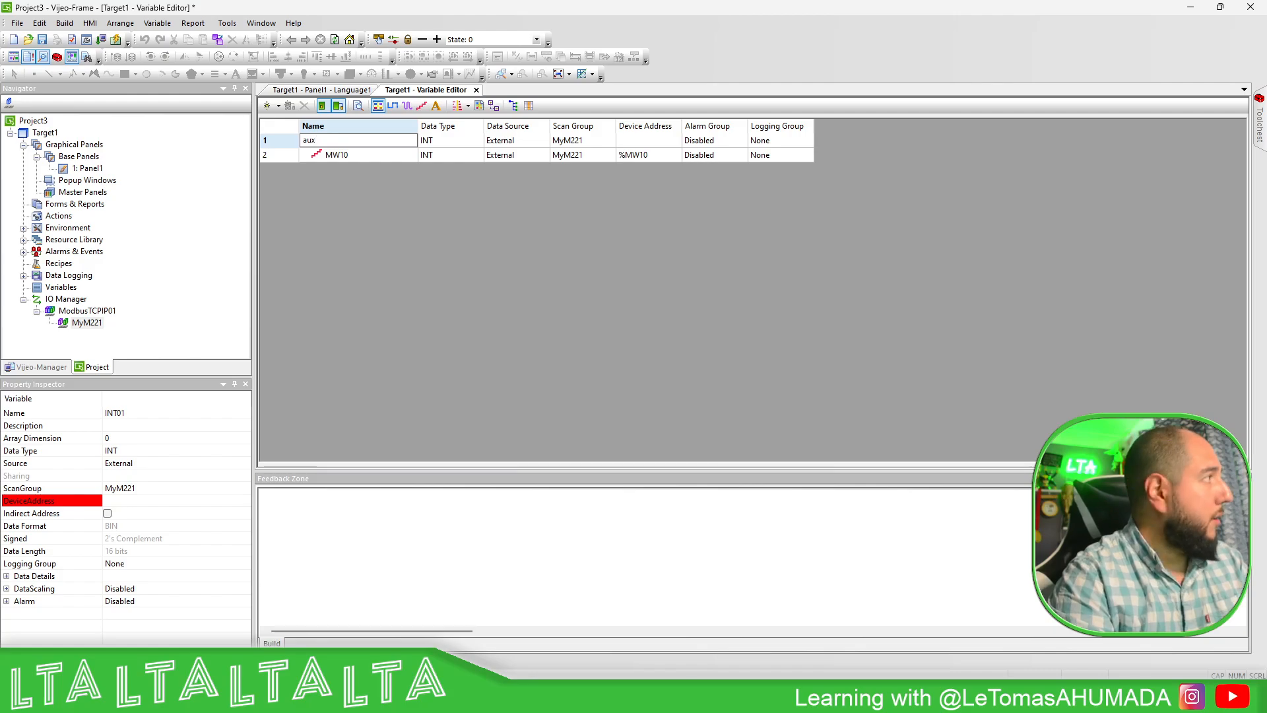
pyautogui.write('Stats_')
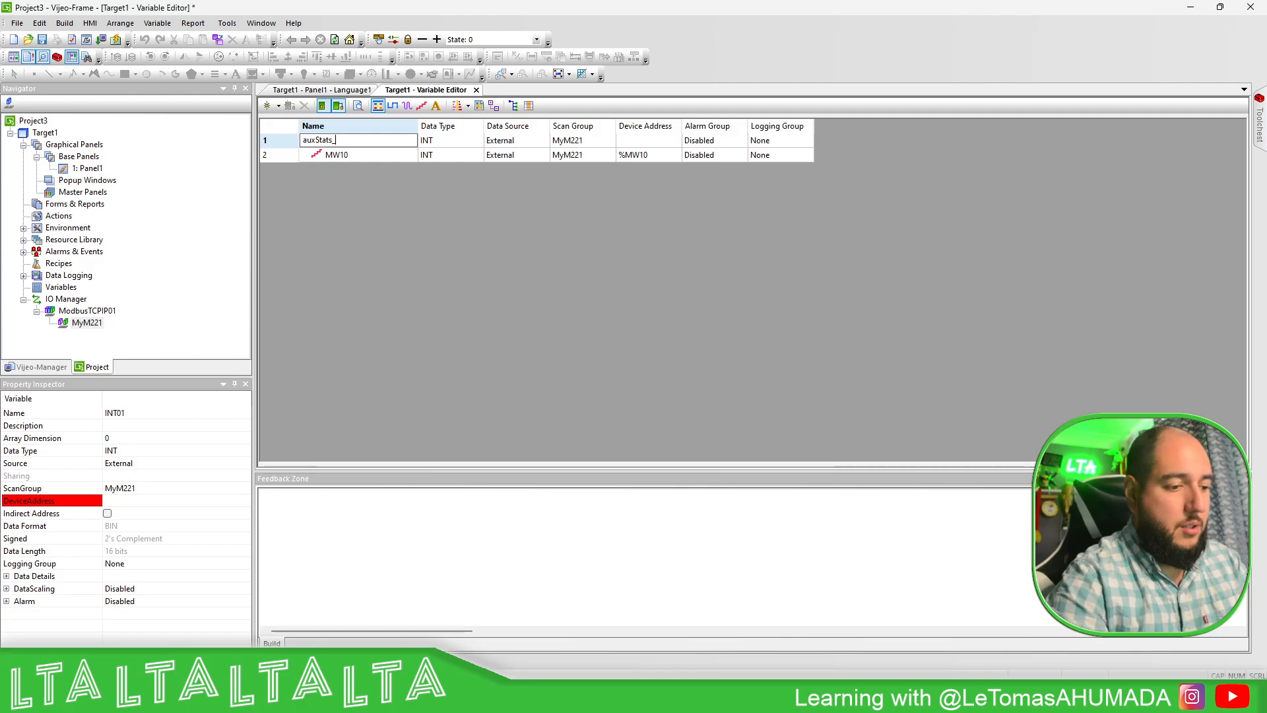
pyautogui.click(646, 140)
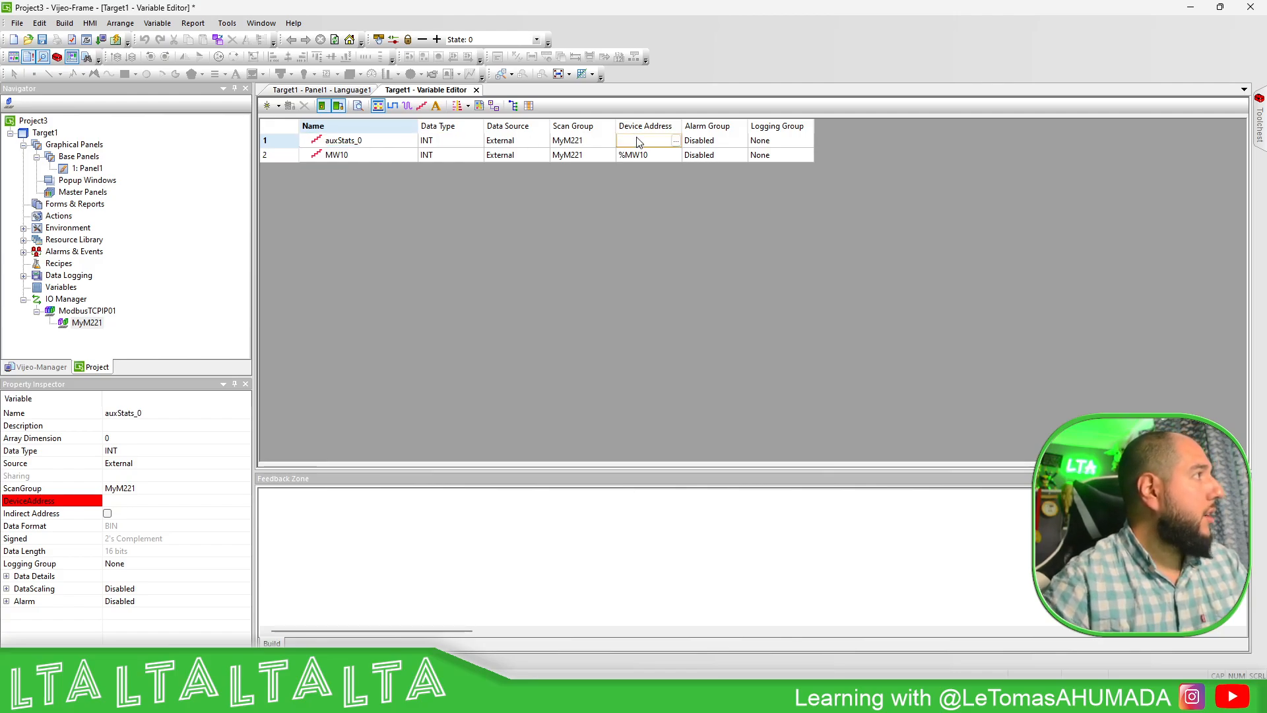
pyautogui.click(643, 140)
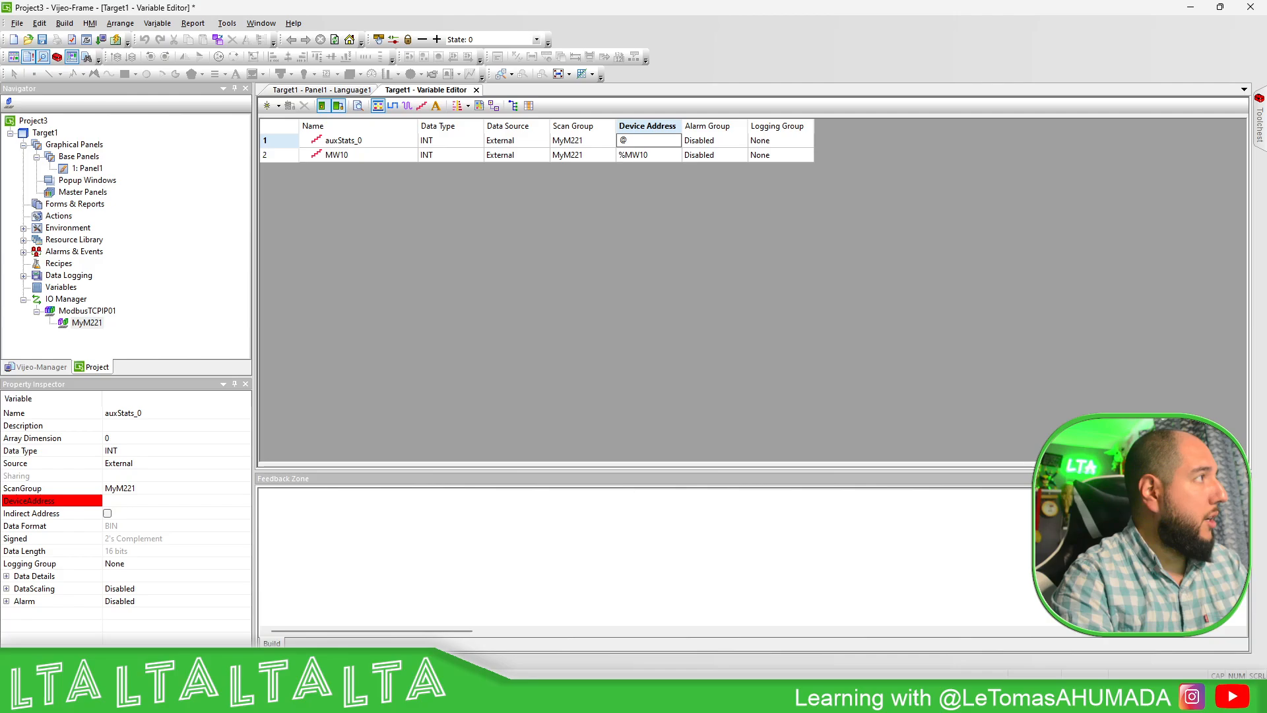
pyautogui.write('stat:0')
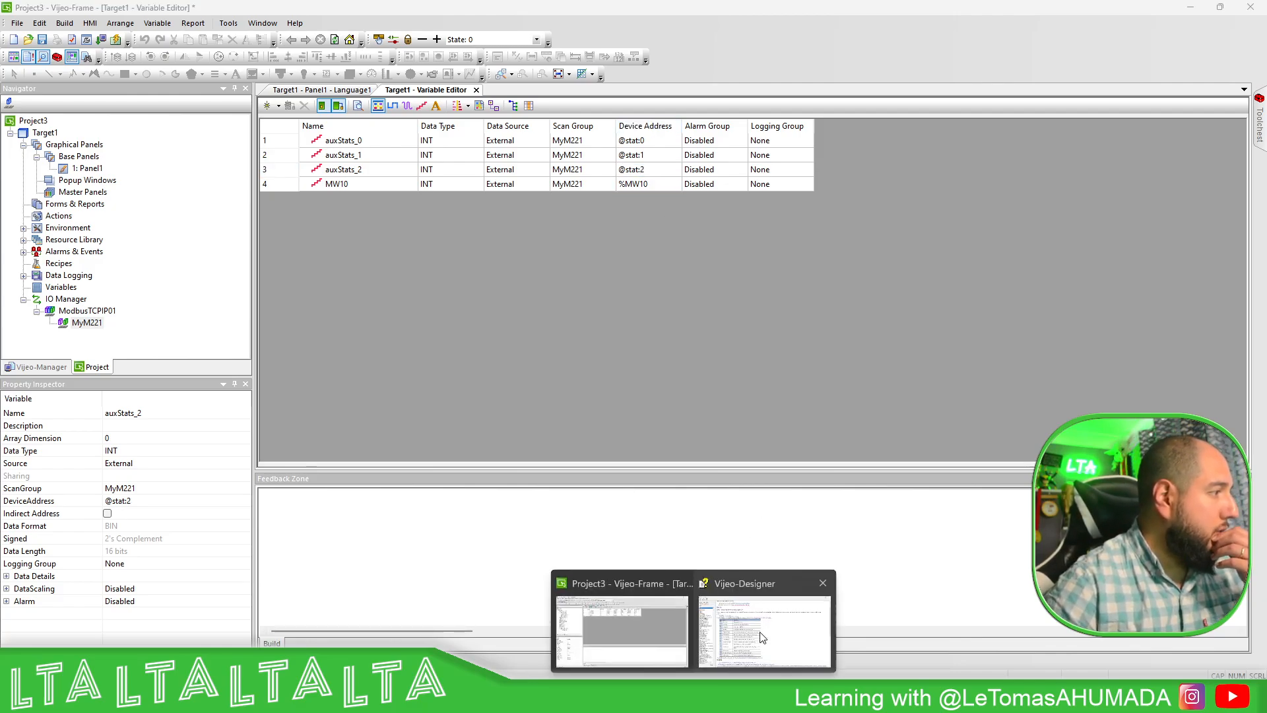
pyautogui.click(764, 631)
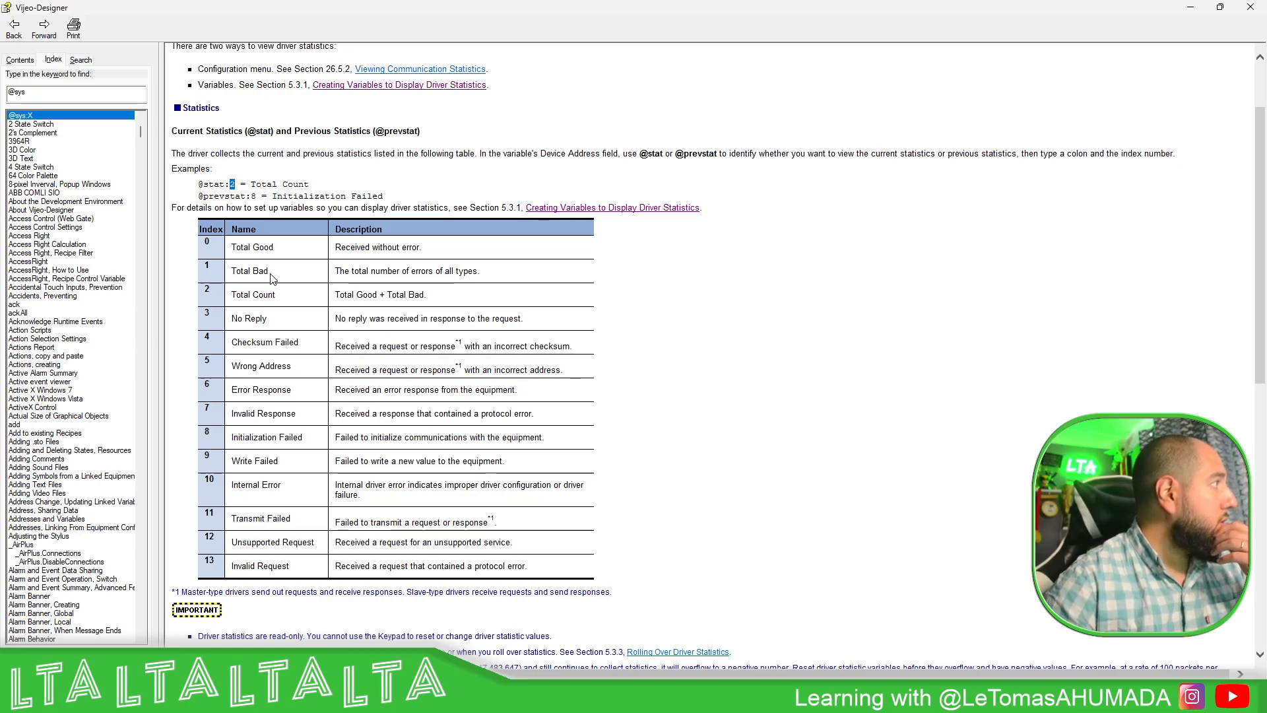
pyautogui.moveTo(341, 268)
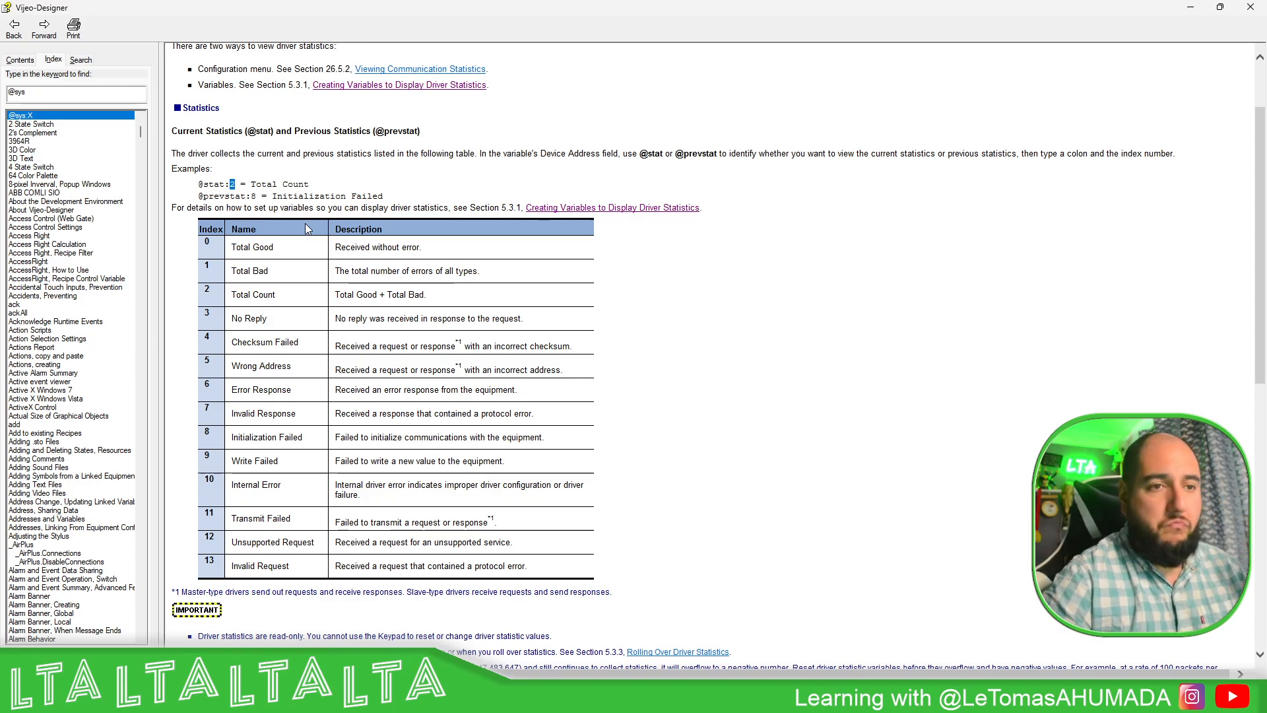
pyautogui.moveTo(332, 207)
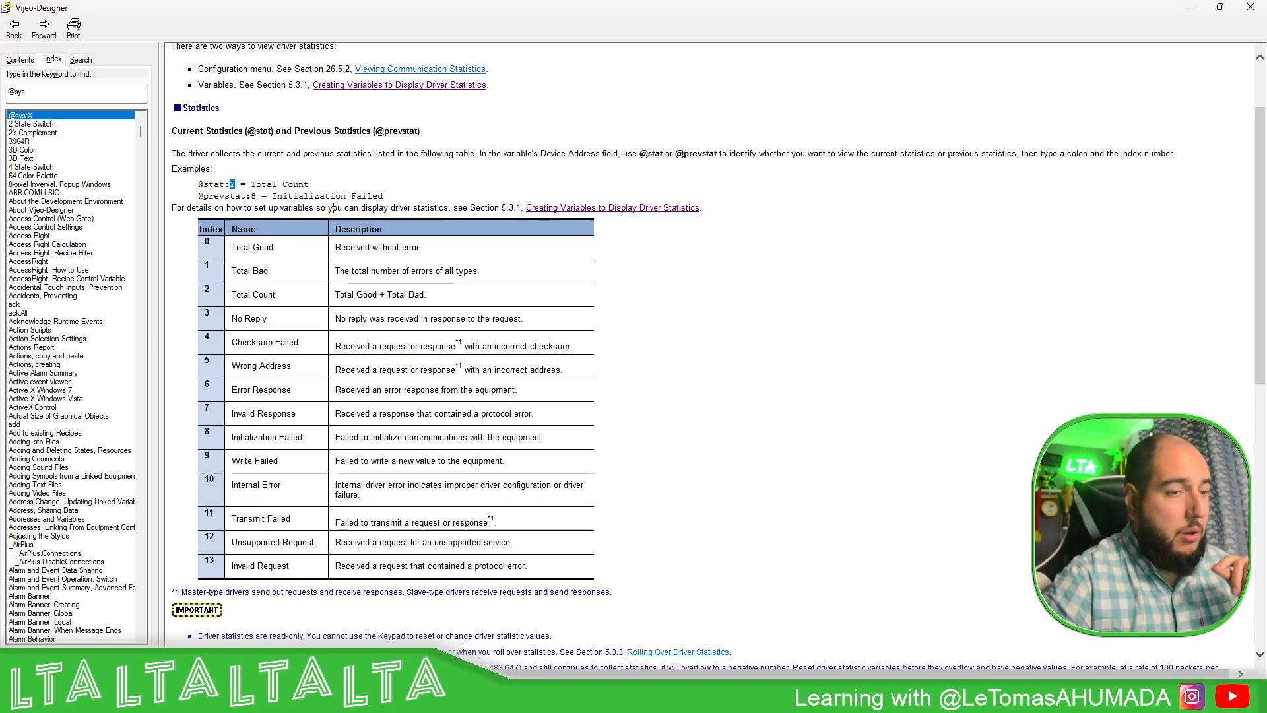
pyautogui.scroll(-3)
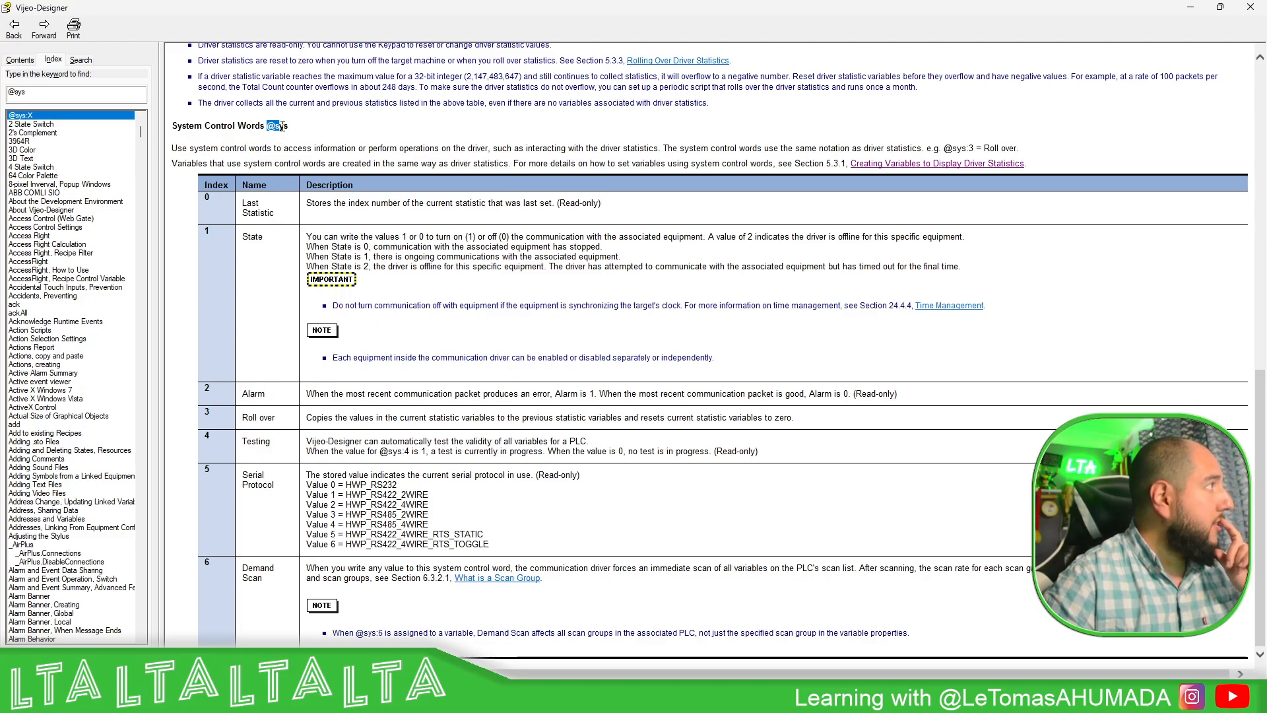
pyautogui.moveTo(293, 131)
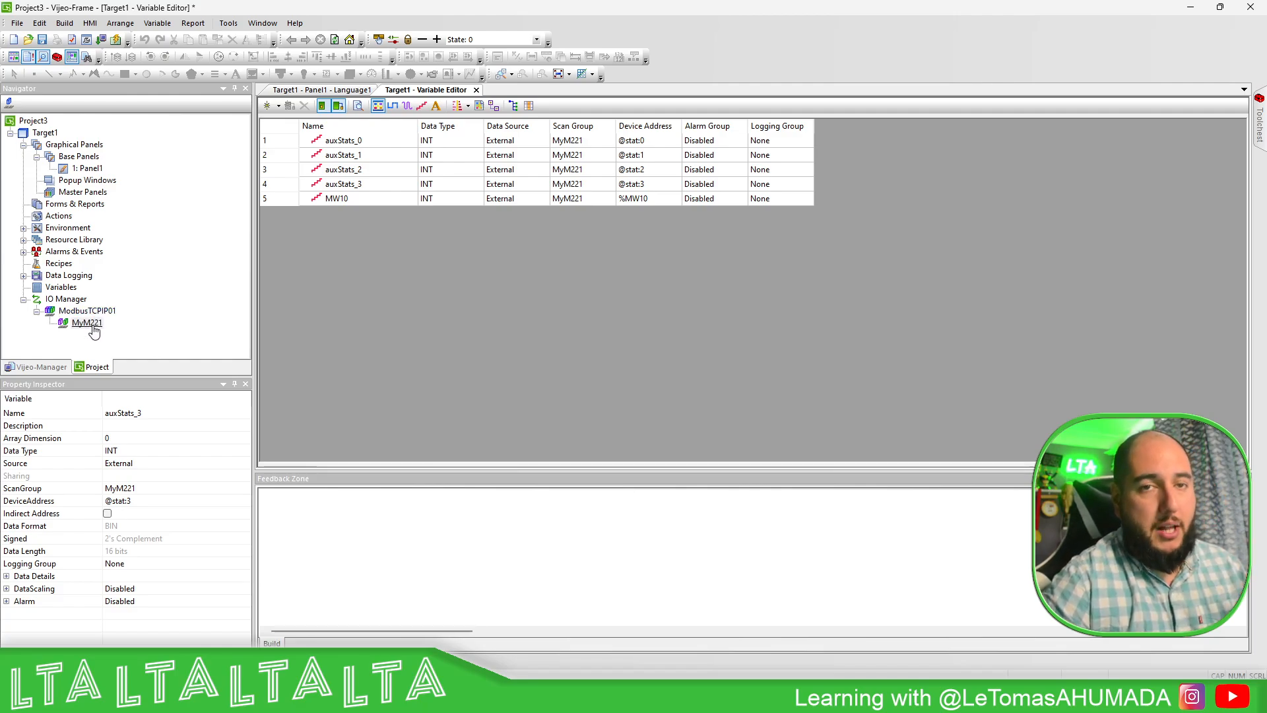
pyautogui.click(566, 140)
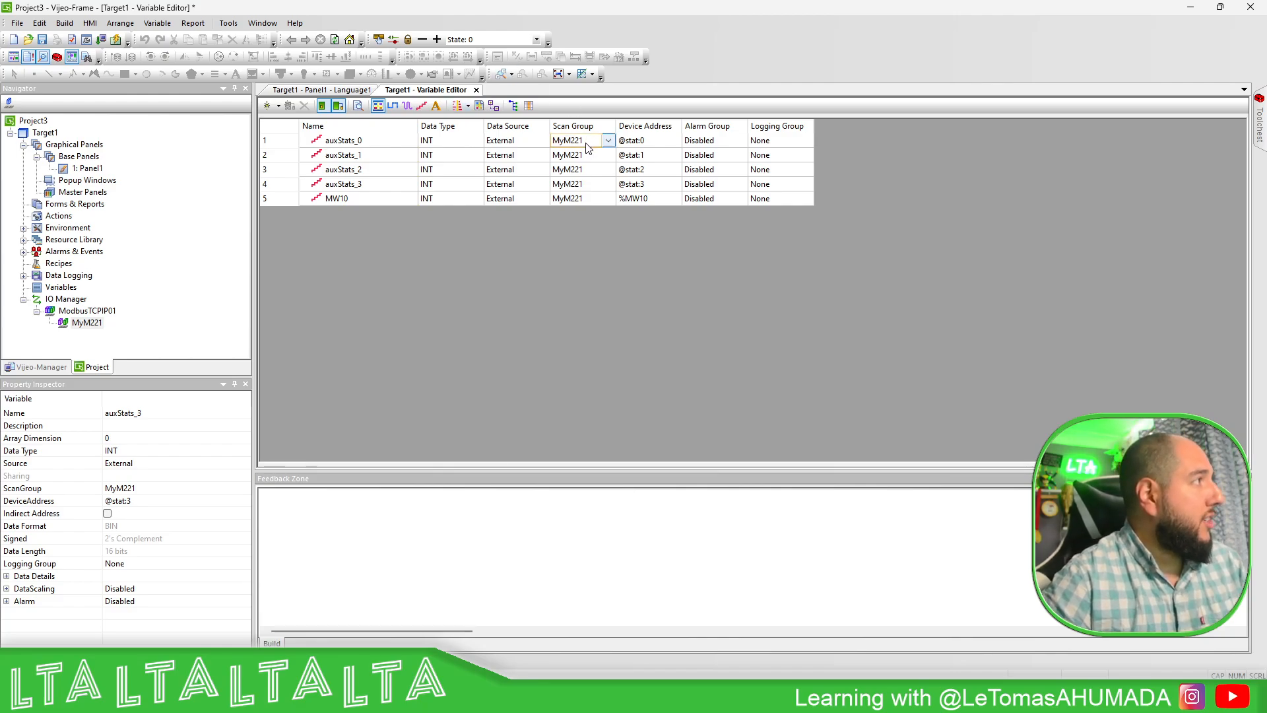
pyautogui.click(647, 183)
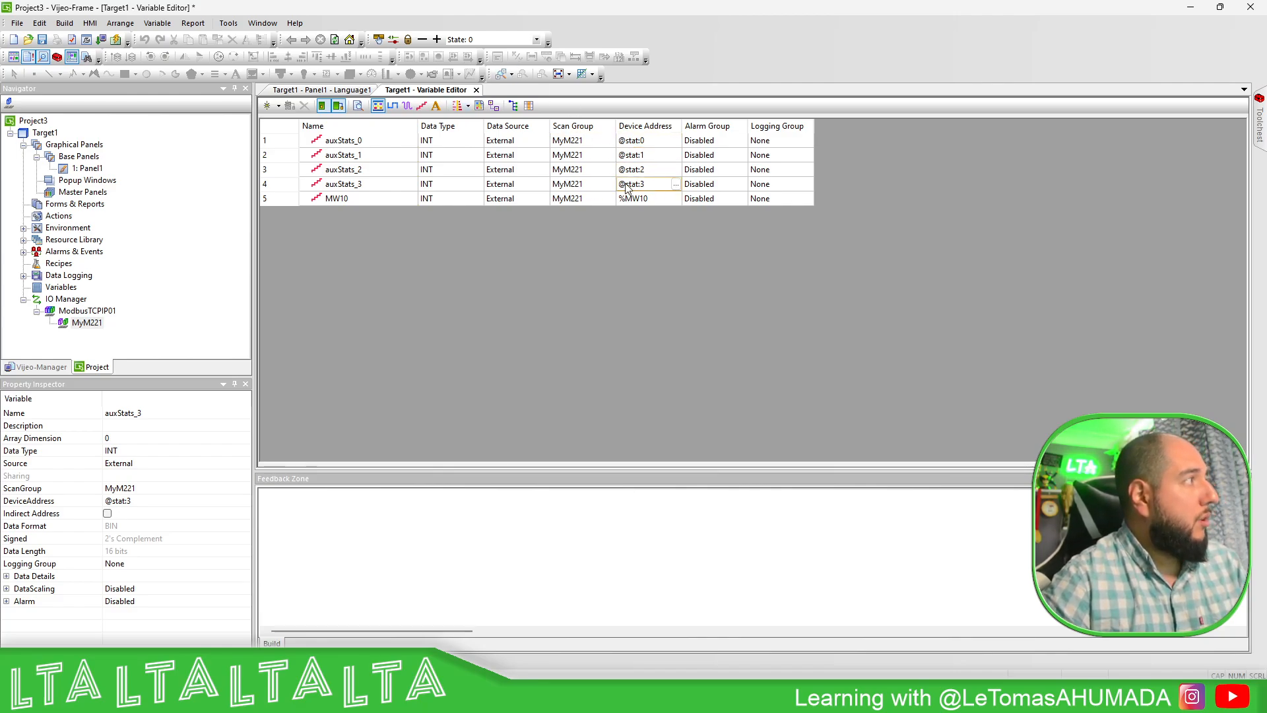
pyautogui.click(269, 105)
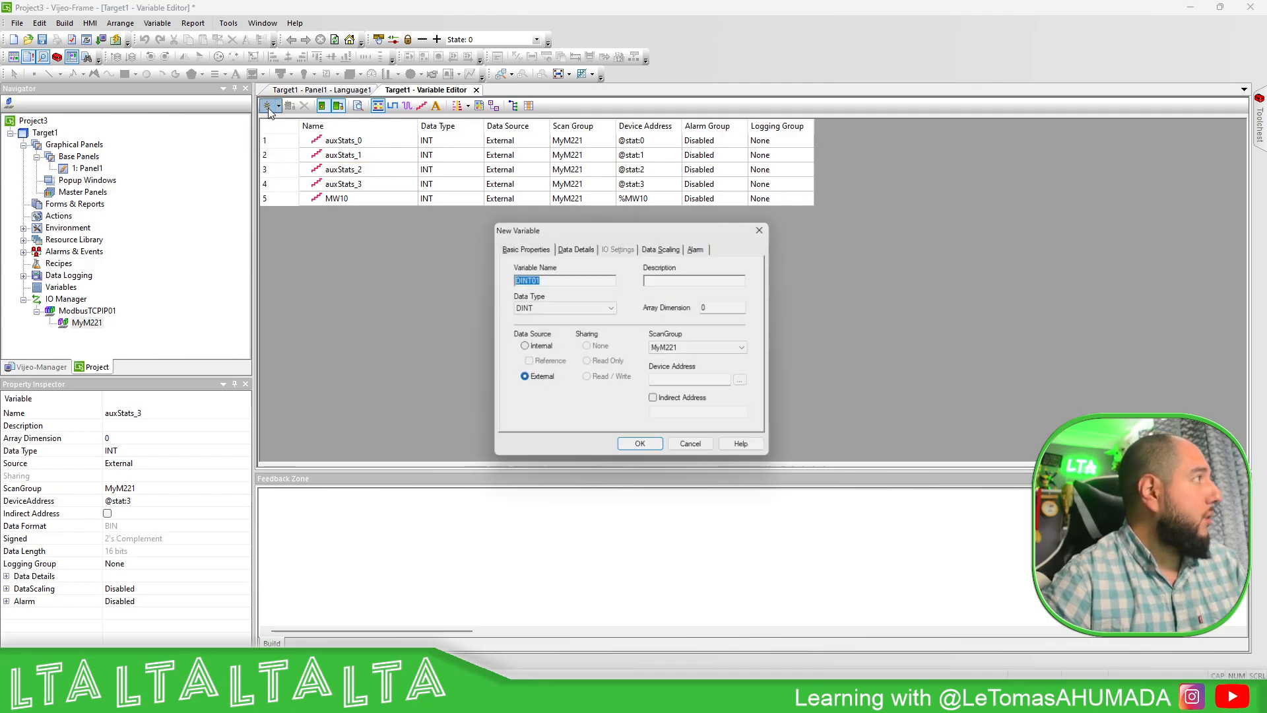
pyautogui.click(689, 443)
pyautogui.write('aux')
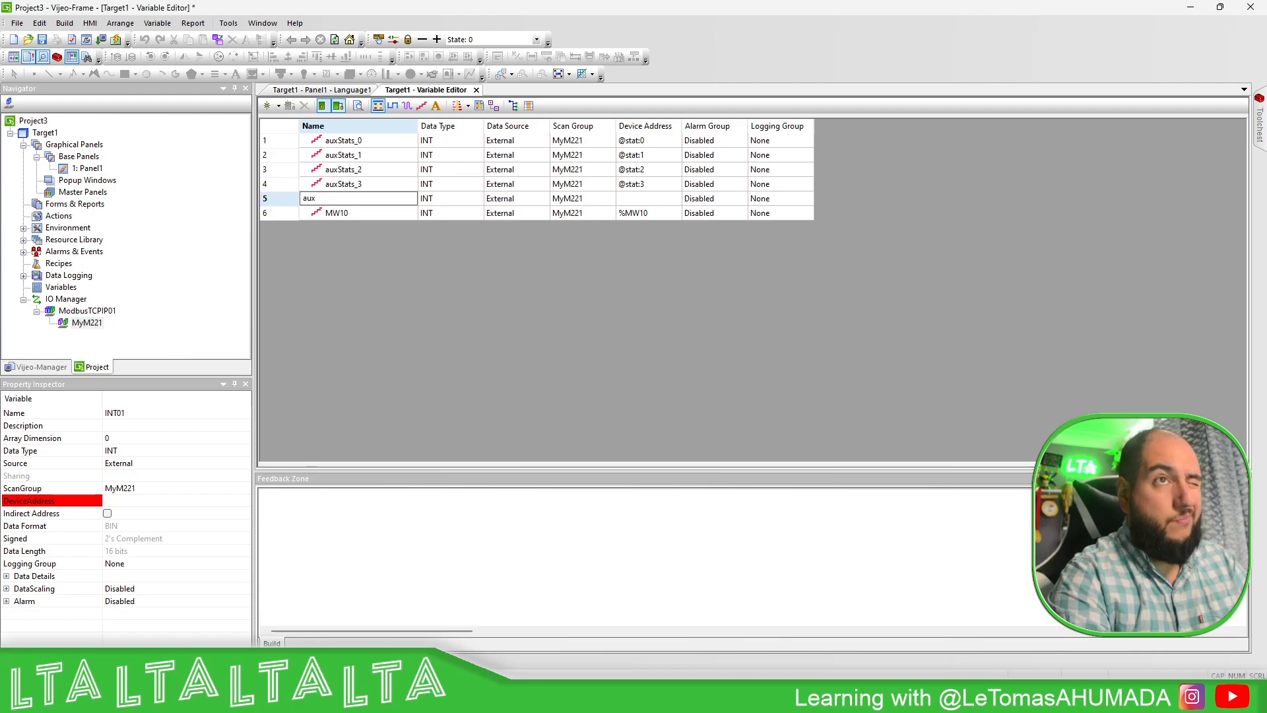
pyautogui.write('Sys_1')
pyautogui.click(648, 198)
pyautogui.write('@')
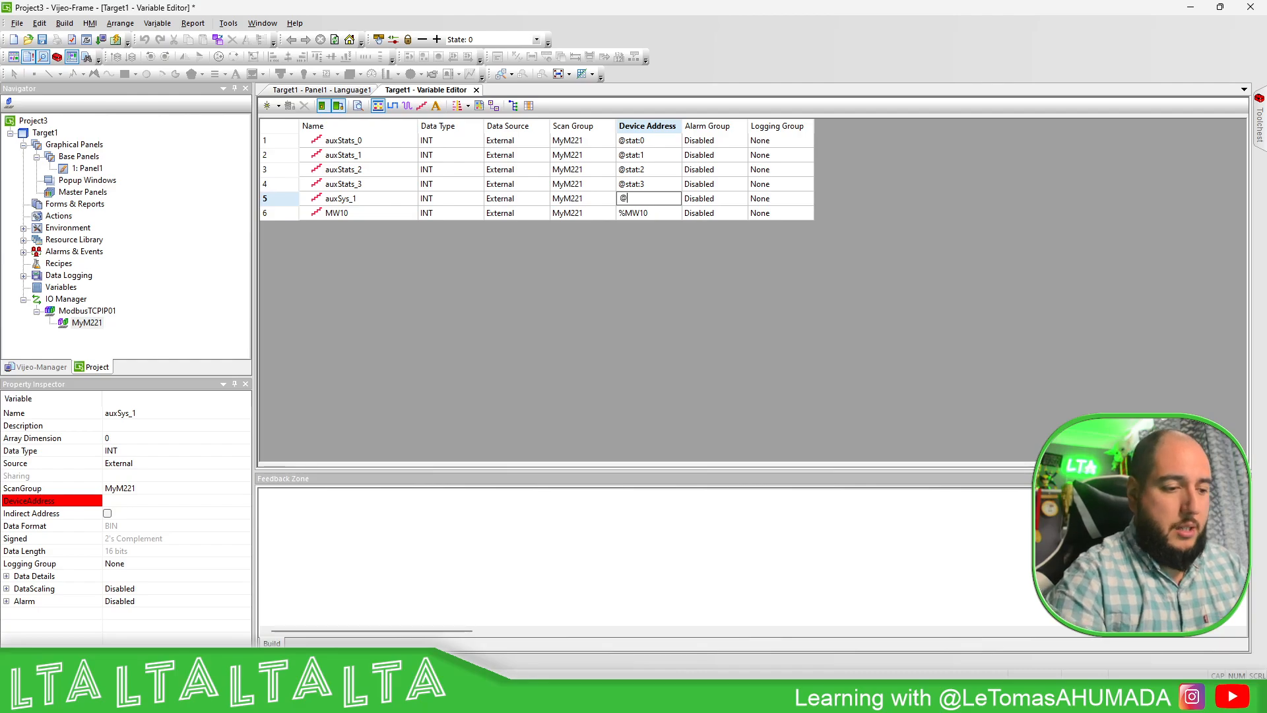
pyautogui.write('sys:1')
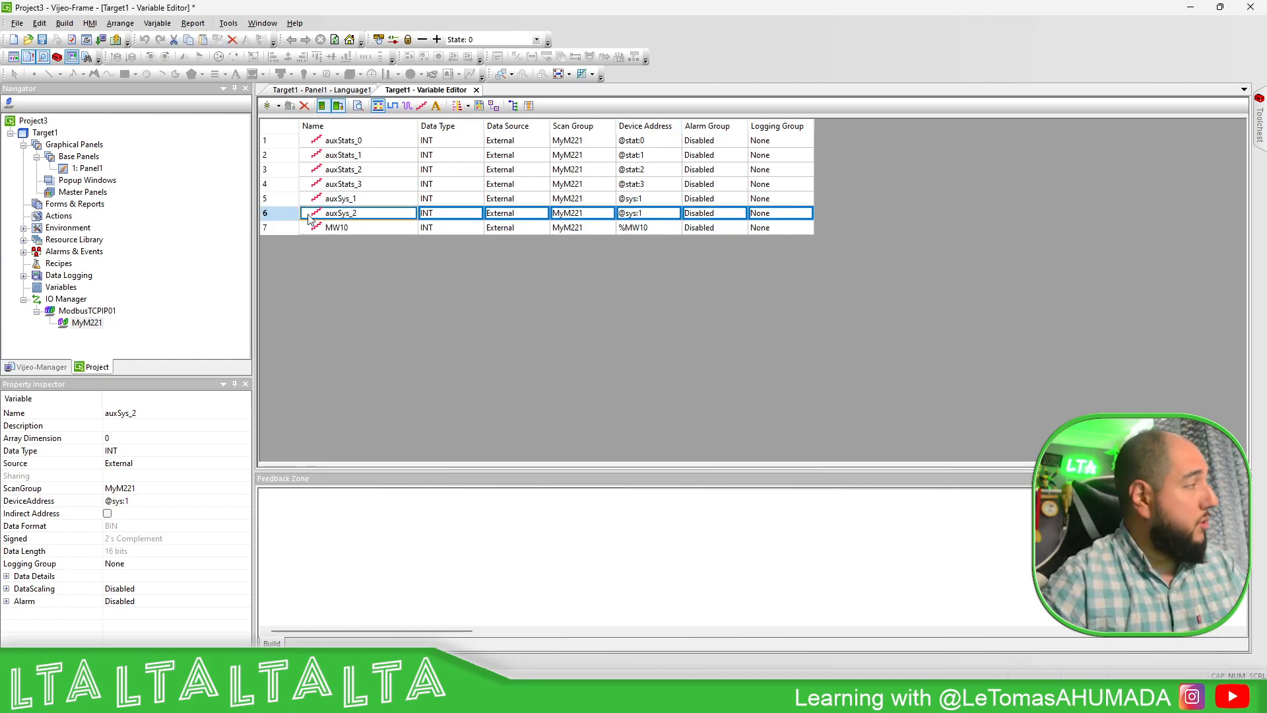
pyautogui.click(647, 212)
pyautogui.write('2')
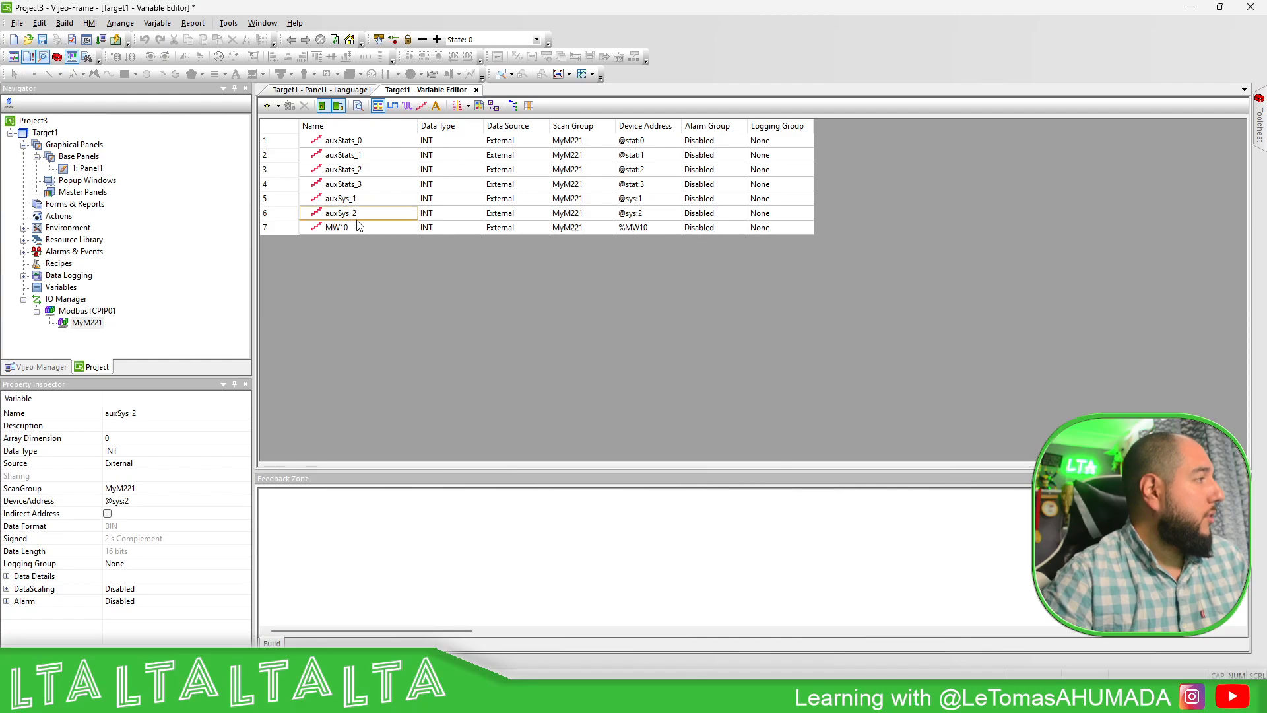
# Add BOOL variable xCommError with Internal data source.
pyautogui.click(268, 106)
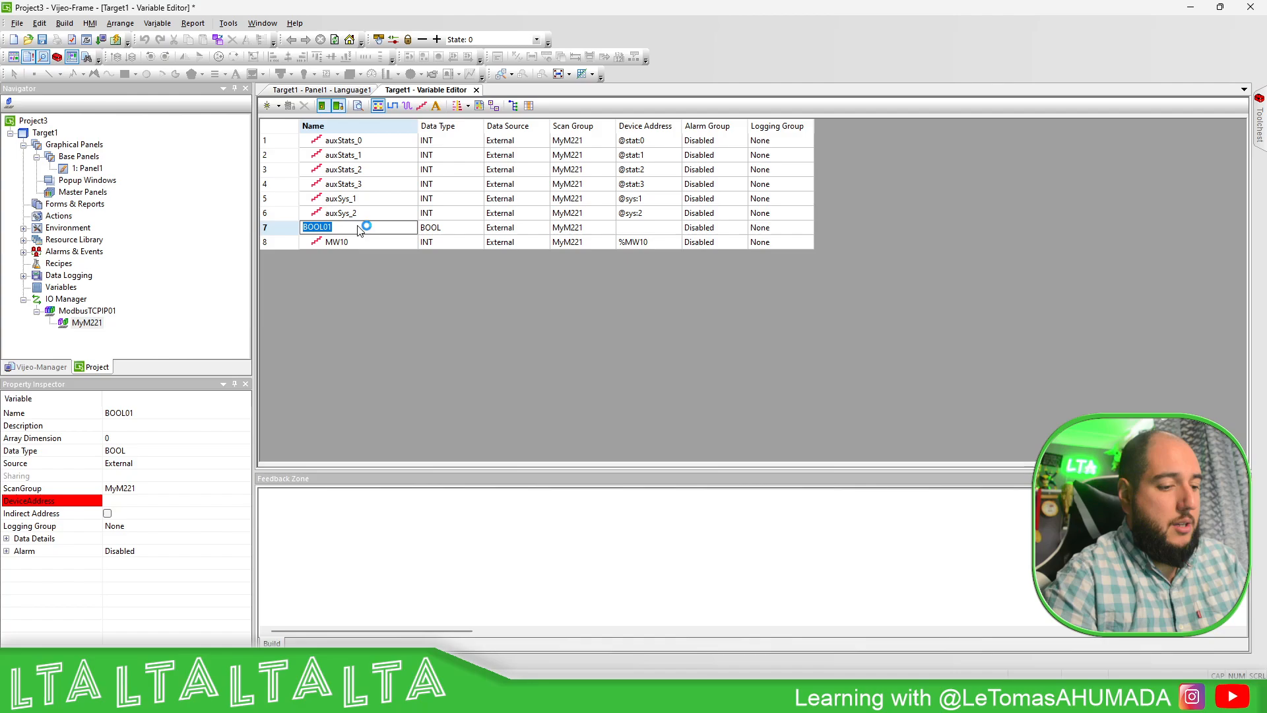
pyautogui.write('x')
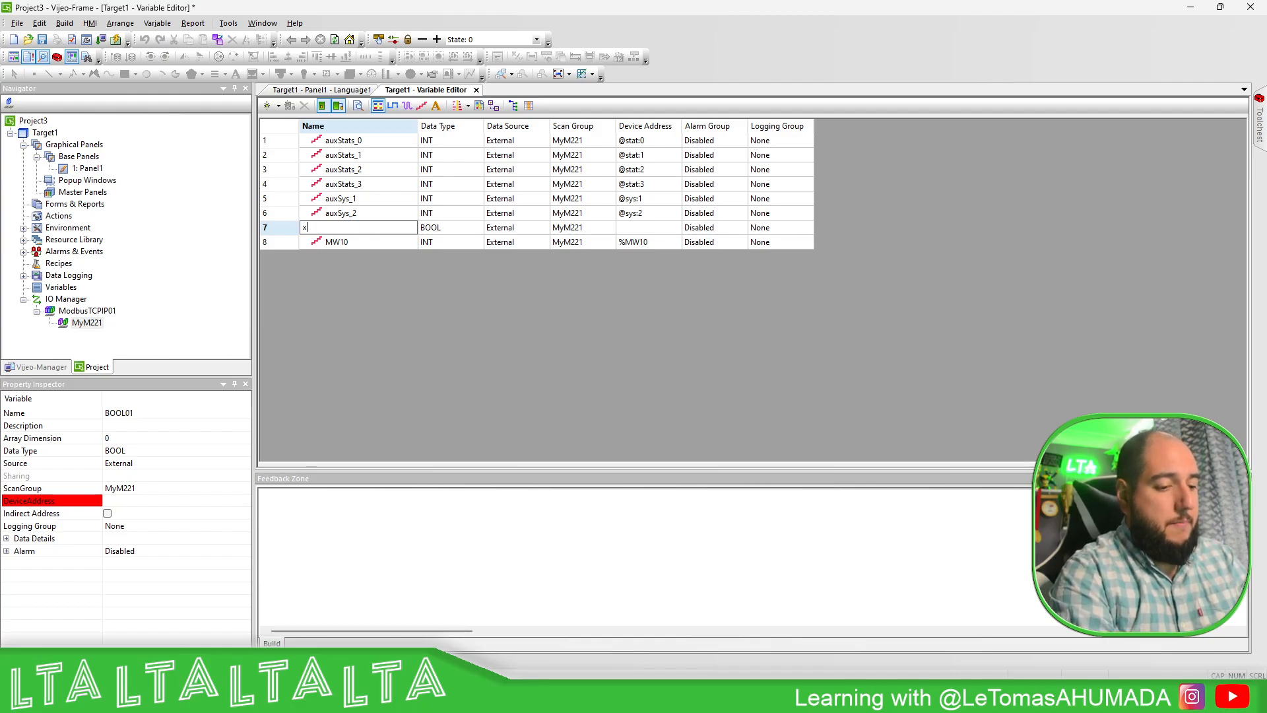
pyautogui.write('CommError')
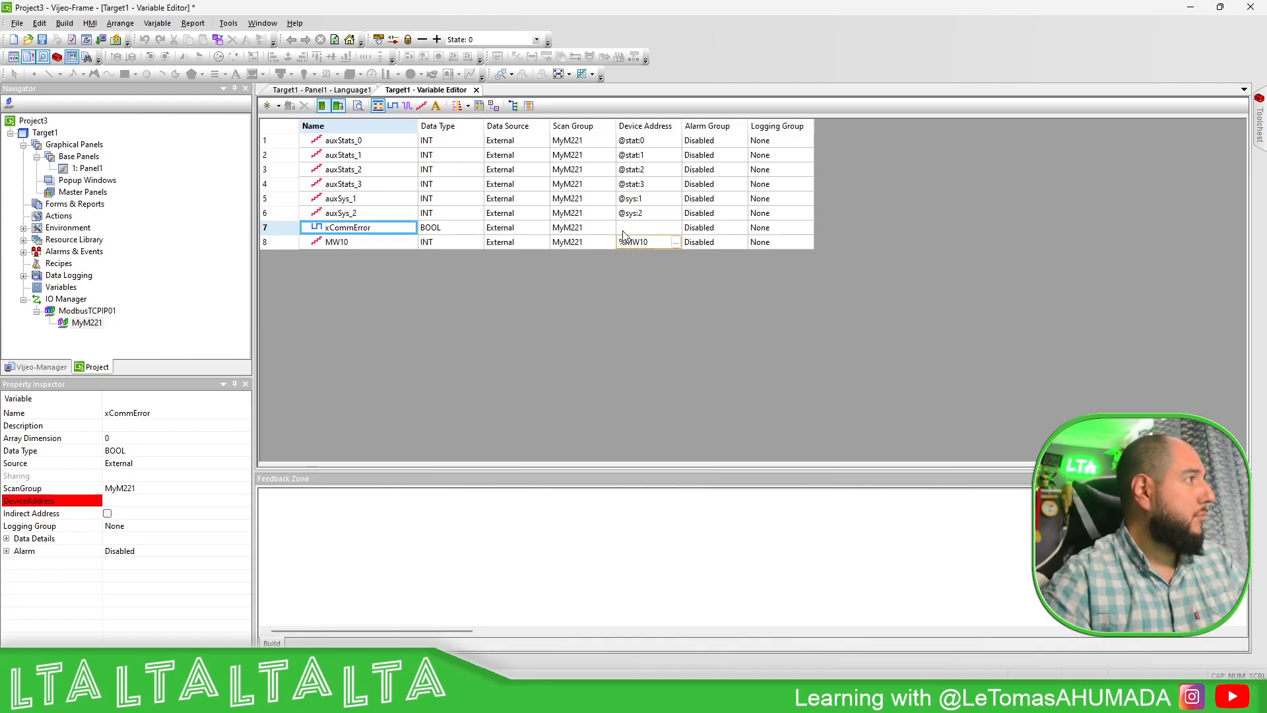
pyautogui.click(516, 228)
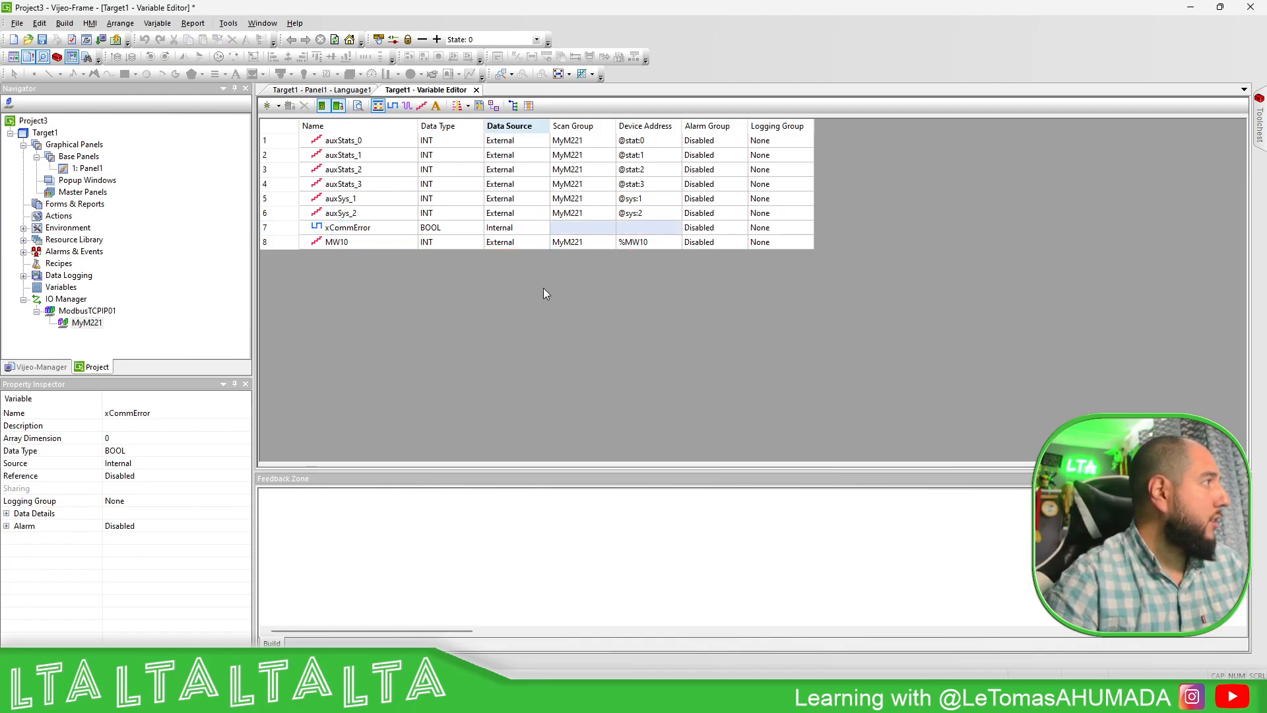
pyautogui.moveTo(322, 305)
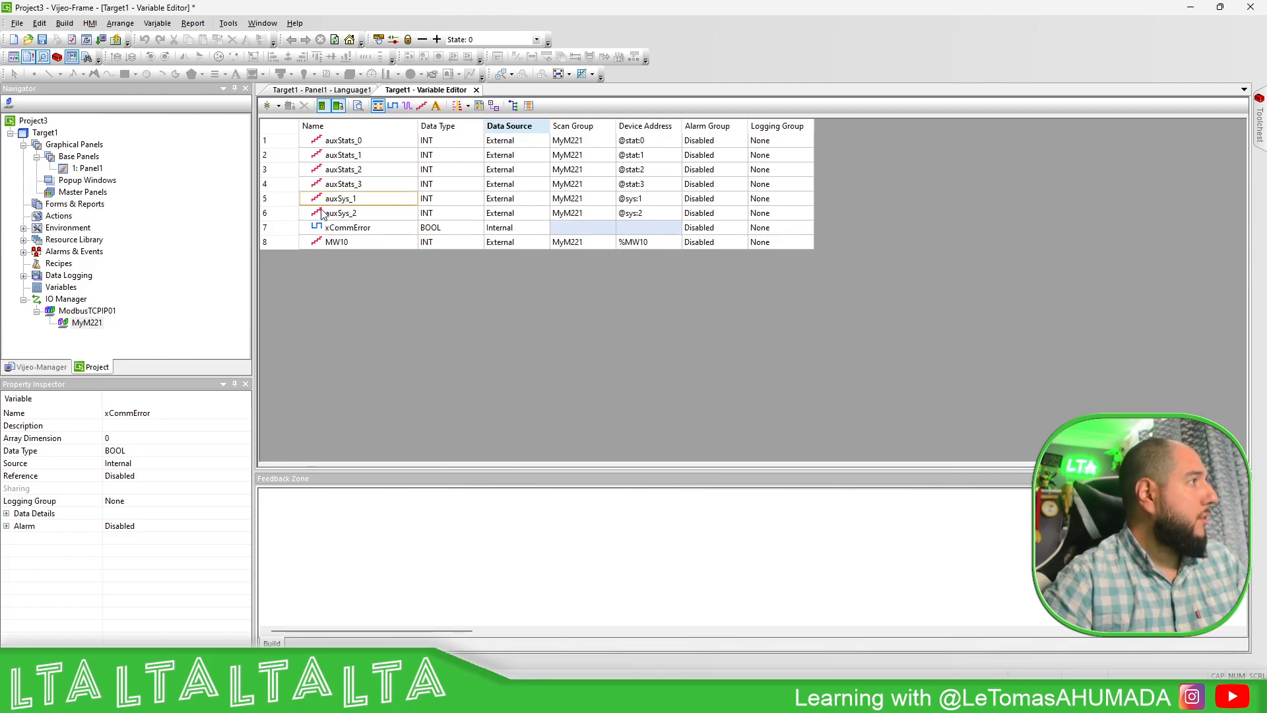
pyautogui.click(324, 90)
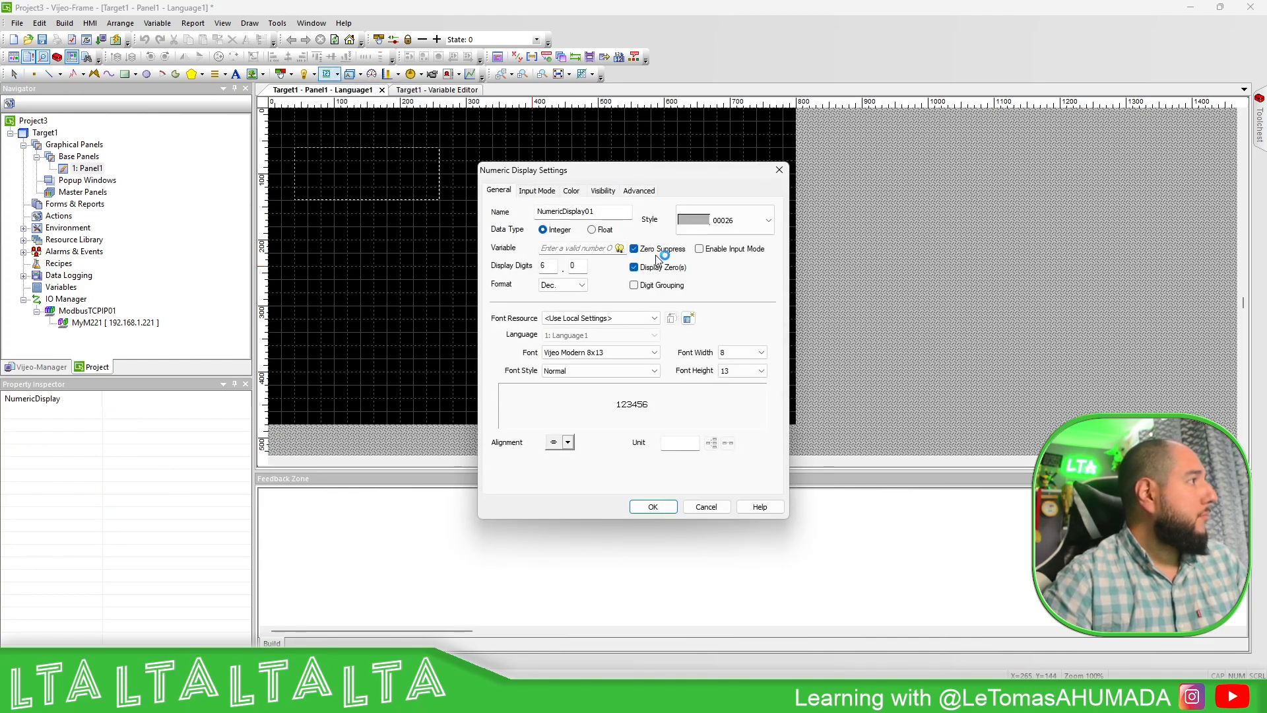
# Give the first numeric display Vijeo-S Albany font and link it to auxStats_0.
pyautogui.click(655, 352)
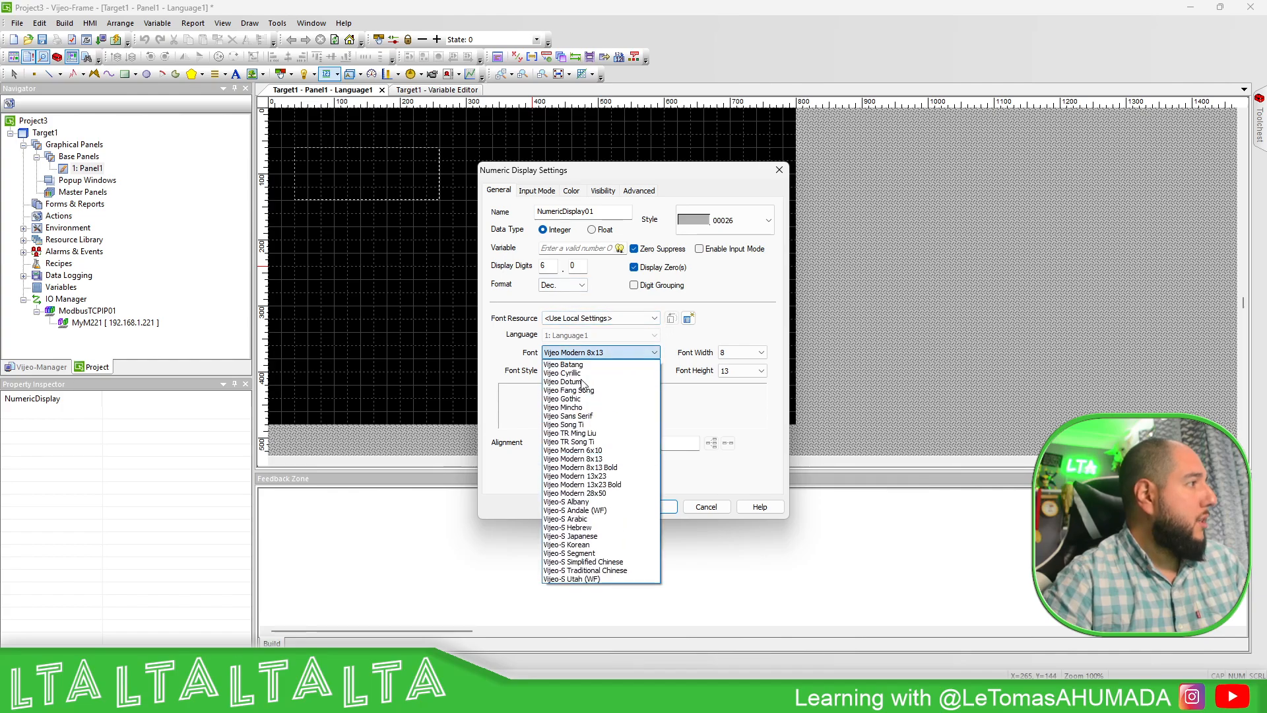
pyautogui.click(566, 502)
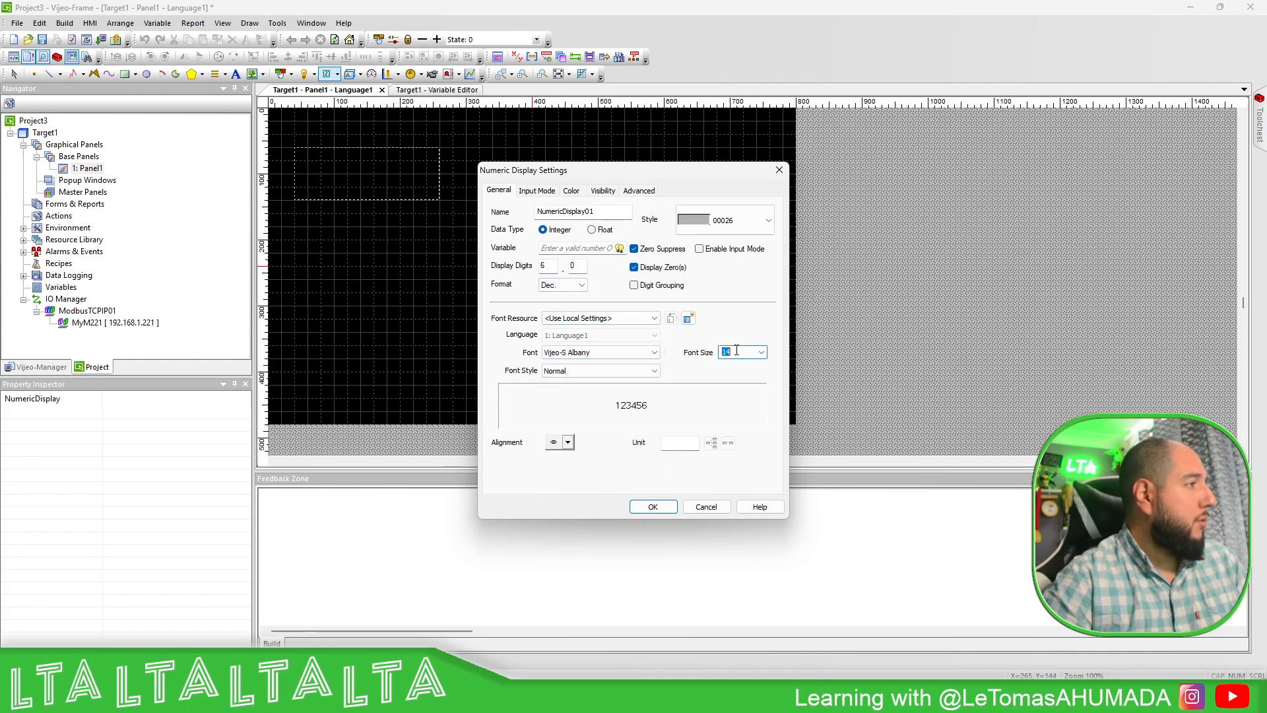
pyautogui.click(654, 507)
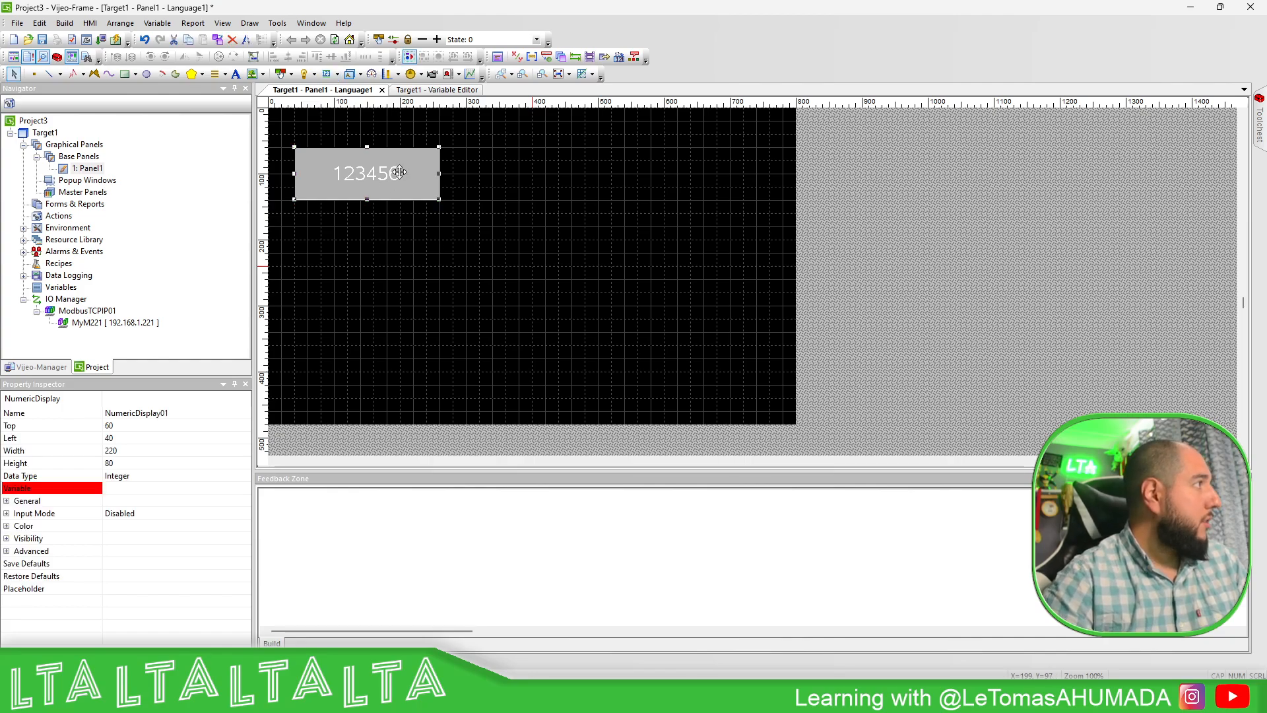
pyautogui.doubleClick(367, 173)
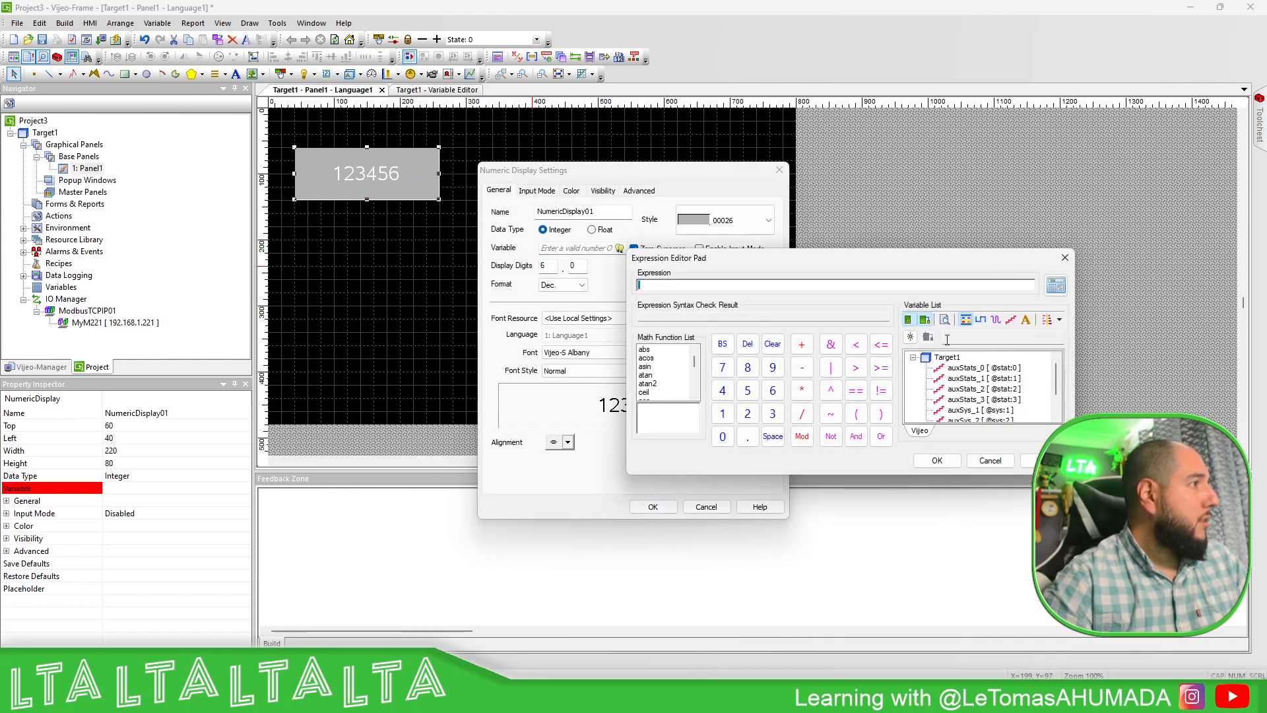
pyautogui.click(938, 460)
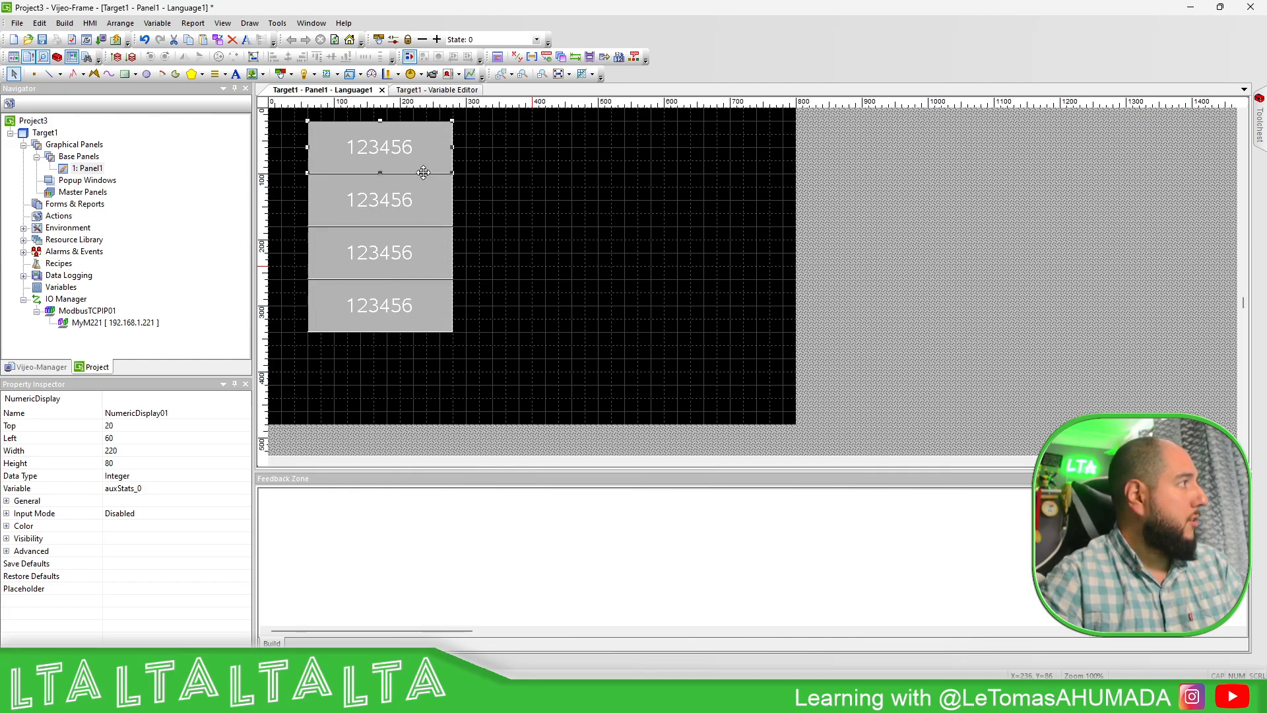
# Link the copied displays to auxStats_1 and auxStats_2 in the Property Inspector.
pyautogui.click(379, 200)
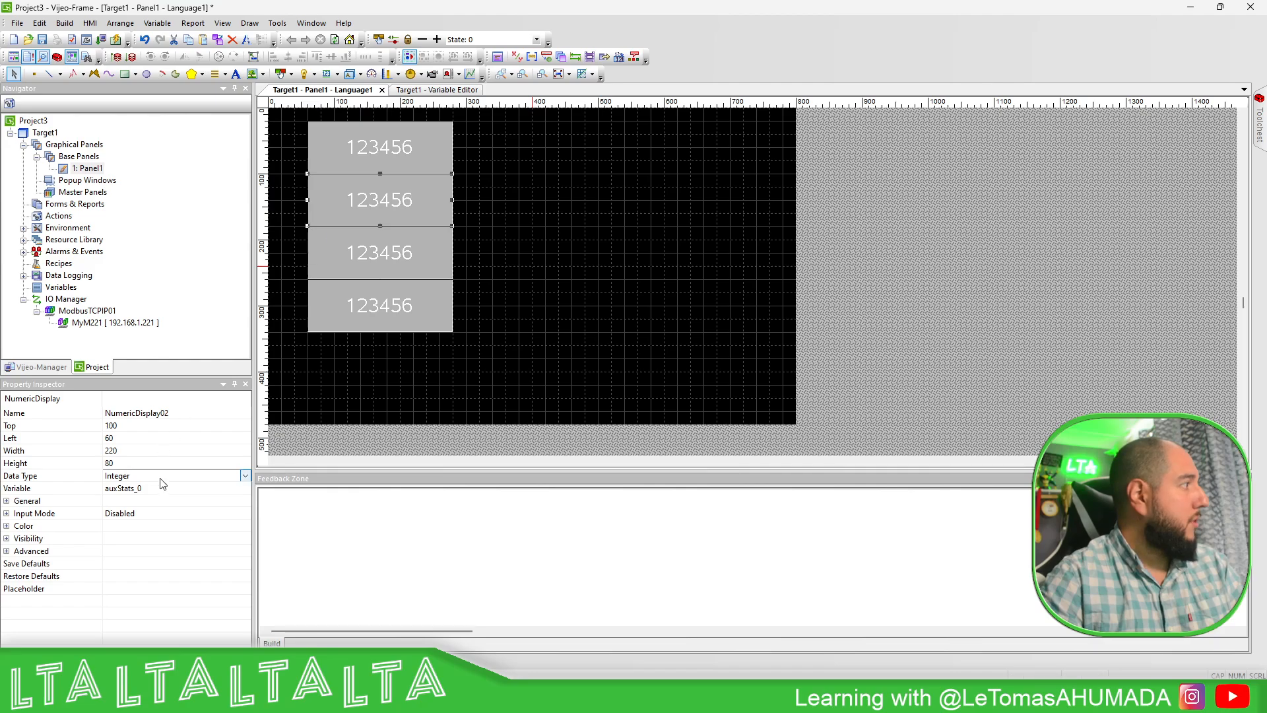
pyautogui.click(122, 489)
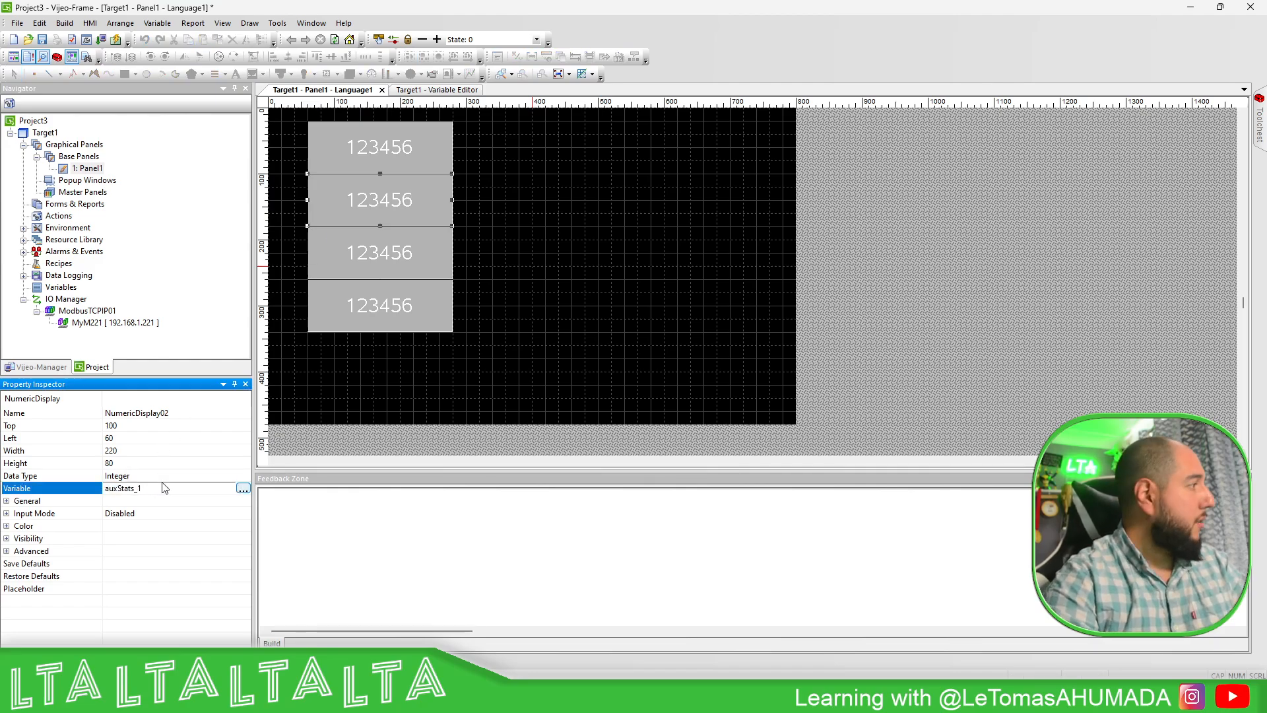
pyautogui.click(379, 252)
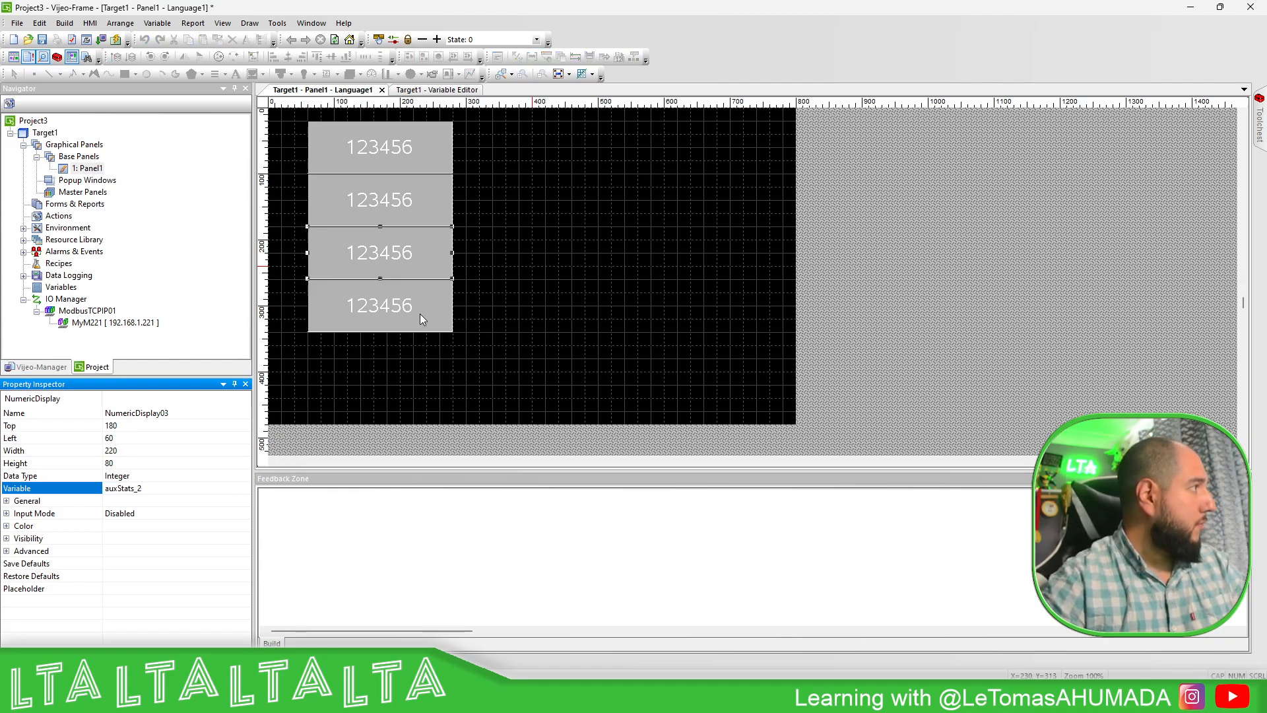
pyautogui.click(378, 305)
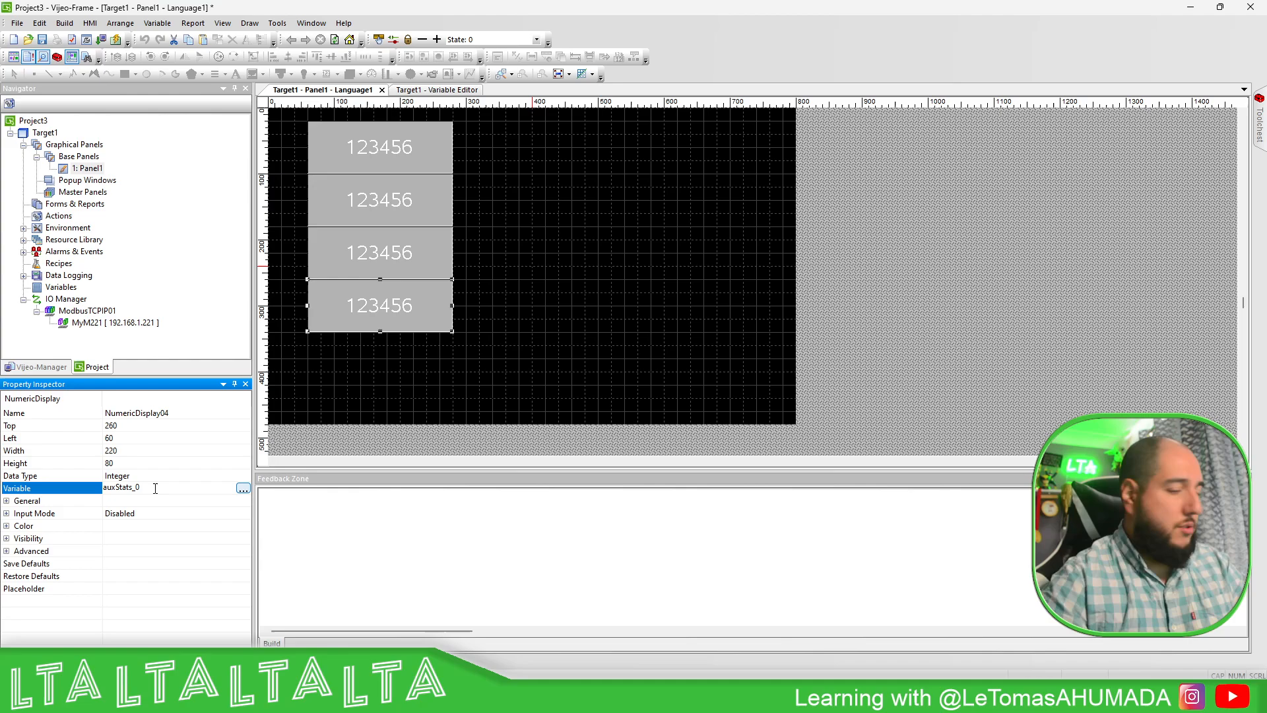
pyautogui.click(414, 131)
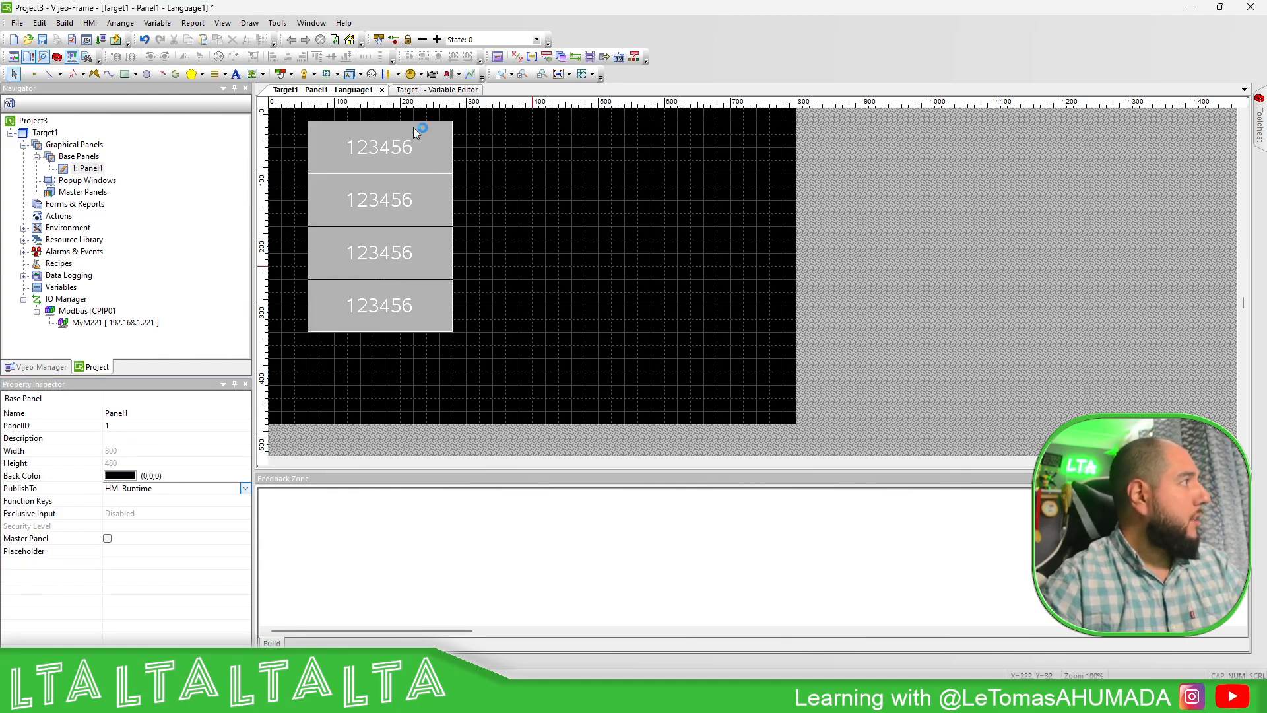
# Place a numeric display on auxSys_1 with 1 display digit, font size 40 and input mode enabled.
pyautogui.click(380, 149)
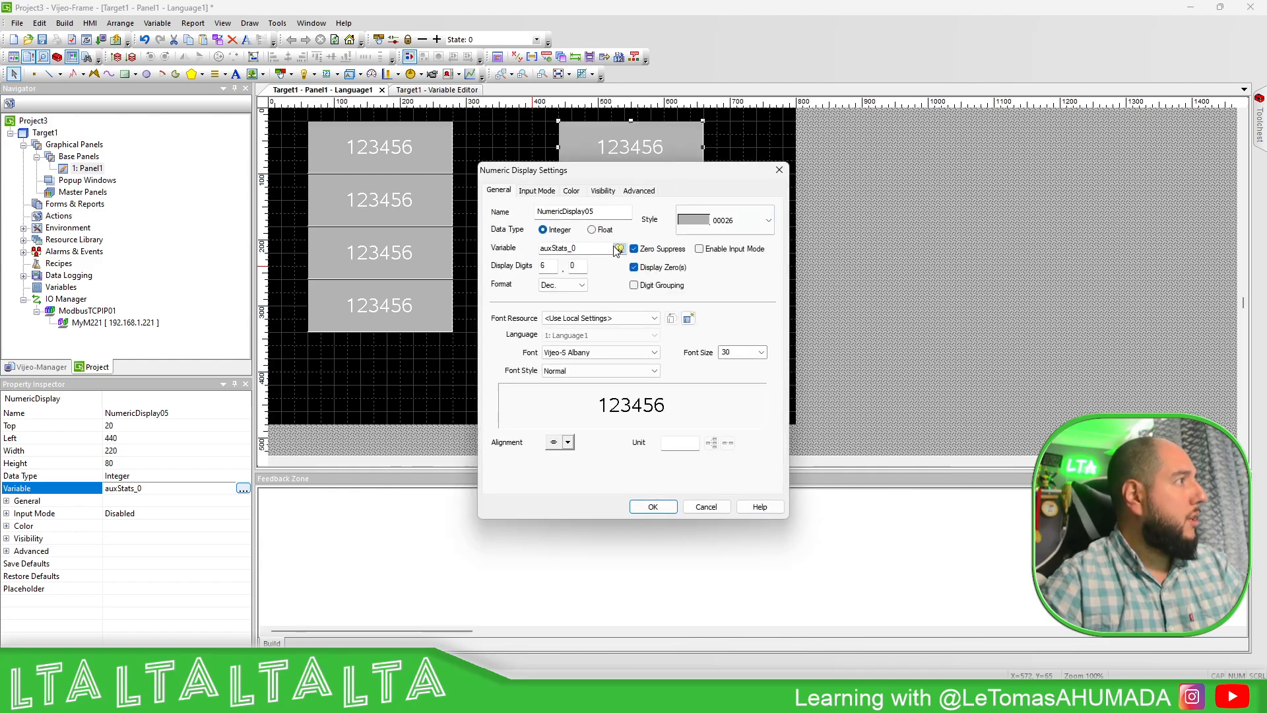
pyautogui.click(619, 249)
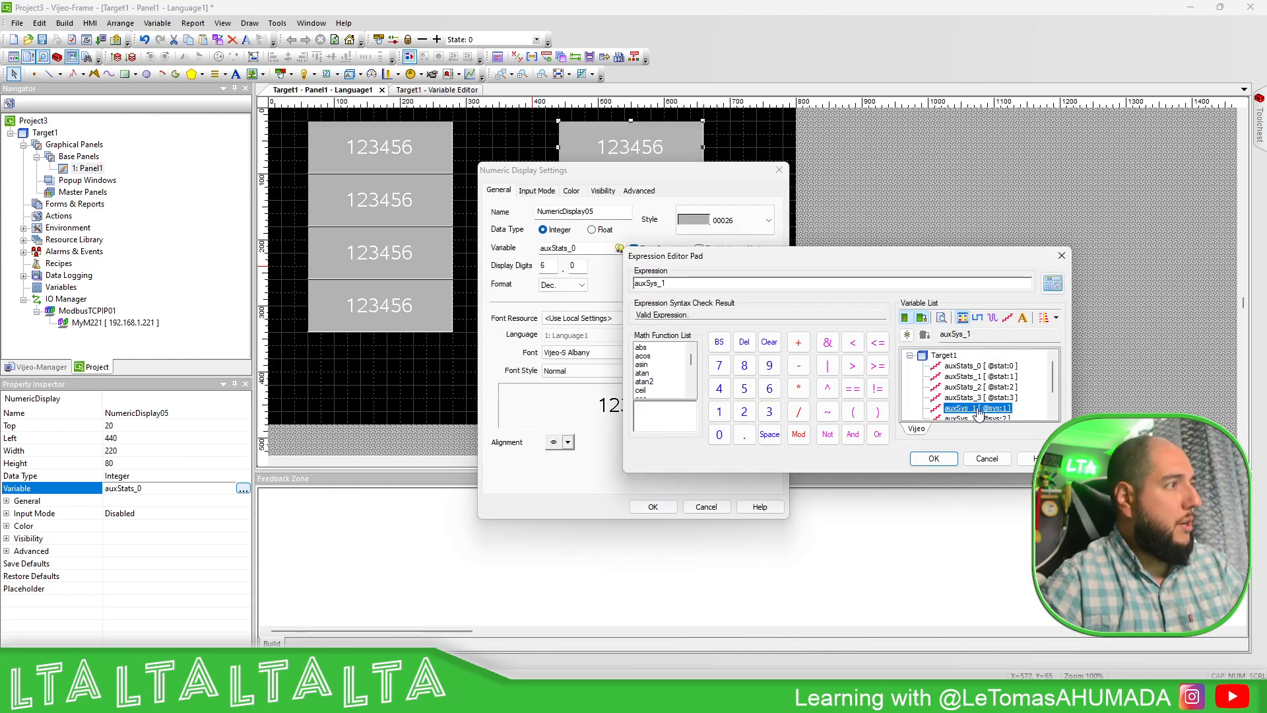
pyautogui.click(933, 458)
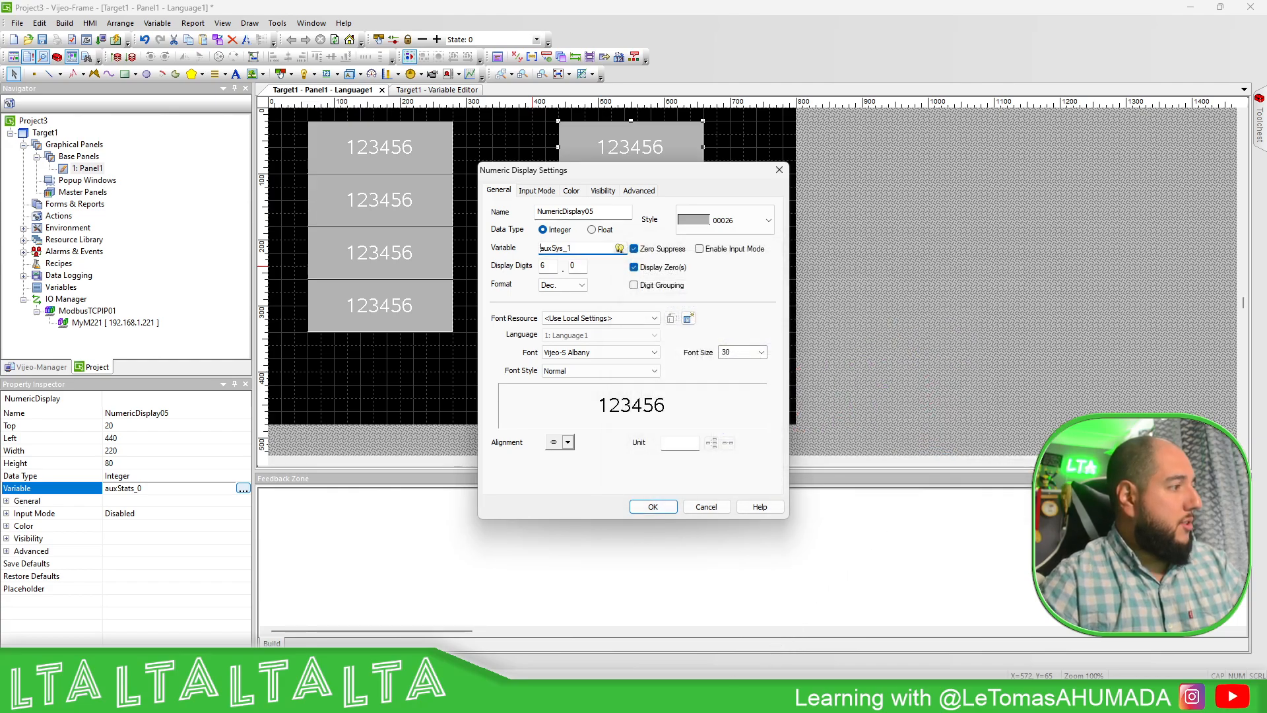
pyautogui.click(759, 507)
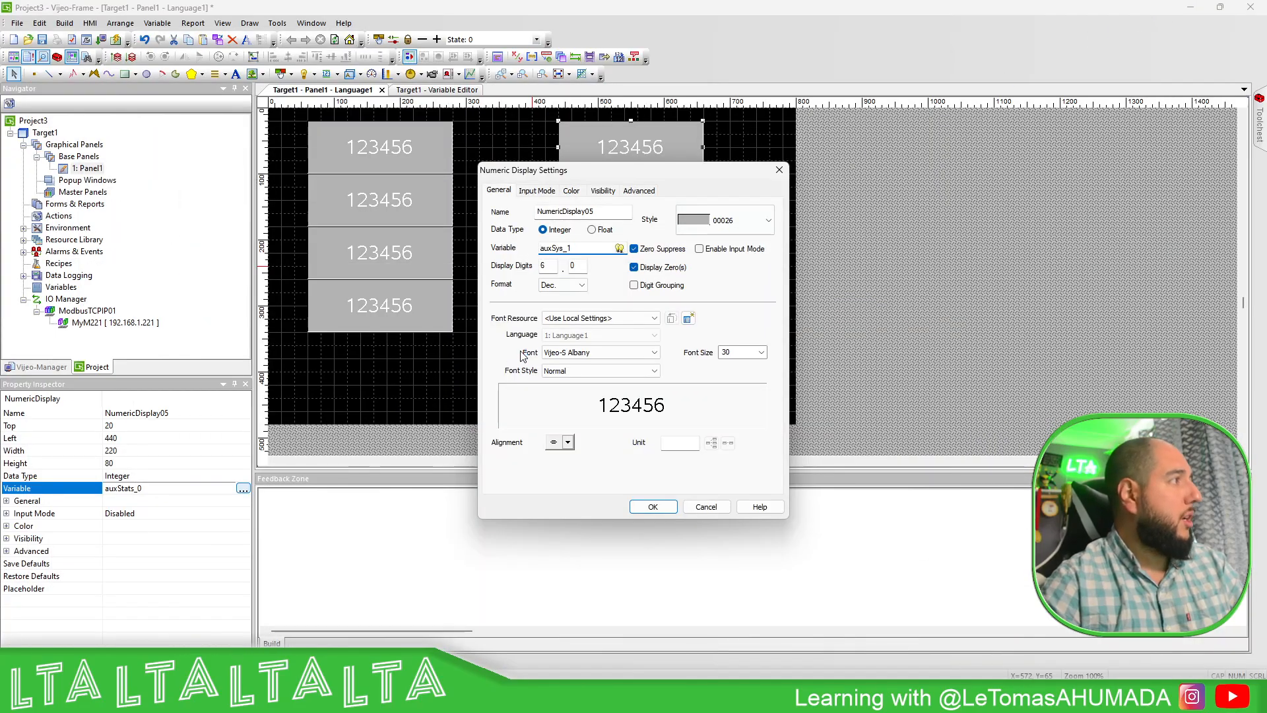
pyautogui.click(575, 266)
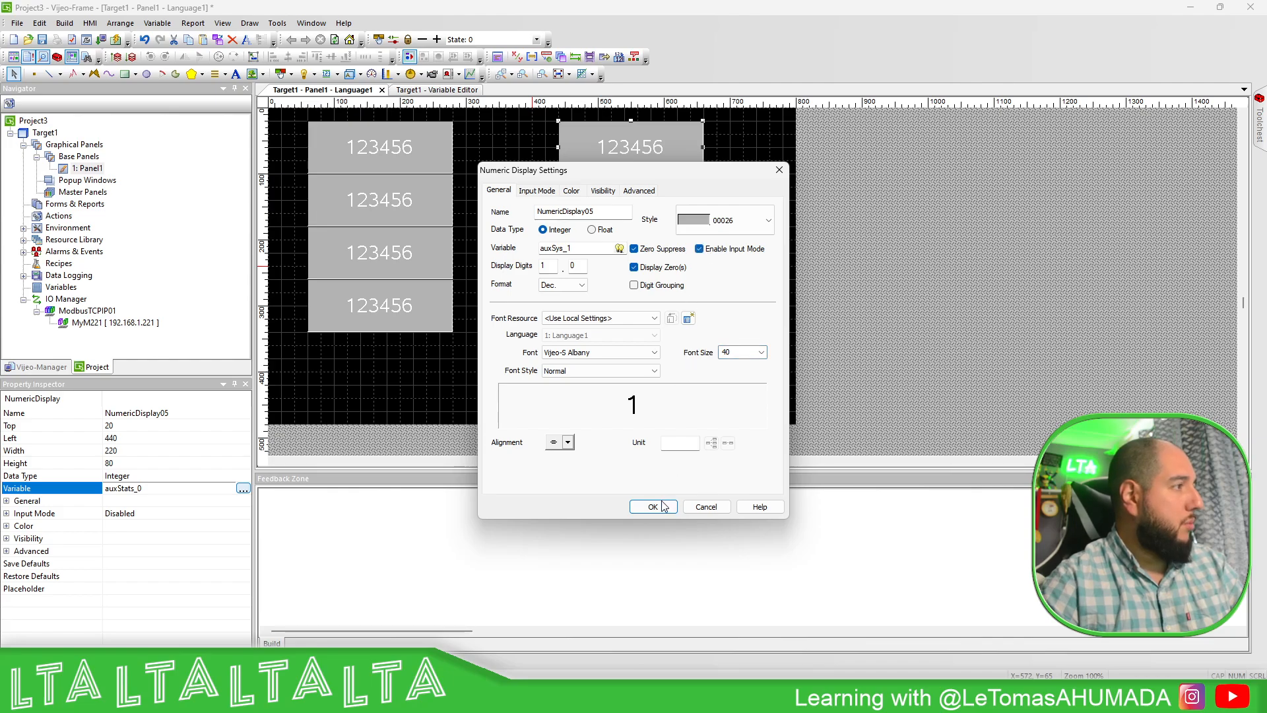
pyautogui.click(652, 507)
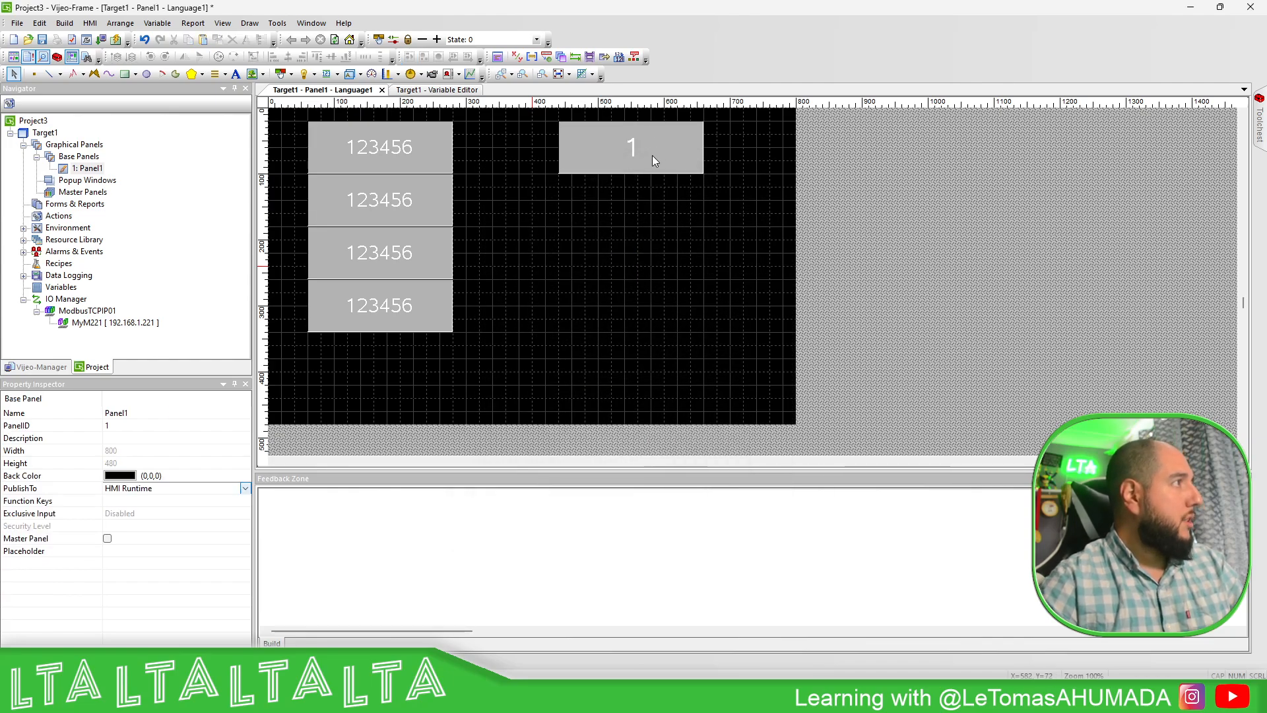
pyautogui.click(631, 147)
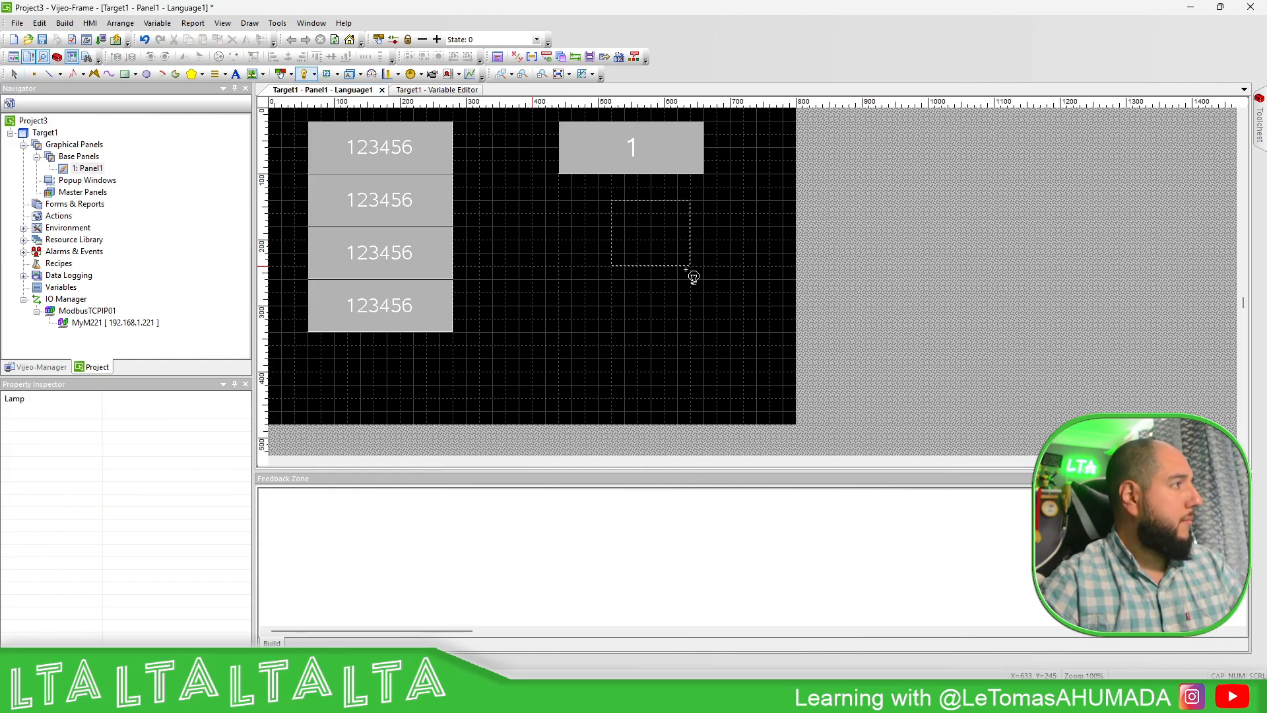
# Bind the new round lamp to auxSys_2, keeping style 10001 with OFF green and ON red.
pyautogui.doubleClick(631, 146)
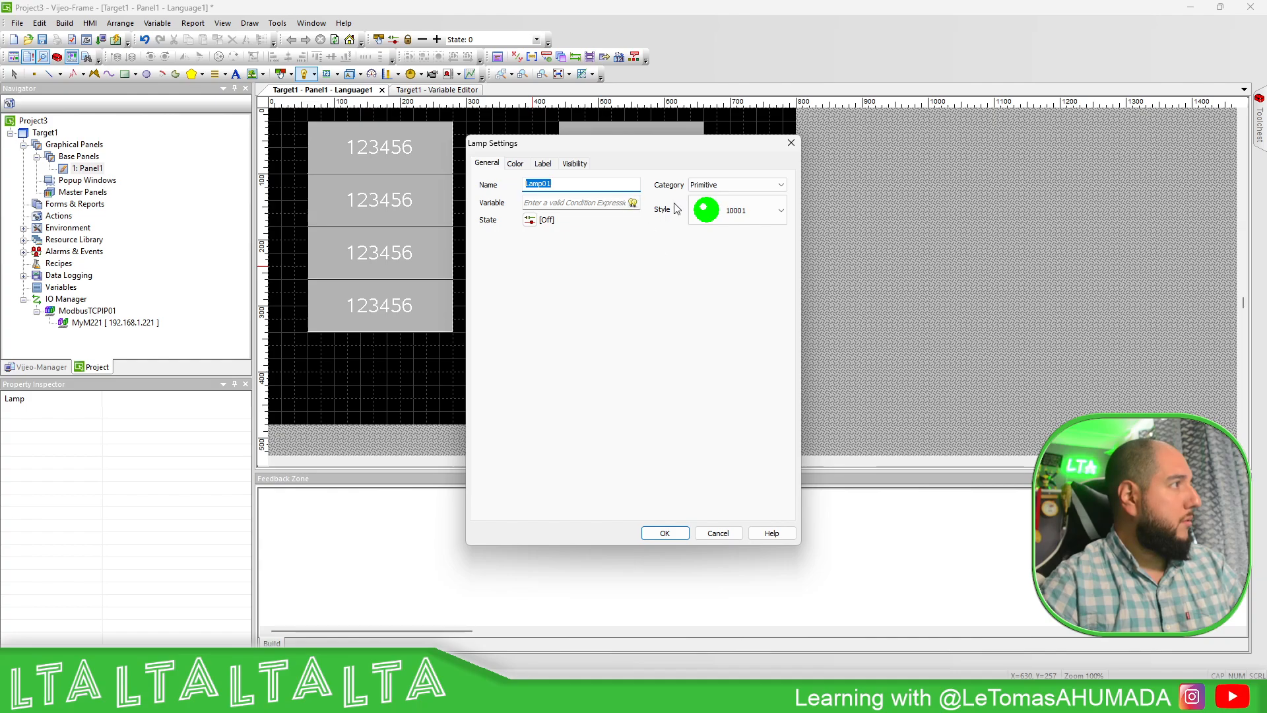
pyautogui.click(634, 202)
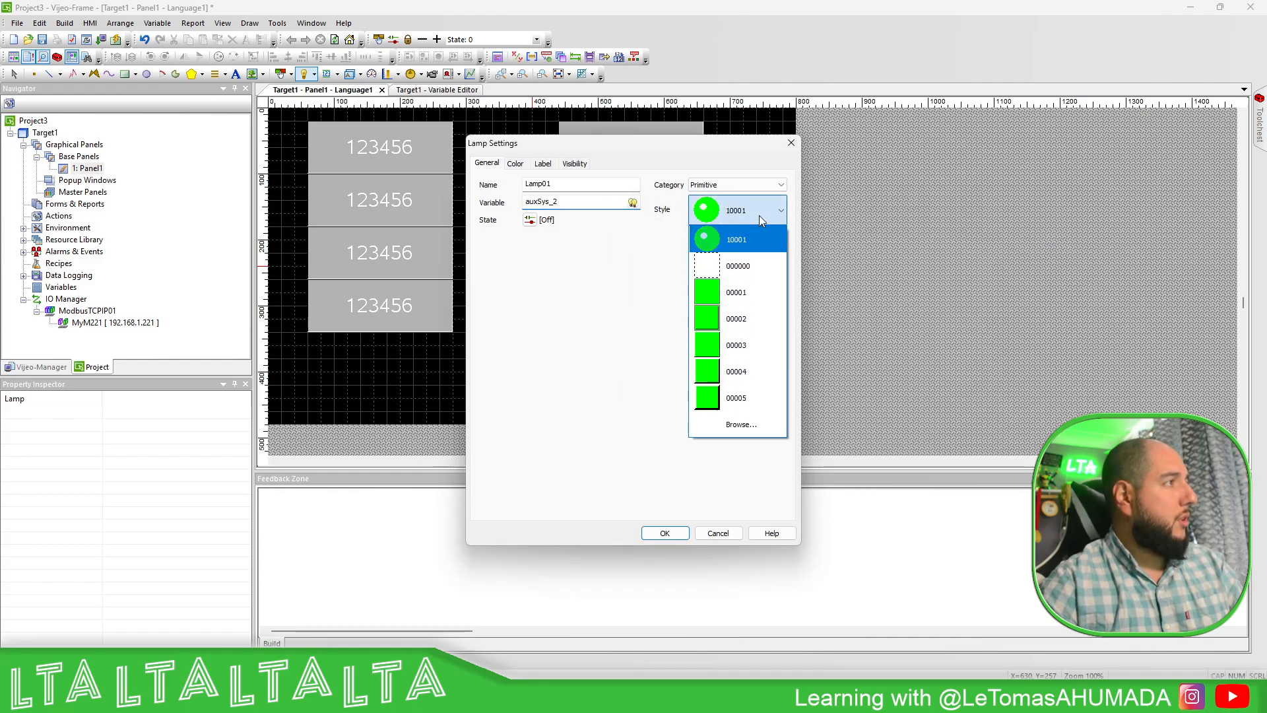
pyautogui.click(515, 163)
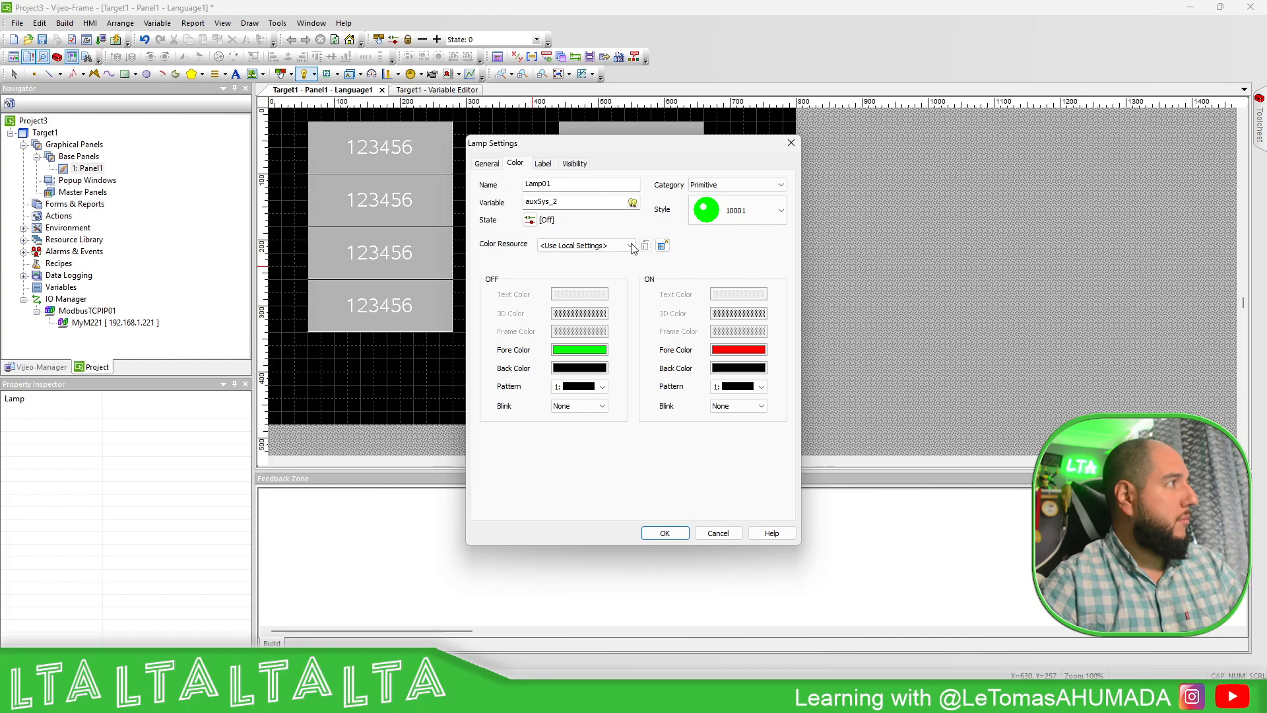
pyautogui.moveTo(717, 425)
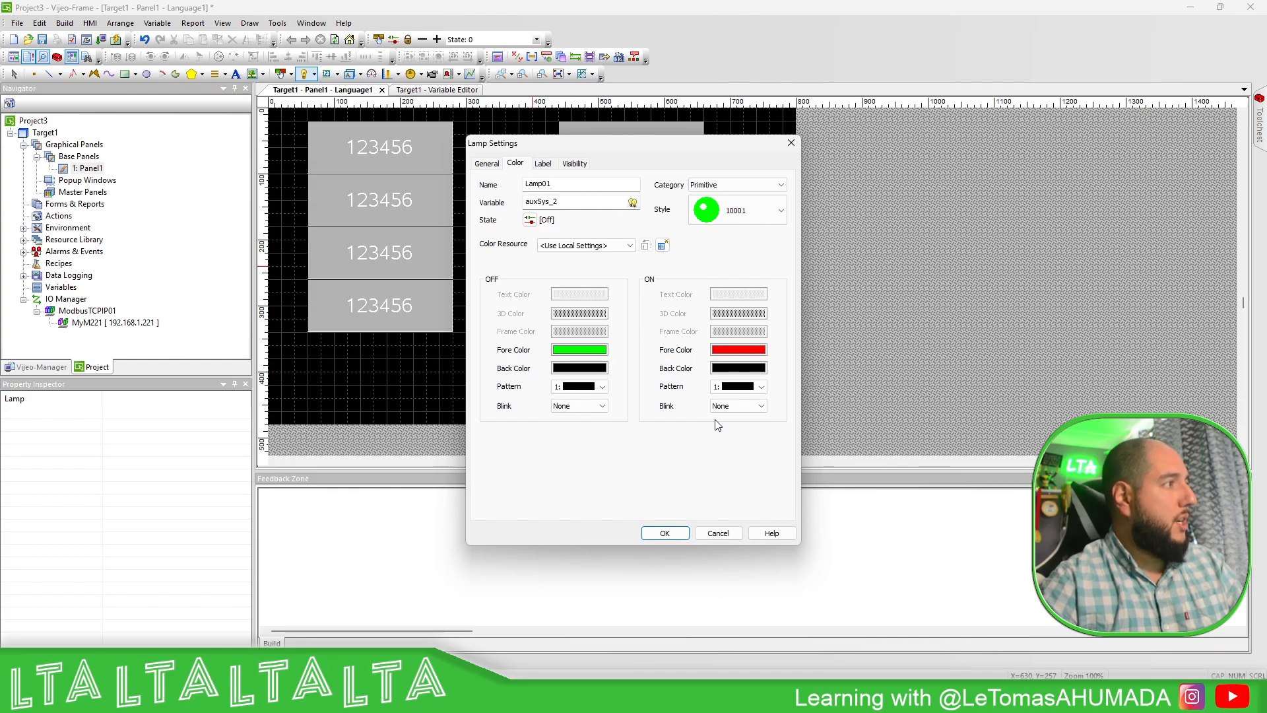
pyautogui.click(664, 532)
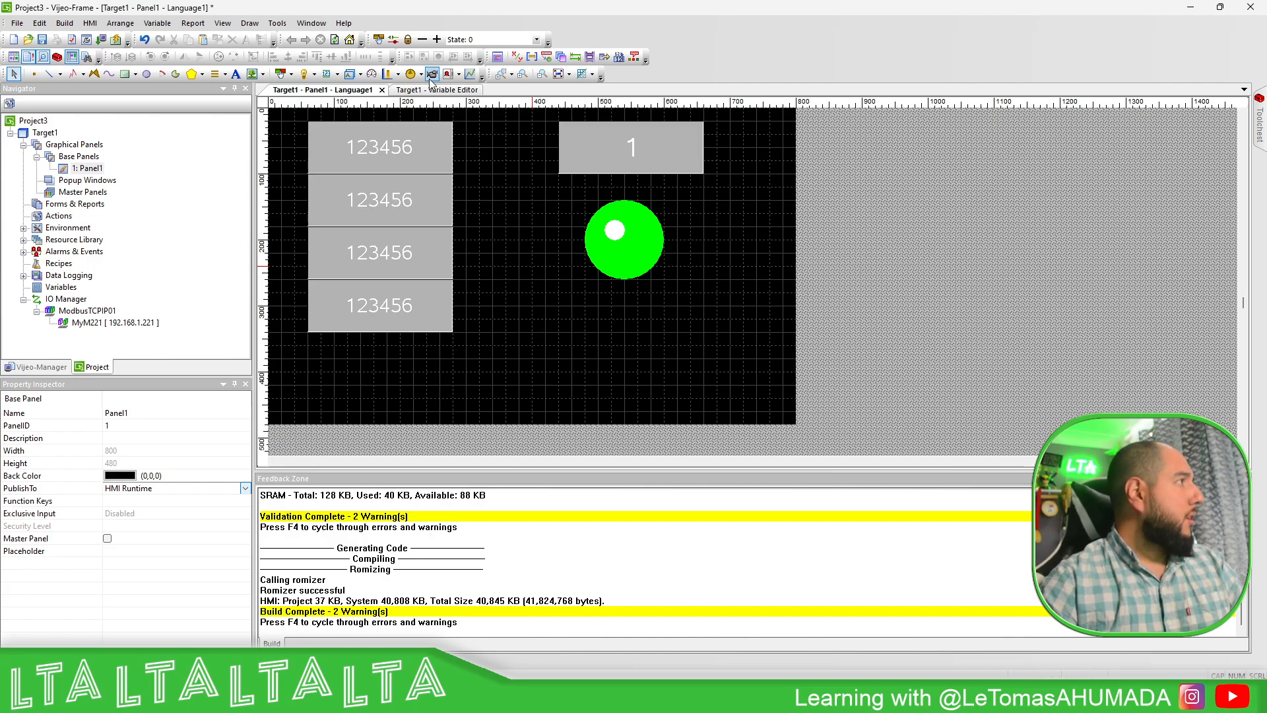
# Check MW10 in the Variable Editor, then place a numeric display for MW10 below the lamp.
pyautogui.click(437, 90)
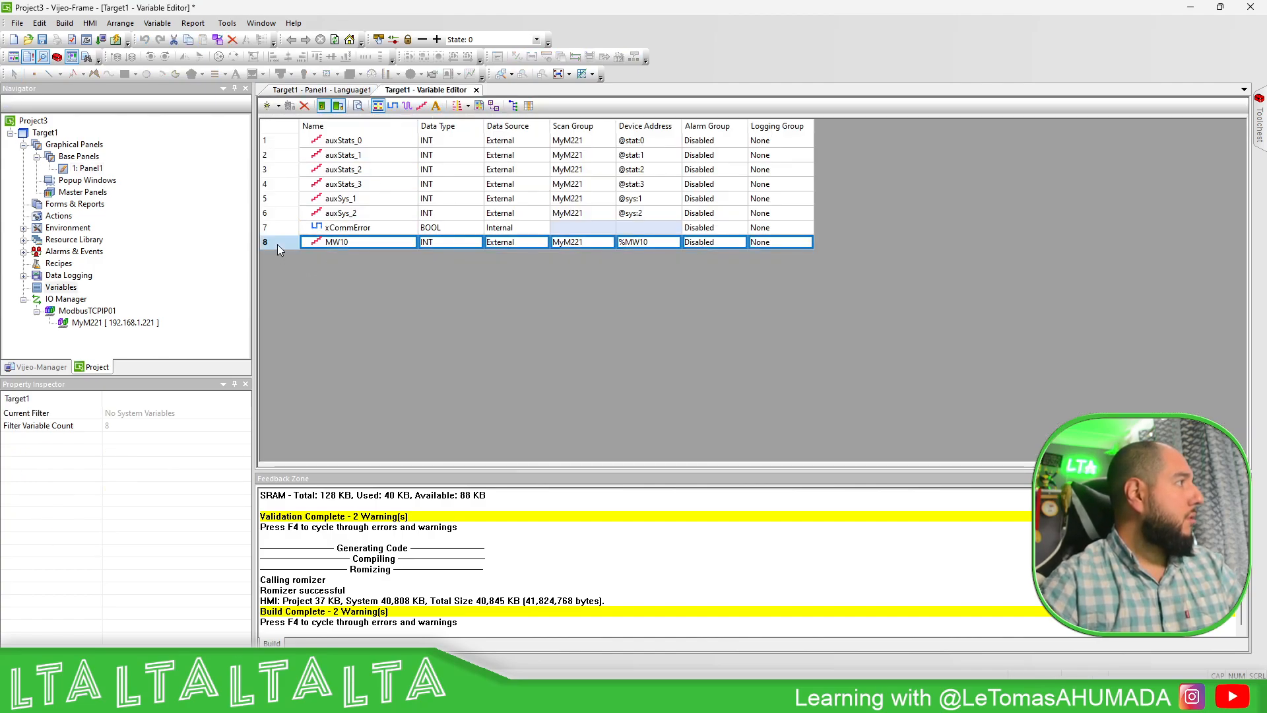
pyautogui.click(322, 90)
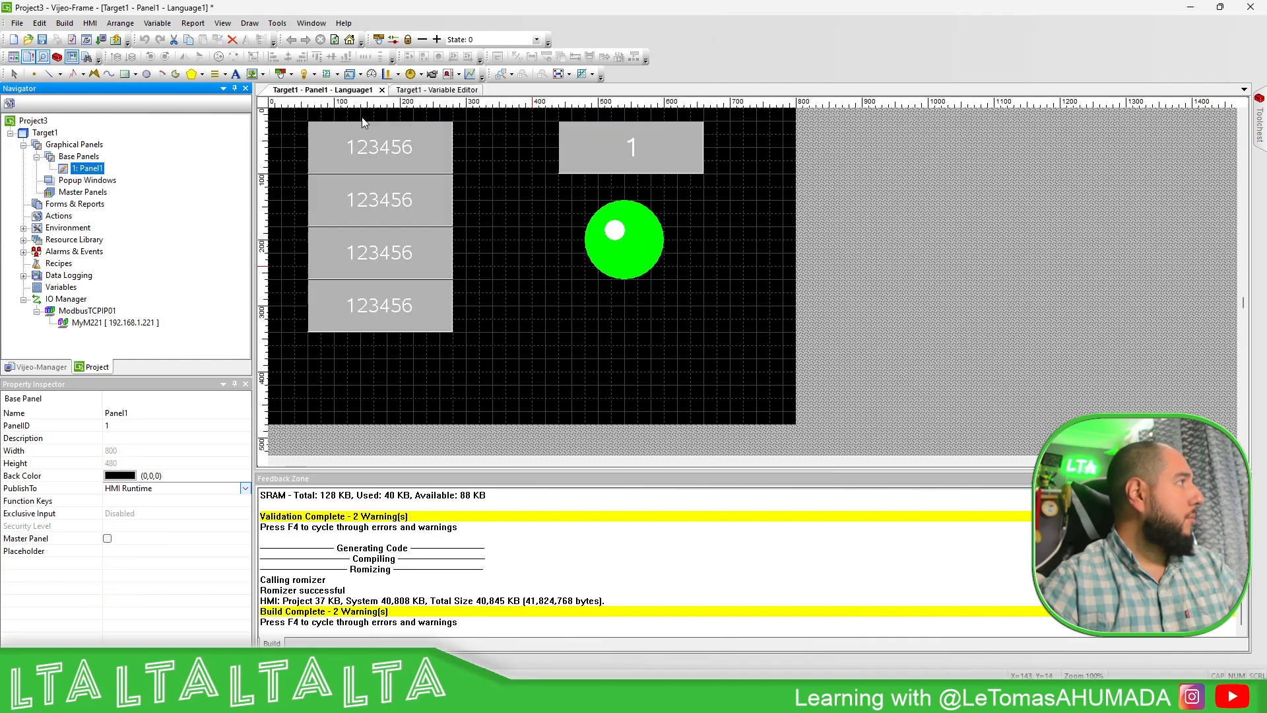
pyautogui.click(335, 74)
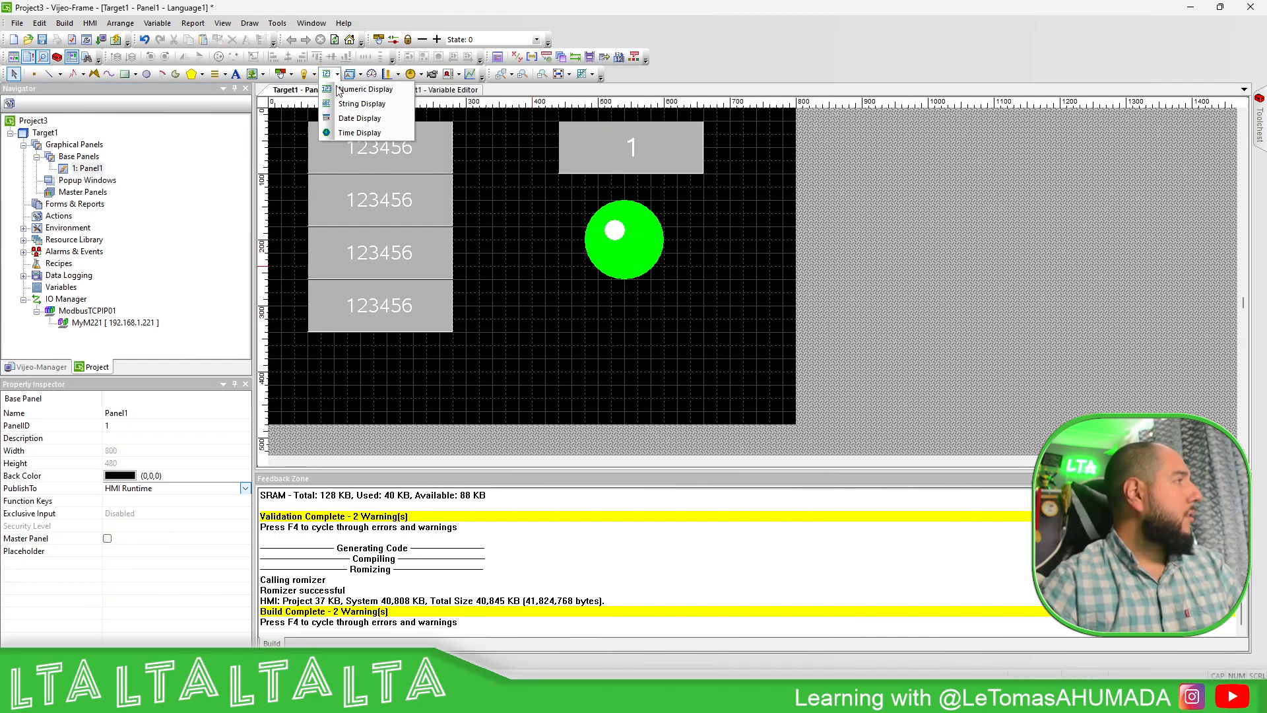
pyautogui.click(365, 89)
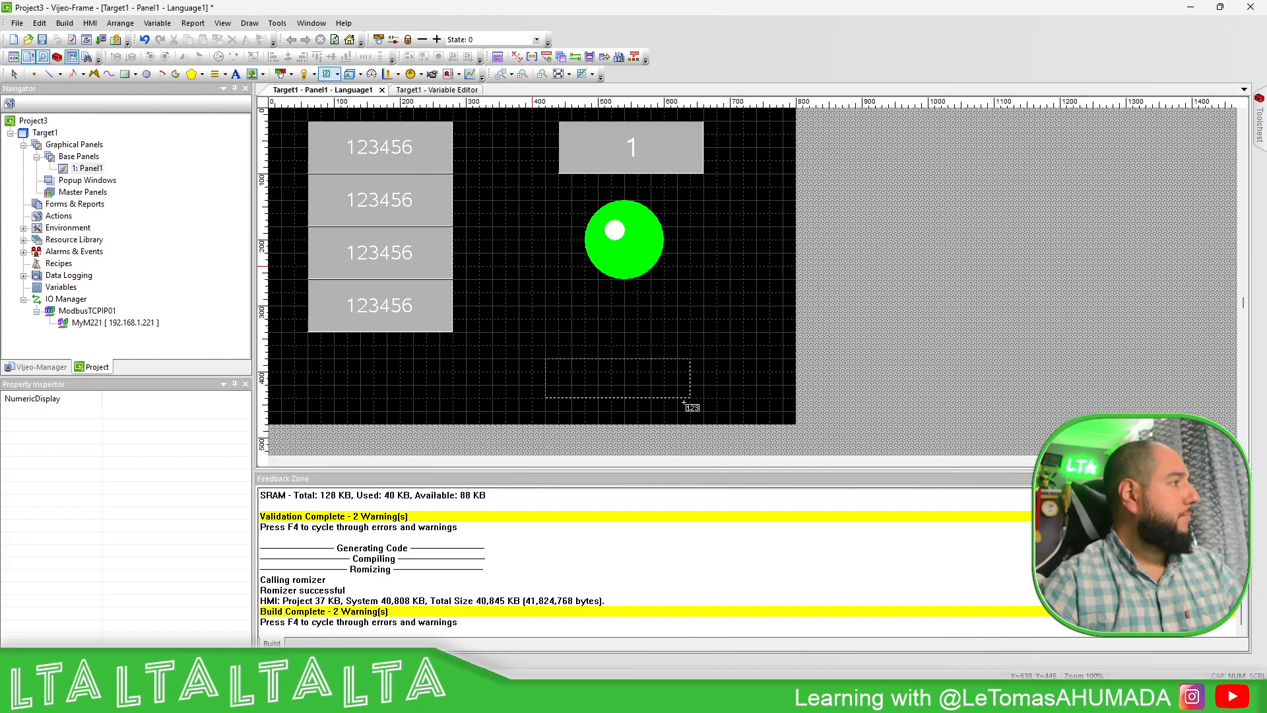
pyautogui.click(379, 305)
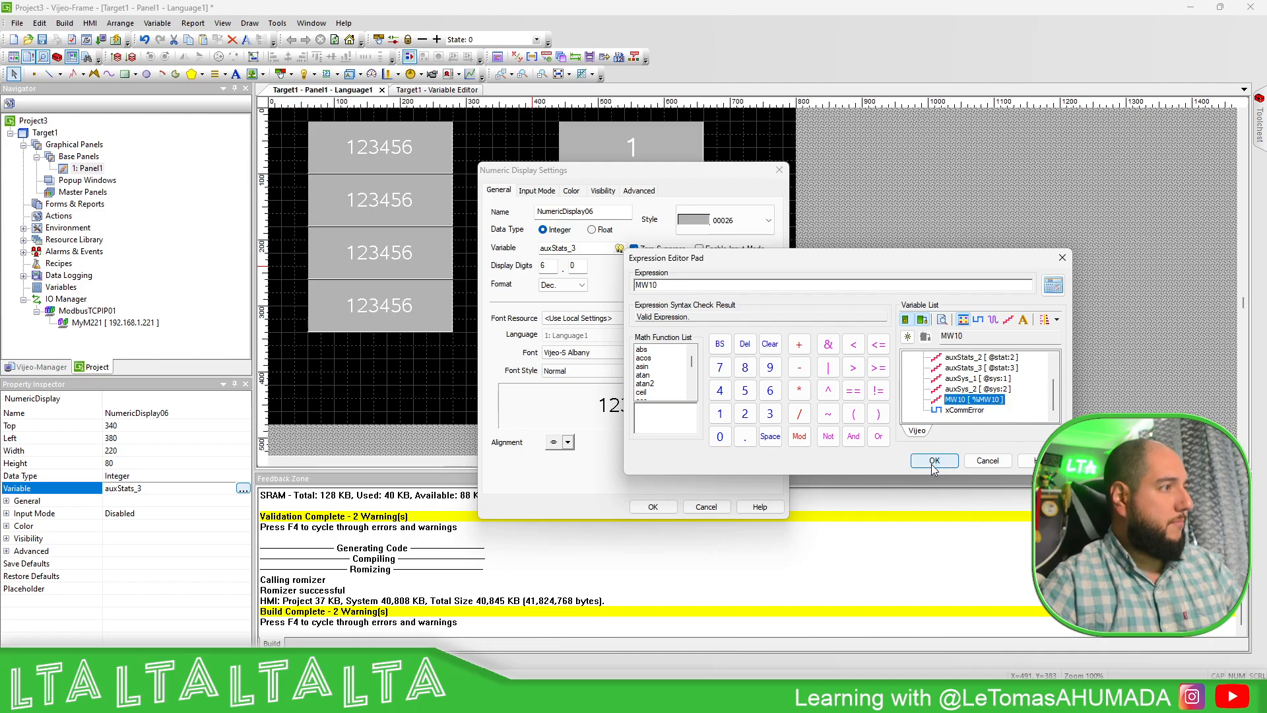
pyautogui.rightClick(646, 316)
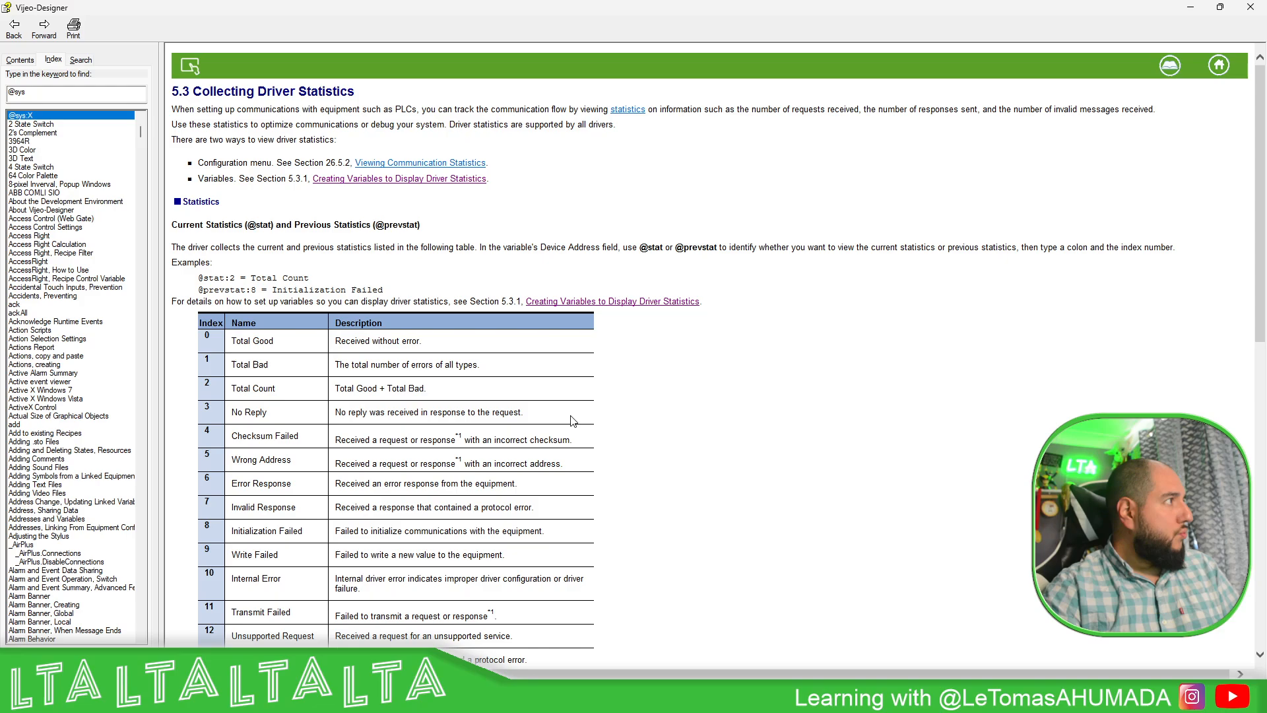
# Enter 0 into the top-right numeric display via the runtime keypad.
pyautogui.scroll(-3)
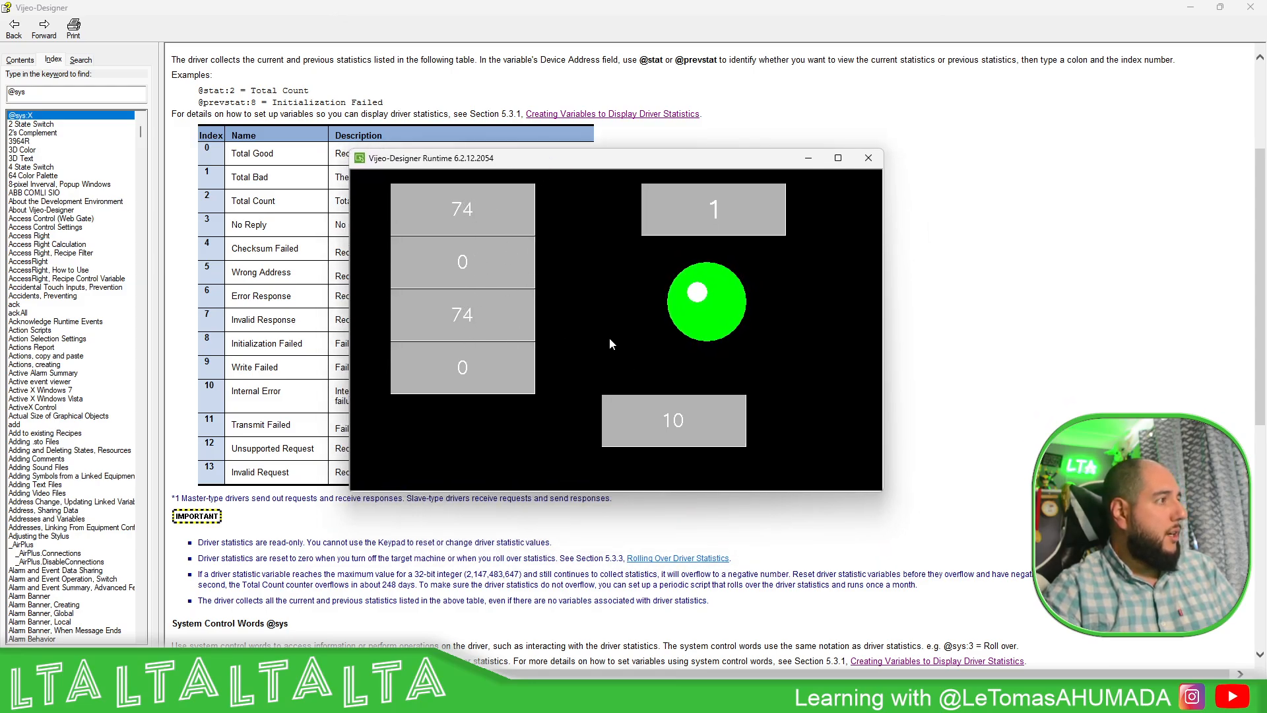
pyautogui.click(713, 208)
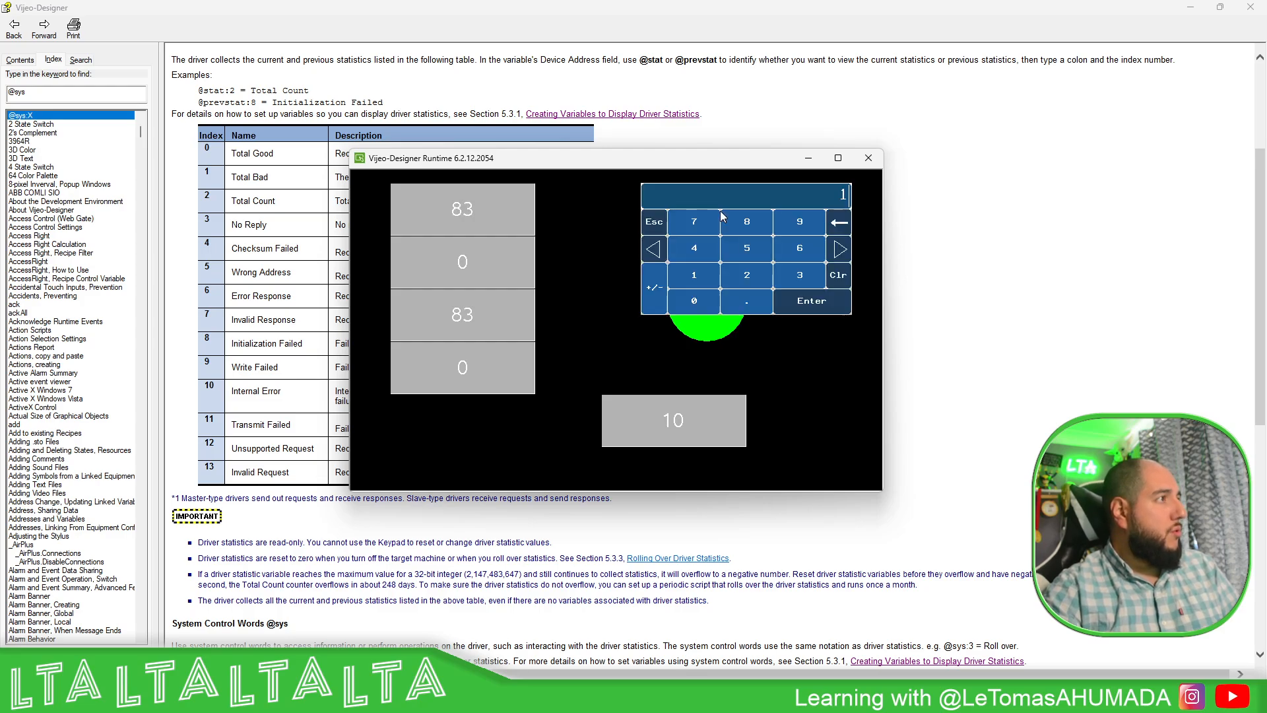
pyautogui.click(810, 301)
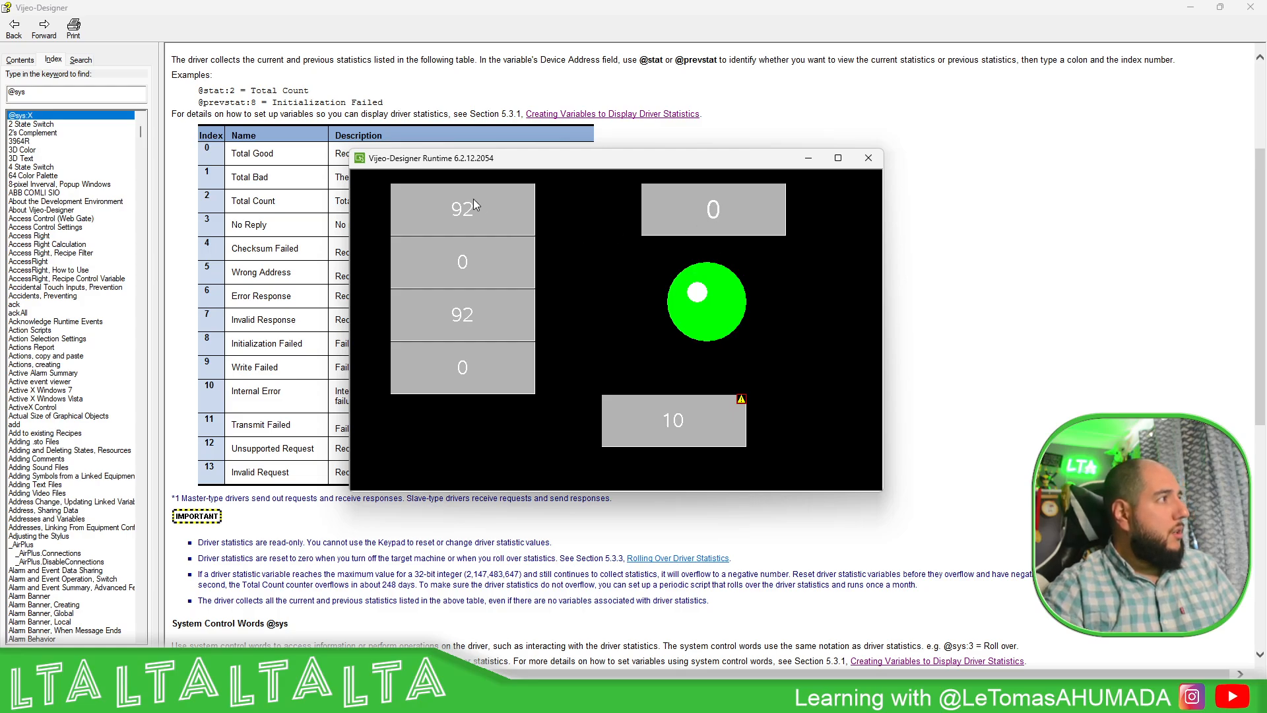
pyautogui.moveTo(676, 410)
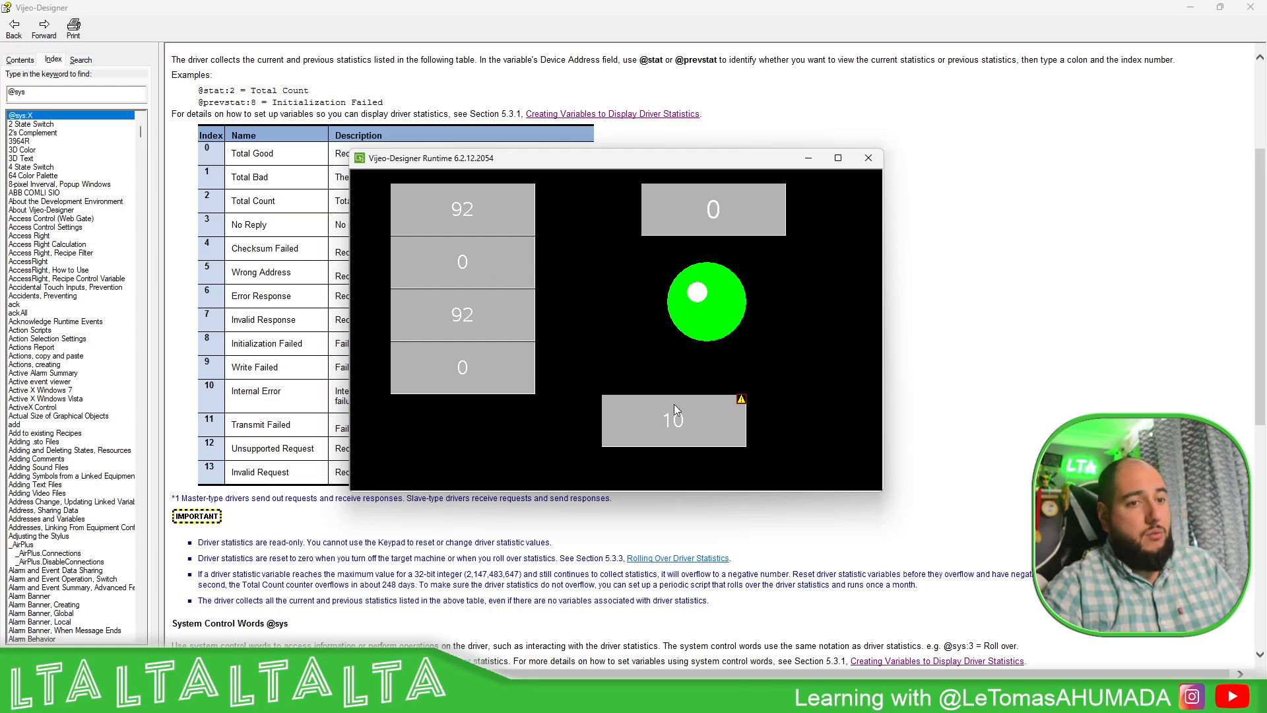
pyautogui.click(712, 209)
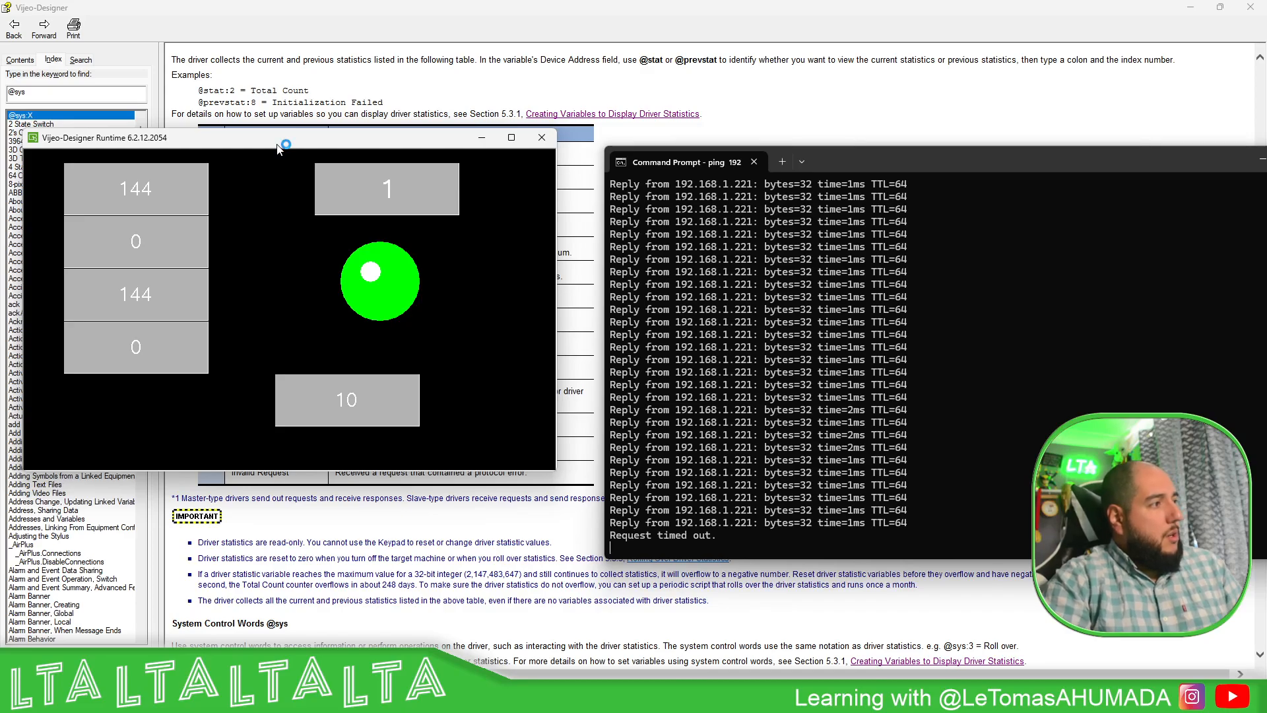
pyautogui.moveTo(617, 254)
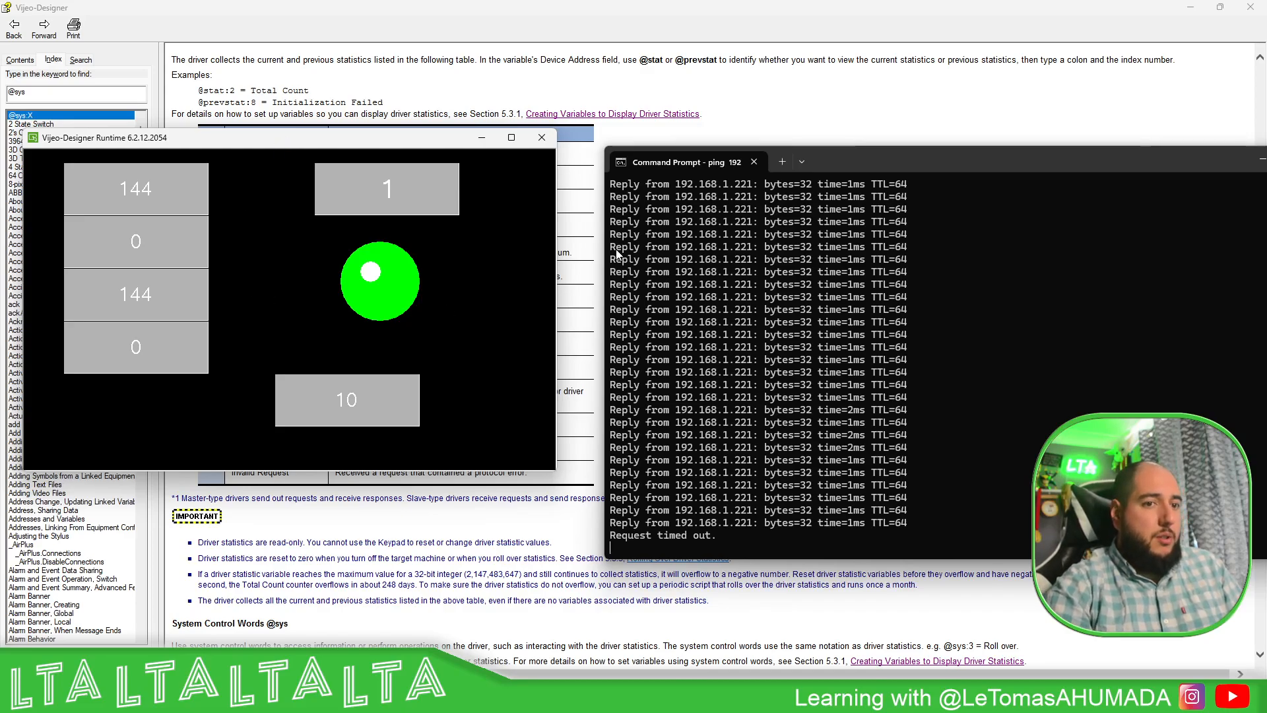
pyautogui.moveTo(697, 533)
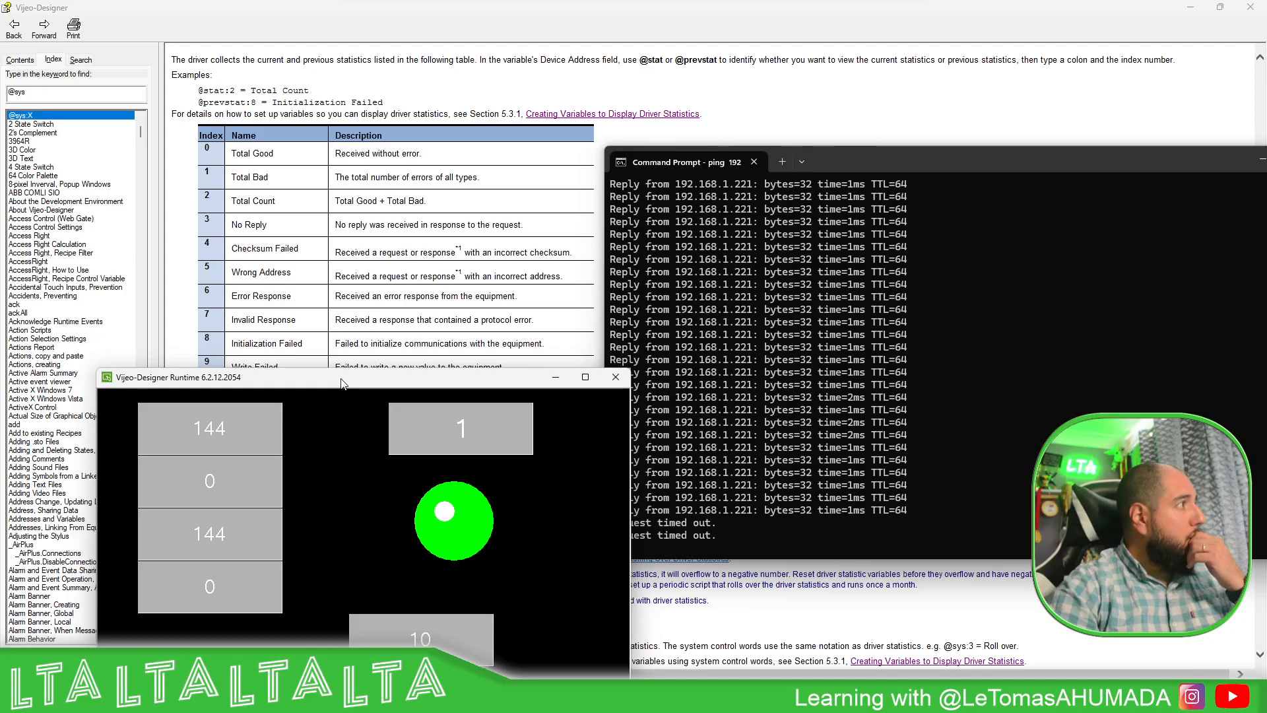
# Move the runtime window and watch the comm lamp during ping timeouts.
pyautogui.moveTo(340, 376); pyautogui.dragTo(340, 223)
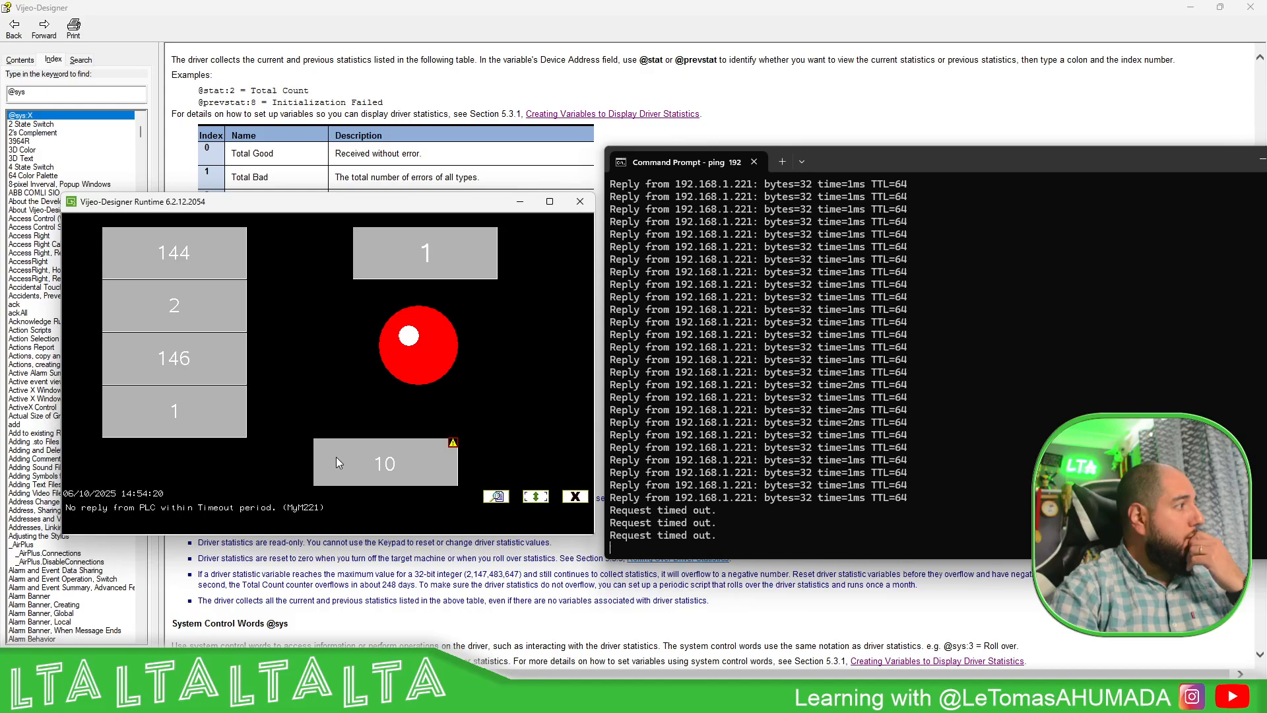
pyautogui.moveTo(433, 351)
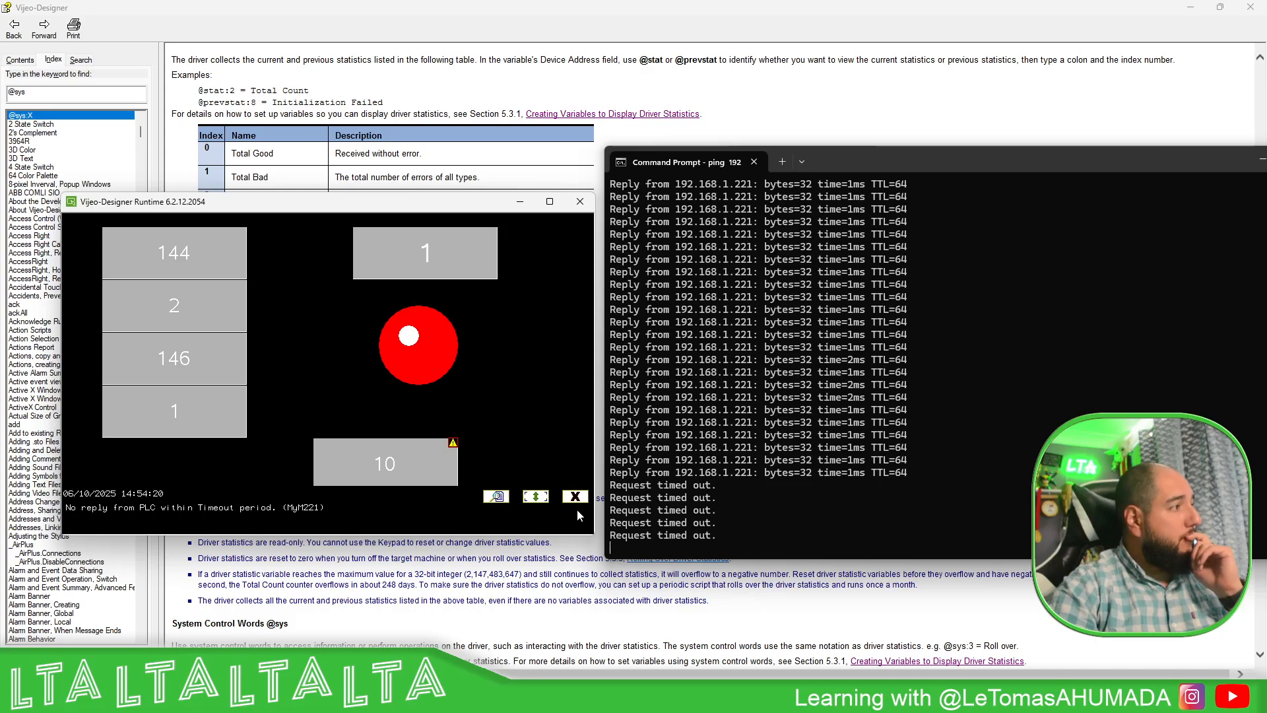
pyautogui.click(580, 201)
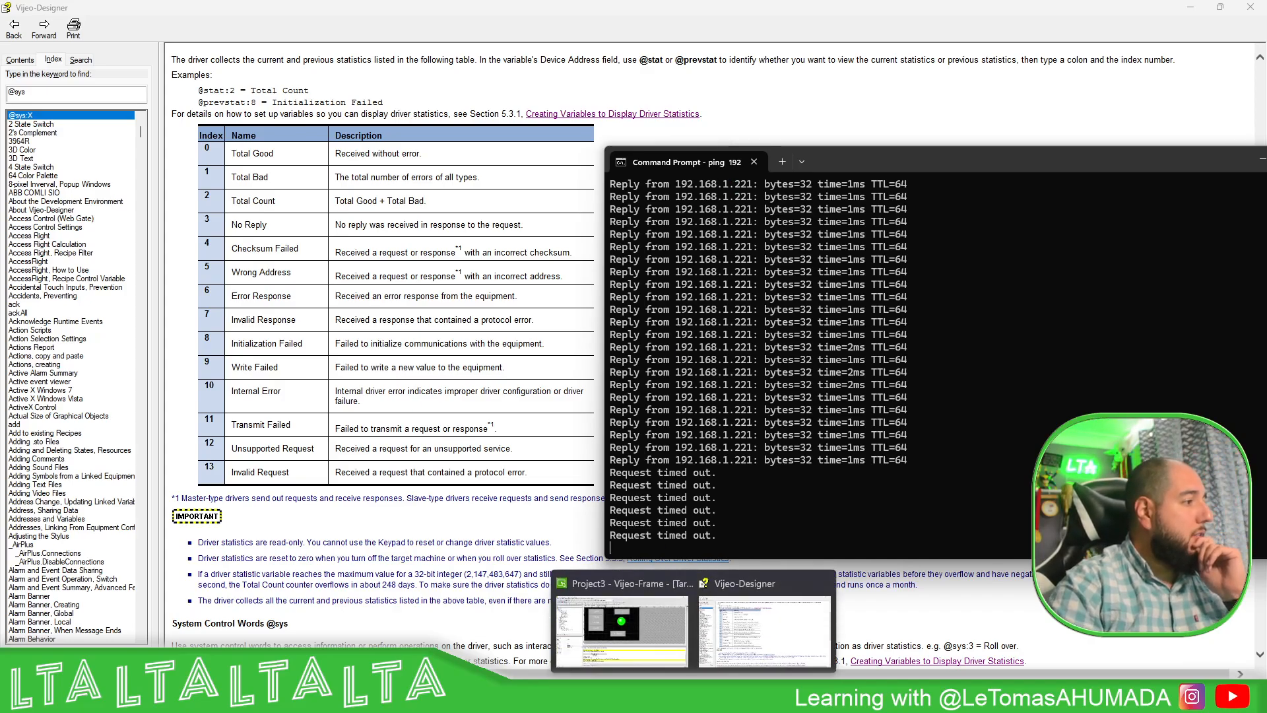
# Bring the Vijeo Designer project window forward while the PLC connection resumes.
pyautogui.click(620, 631)
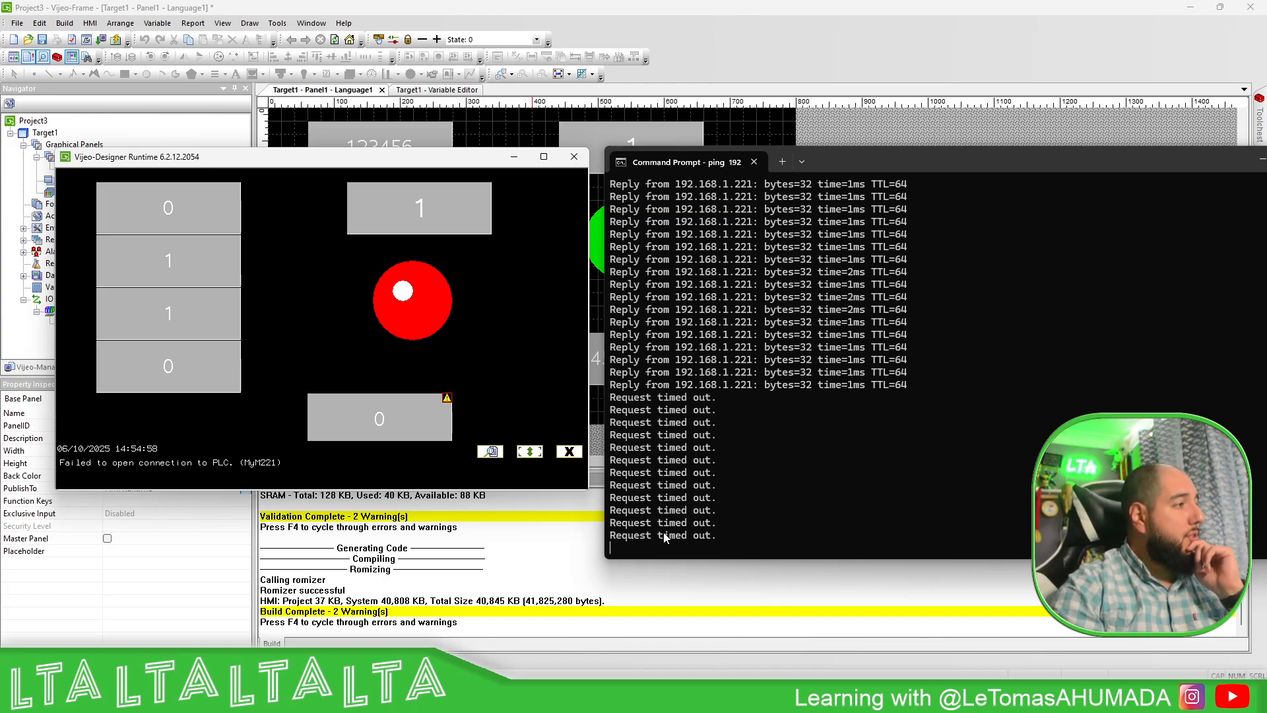
pyautogui.moveTo(426, 315)
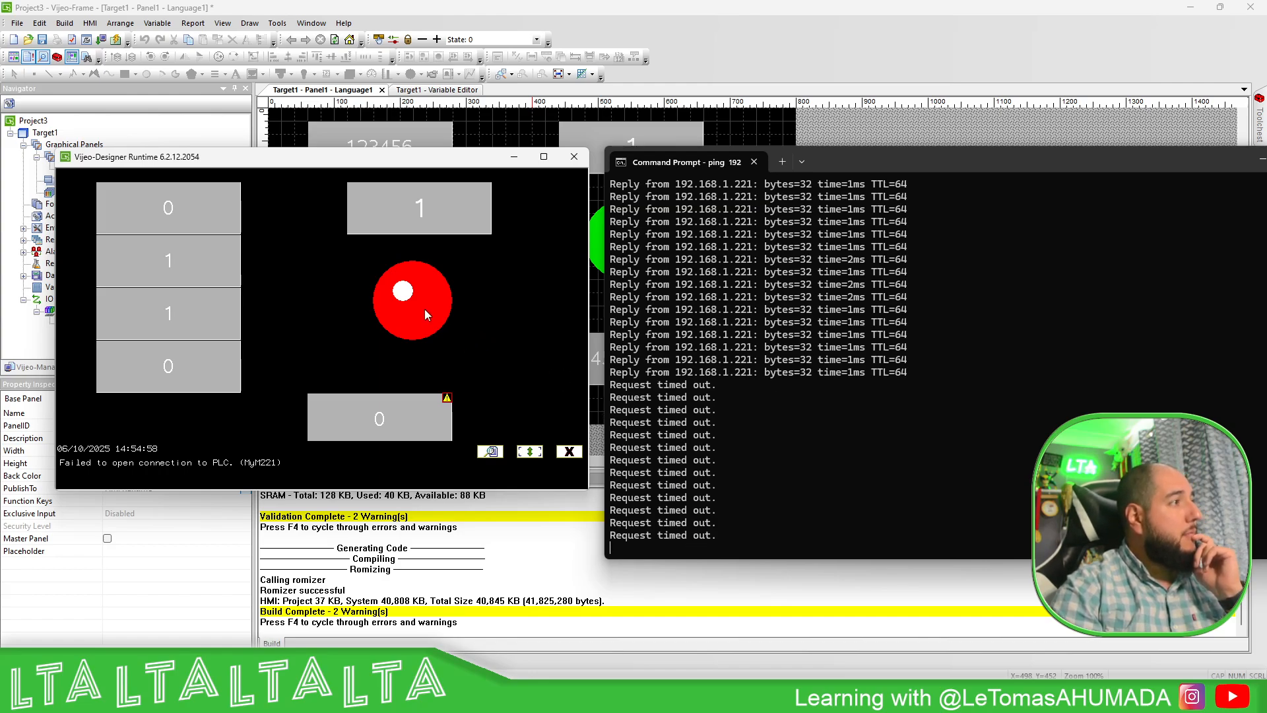
pyautogui.moveTo(424, 319)
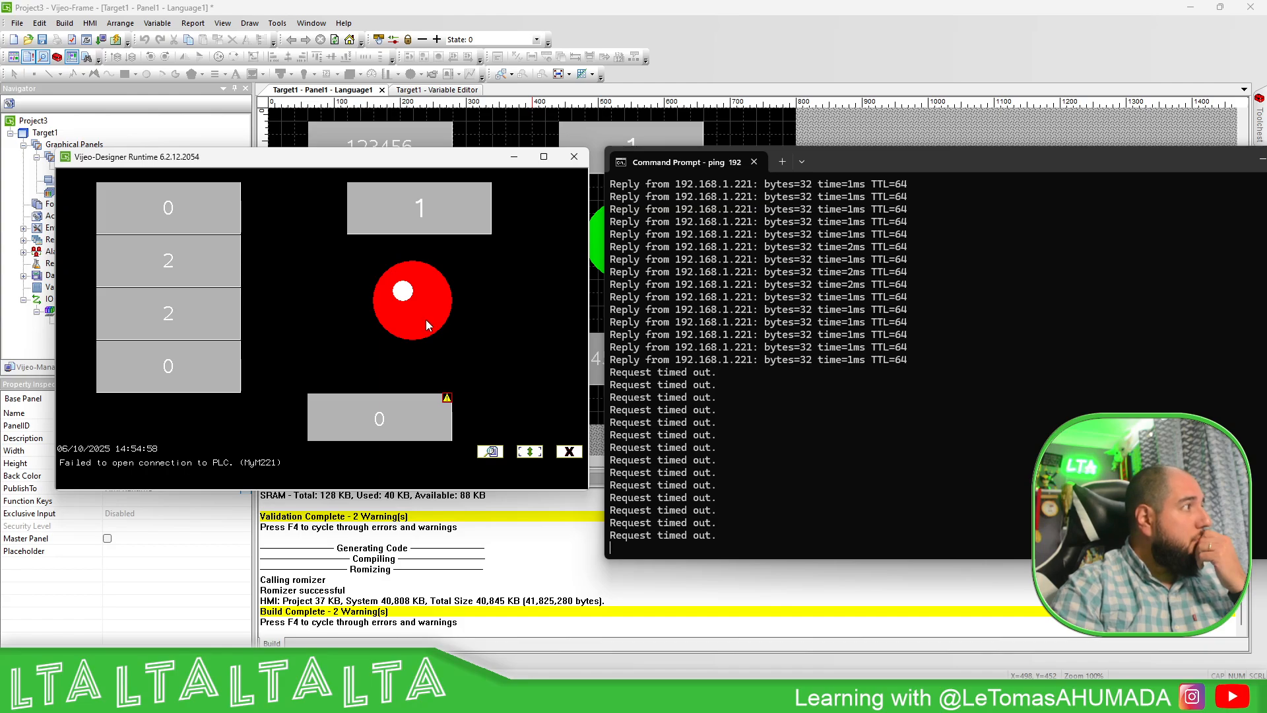
pyautogui.moveTo(433, 332)
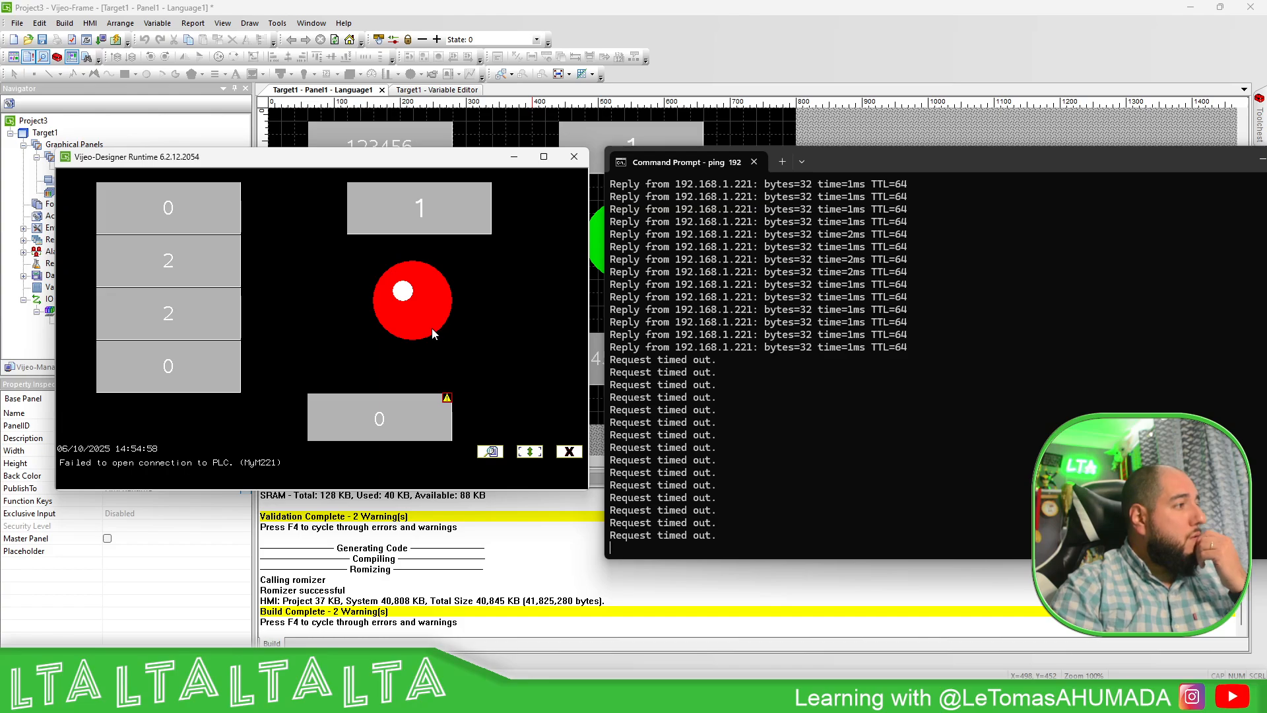
pyautogui.moveTo(434, 338)
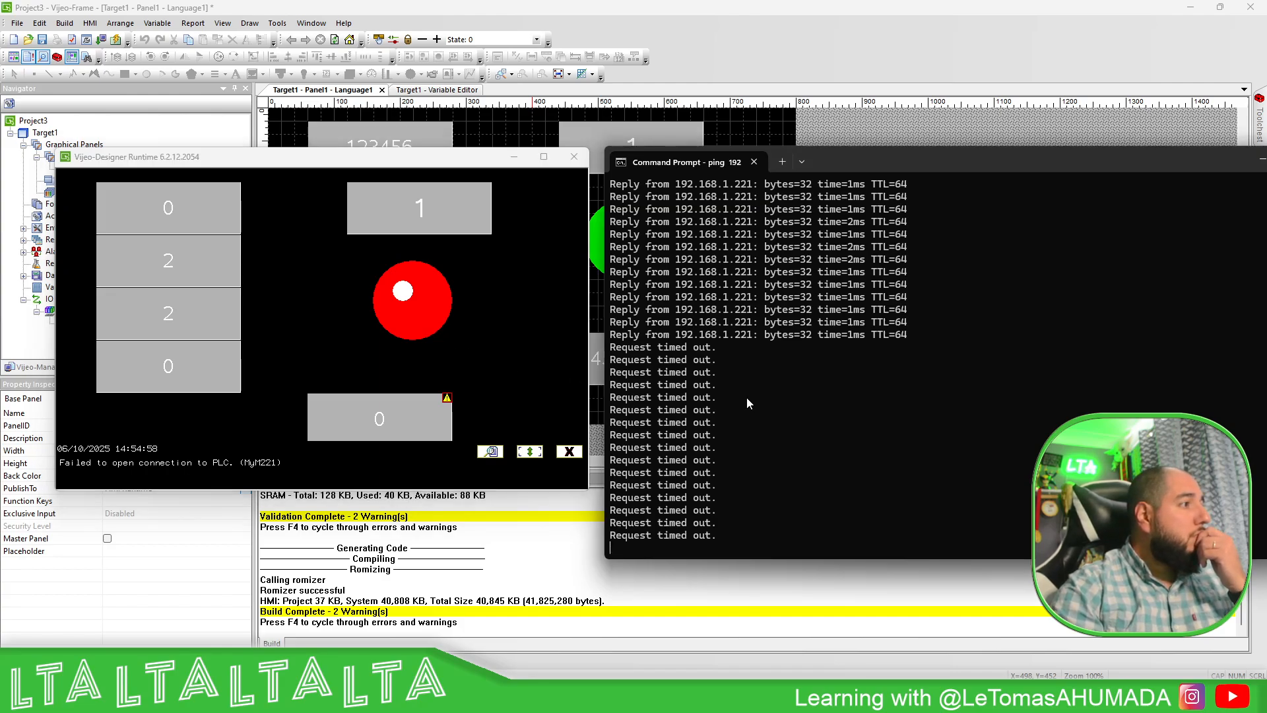
pyautogui.moveTo(743, 404)
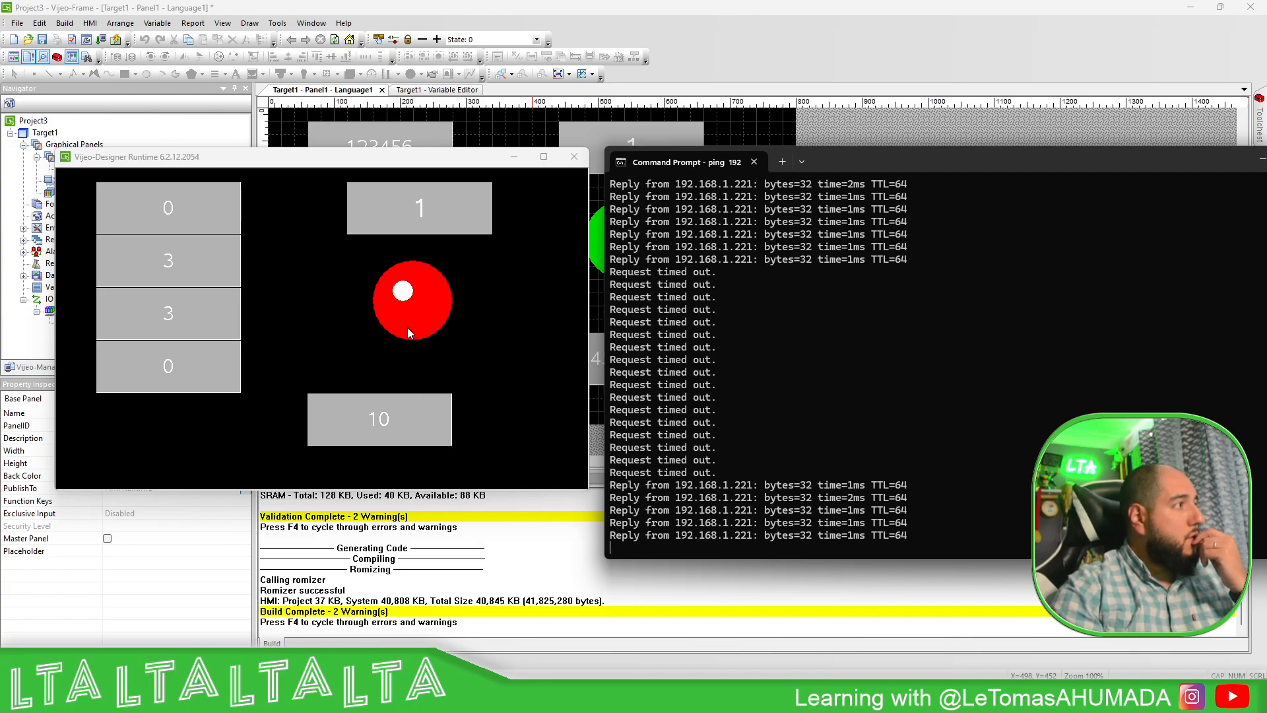
# Create a new action with a conditional trigger on auxSys_2 == 1.
pyautogui.click(412, 301)
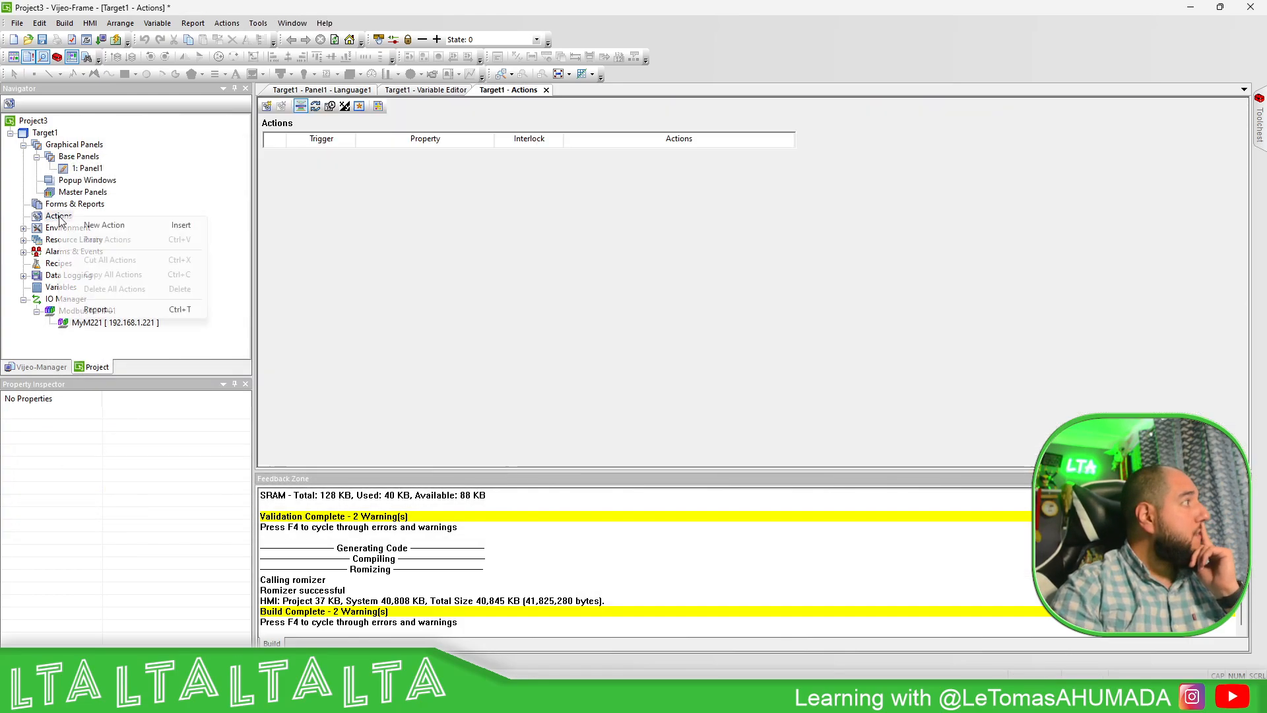
pyautogui.click(103, 225)
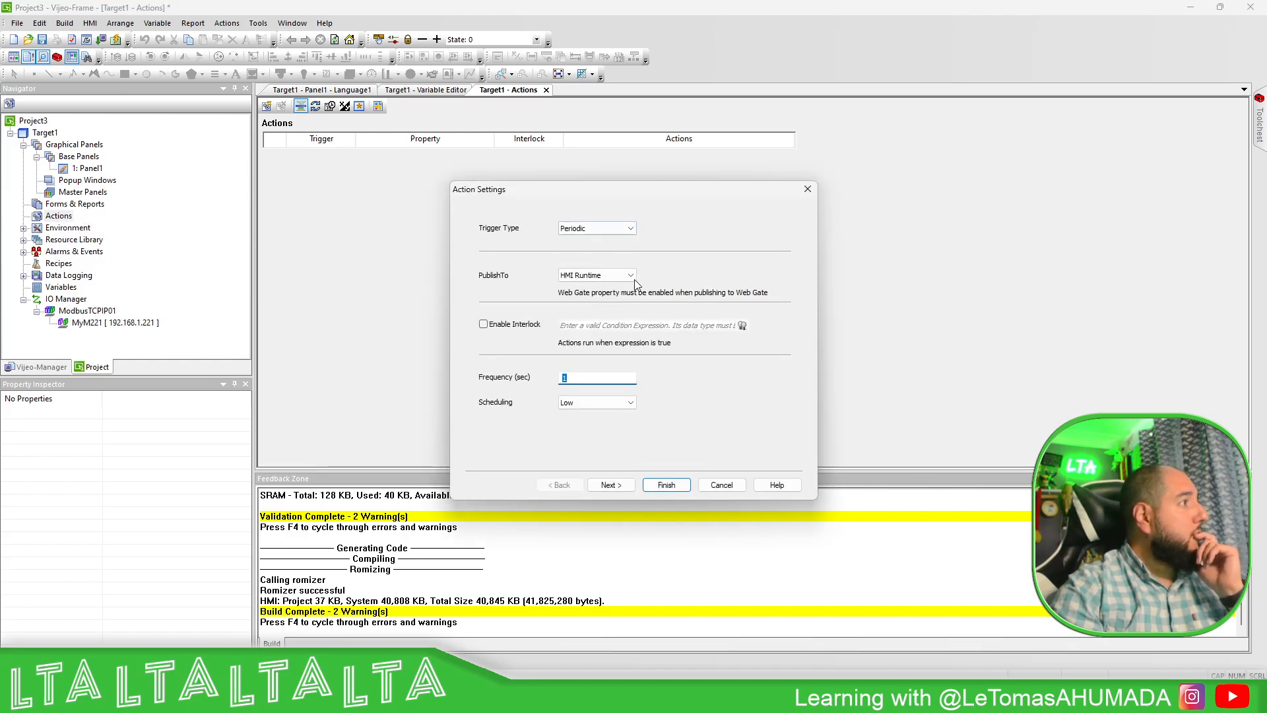
pyautogui.click(597, 228)
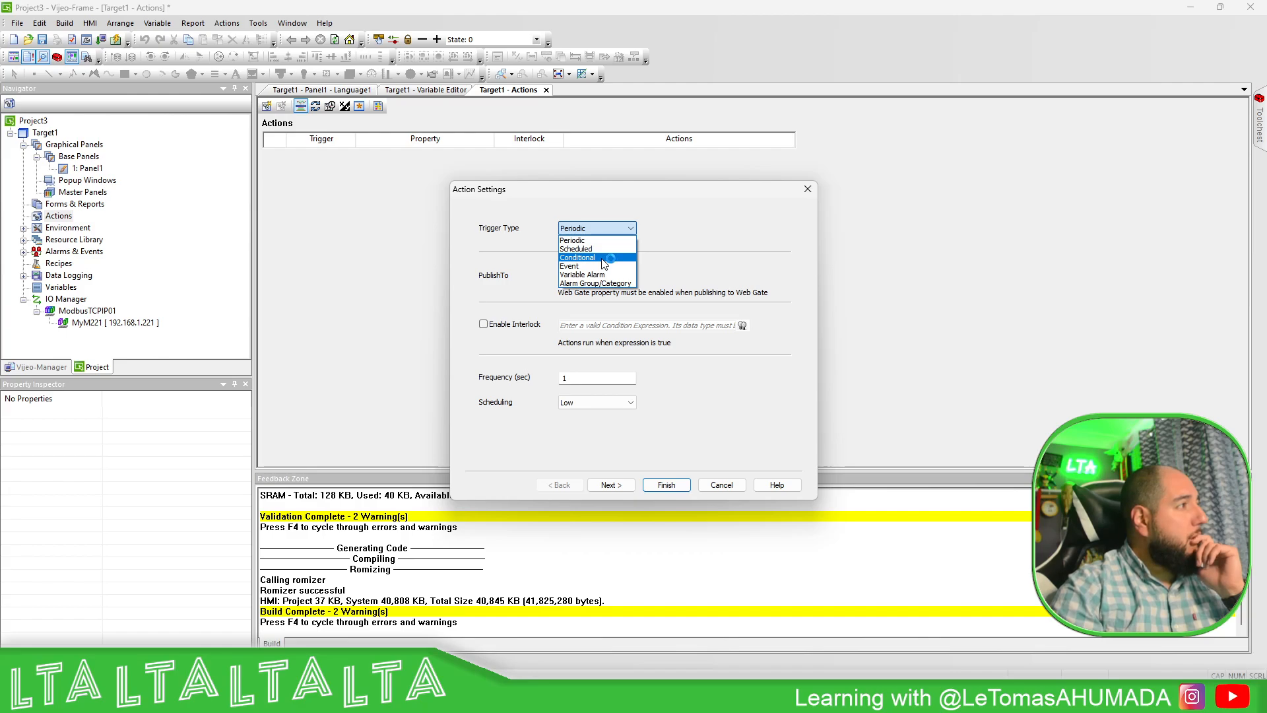
pyautogui.click(577, 257)
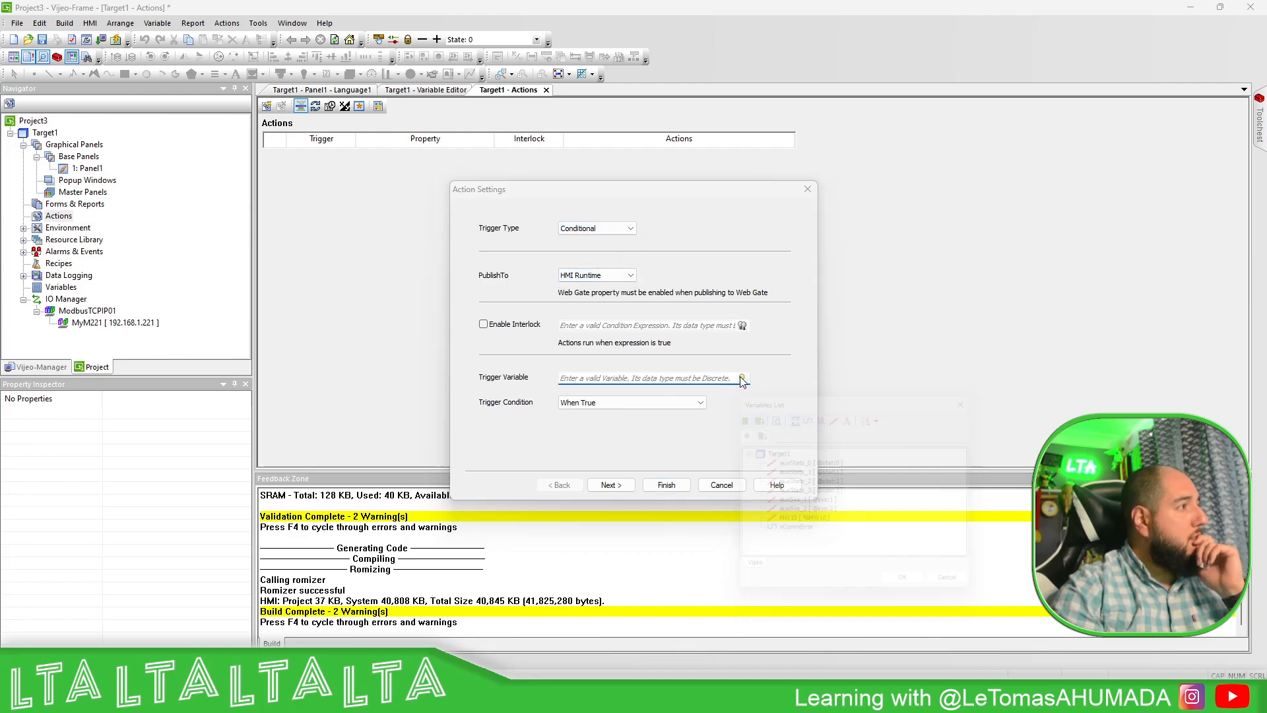
pyautogui.click(741, 378)
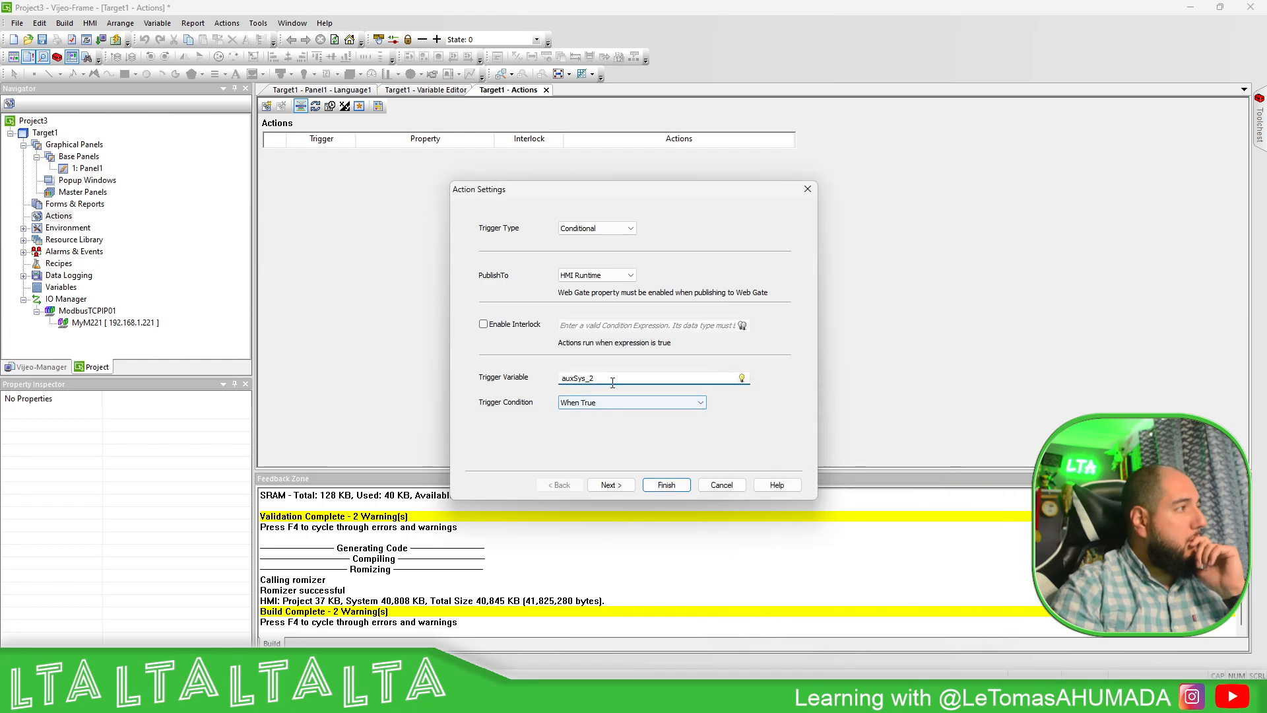
pyautogui.write('== 1')
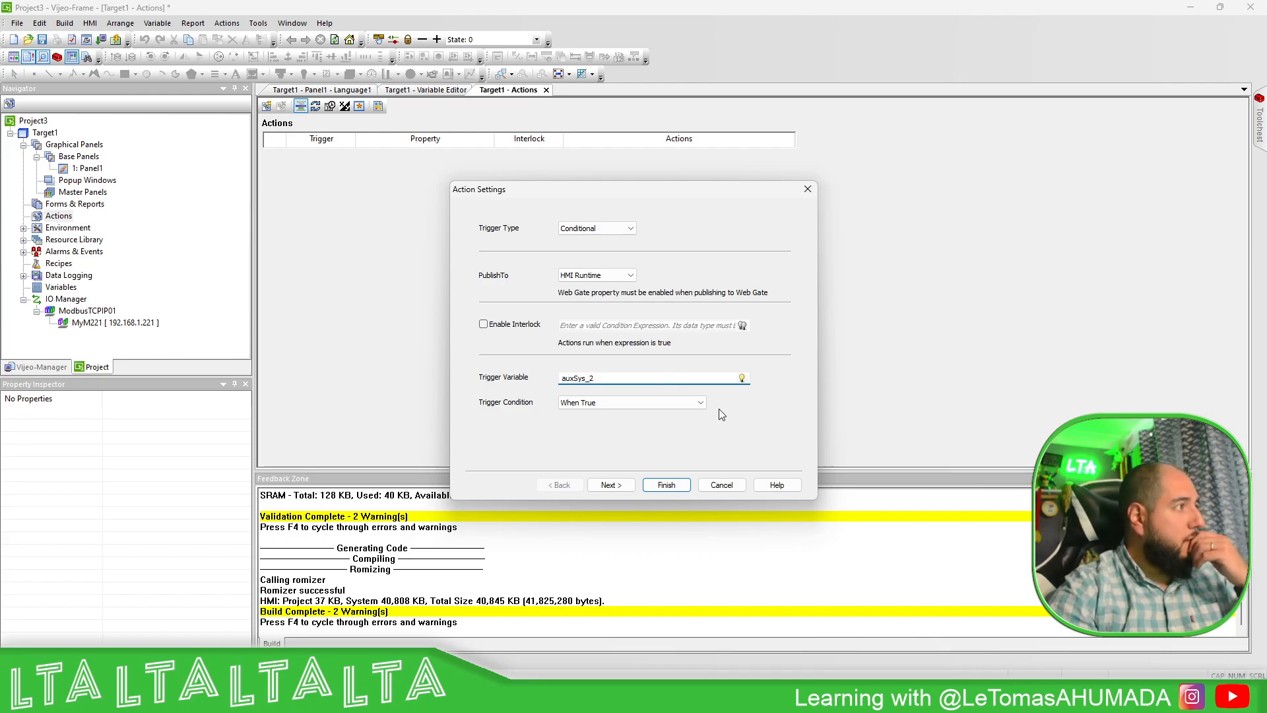
pyautogui.click(610, 485)
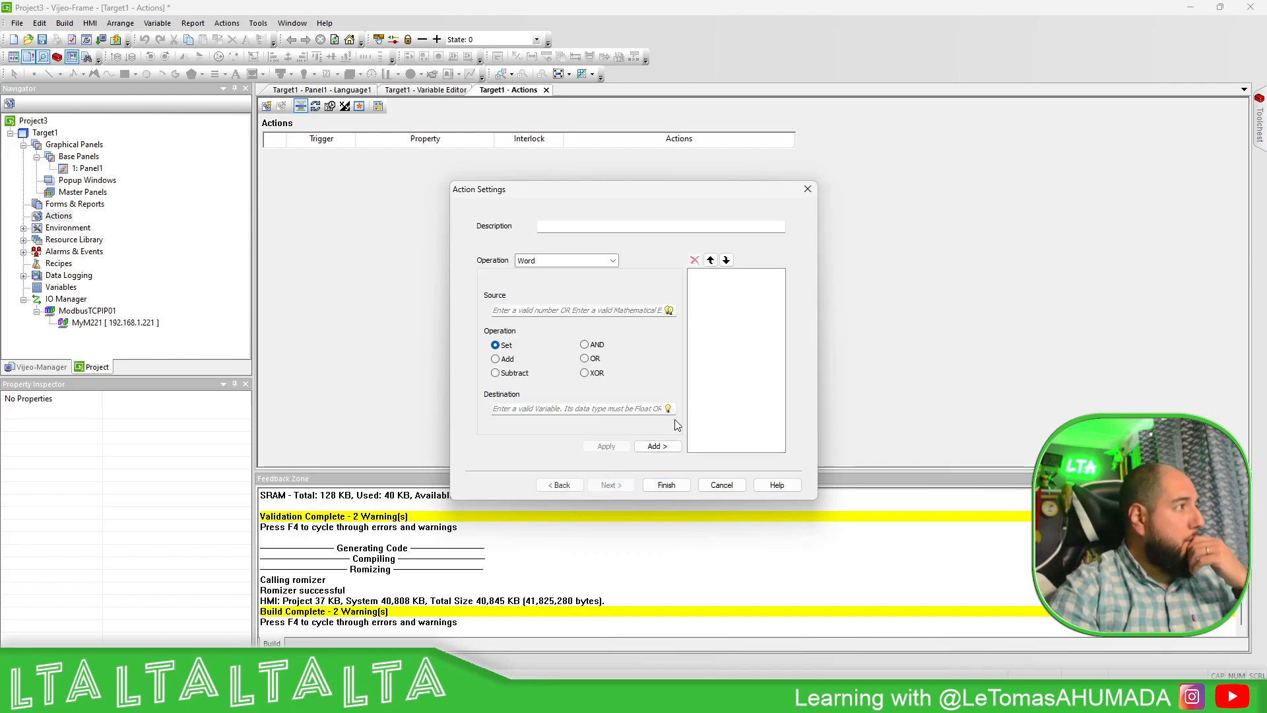
# Add a Bit Set operation on xCommError and finish the action.
pyautogui.click(612, 260)
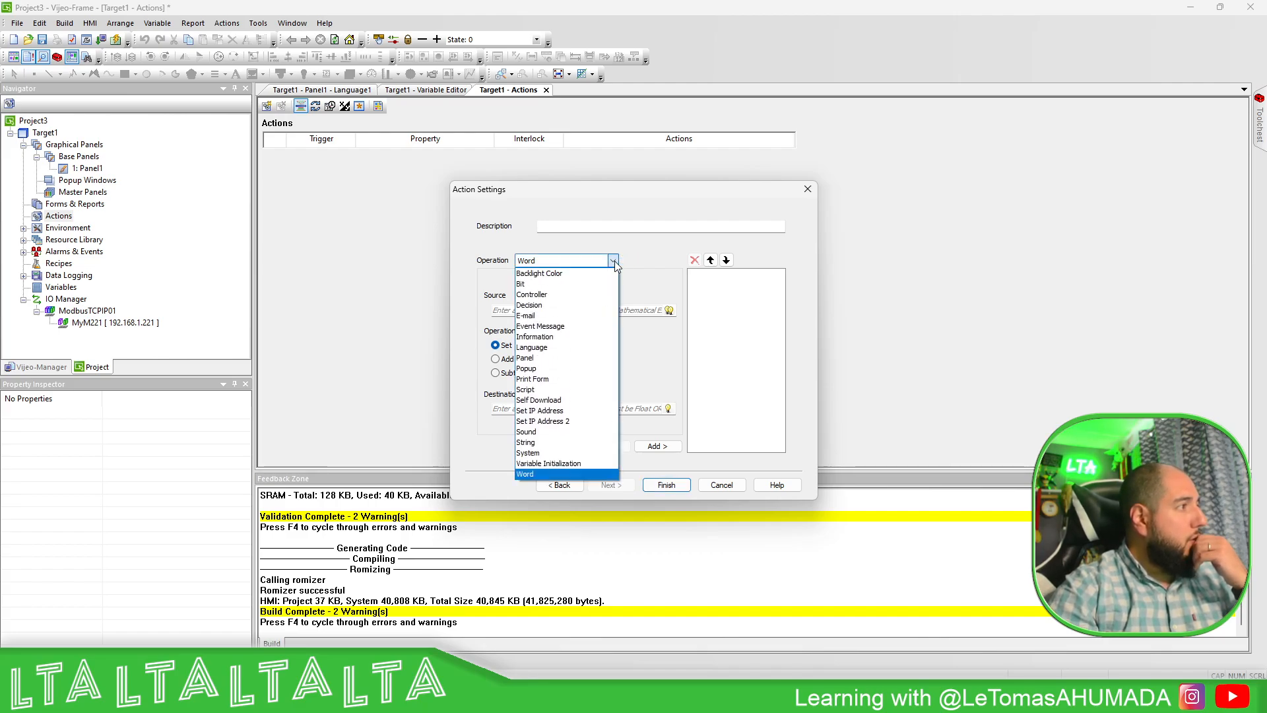
pyautogui.moveTo(564, 358)
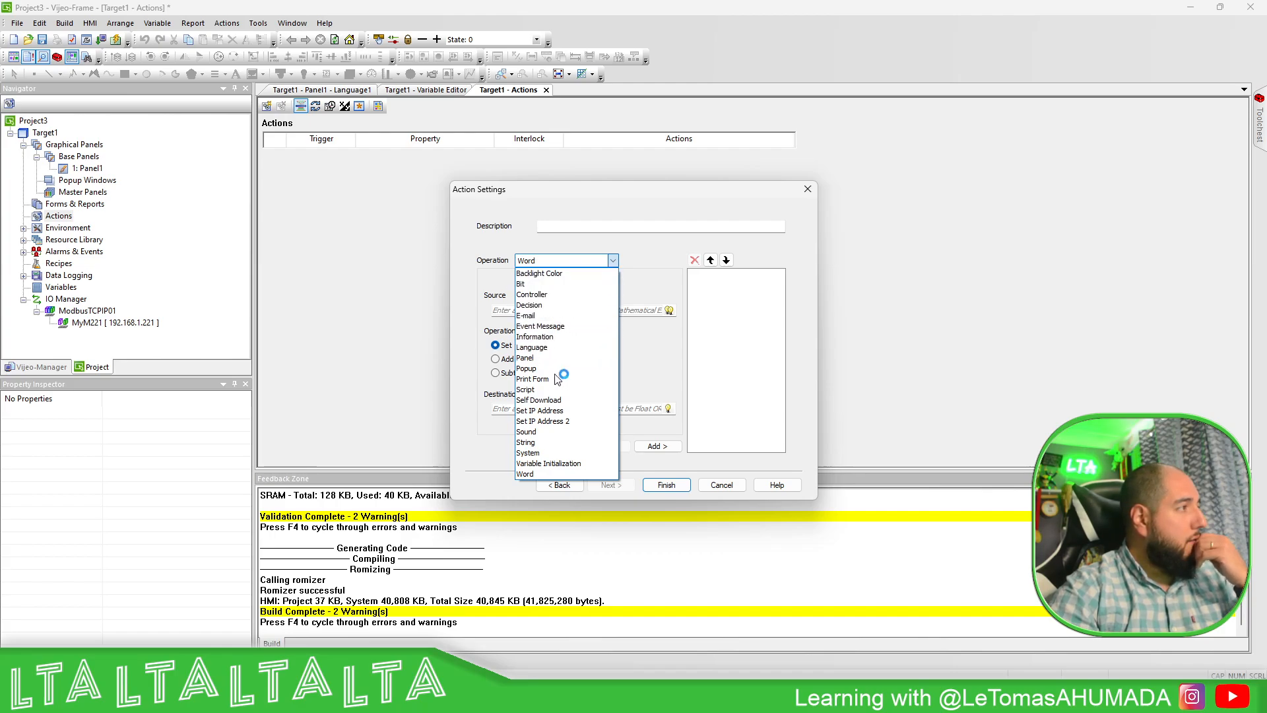
pyautogui.moveTo(526, 430)
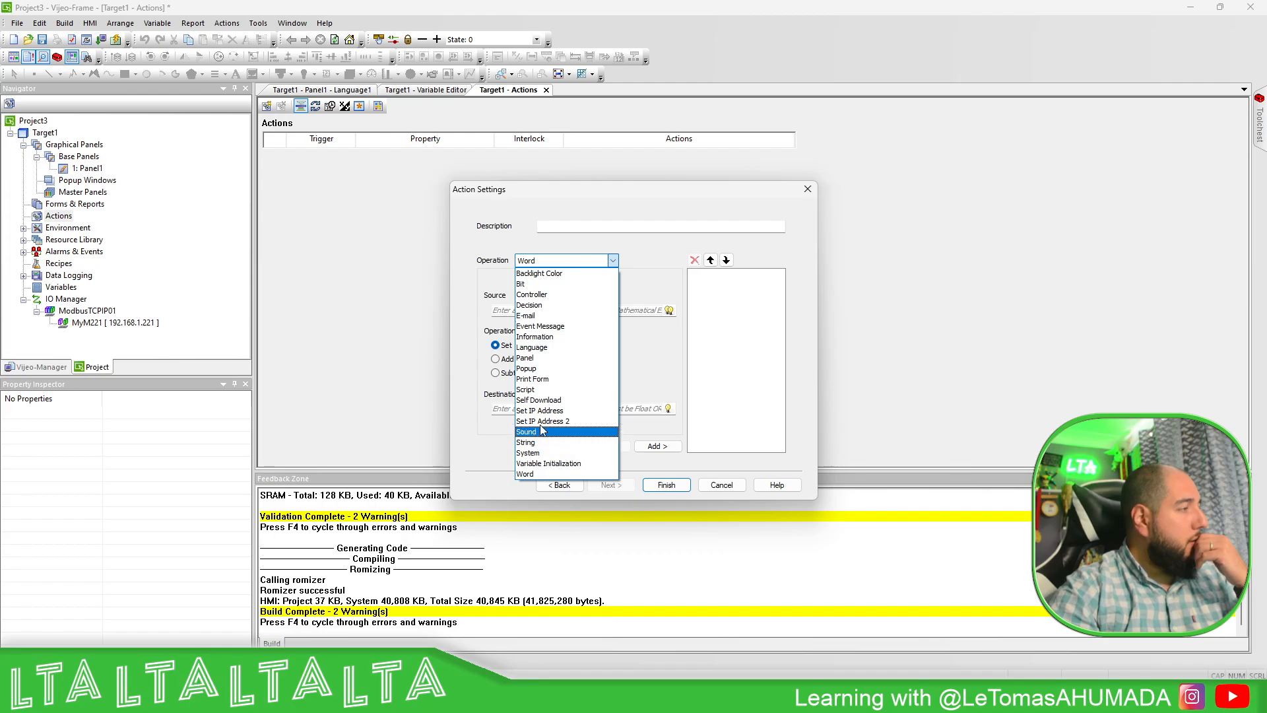
pyautogui.moveTo(527, 368)
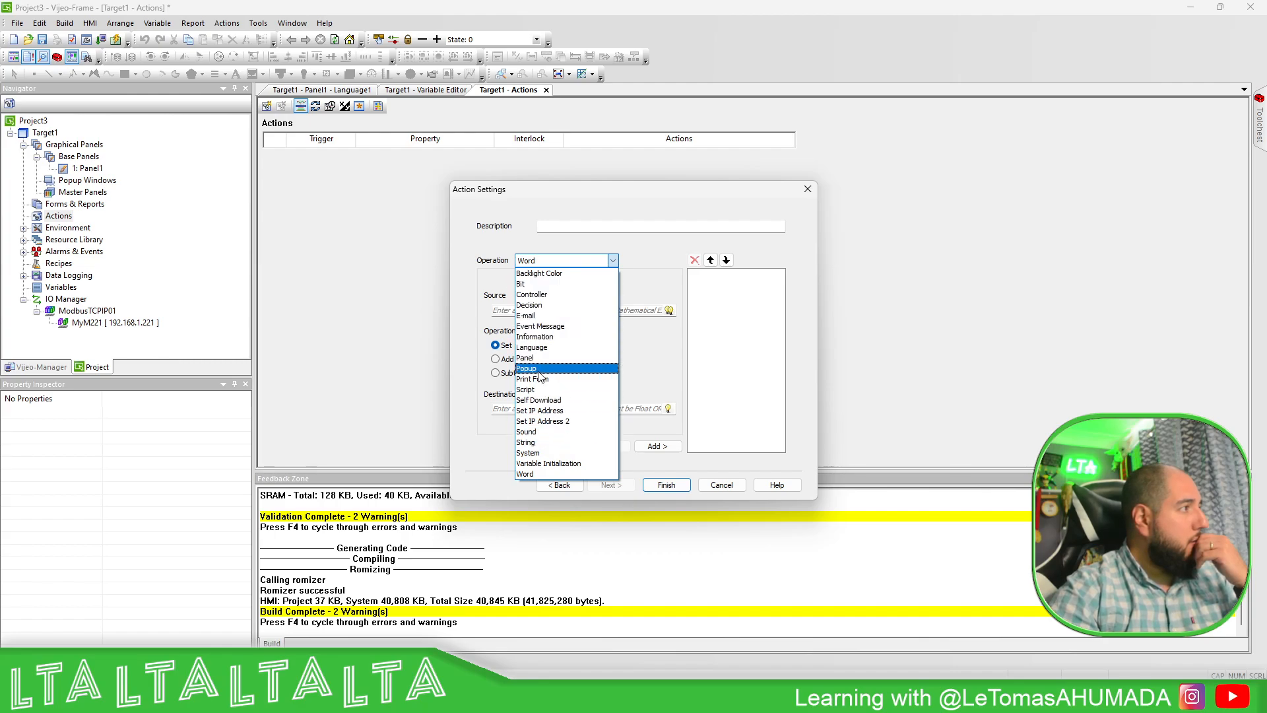
pyautogui.click(522, 284)
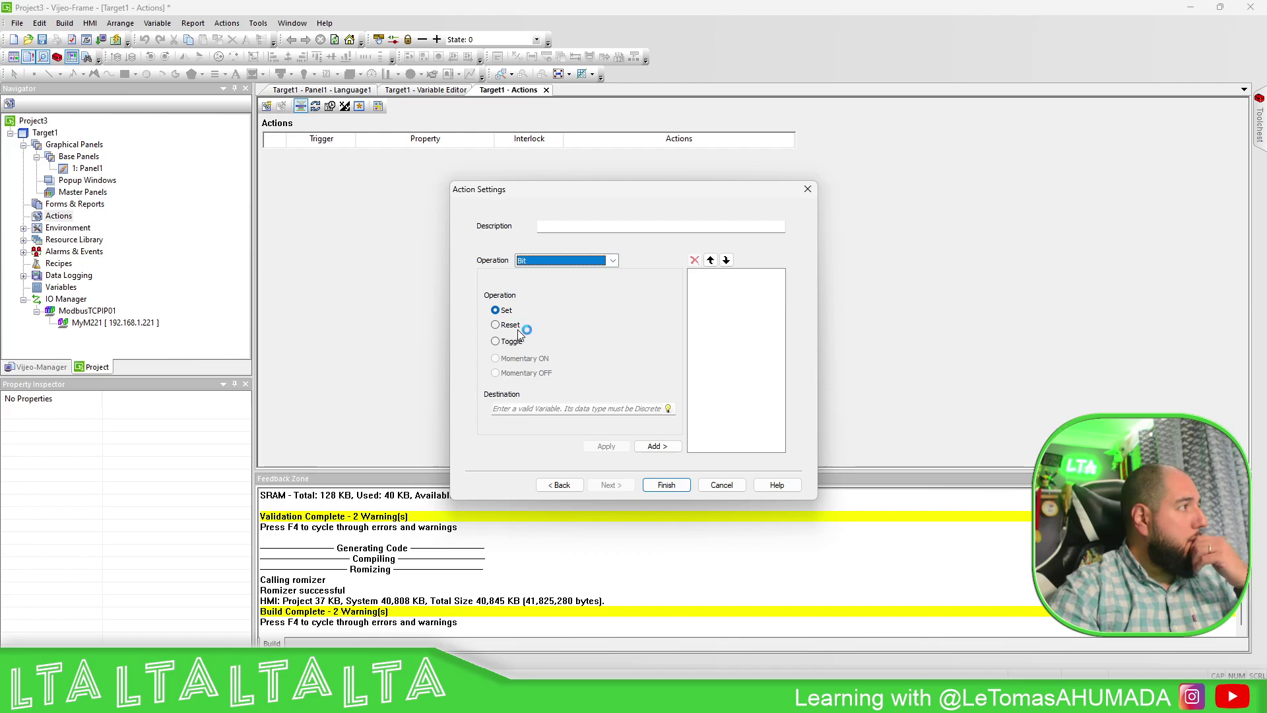
pyautogui.click(668, 408)
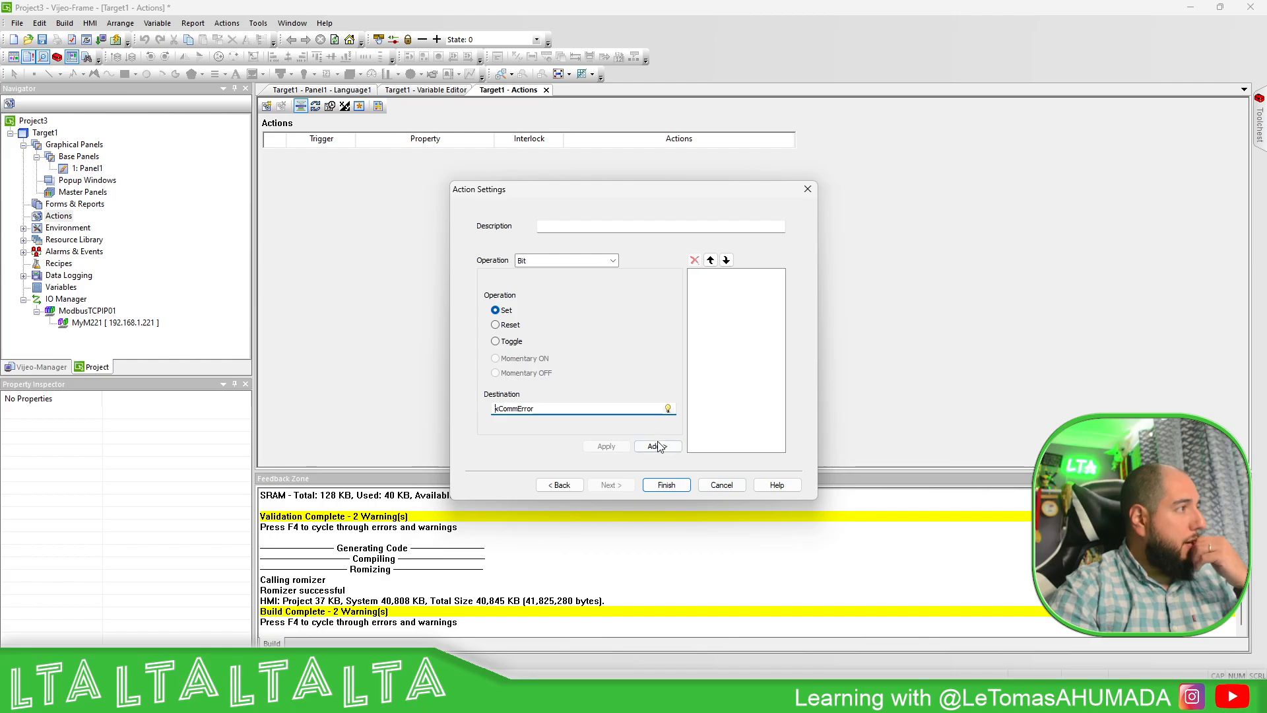
pyautogui.click(665, 484)
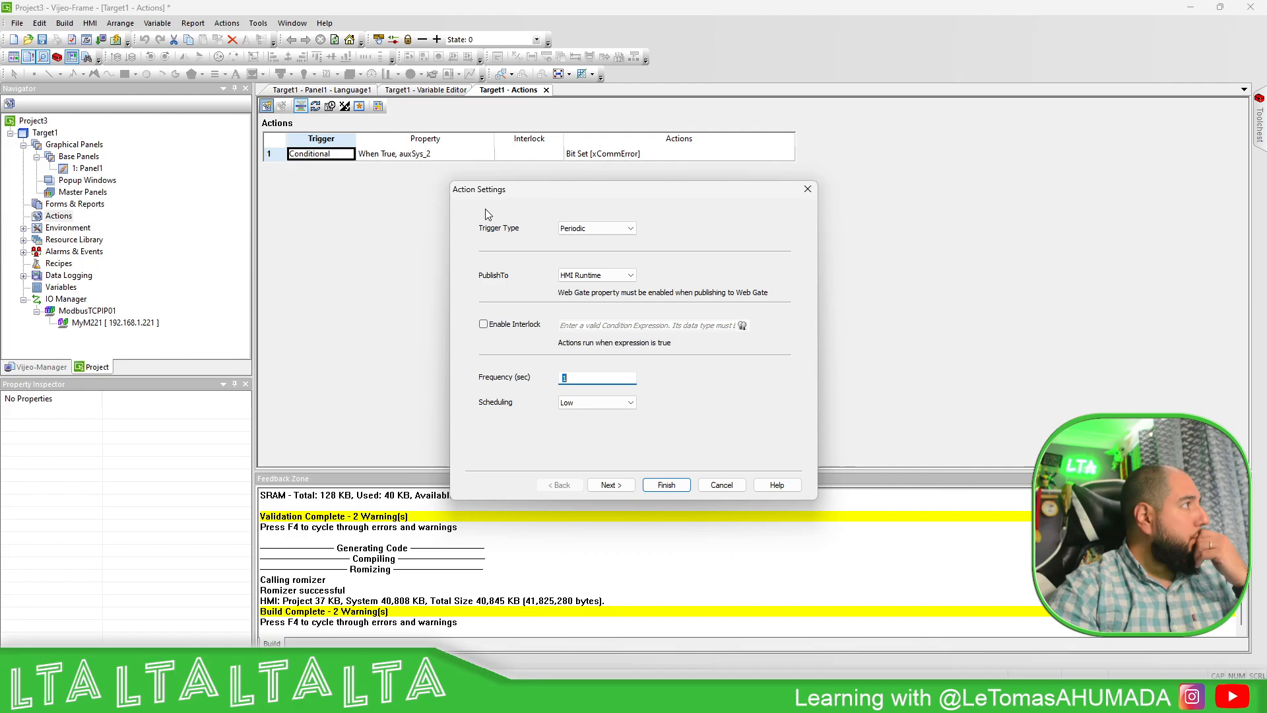
# Give the new action a conditional trigger on auxSys_2 with On Data Change.
pyautogui.click(630, 229)
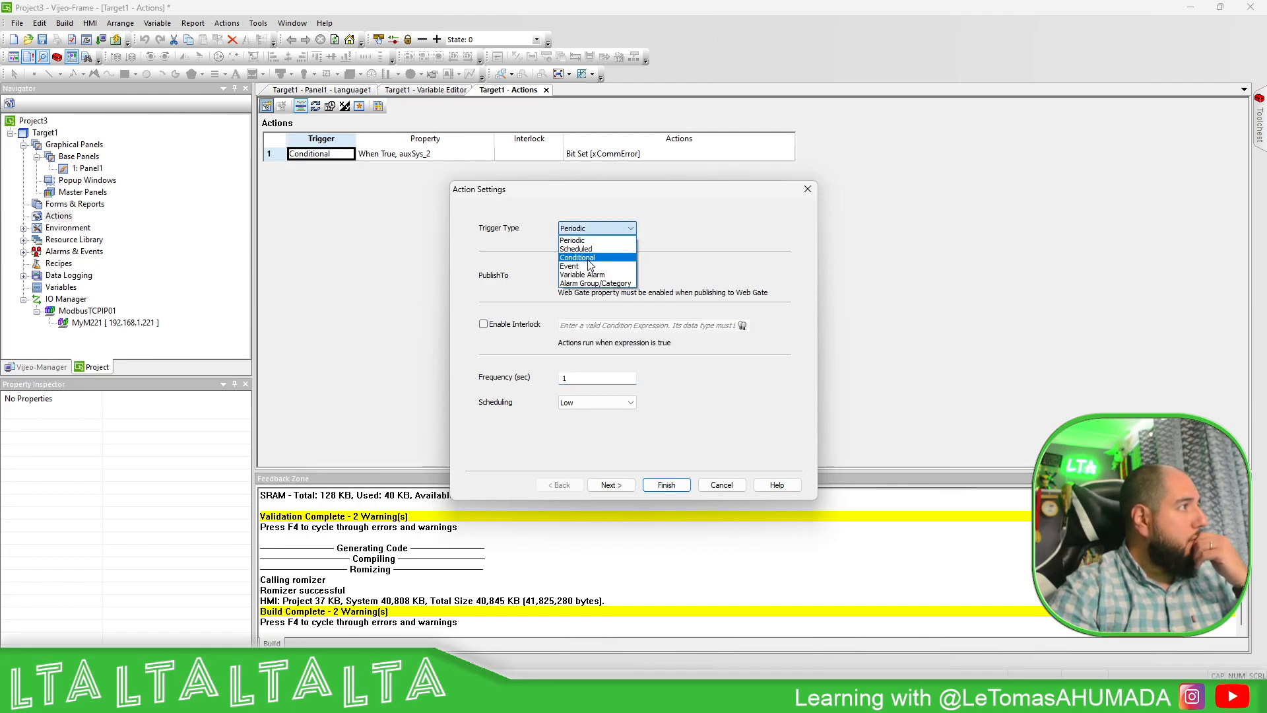
pyautogui.click(579, 257)
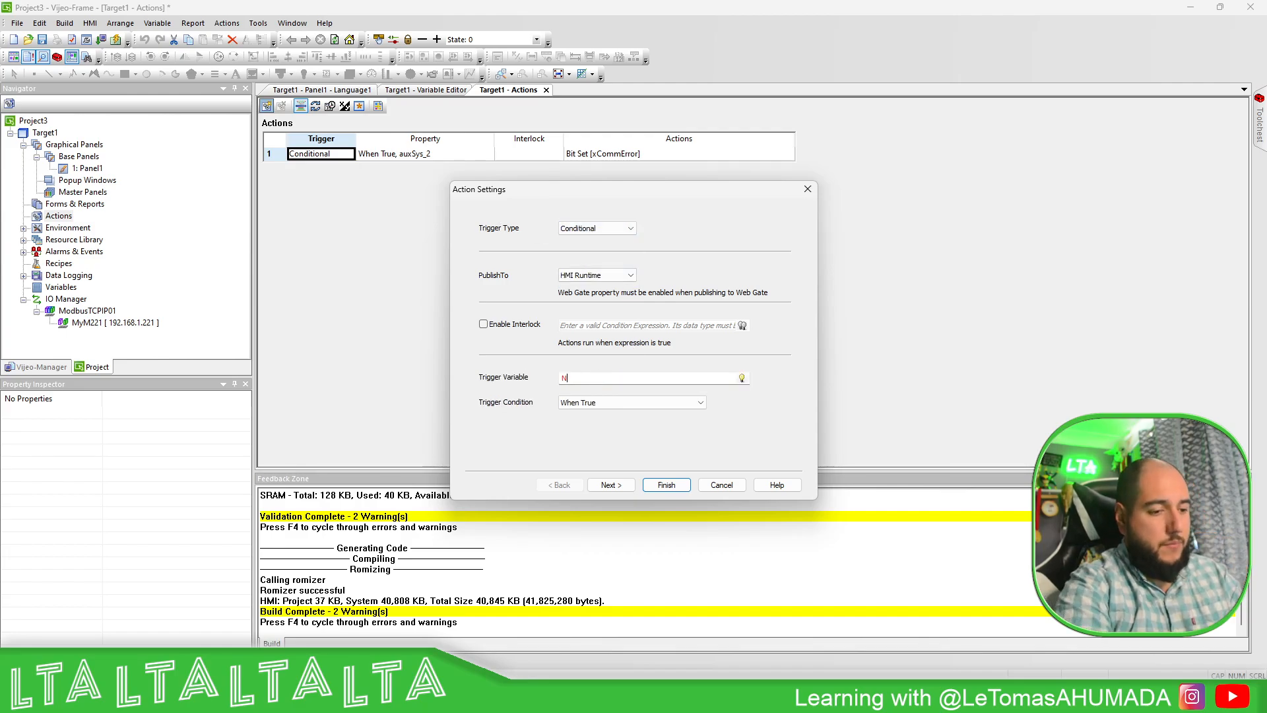
pyautogui.click(740, 378)
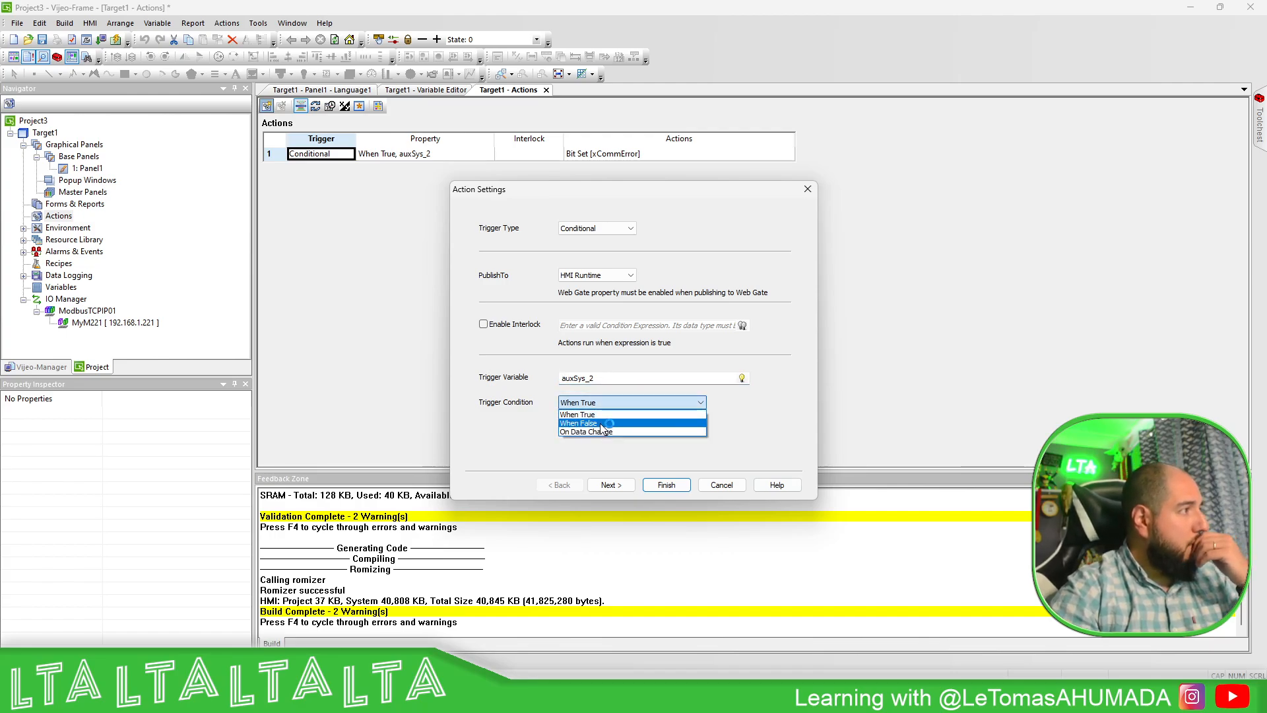
pyautogui.click(578, 422)
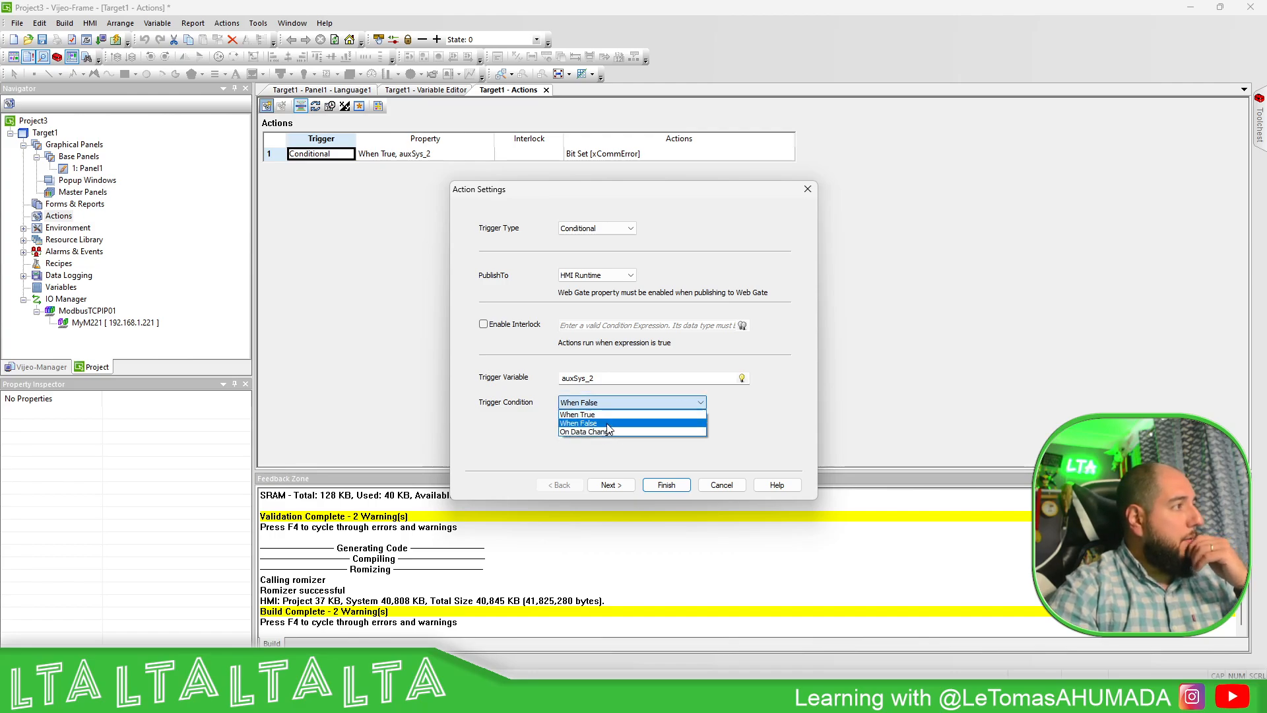
pyautogui.click(586, 432)
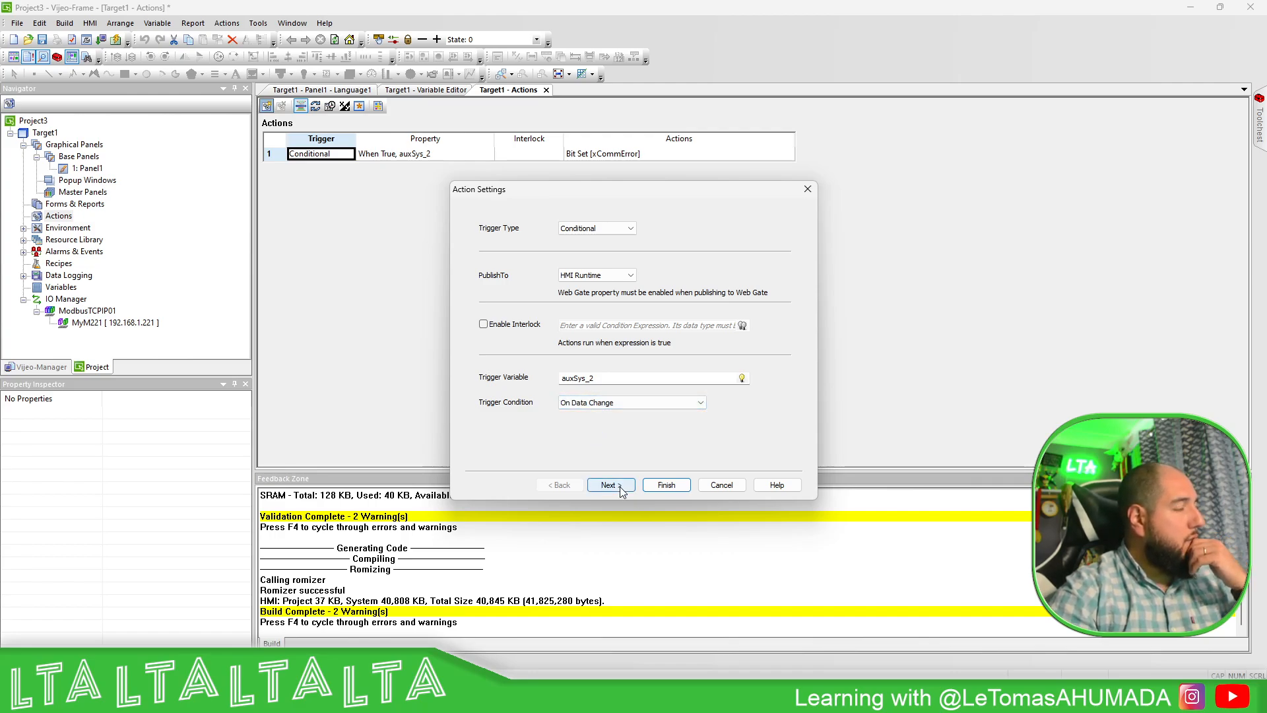
pyautogui.click(609, 484)
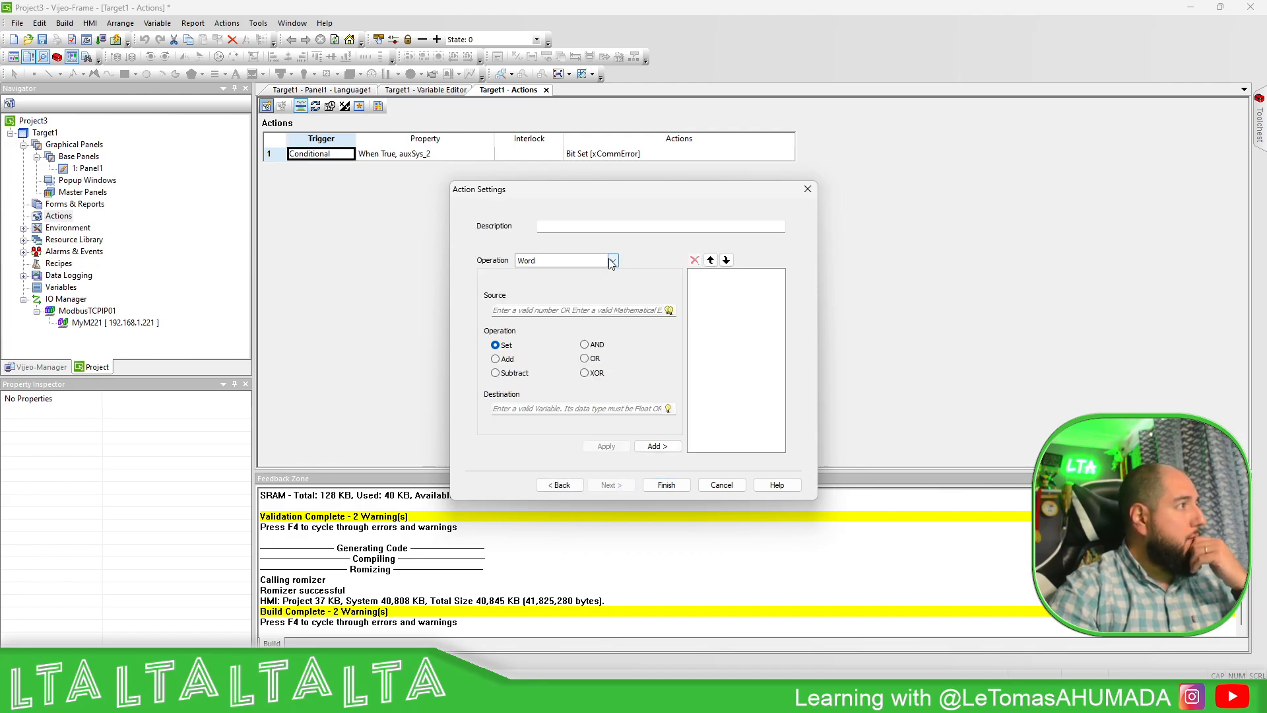
# Make the operation a Decision whose true branch sets bit xCommError.
pyautogui.click(611, 260)
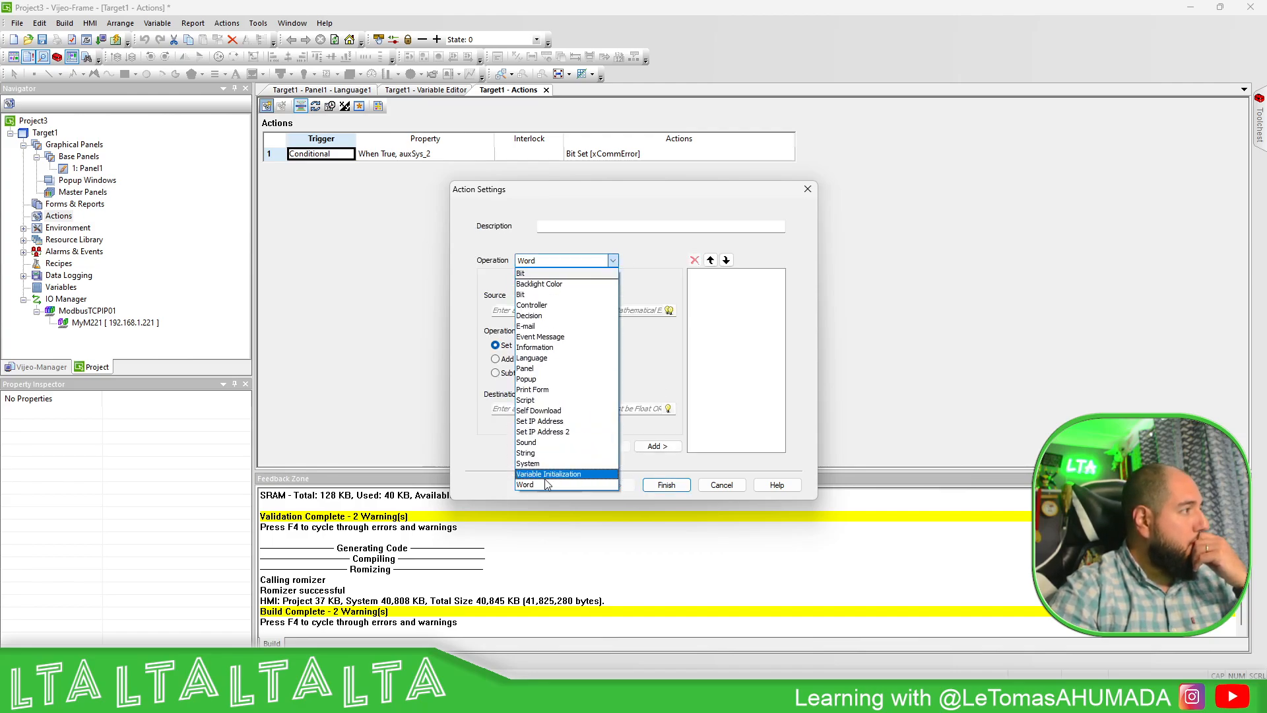
pyautogui.moveTo(527, 379)
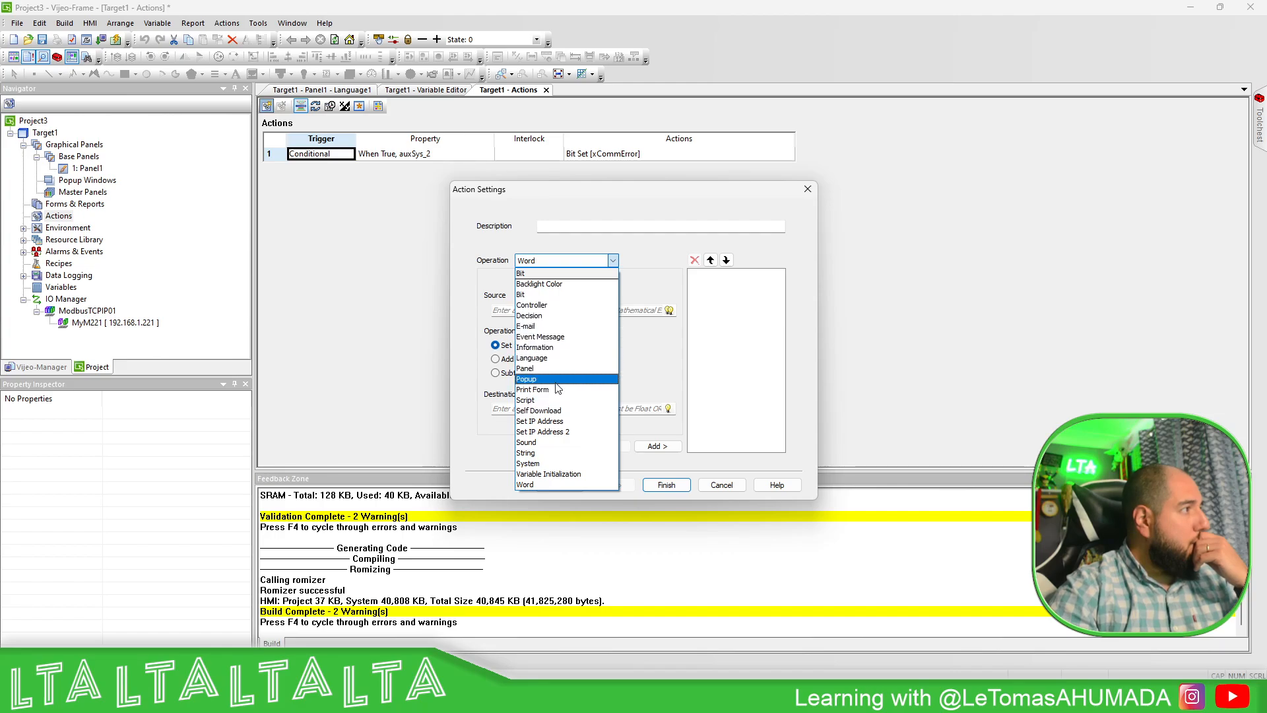
pyautogui.moveTo(566, 336)
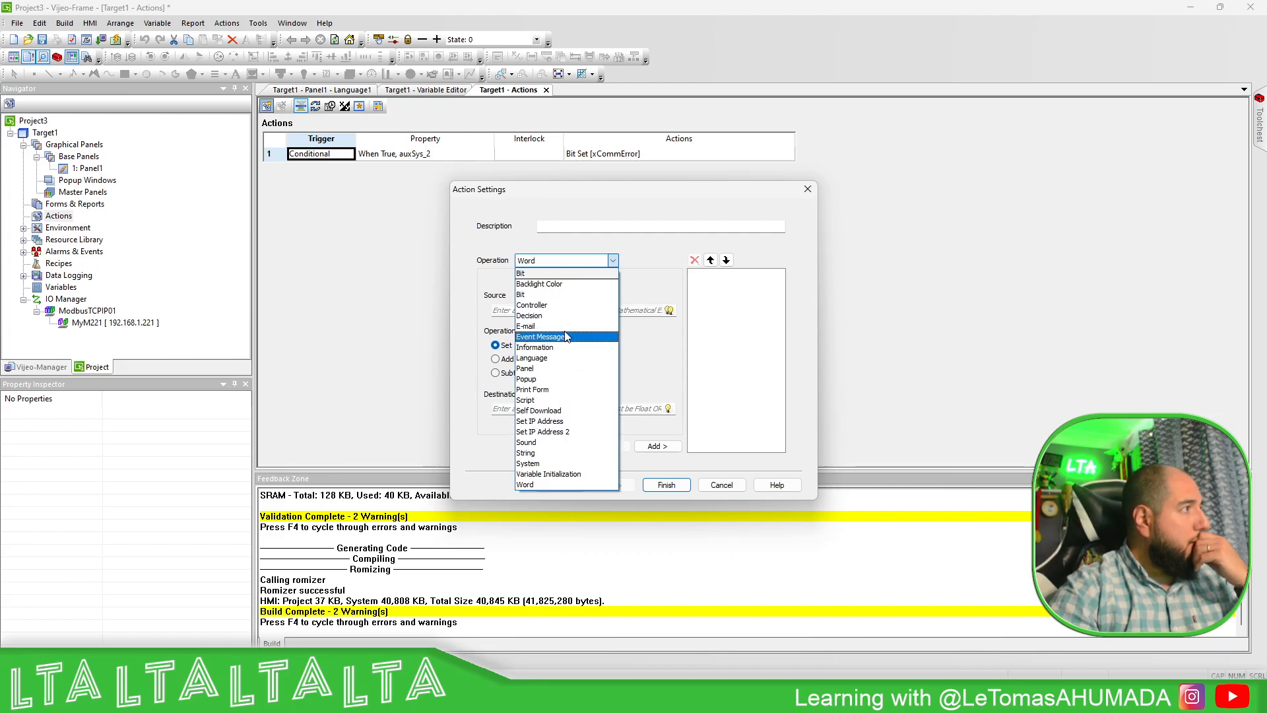
pyautogui.click(529, 315)
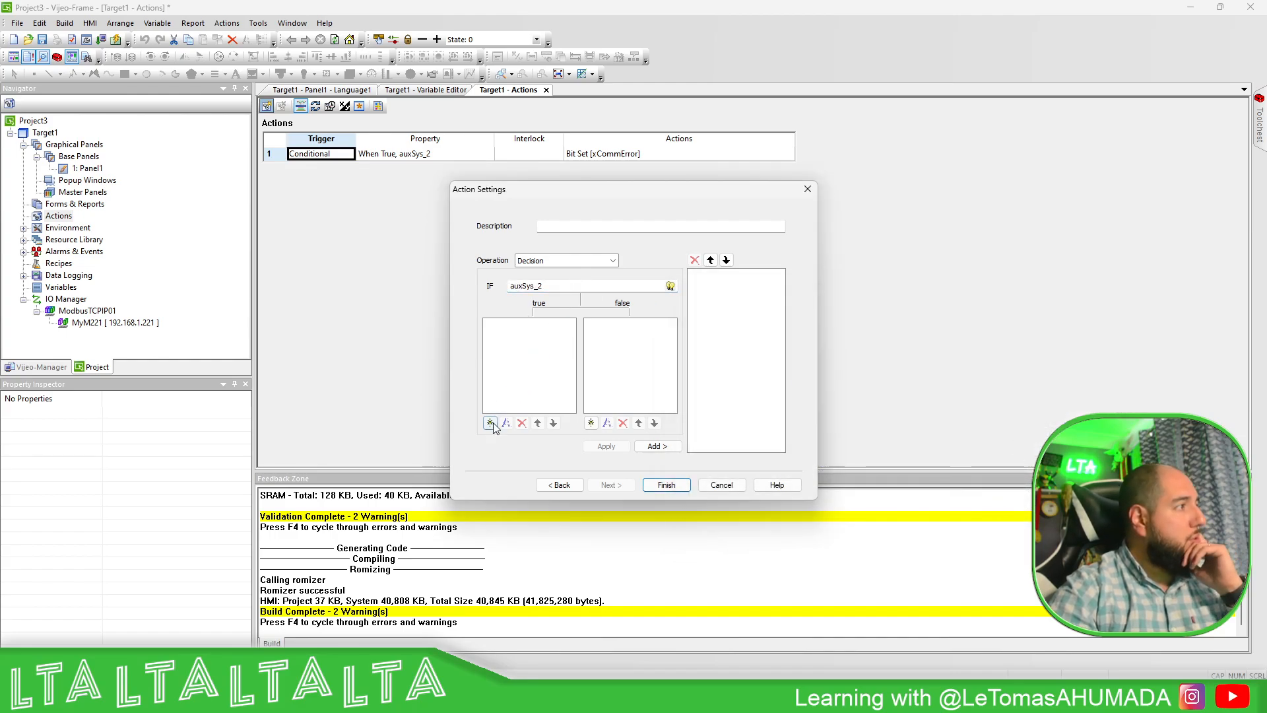
pyautogui.click(490, 423)
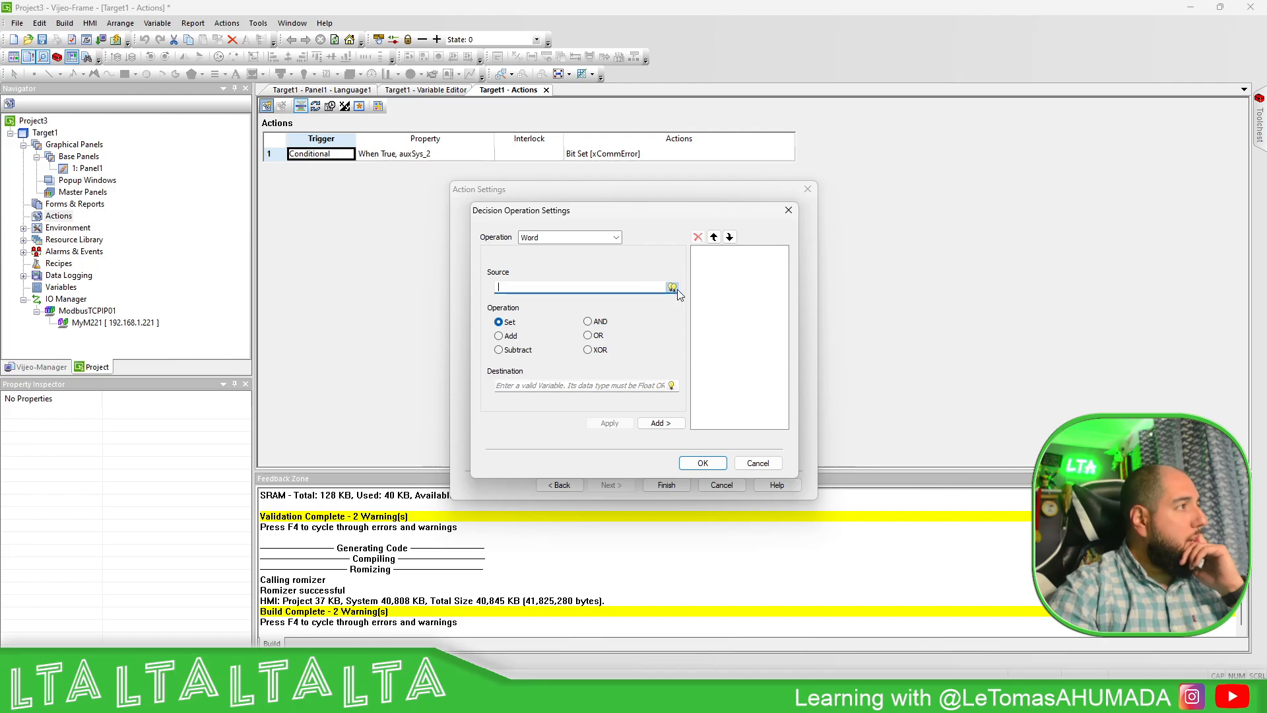
pyautogui.moveTo(609, 274)
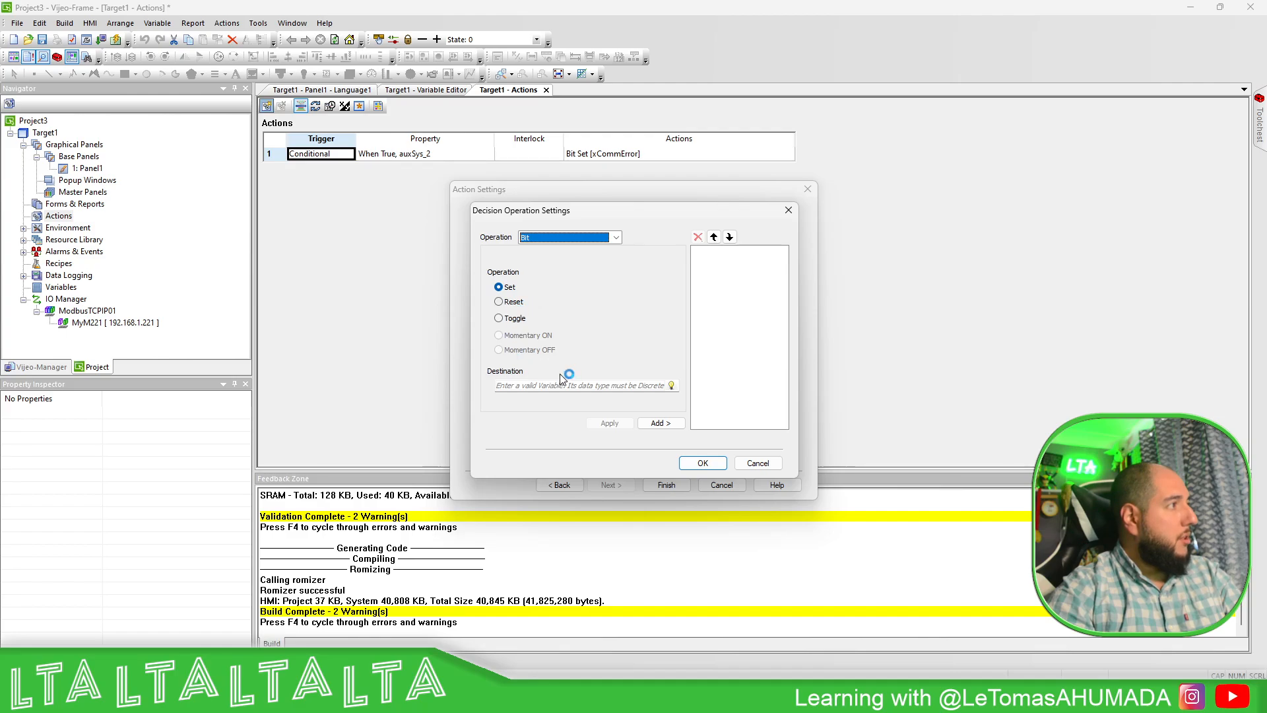
pyautogui.click(670, 386)
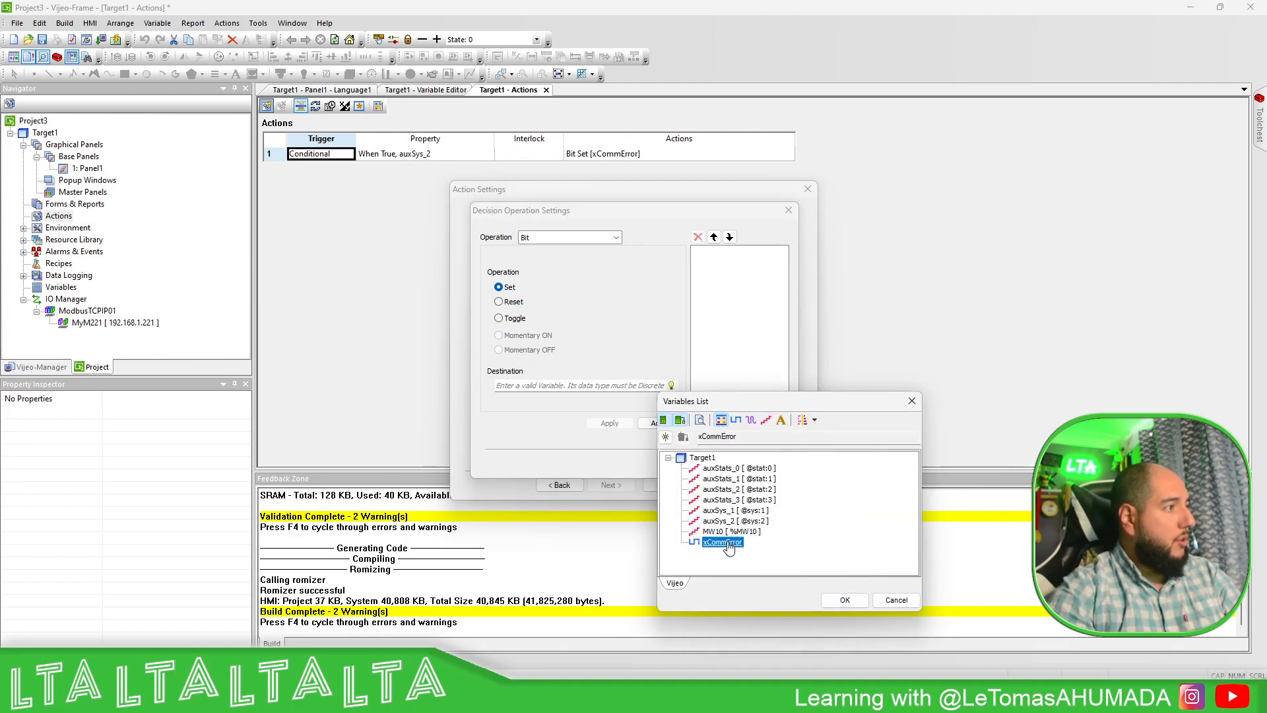
pyautogui.click(843, 599)
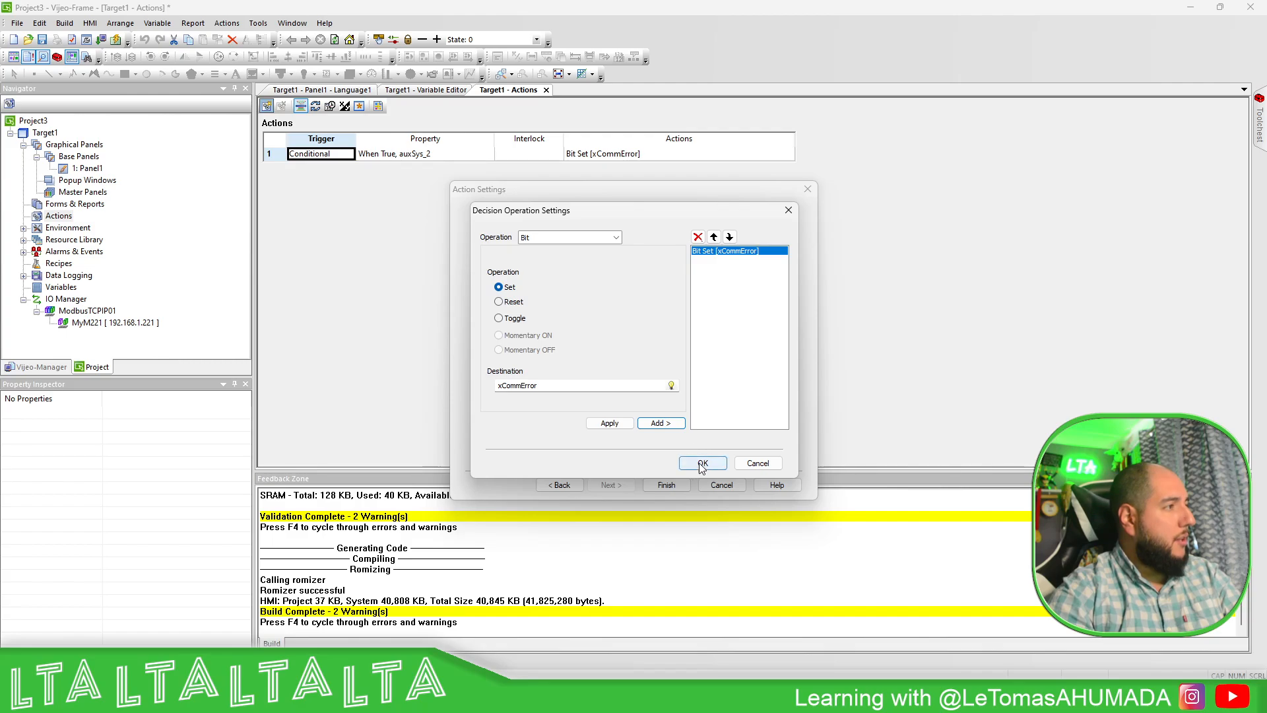
pyautogui.click(569, 236)
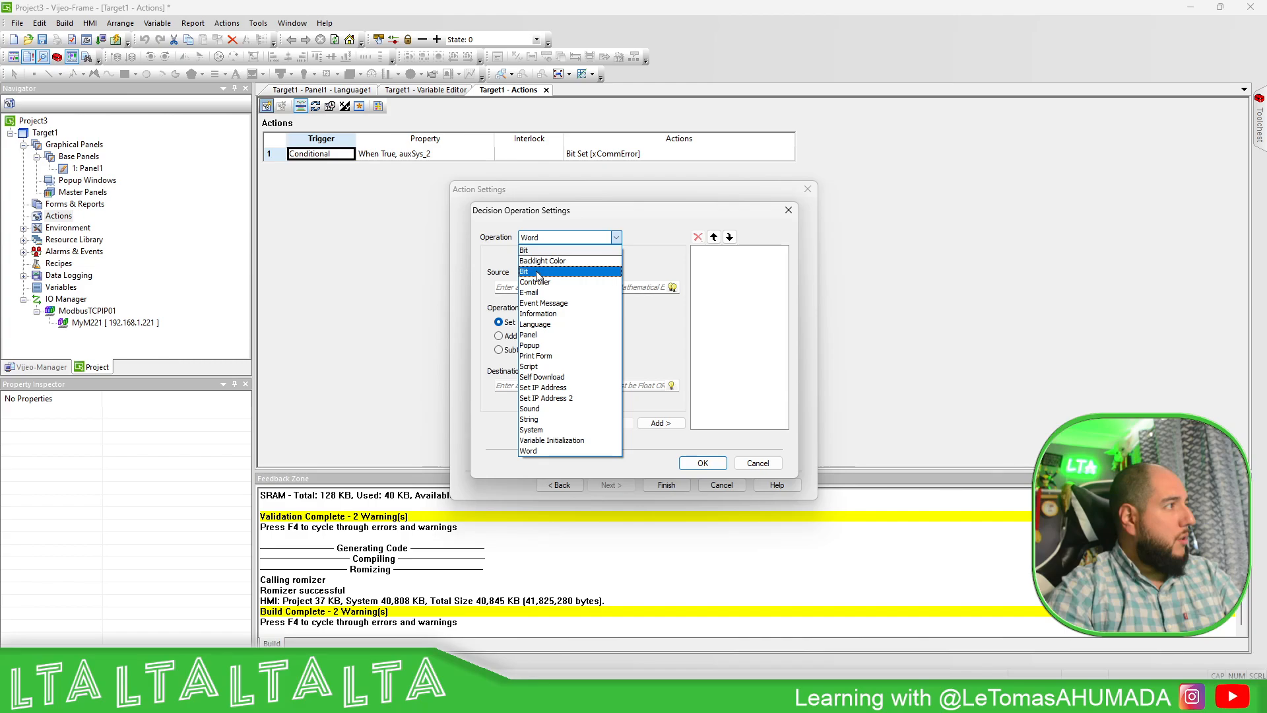
# Add a Bit Reset of xCommError to the false branch and finish the decision action.
pyautogui.click(524, 272)
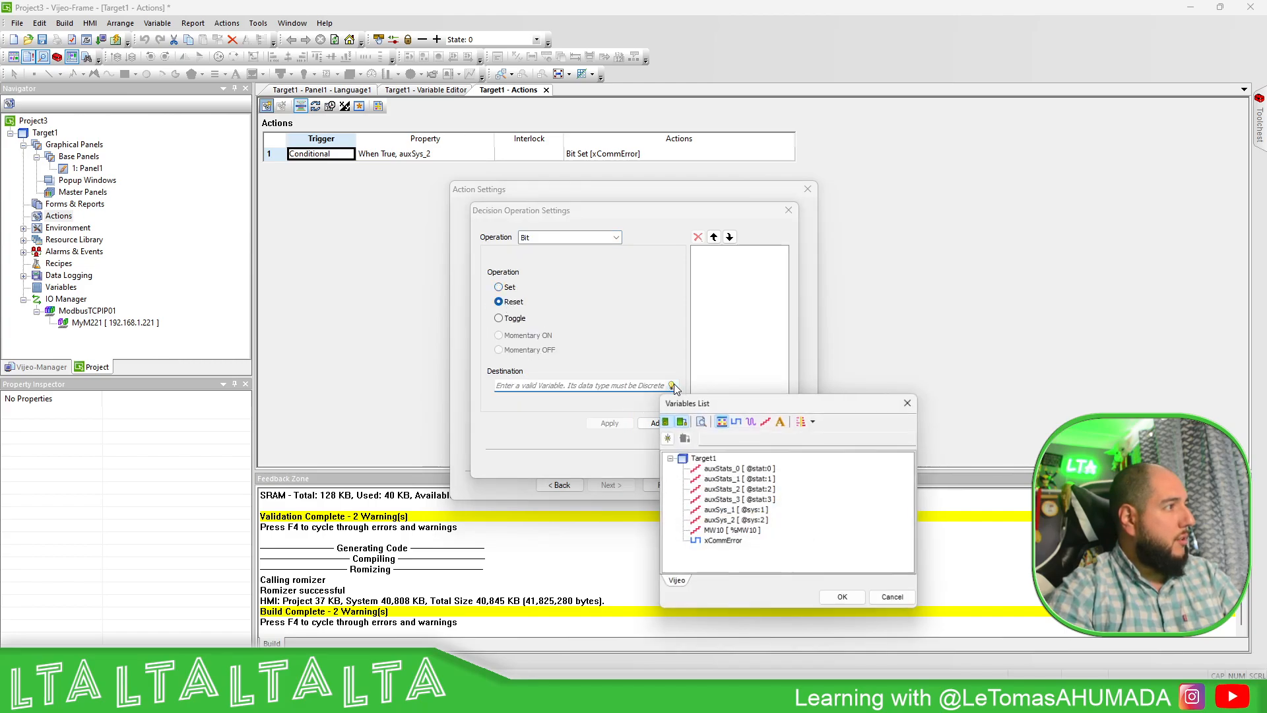
pyautogui.click(841, 597)
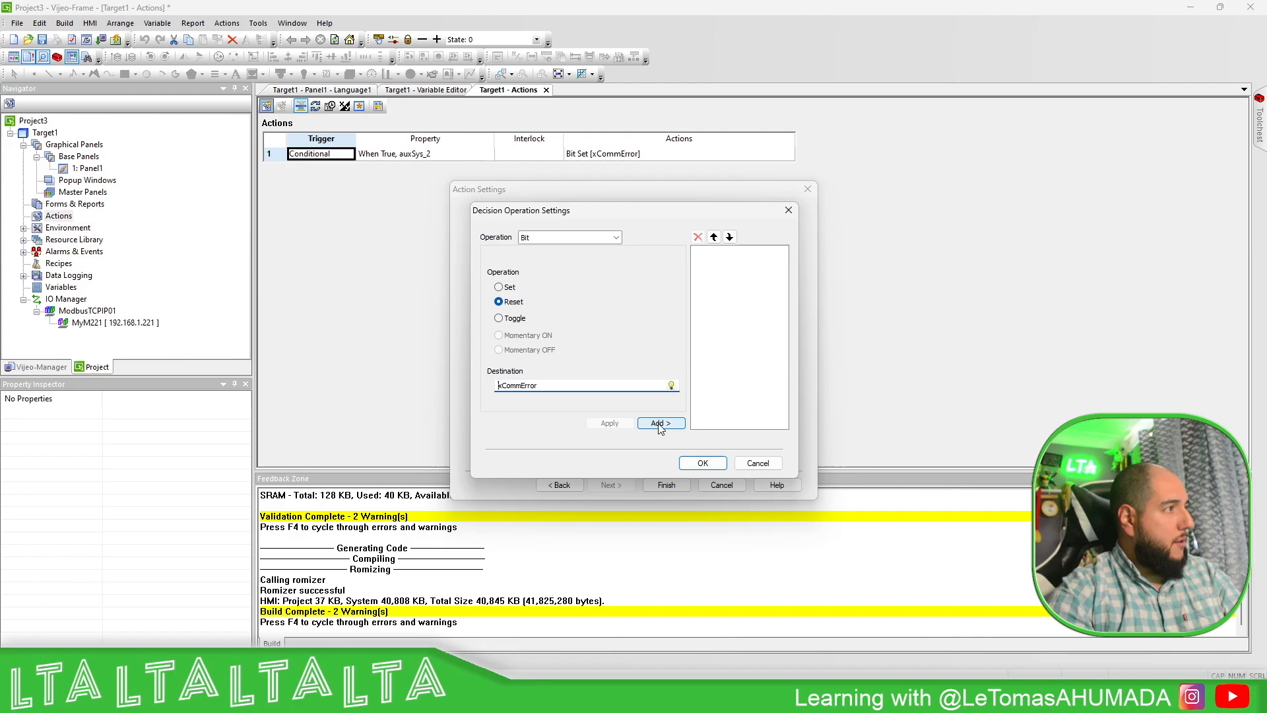
pyautogui.click(660, 422)
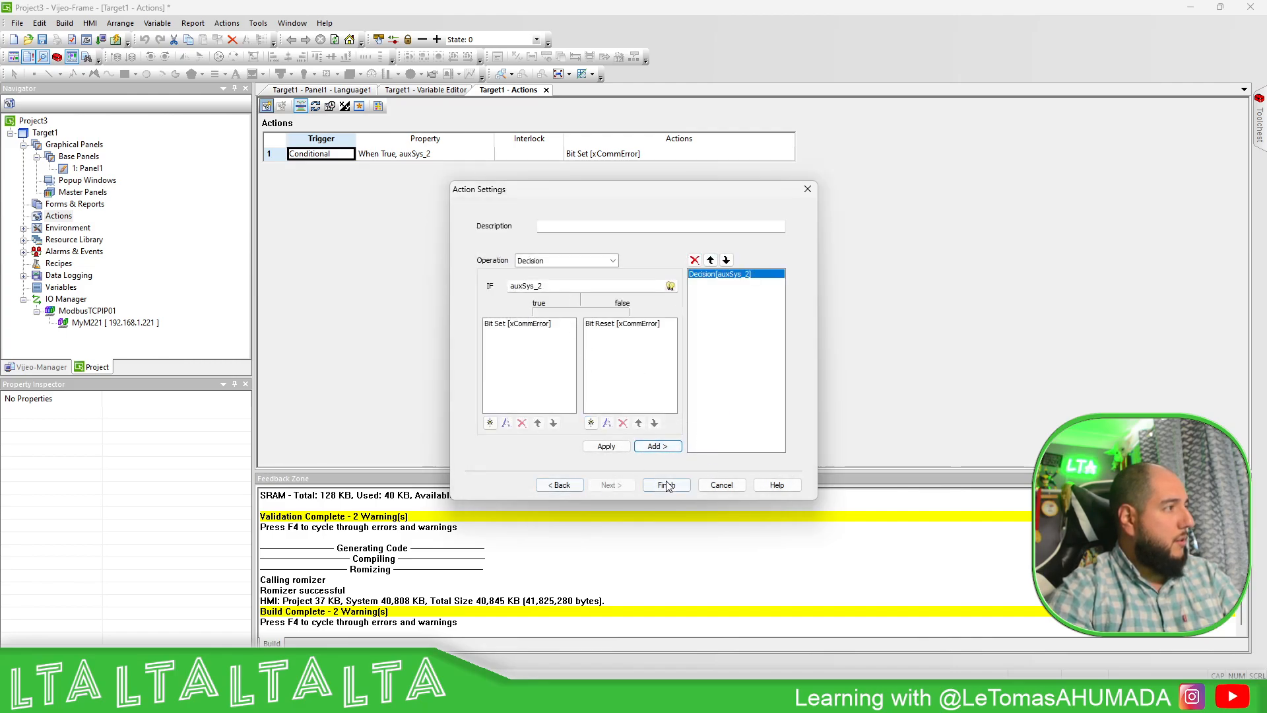
pyautogui.click(666, 484)
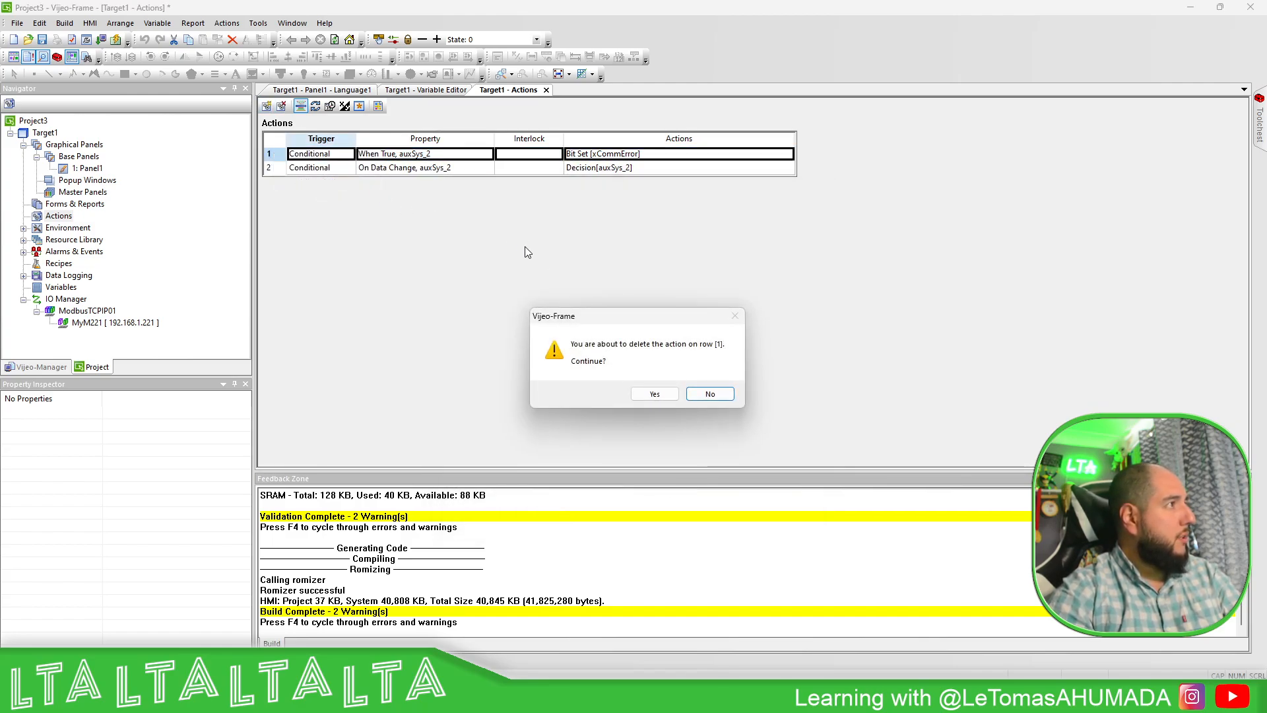
# Confirm deleting row 1 and review the remaining decision action's operations unchanged.
pyautogui.click(654, 394)
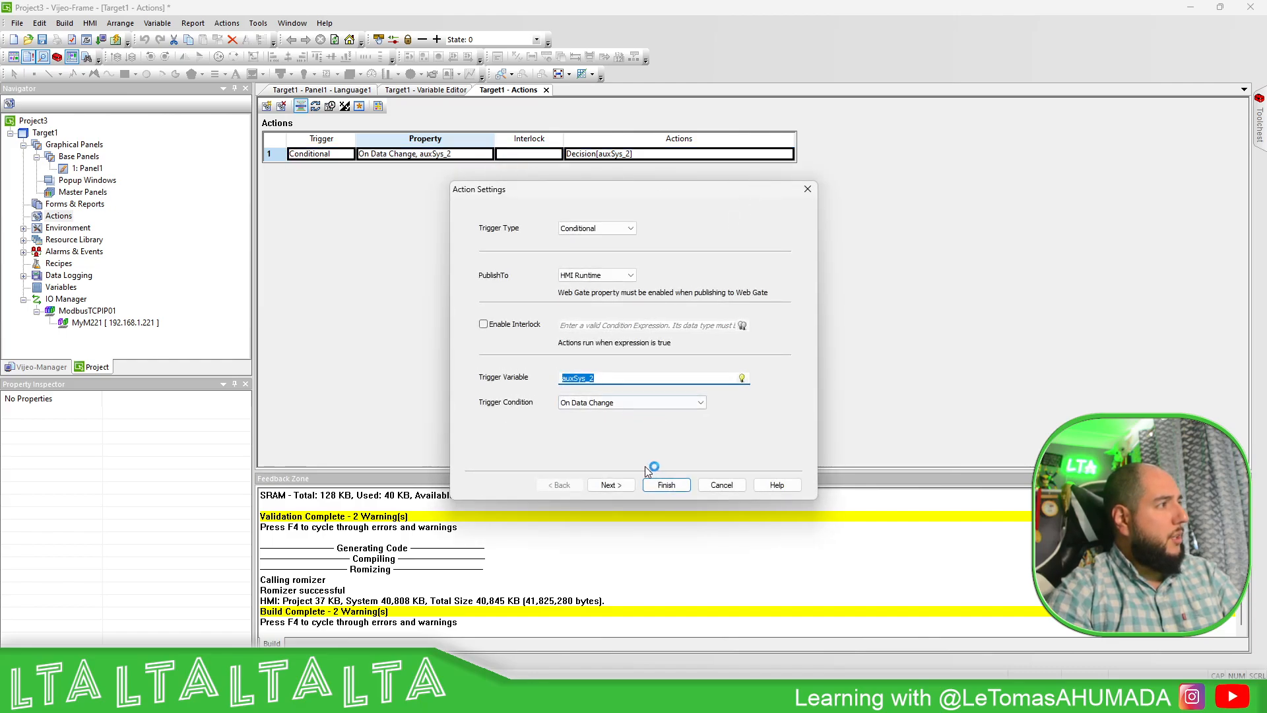
pyautogui.click(610, 485)
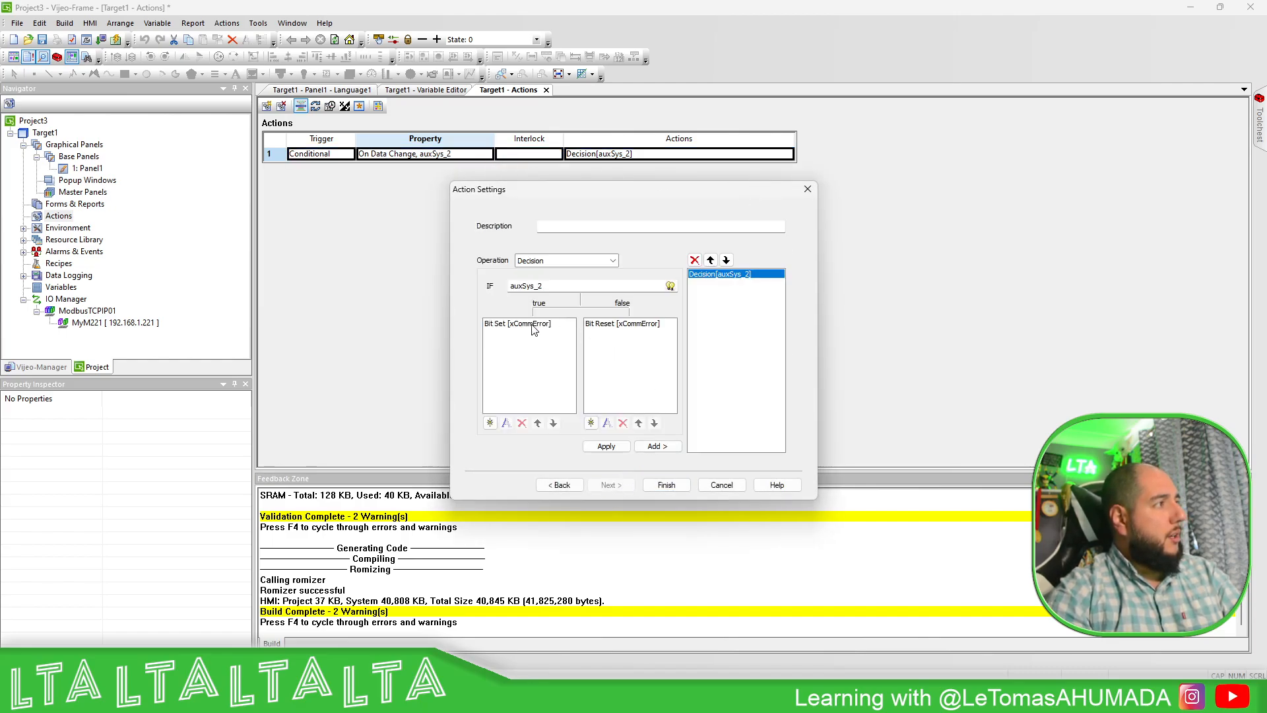
pyautogui.moveTo(641, 320)
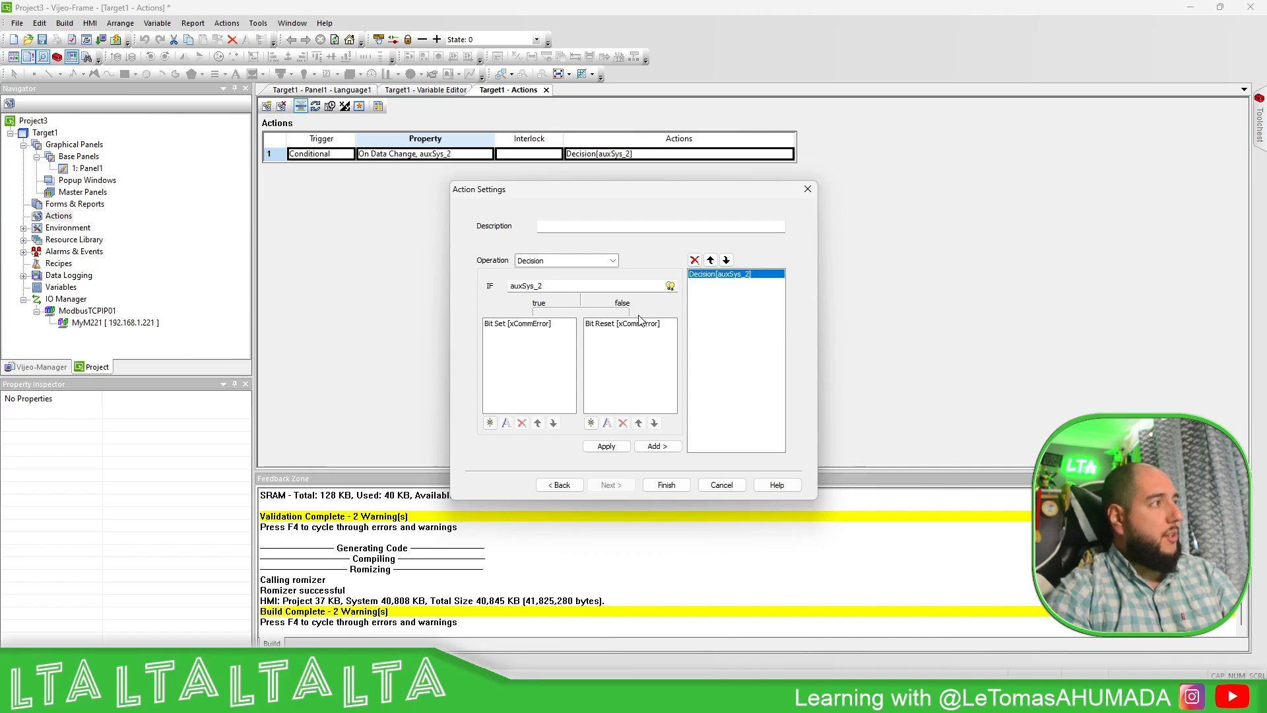
pyautogui.click(665, 484)
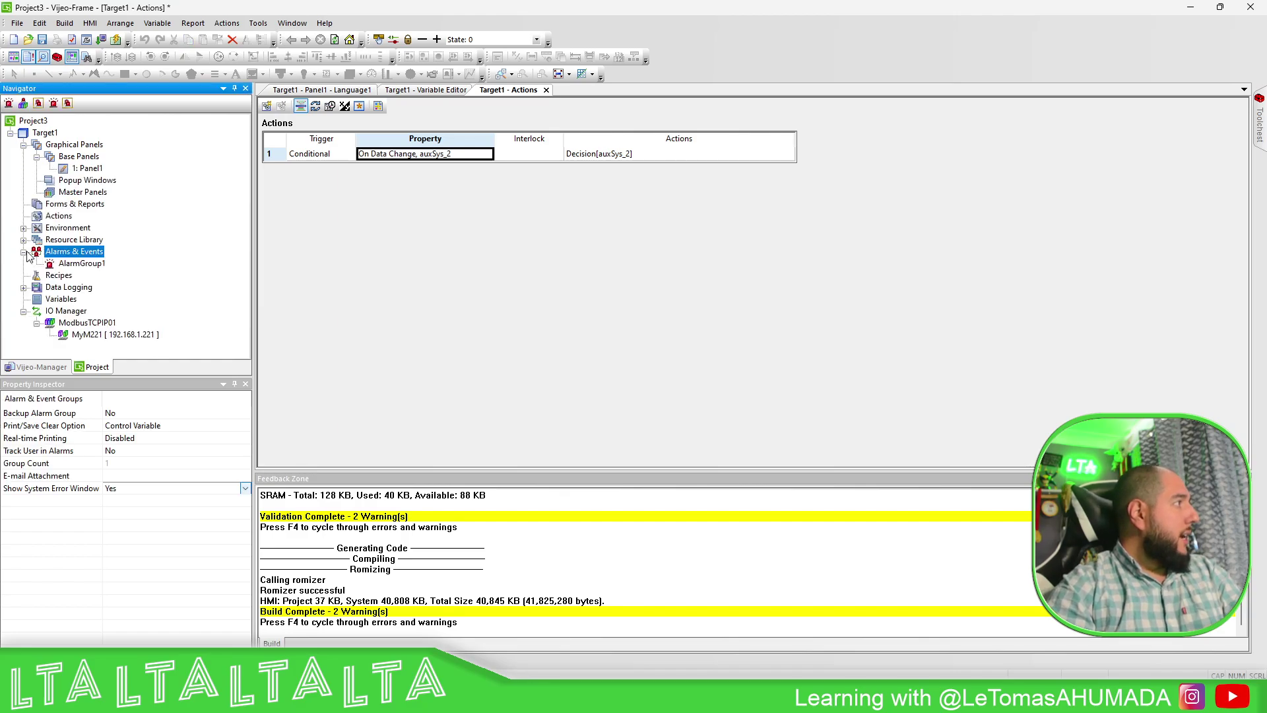
# Add xCommError to AlarmGroup1 with message 'Device Disconnected' and return to Panel1.
pyautogui.doubleClick(81, 263)
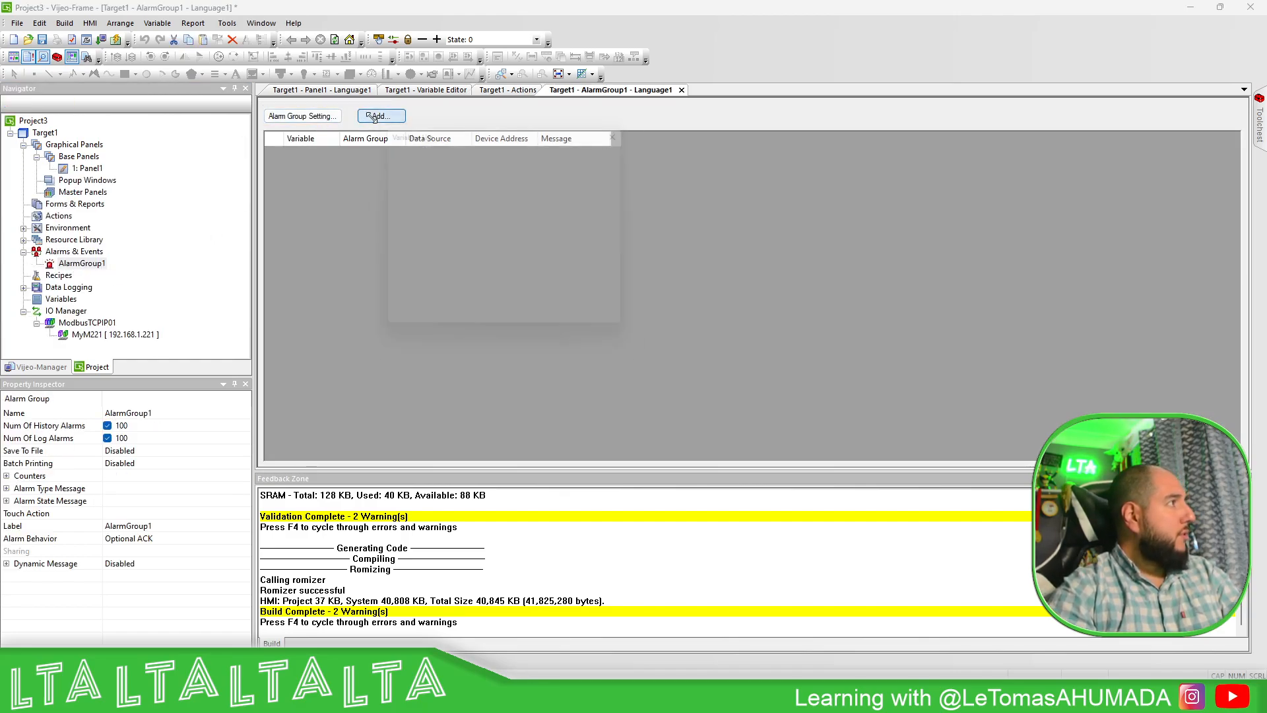
pyautogui.click(380, 116)
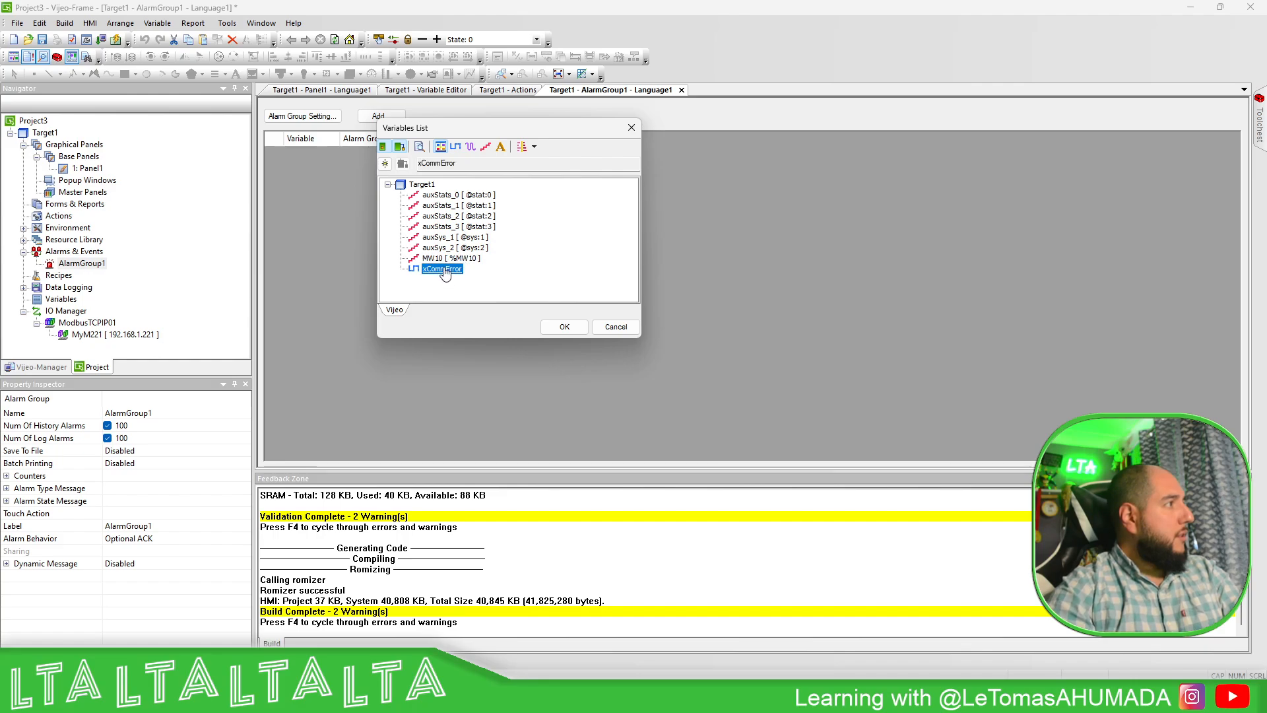
pyautogui.click(563, 326)
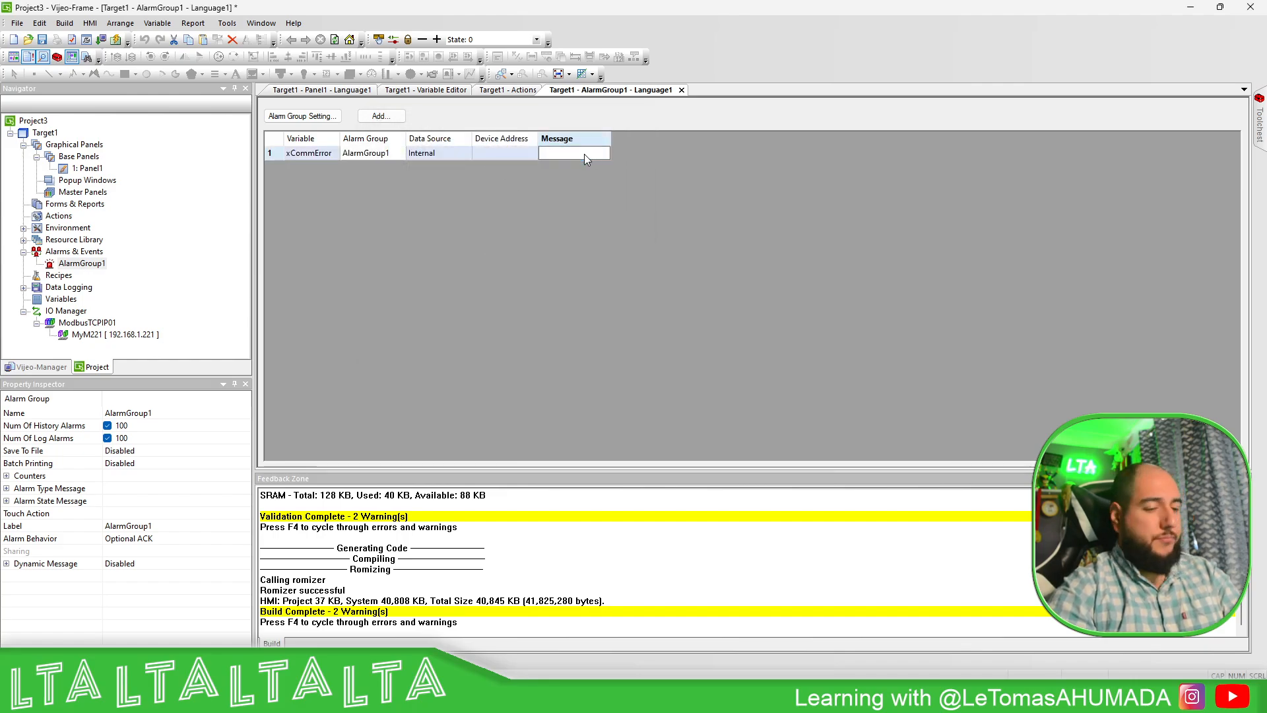
pyautogui.write('DEvice Dis')
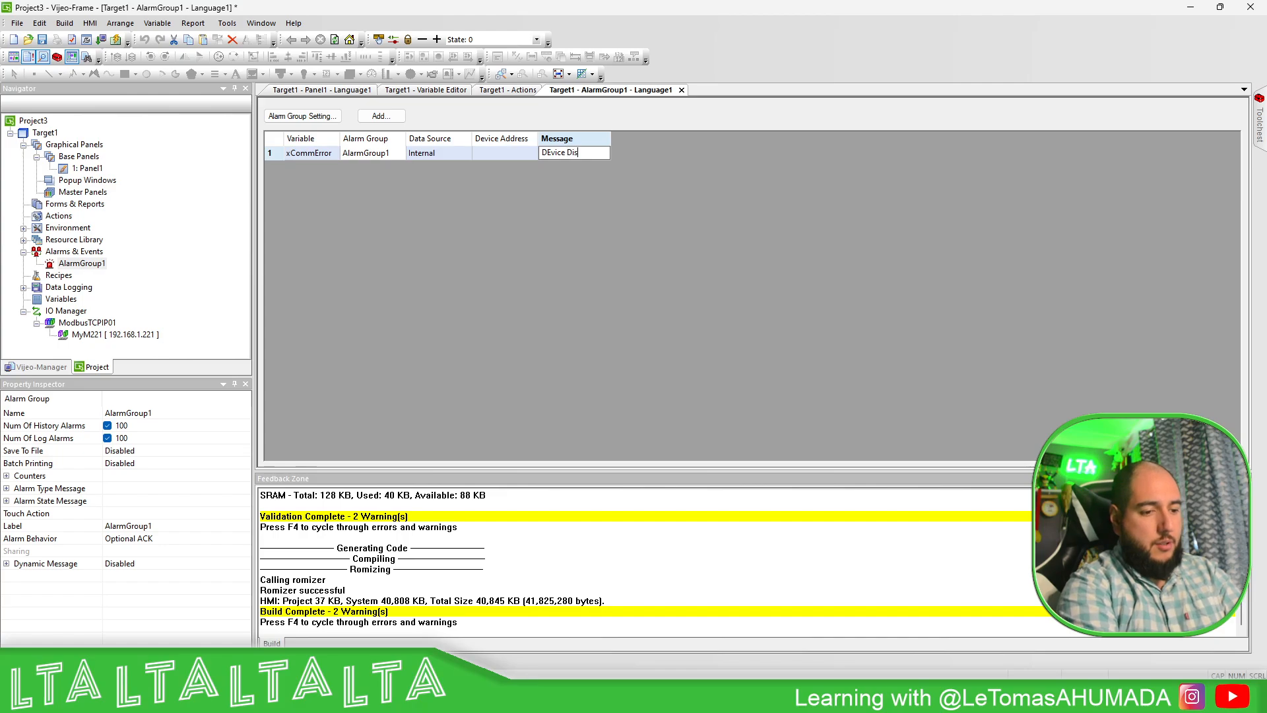
pyautogui.write('connected')
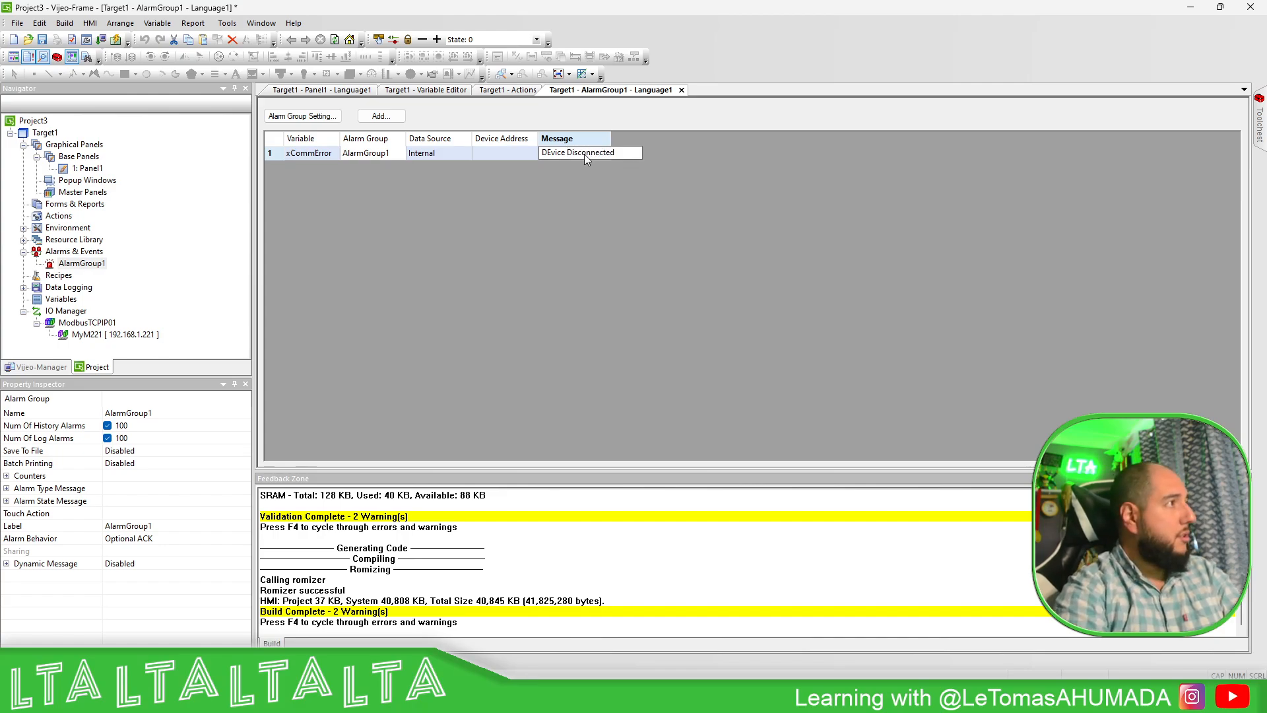
pyautogui.moveTo(553, 161)
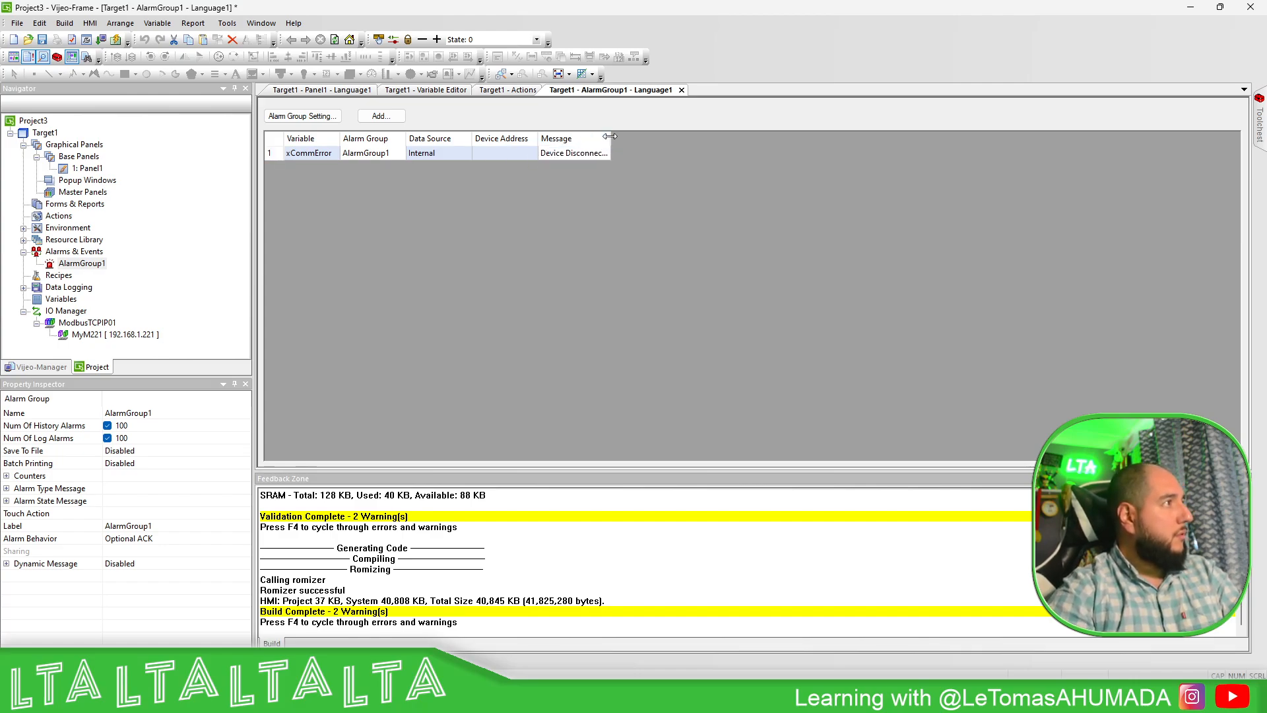
pyautogui.moveTo(74, 203)
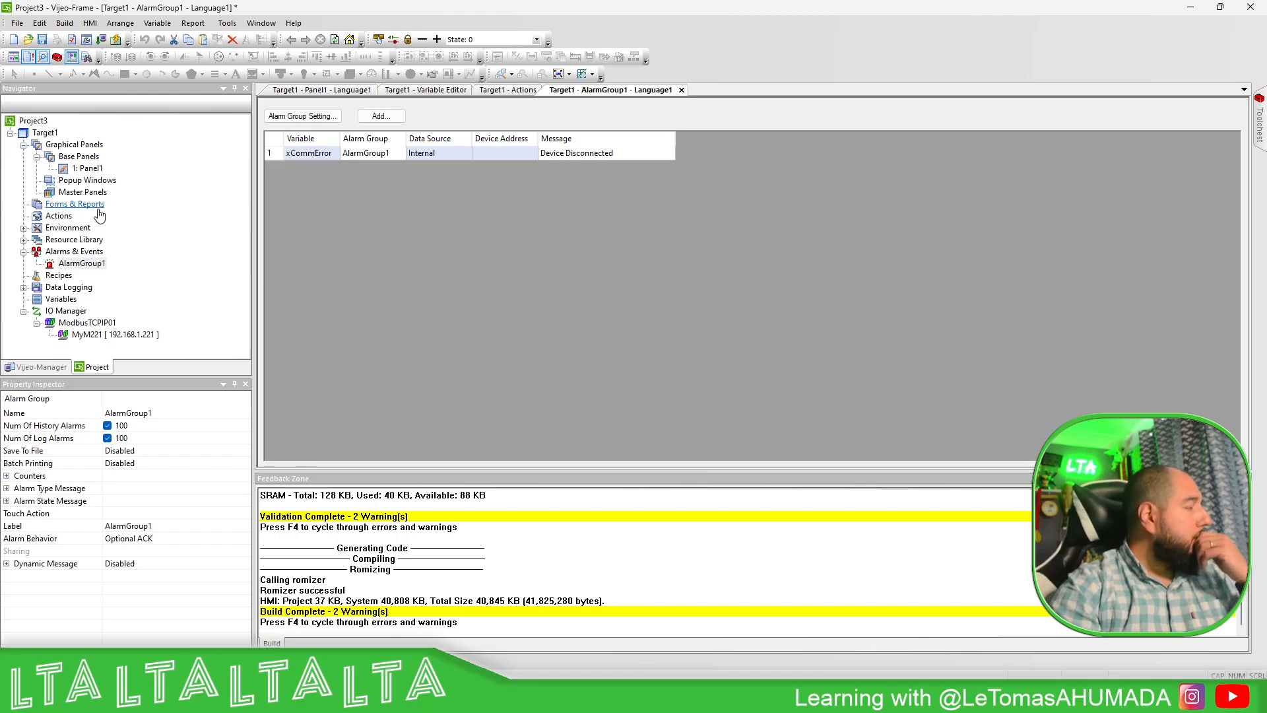
pyautogui.click(323, 90)
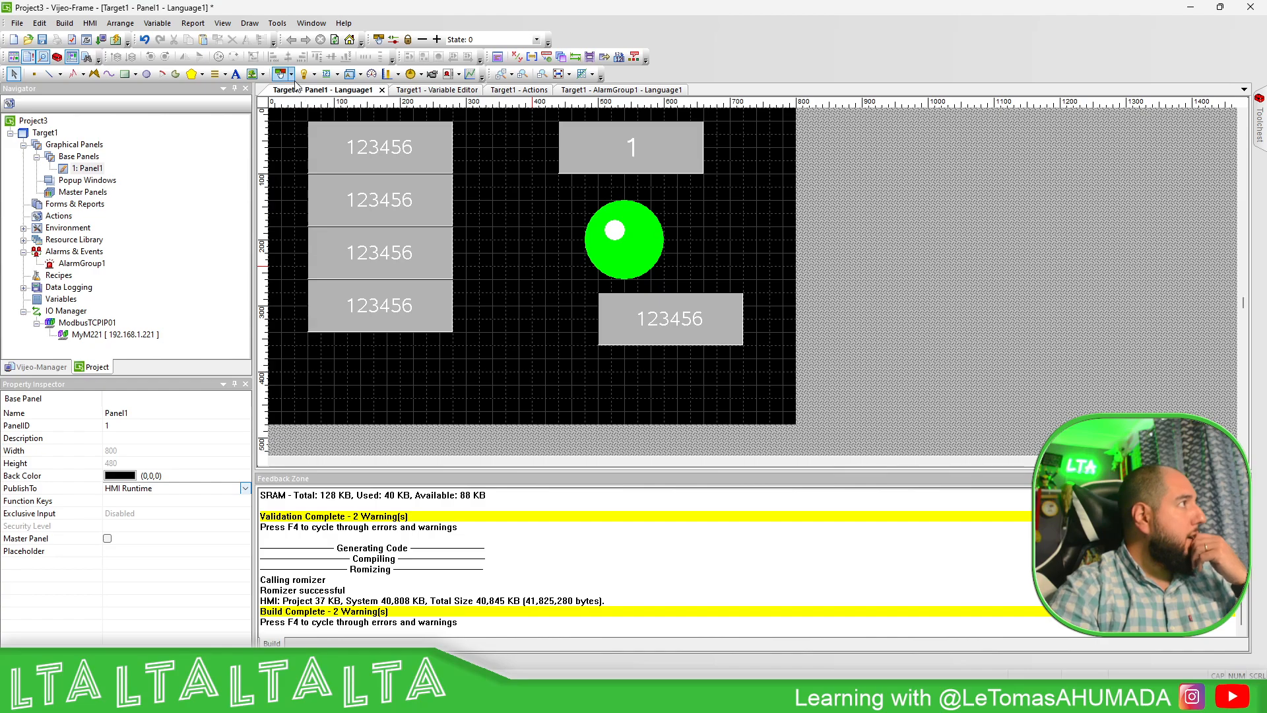
# Draw an Alarm Banner and an Alarm Summary, setting the summary to Double Line display.
pyautogui.click(449, 73)
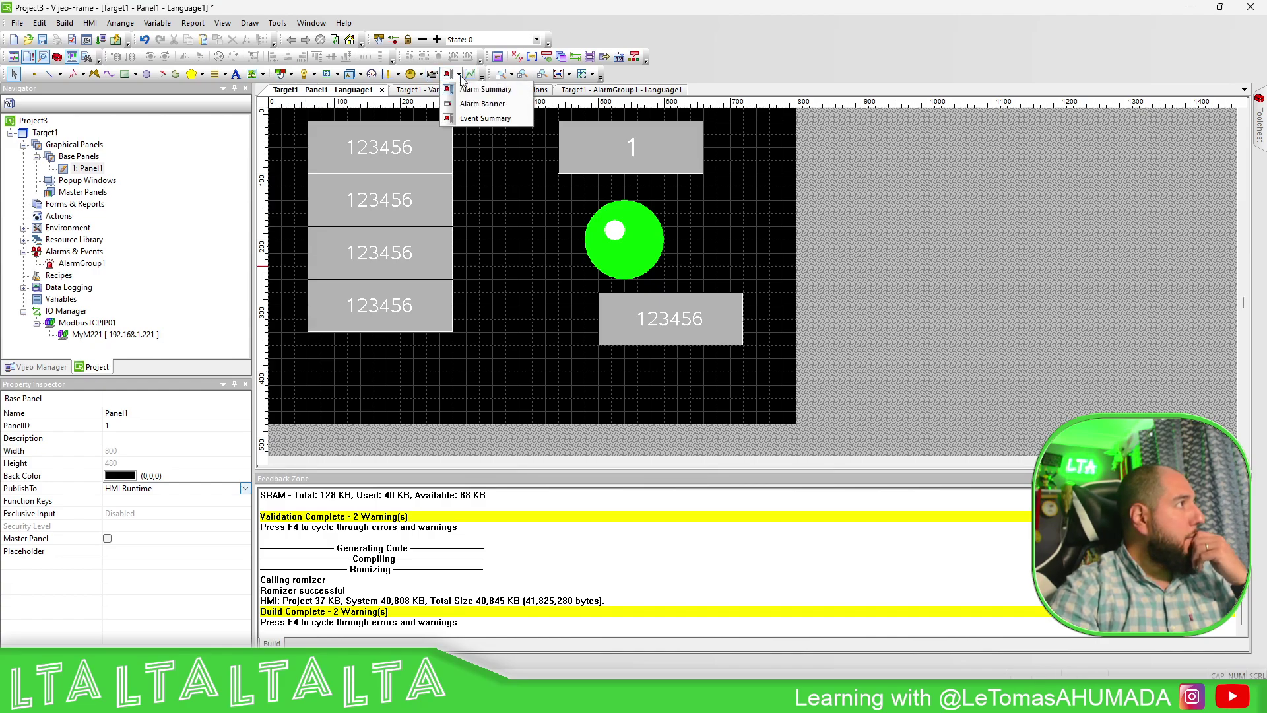
pyautogui.click(484, 103)
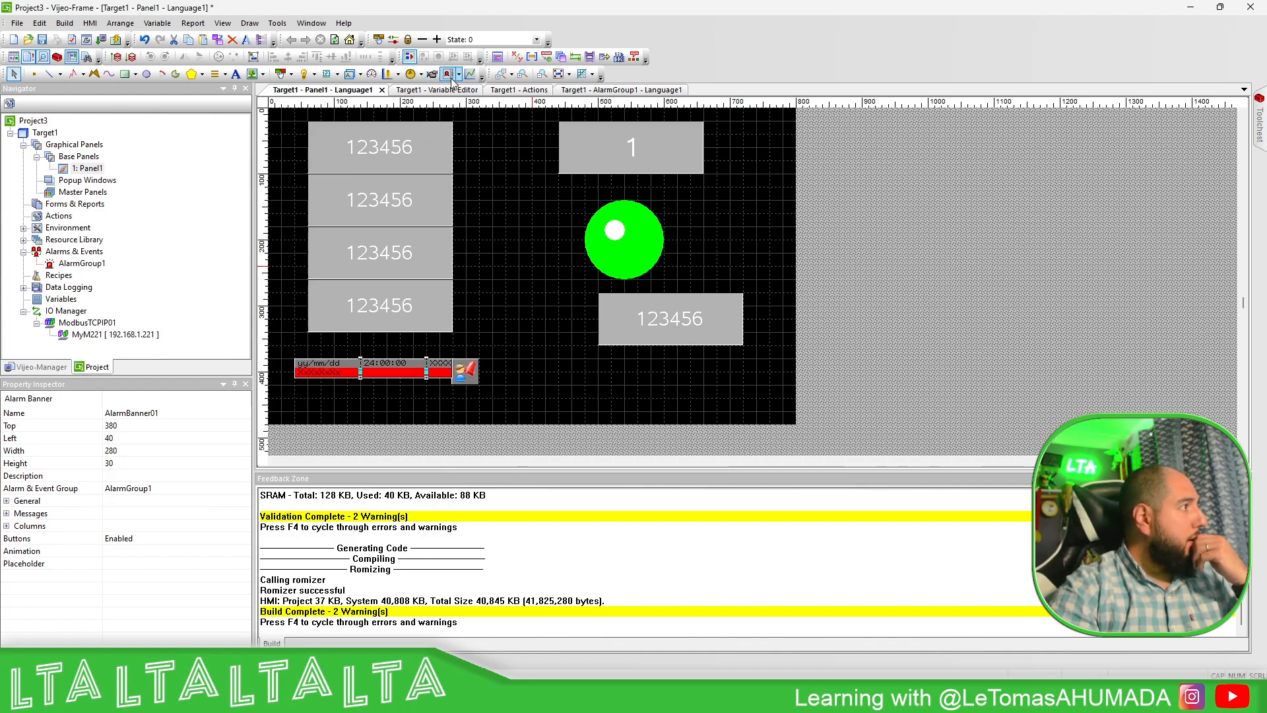
pyautogui.click(449, 74)
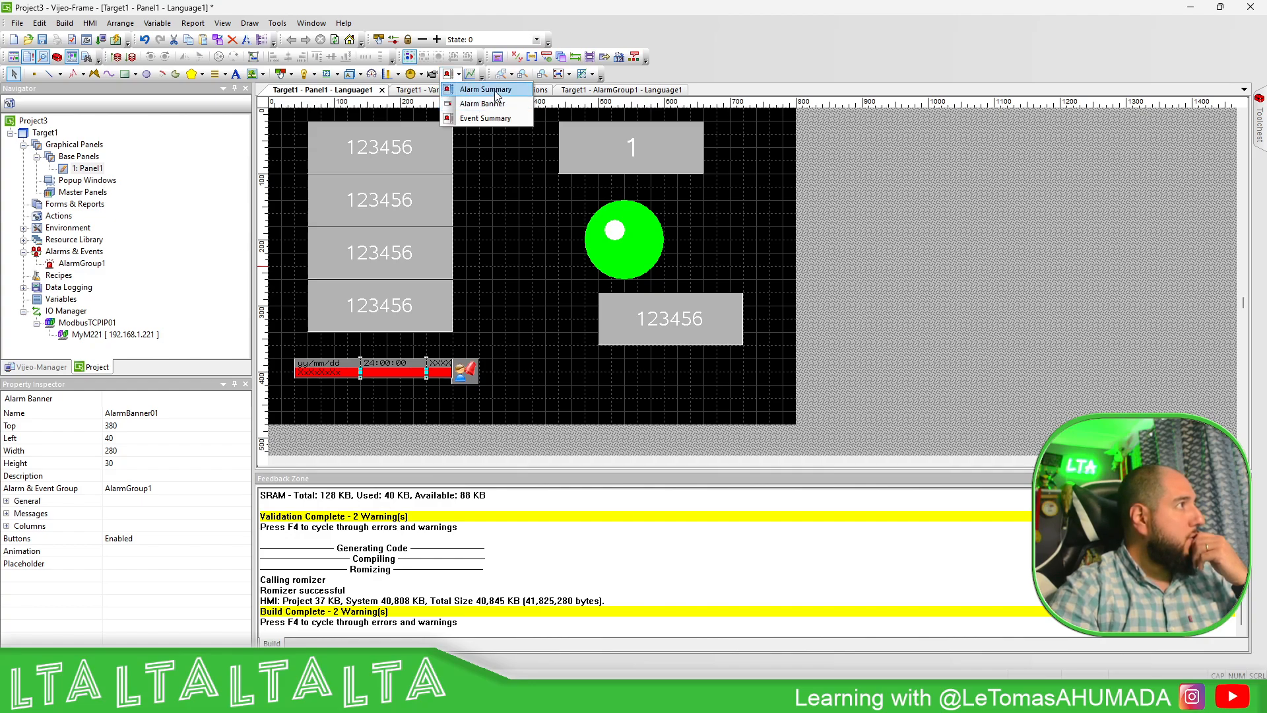
pyautogui.click(484, 88)
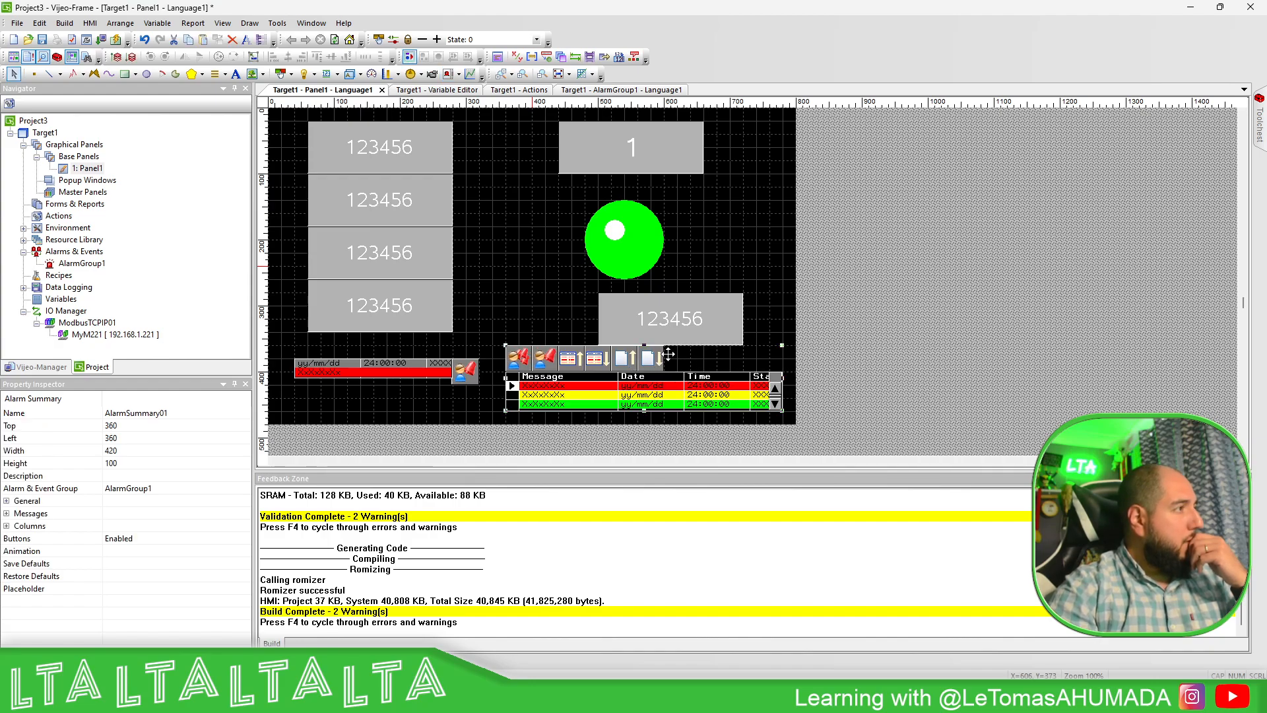
pyautogui.moveTo(574, 384)
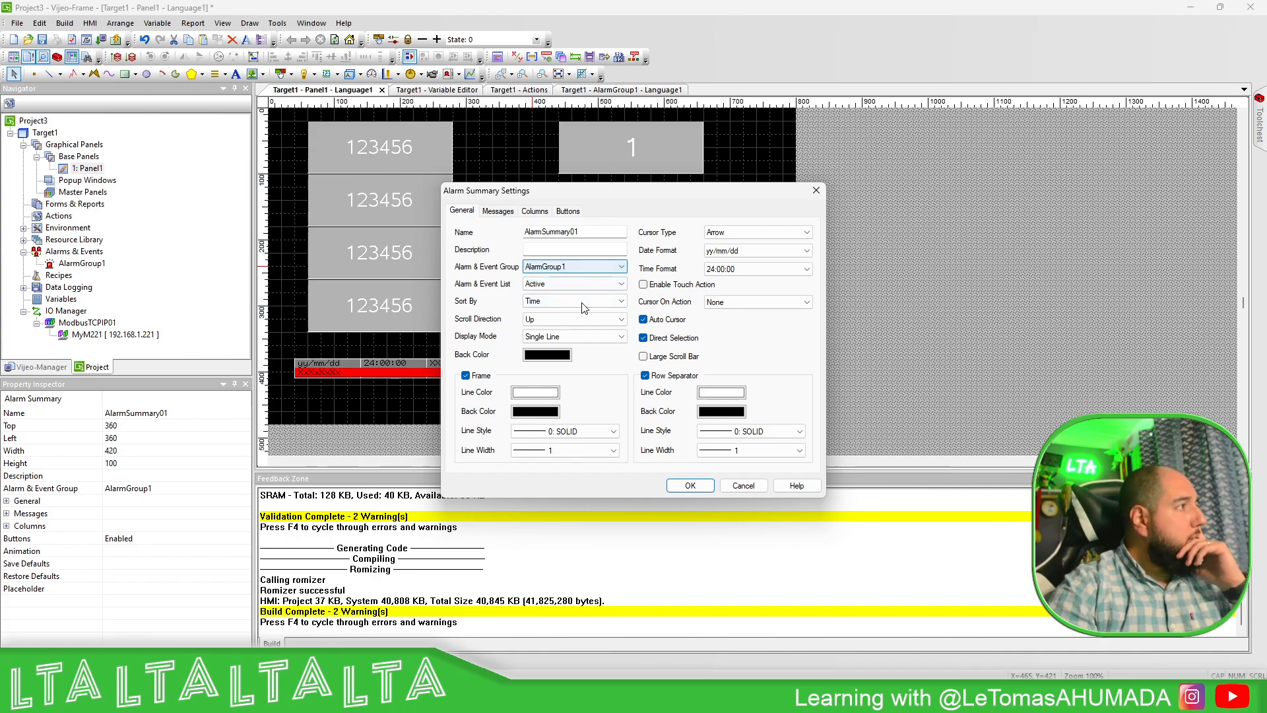
pyautogui.click(574, 337)
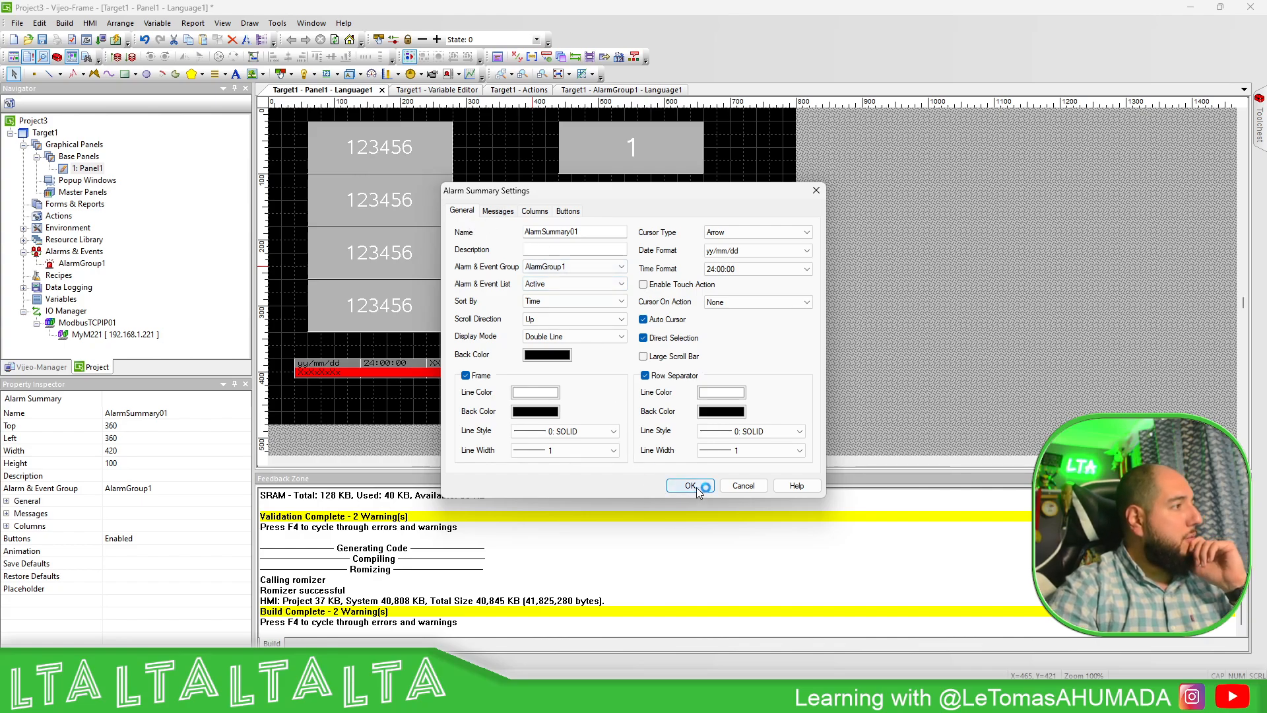
pyautogui.click(686, 484)
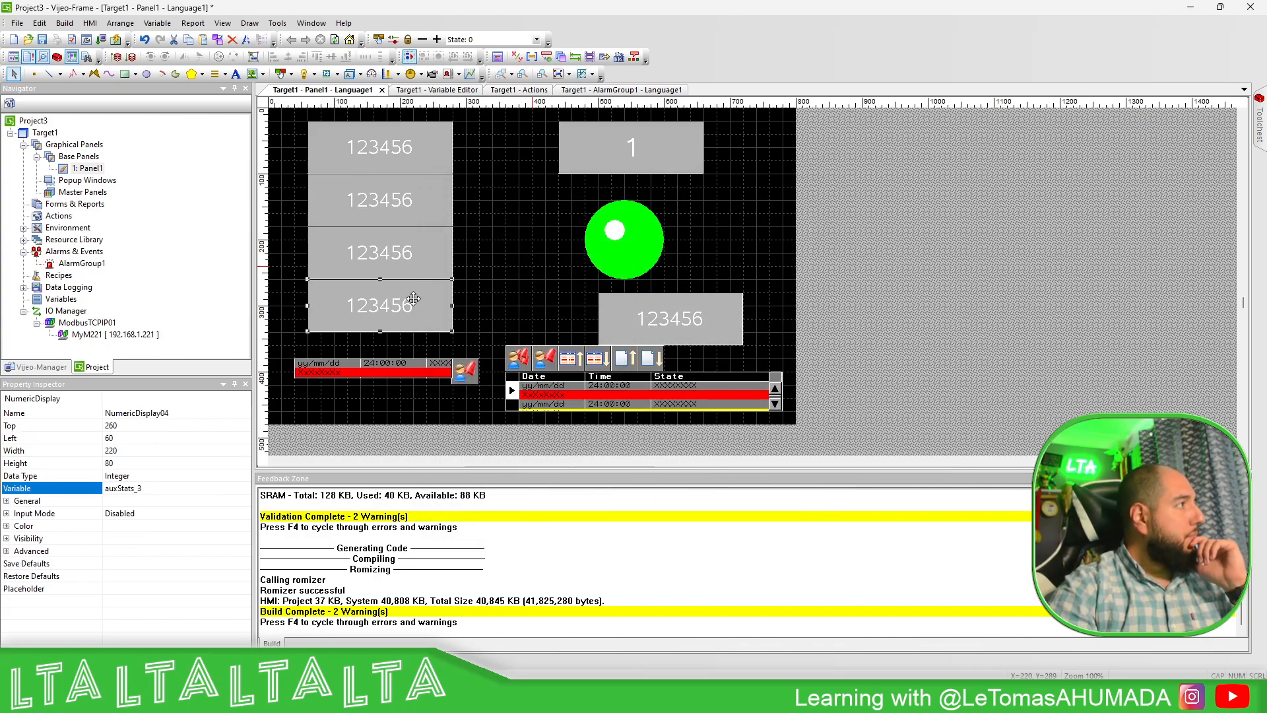
# Arrange the statistics displays into a 2x2 grid and reposition the lamp column.
pyautogui.click(379, 146)
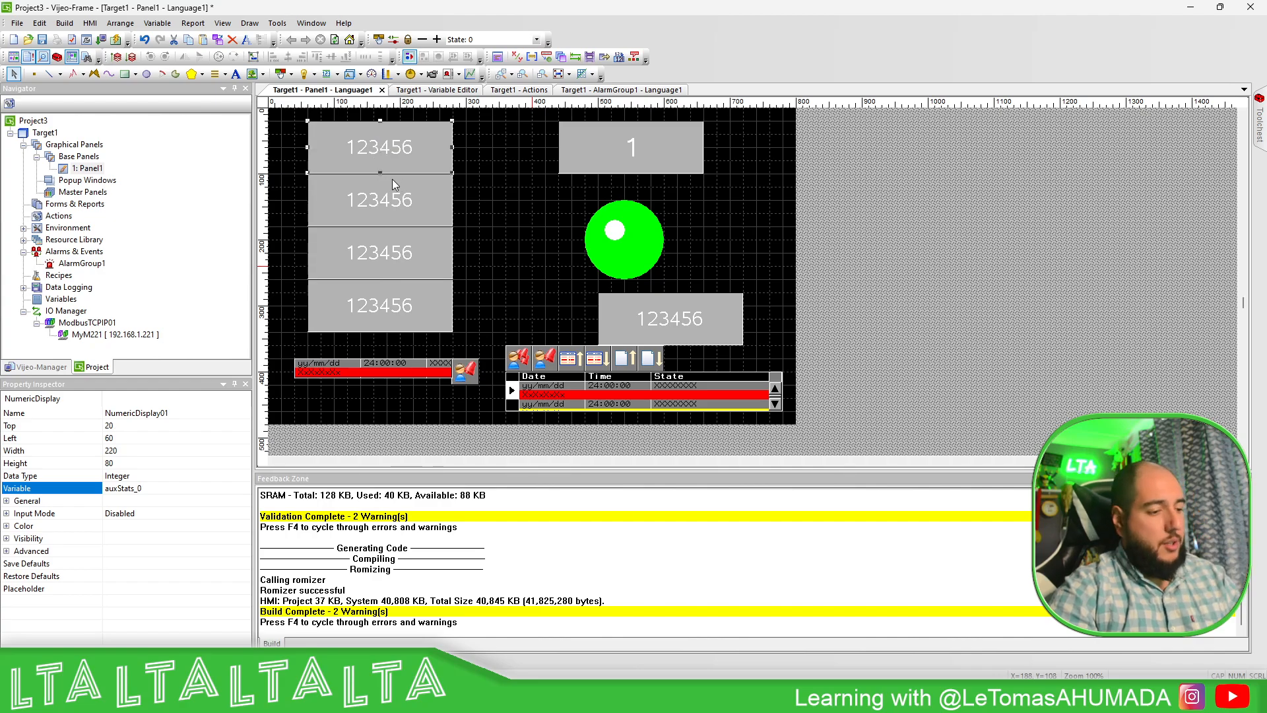
pyautogui.click(378, 251)
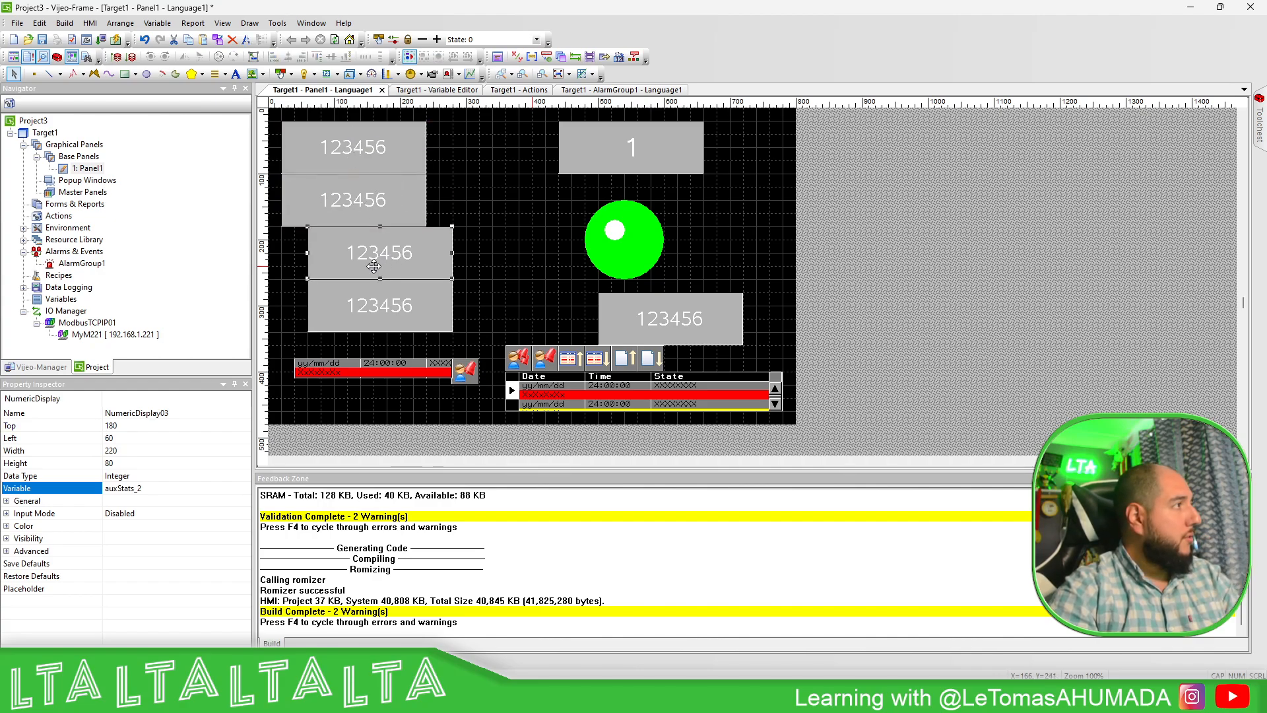
pyautogui.moveTo(379, 252); pyautogui.dragTo(498, 147)
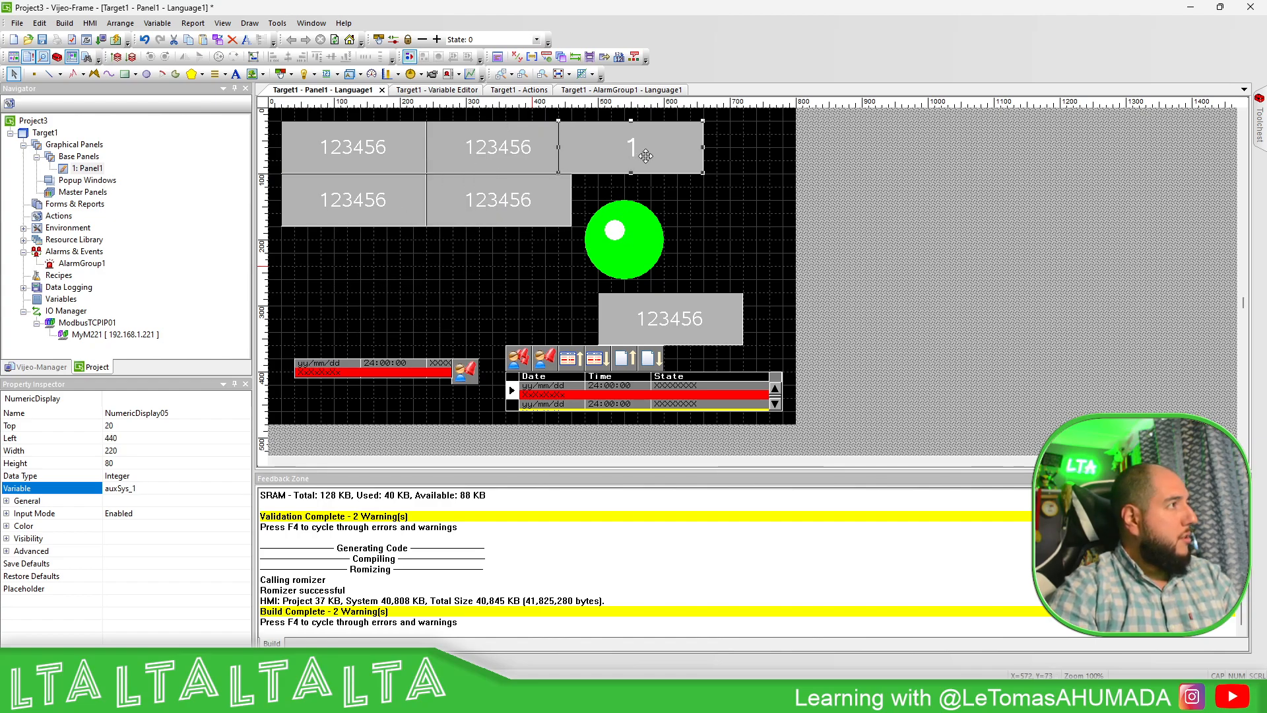
pyautogui.click(621, 239)
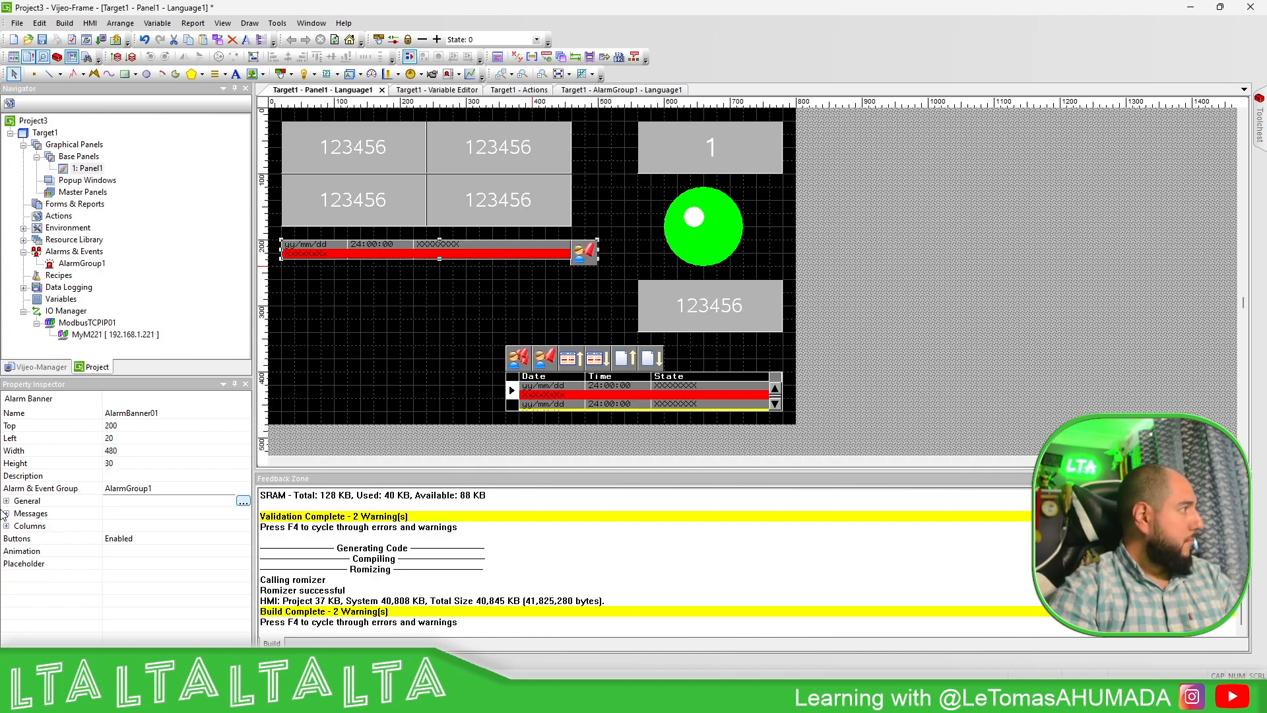
# Inspect the banner's general and visibility animation settings without changing them.
pyautogui.click(27, 500)
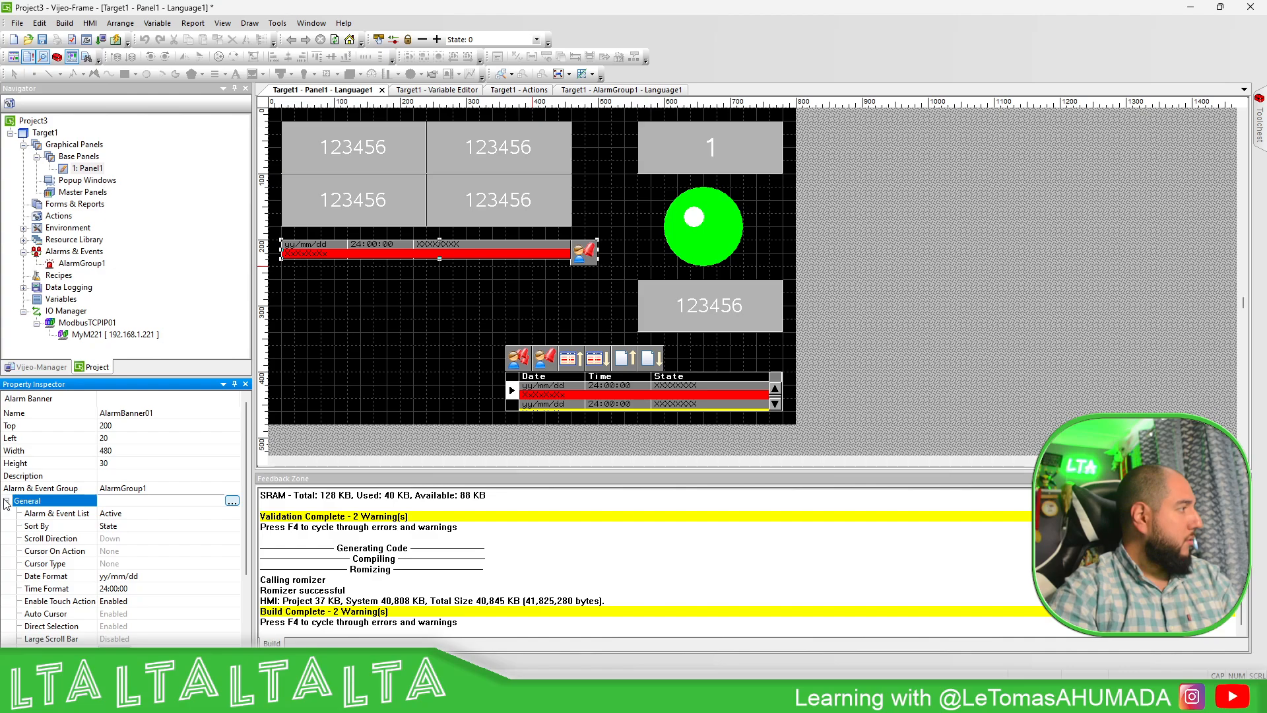
pyautogui.click(7, 500)
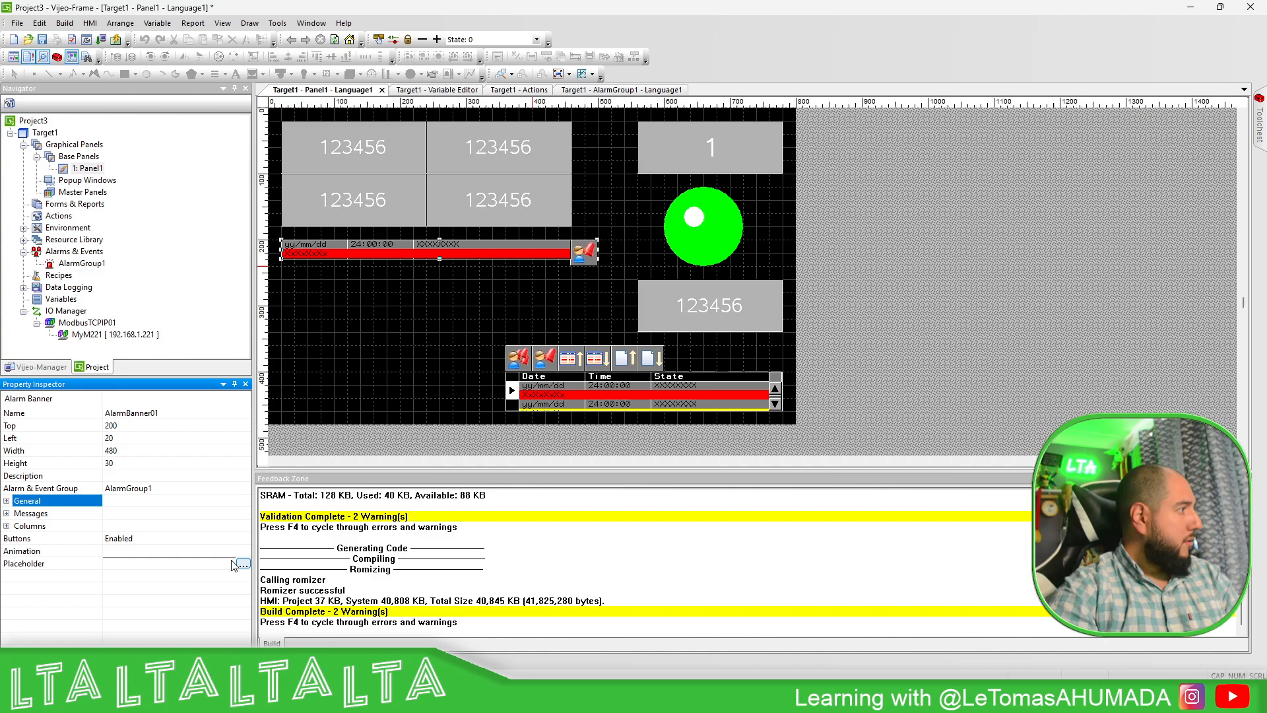
pyautogui.click(243, 564)
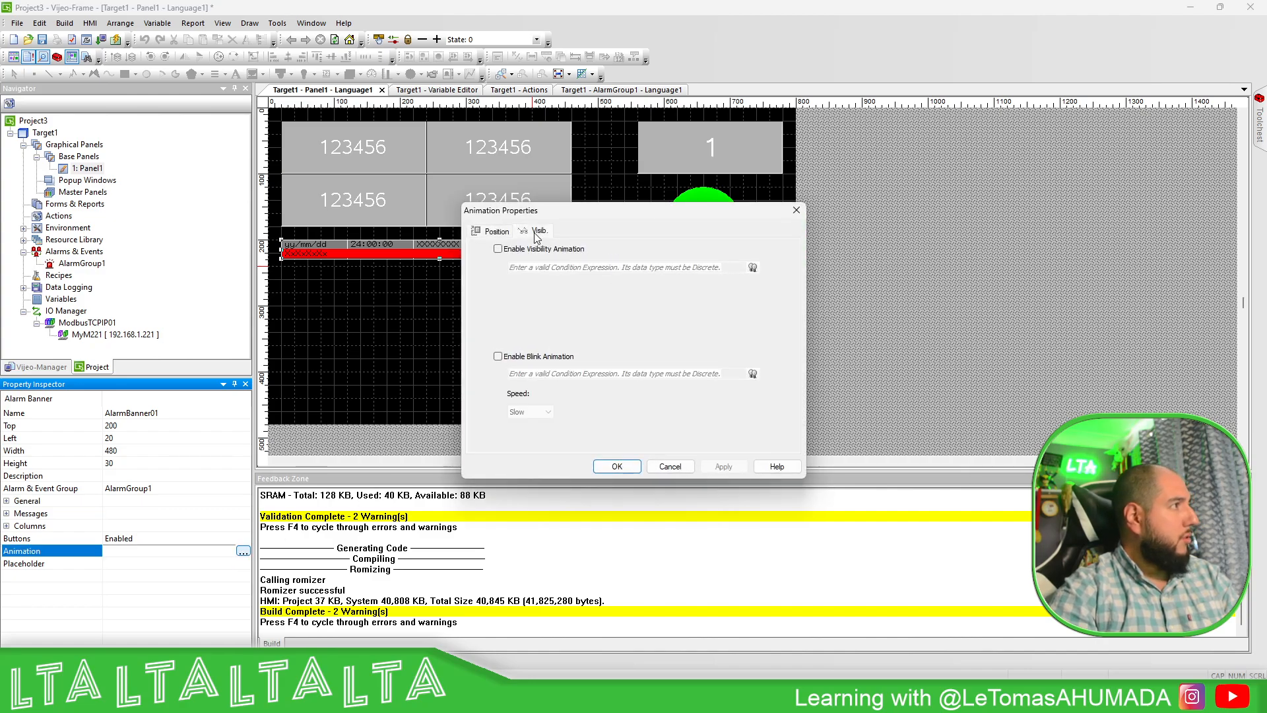
pyautogui.click(498, 248)
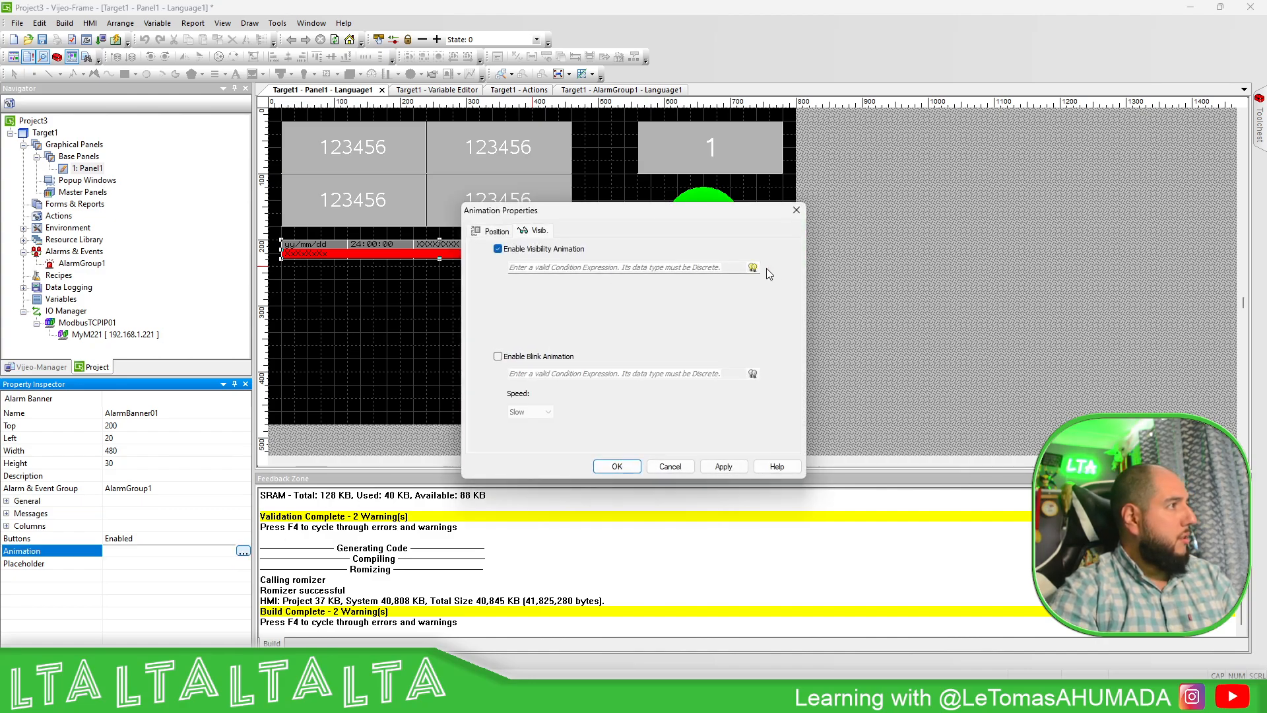
pyautogui.click(497, 249)
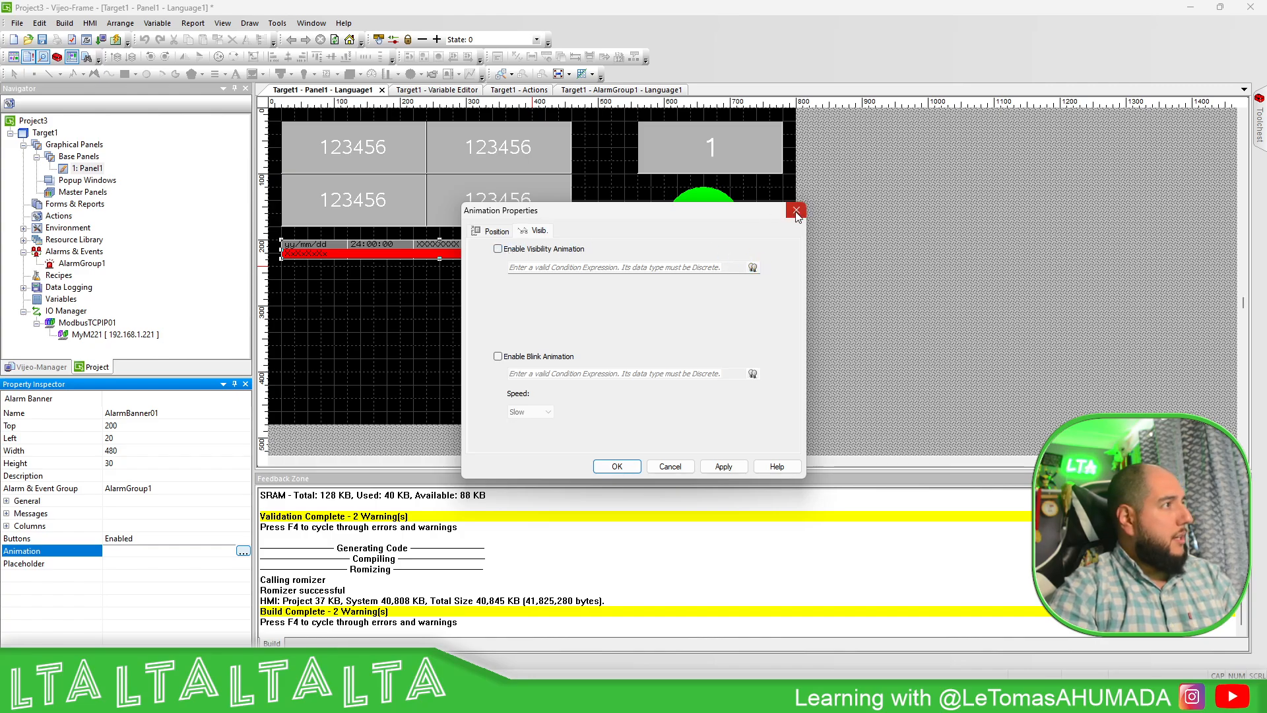
pyautogui.click(795, 212)
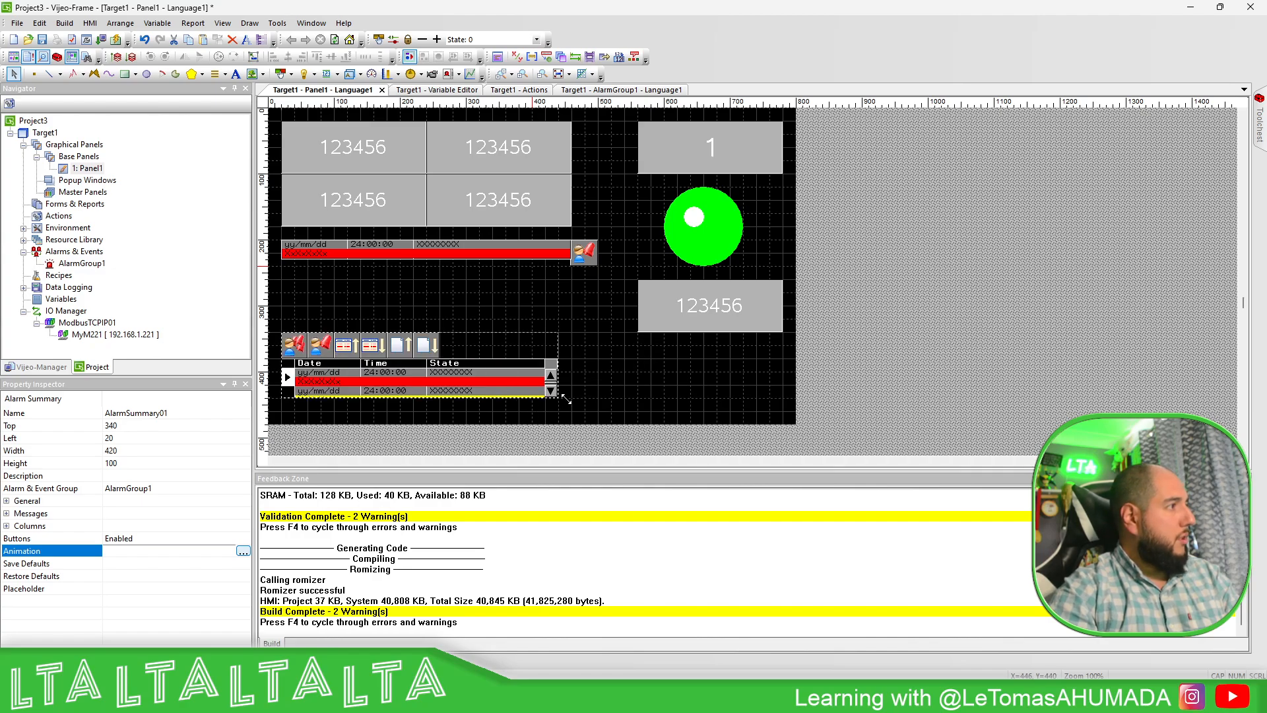
pyautogui.click(709, 305)
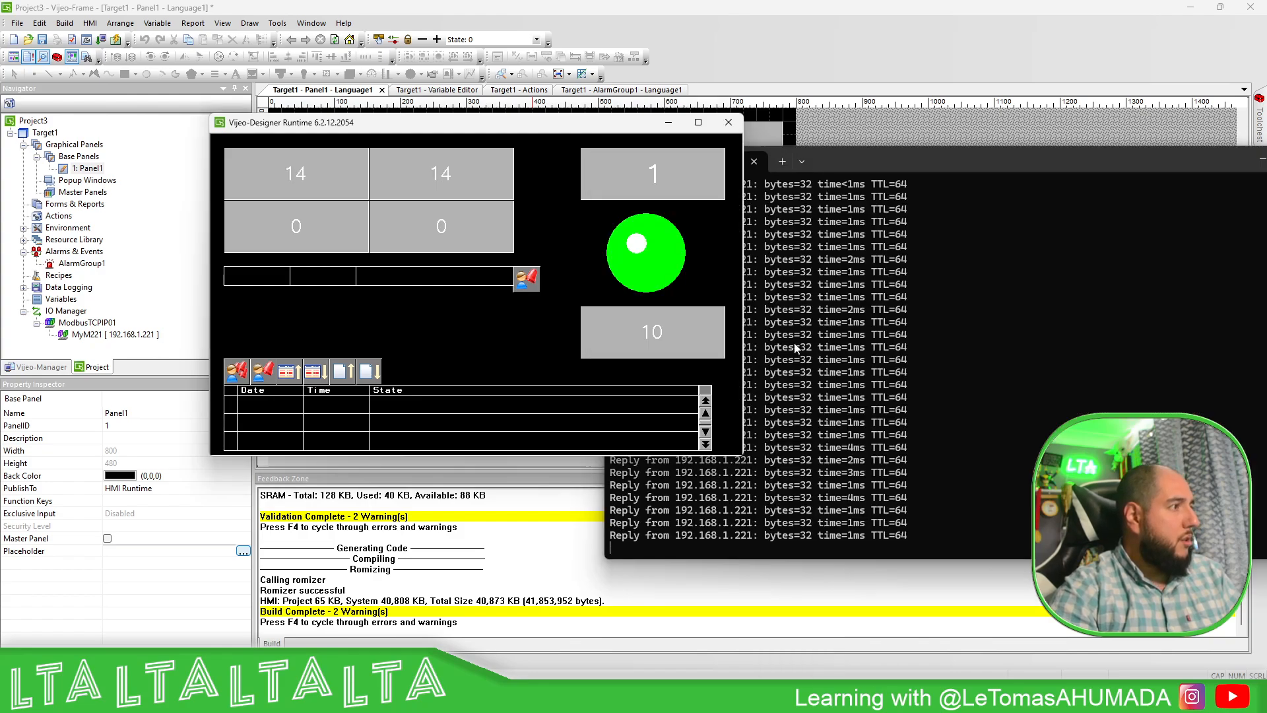
# Place the Vijeo-Designer Runtime window beside the Command Prompt ping output.
pyautogui.moveTo(469, 122); pyautogui.dragTo(331, 157)
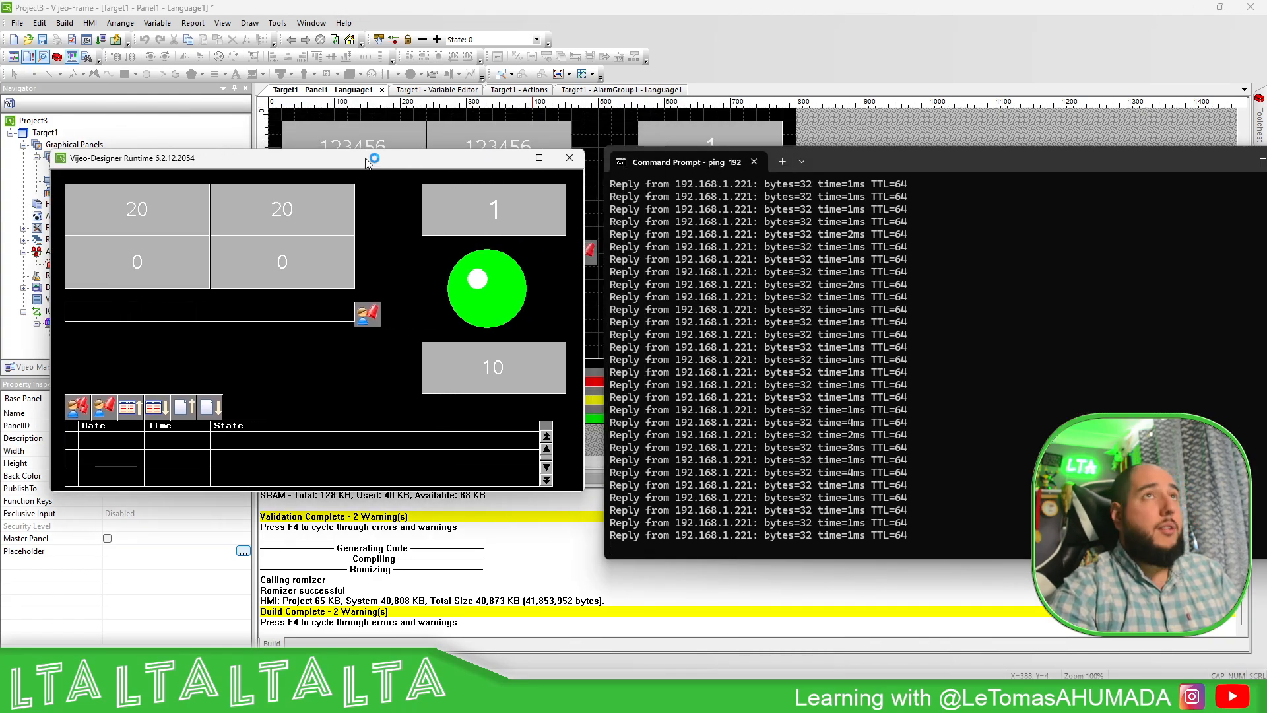